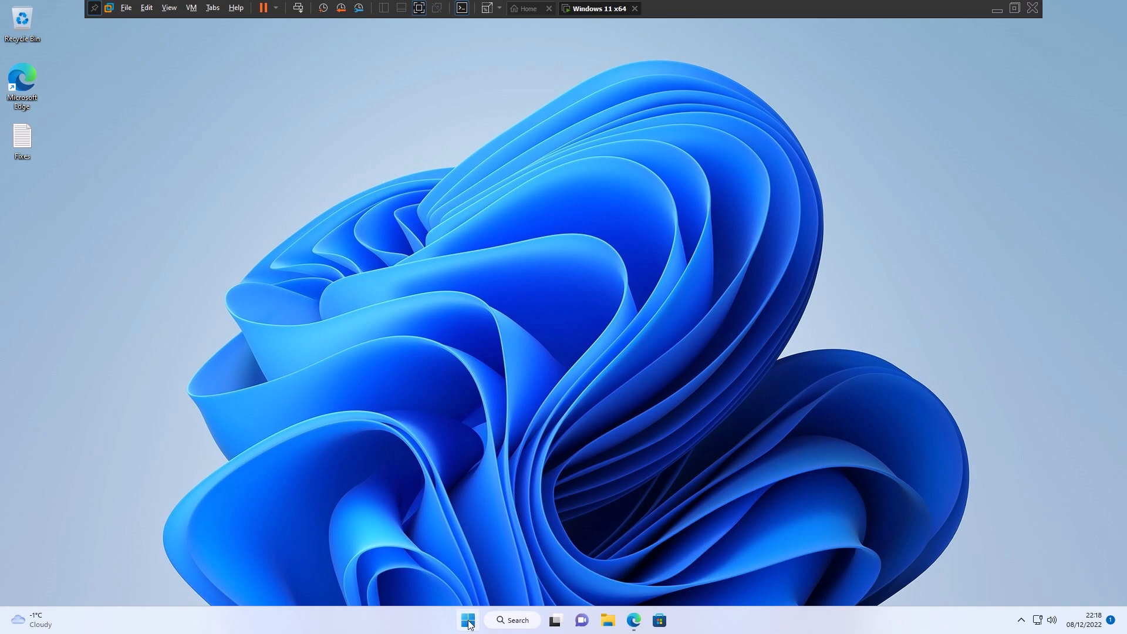
mouse_move(469, 618)
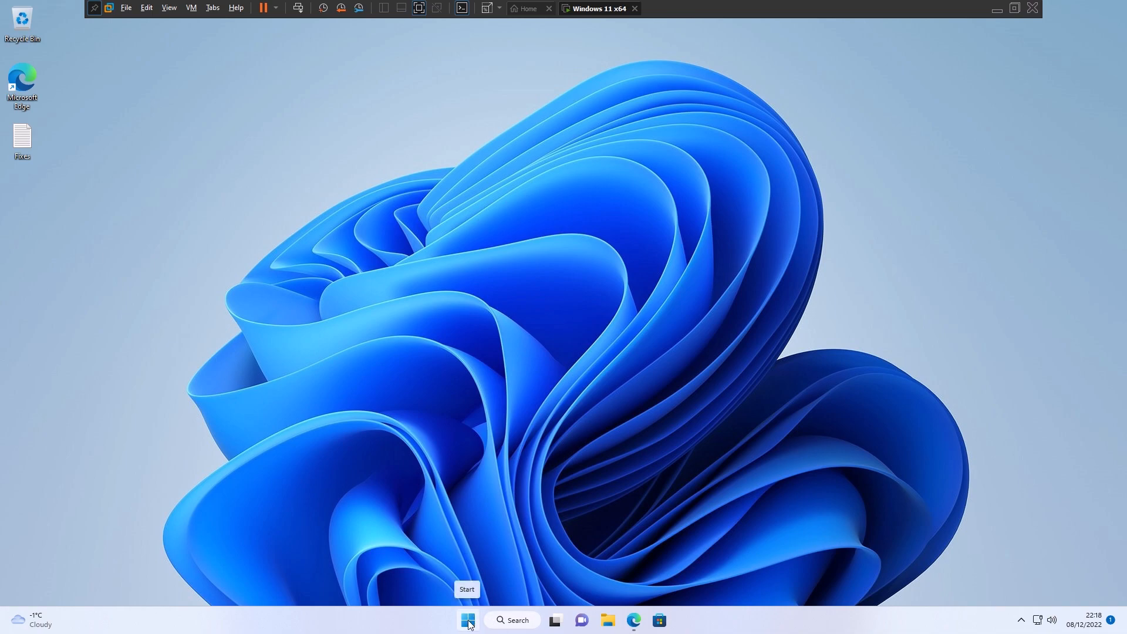
- Show Instagram's pinned-app actions, browse All apps, then return to the Pinned grid
click(467, 619)
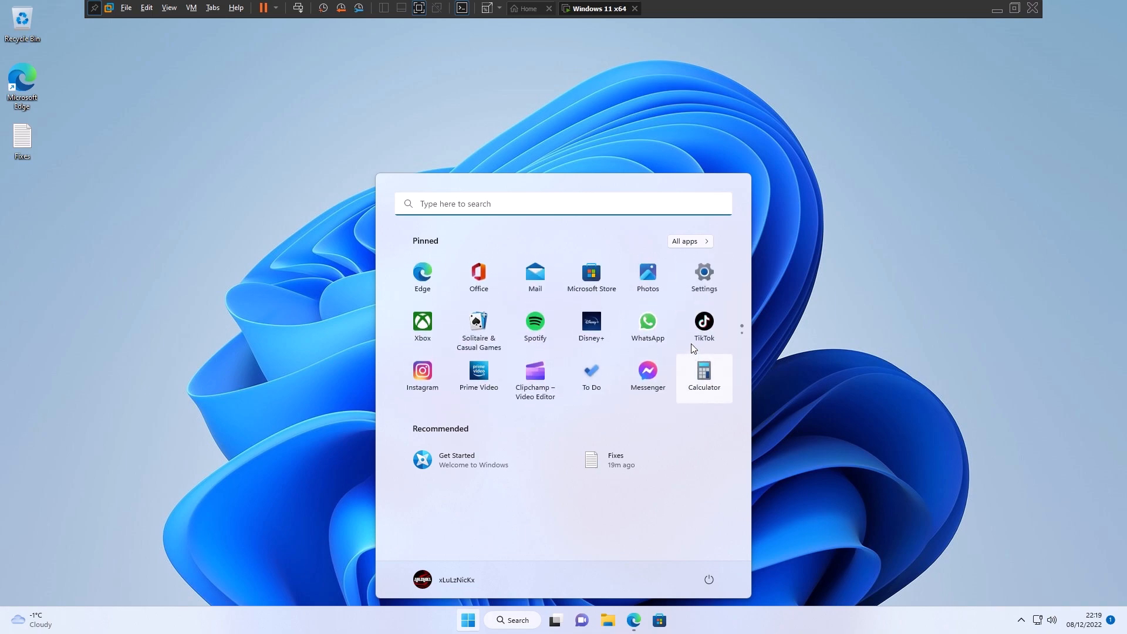
mouse_move(610, 334)
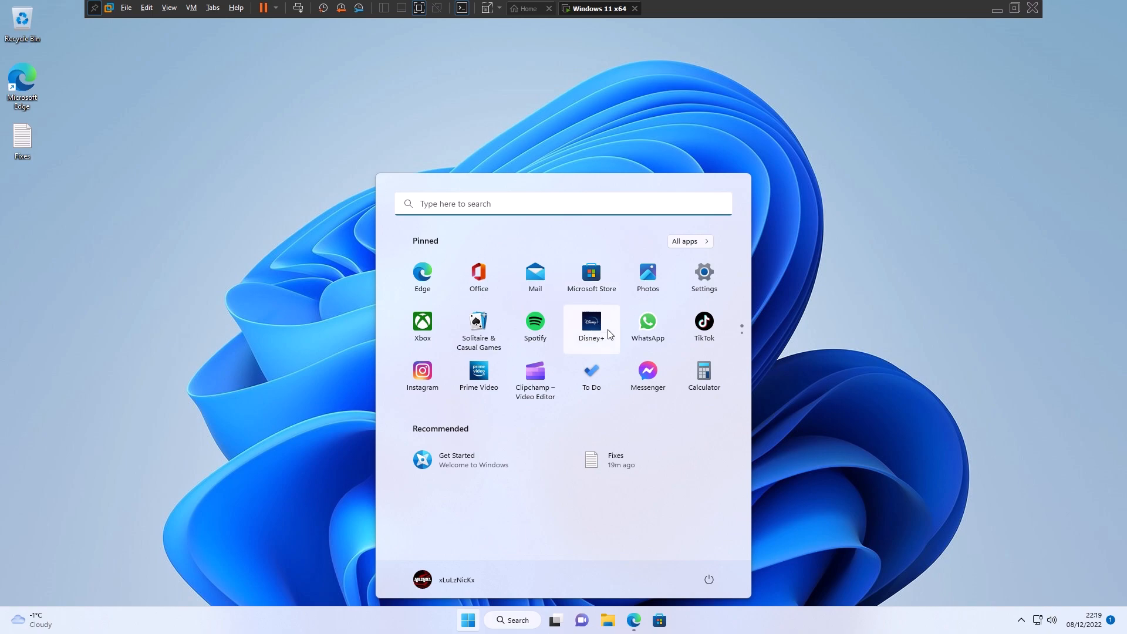
mouse_move(559, 370)
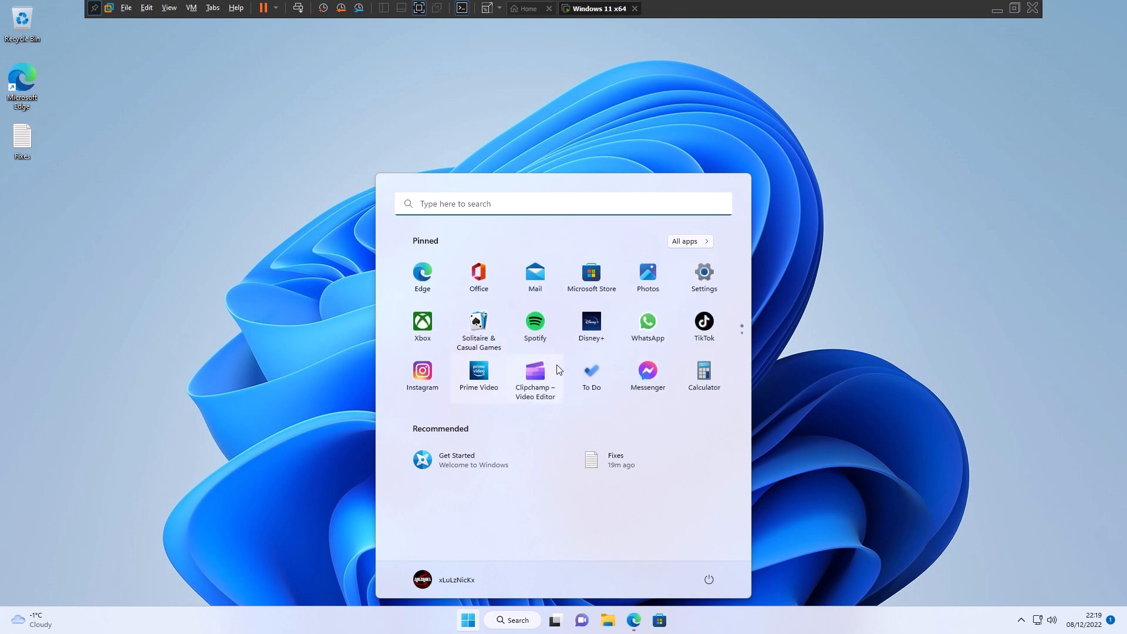
mouse_move(482, 372)
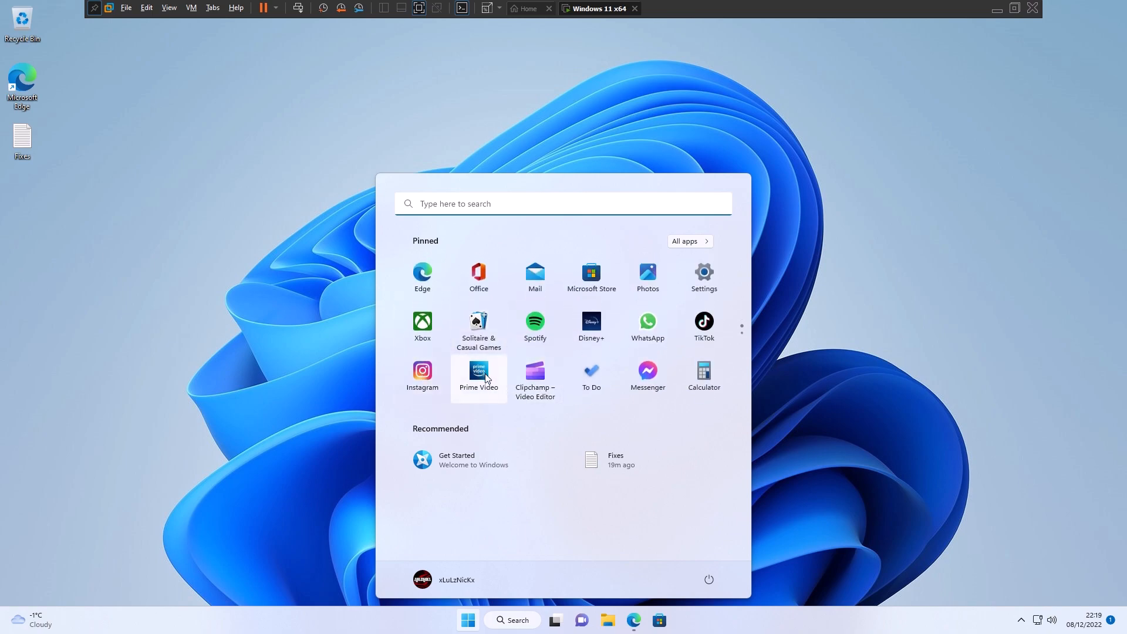
mouse_move(651, 323)
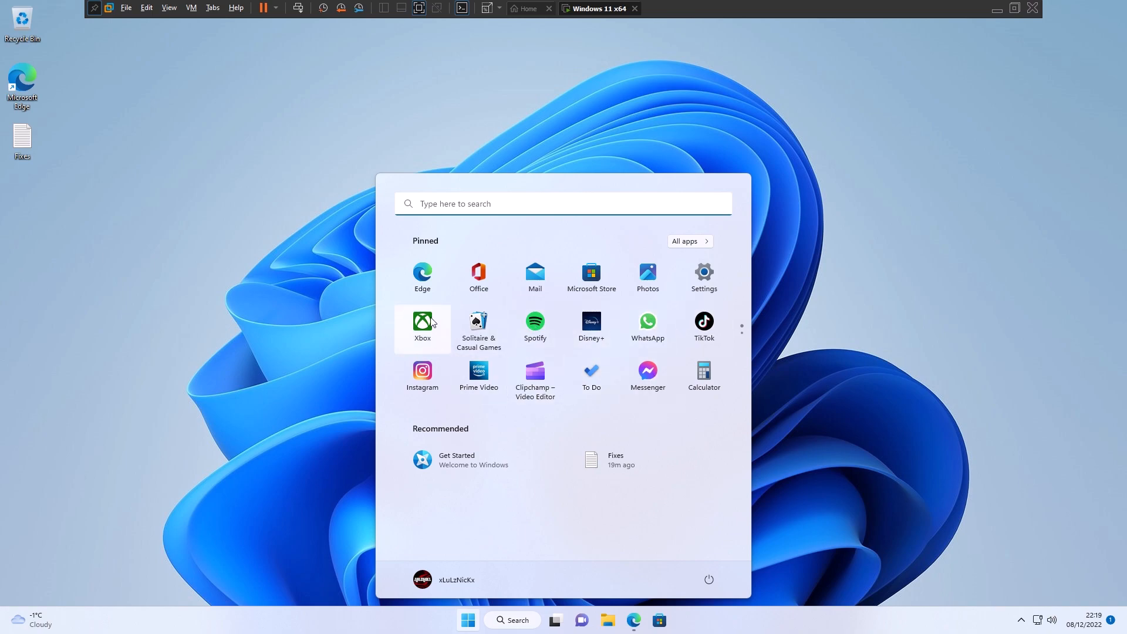
right_click(422, 370)
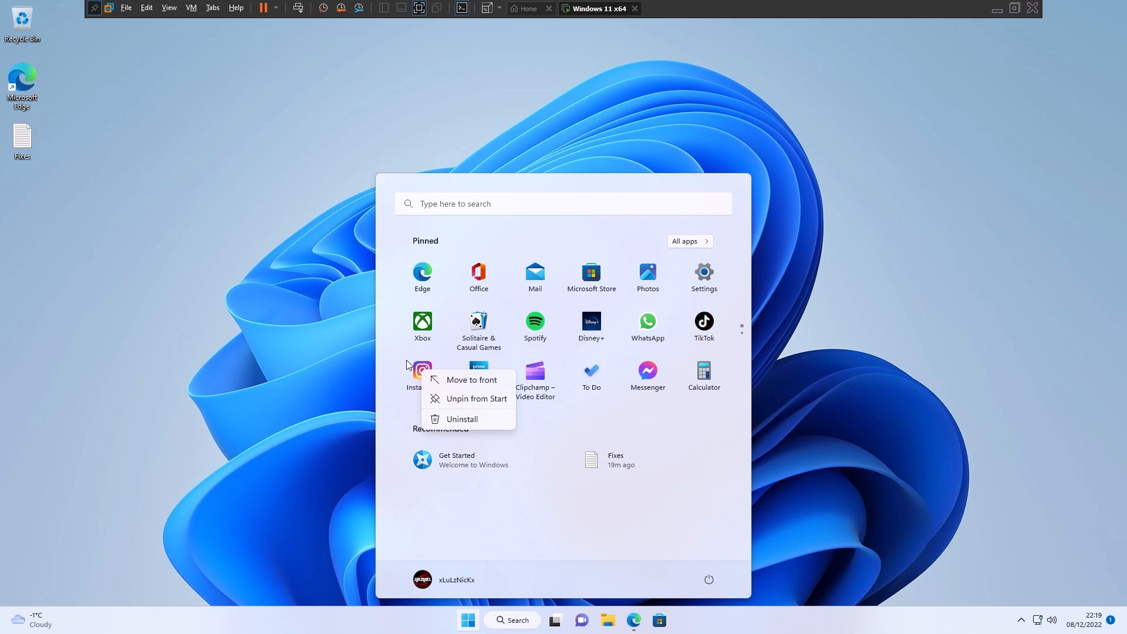
mouse_move(589, 413)
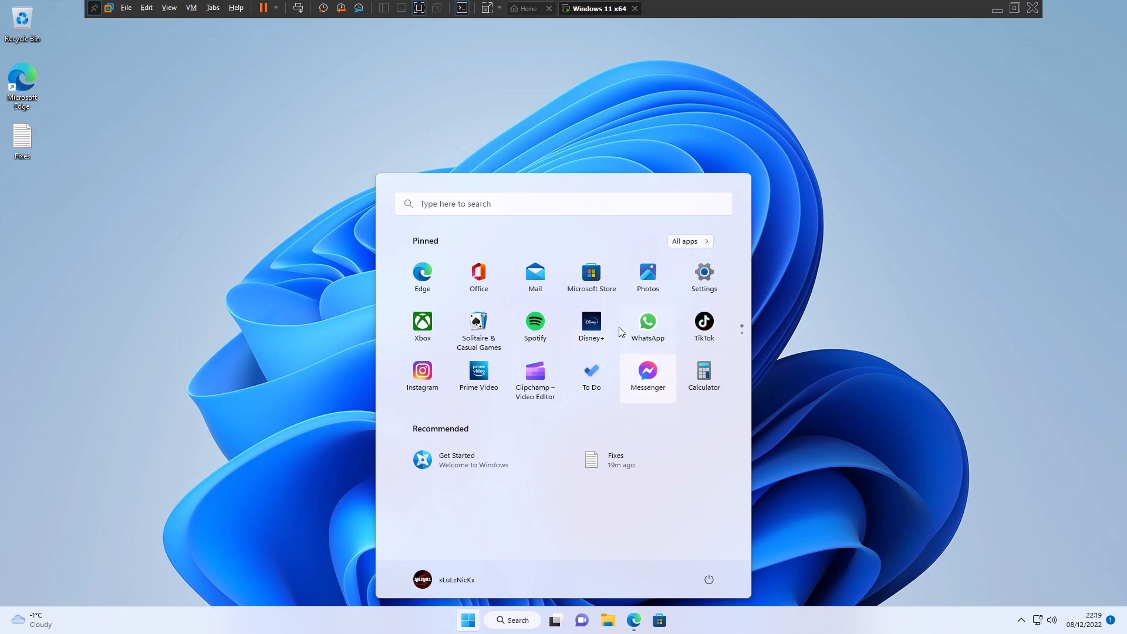
mouse_move(725, 358)
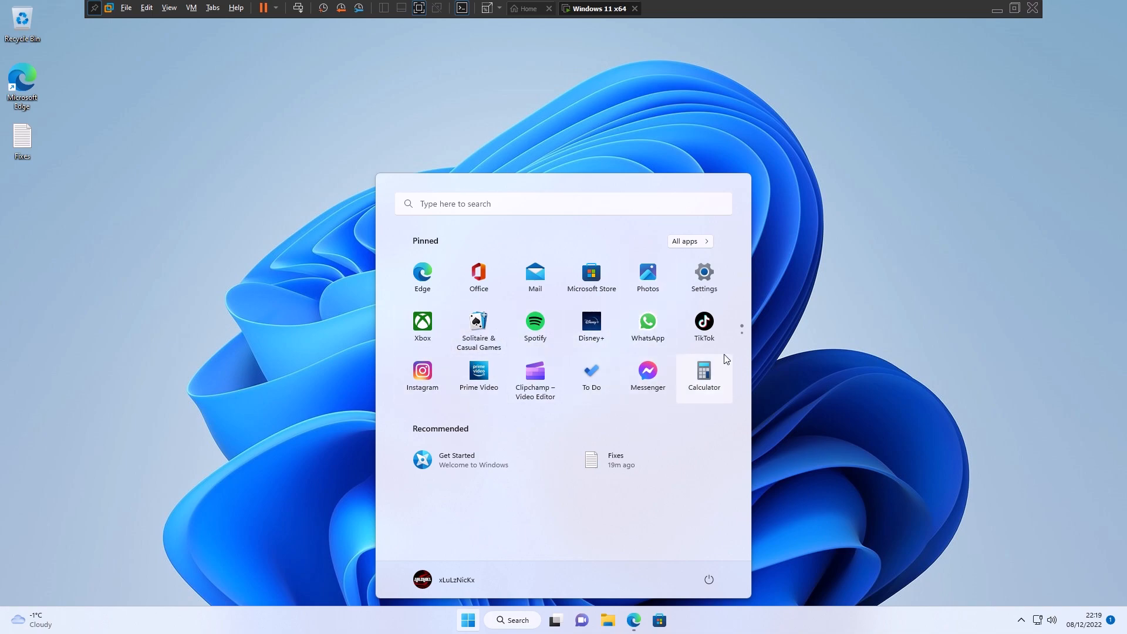
mouse_move(530, 380)
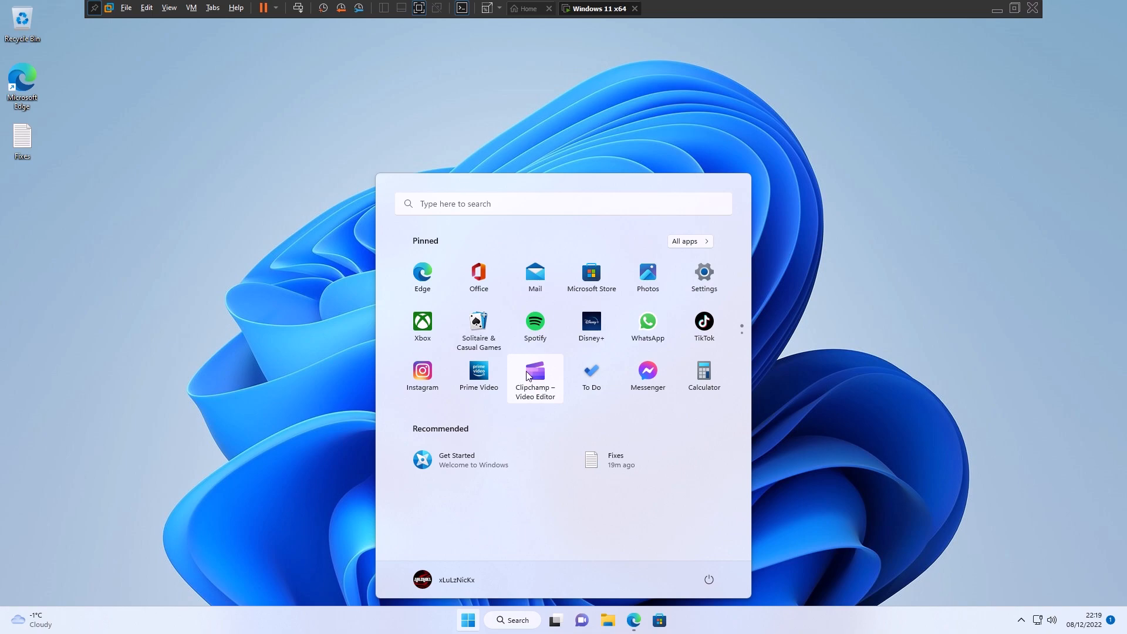
mouse_move(659, 338)
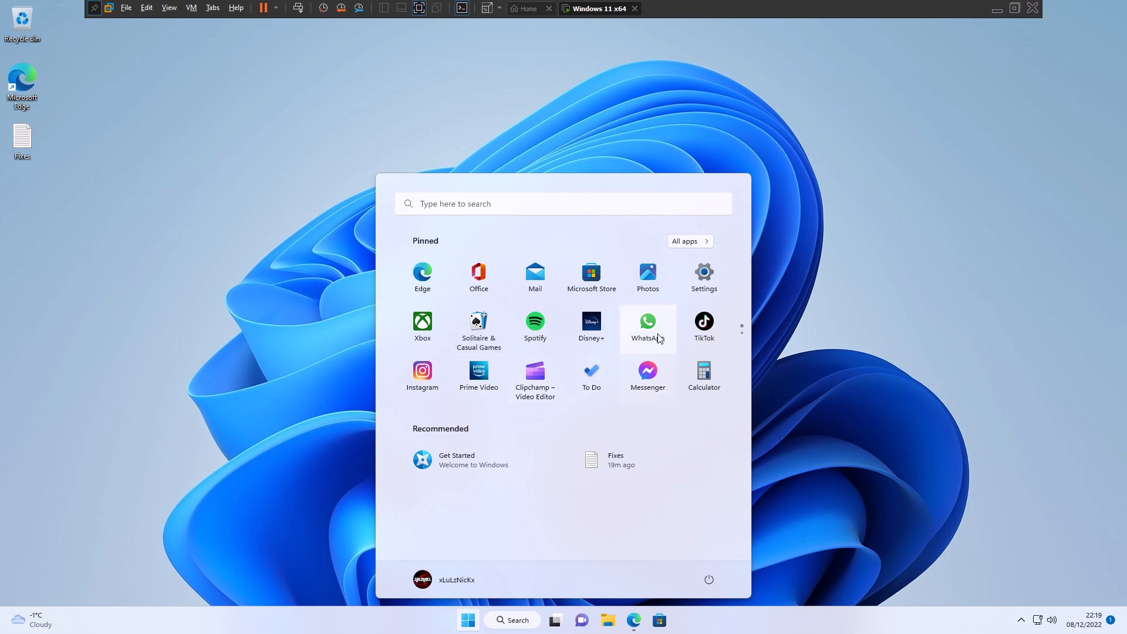
mouse_move(429, 408)
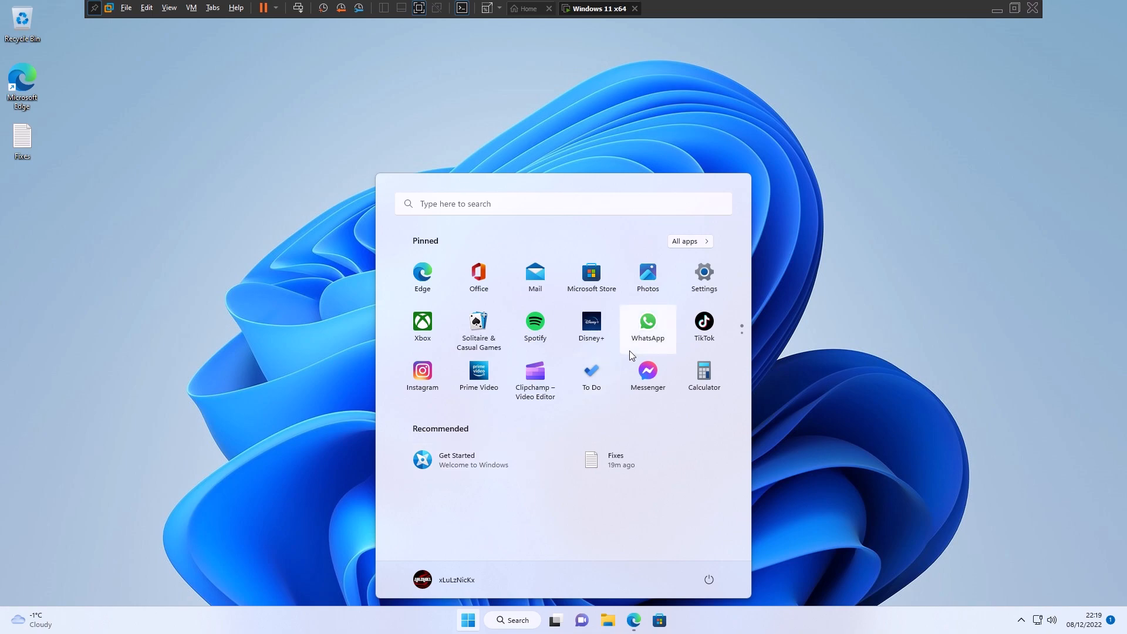
click(690, 241)
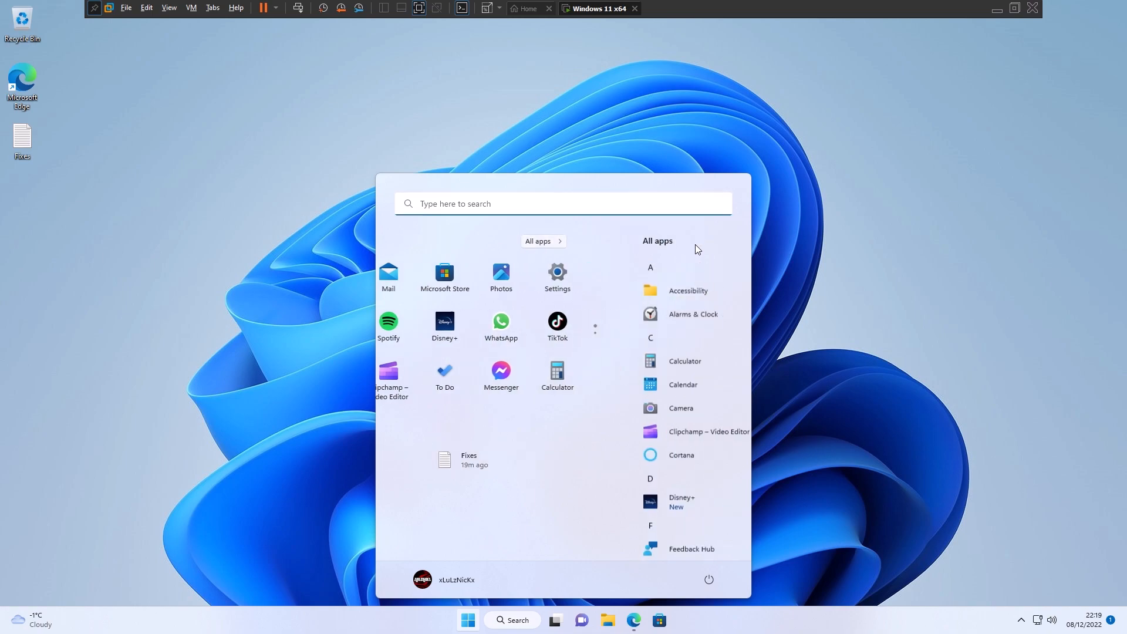
click(542, 241)
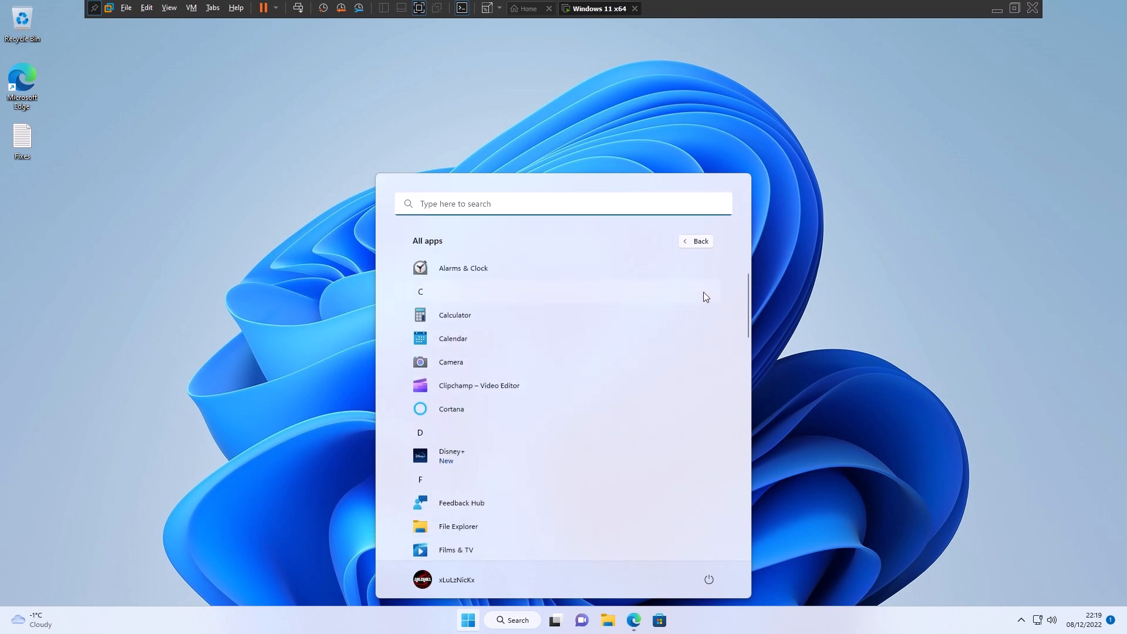
click(696, 241)
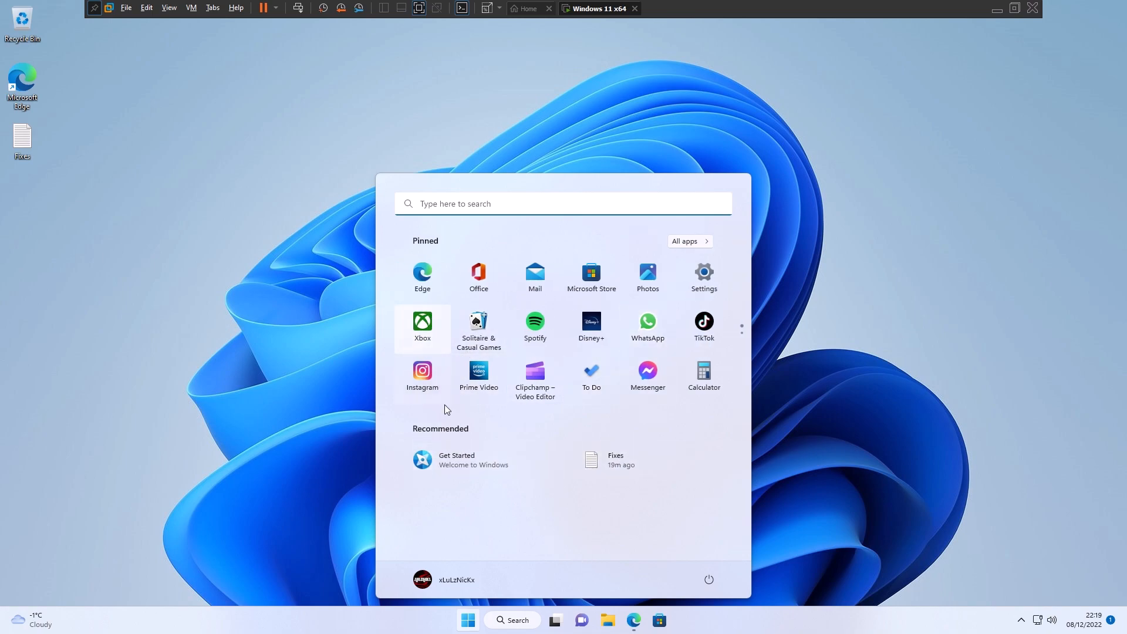
mouse_move(534, 376)
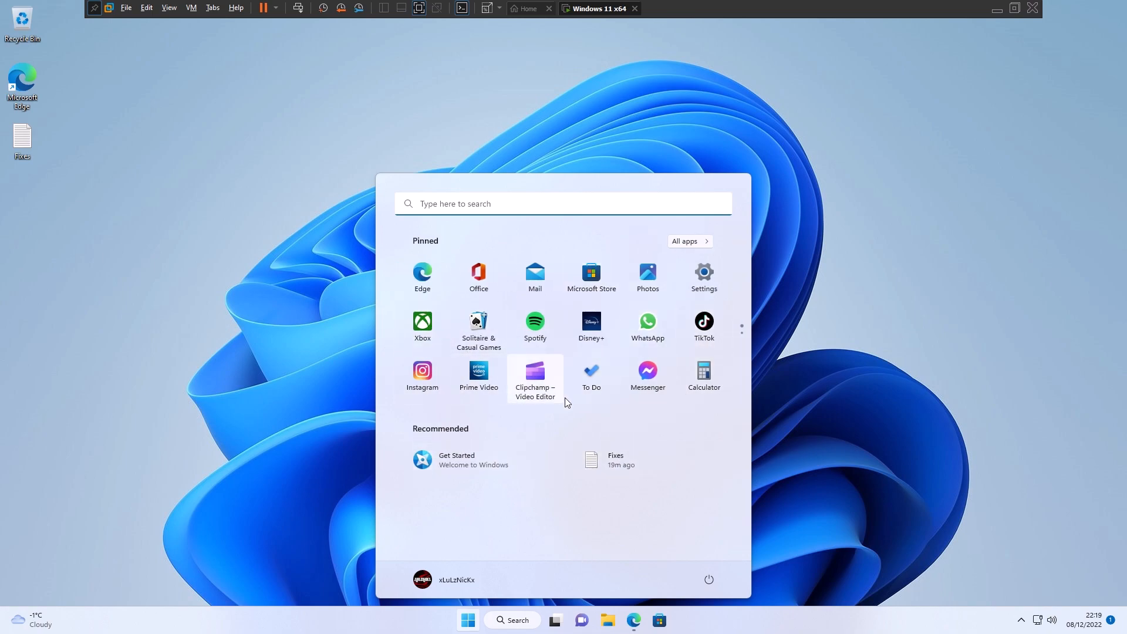
mouse_move(532, 396)
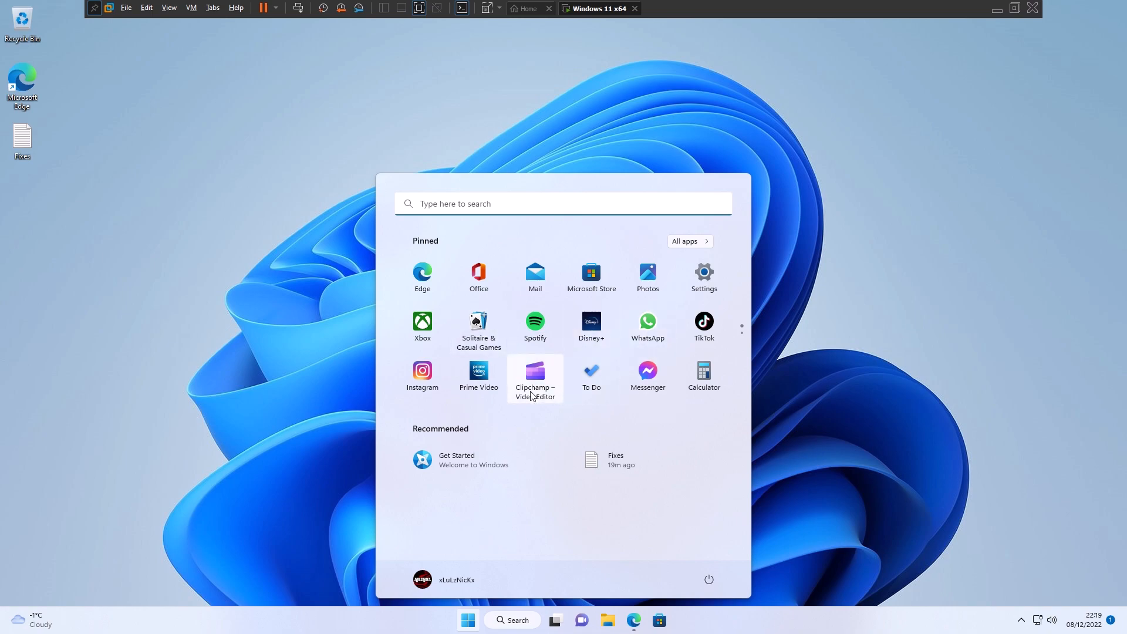
- In Downloads, show the full classic context menu for OpenShellSetup_4_4_182, then dismiss it
click(608, 619)
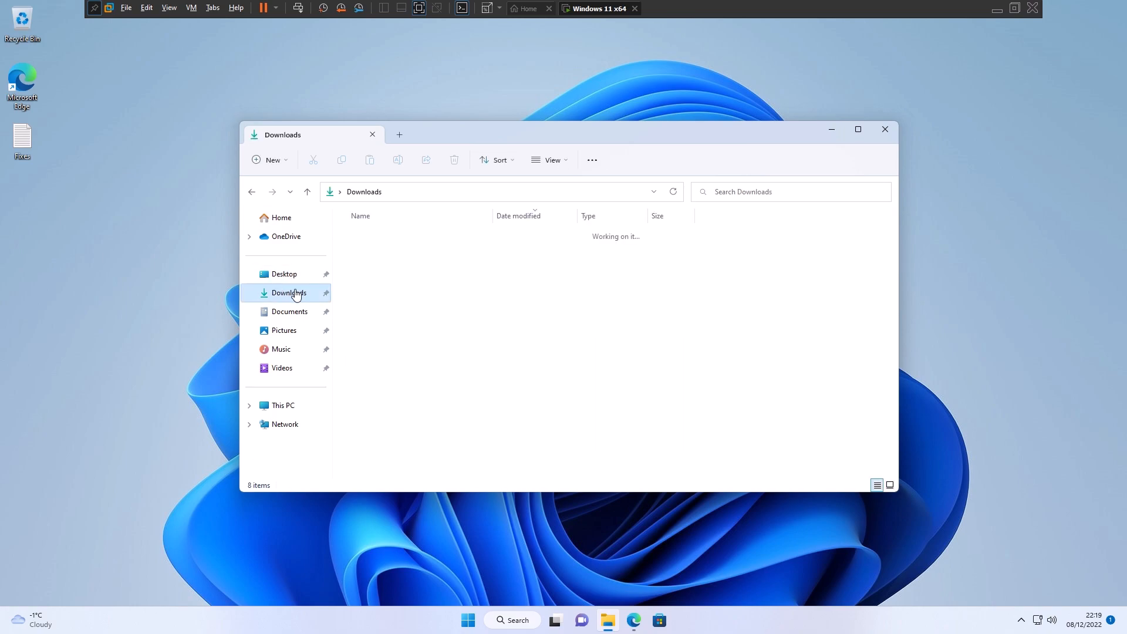
right_click(381, 251)
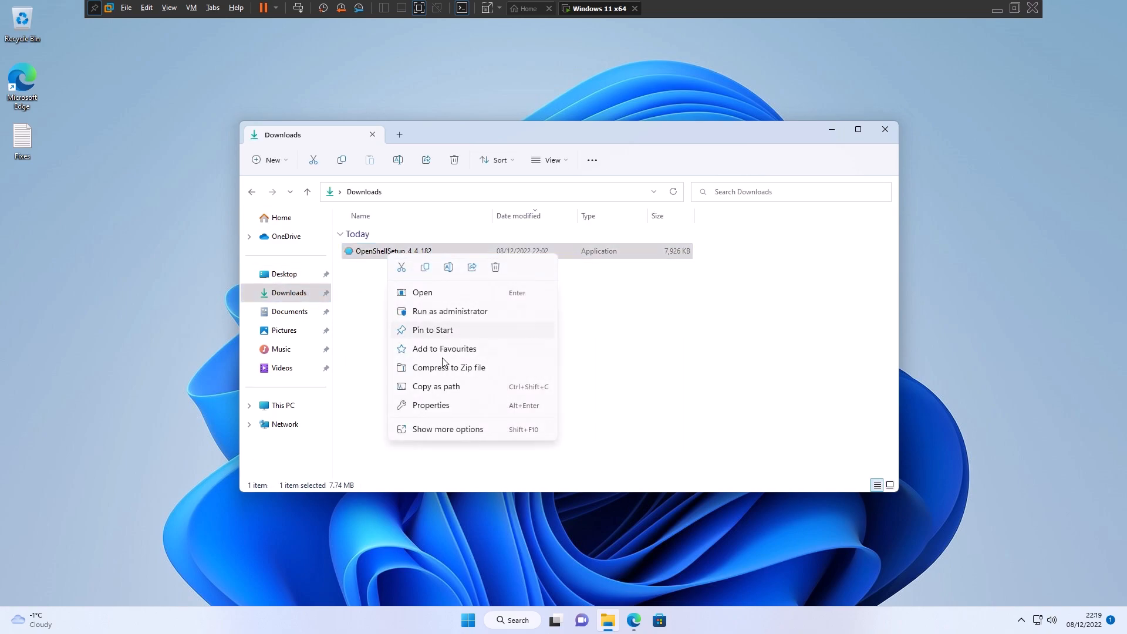
mouse_move(454, 399)
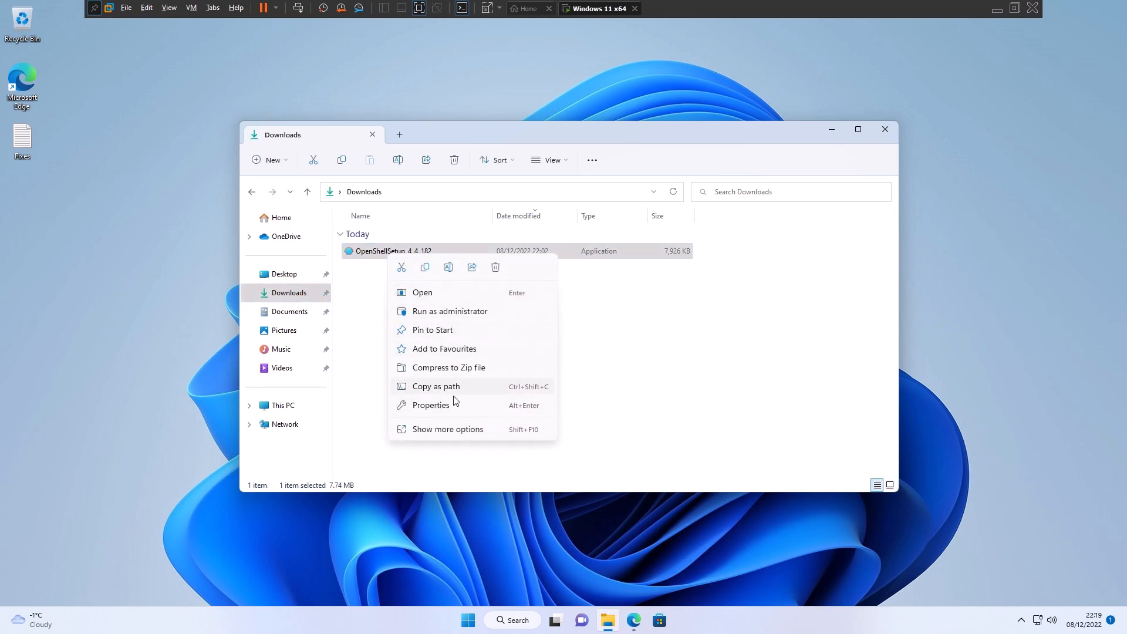
mouse_move(420, 273)
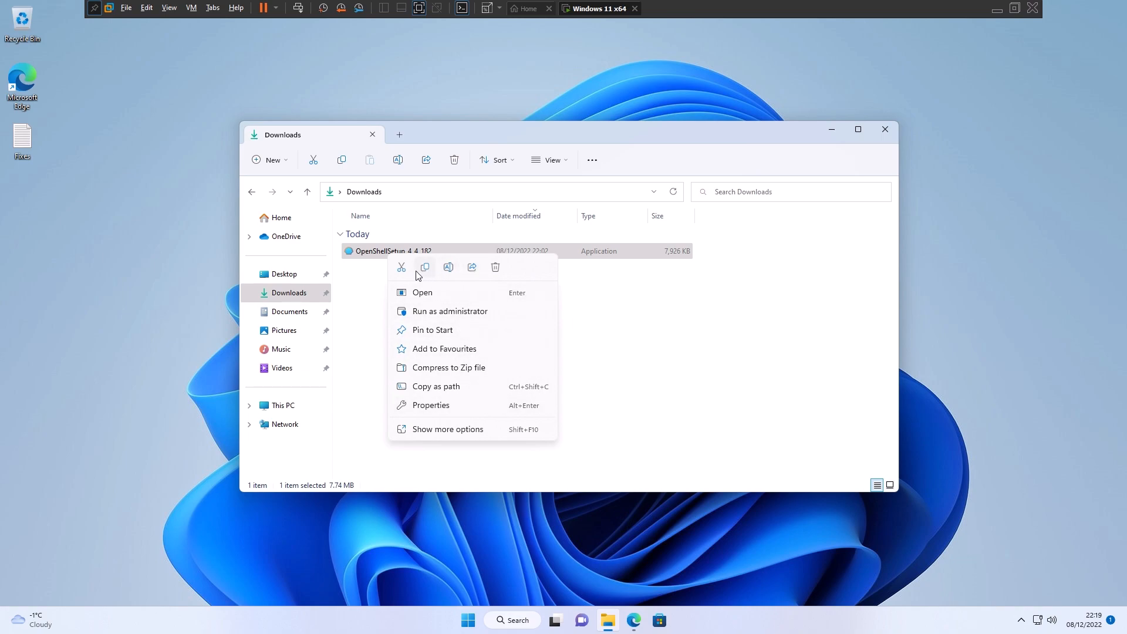
mouse_move(448, 431)
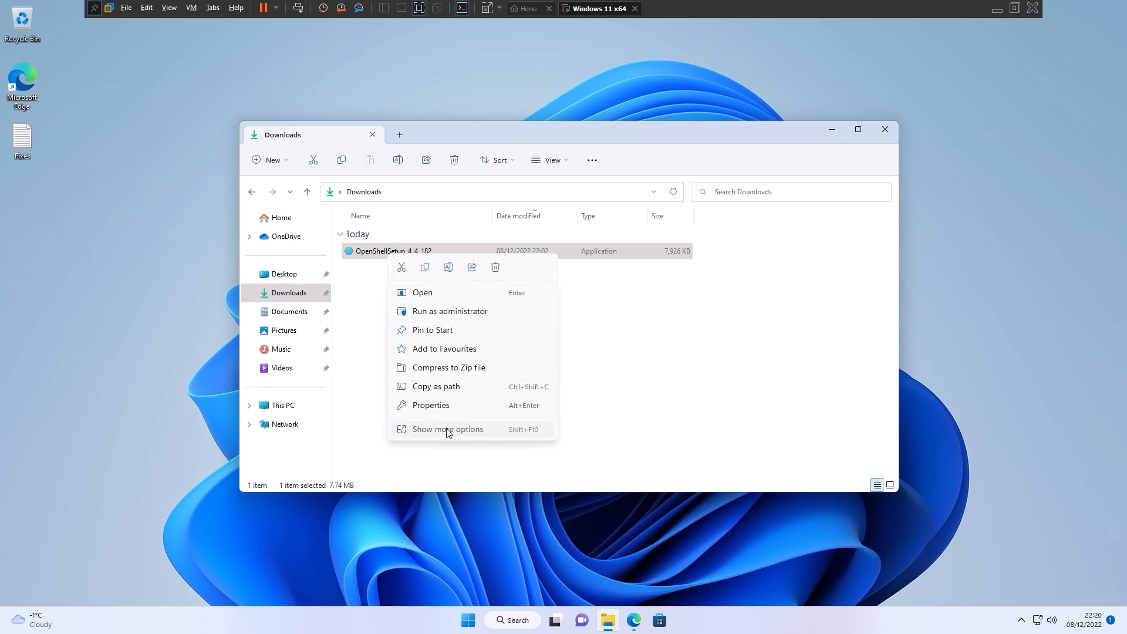
click(447, 429)
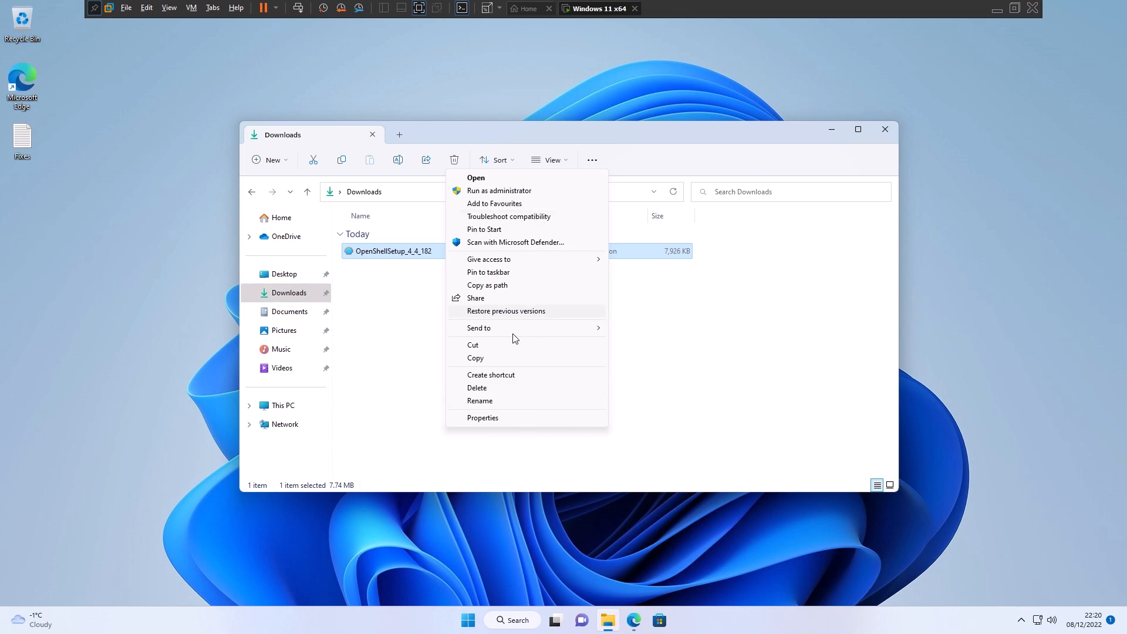
mouse_move(507, 390)
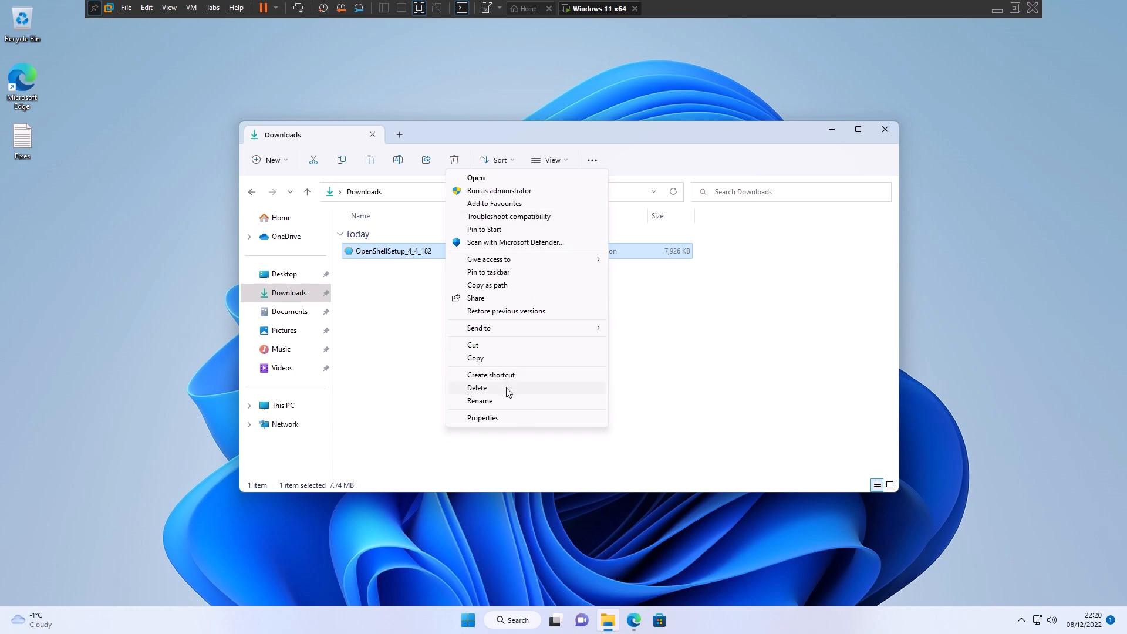
mouse_move(516, 249)
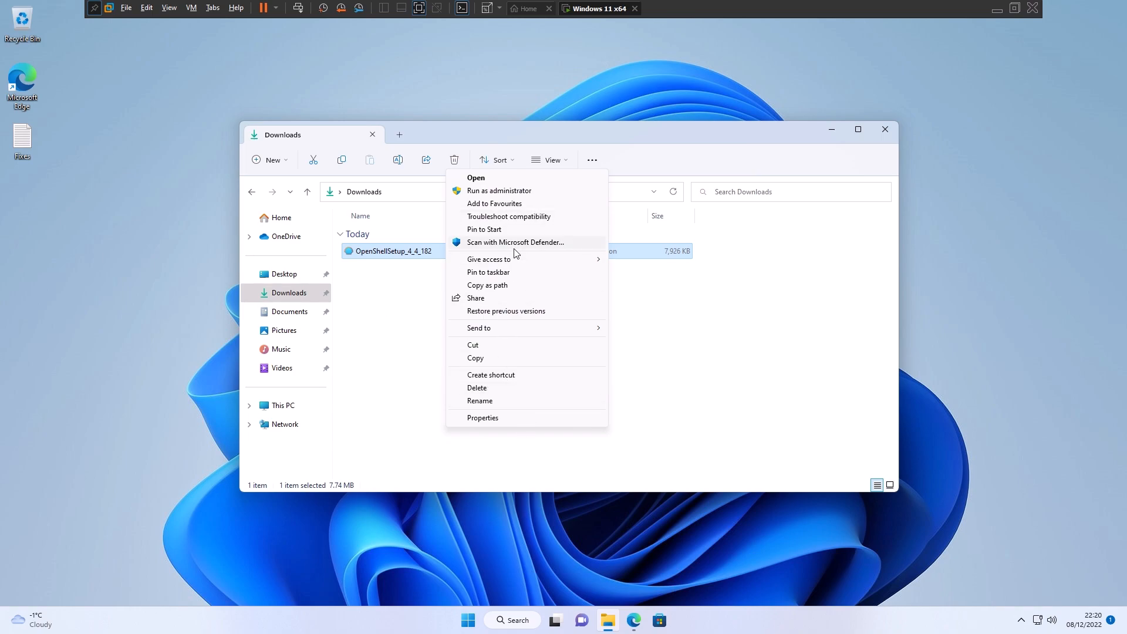
click(528, 314)
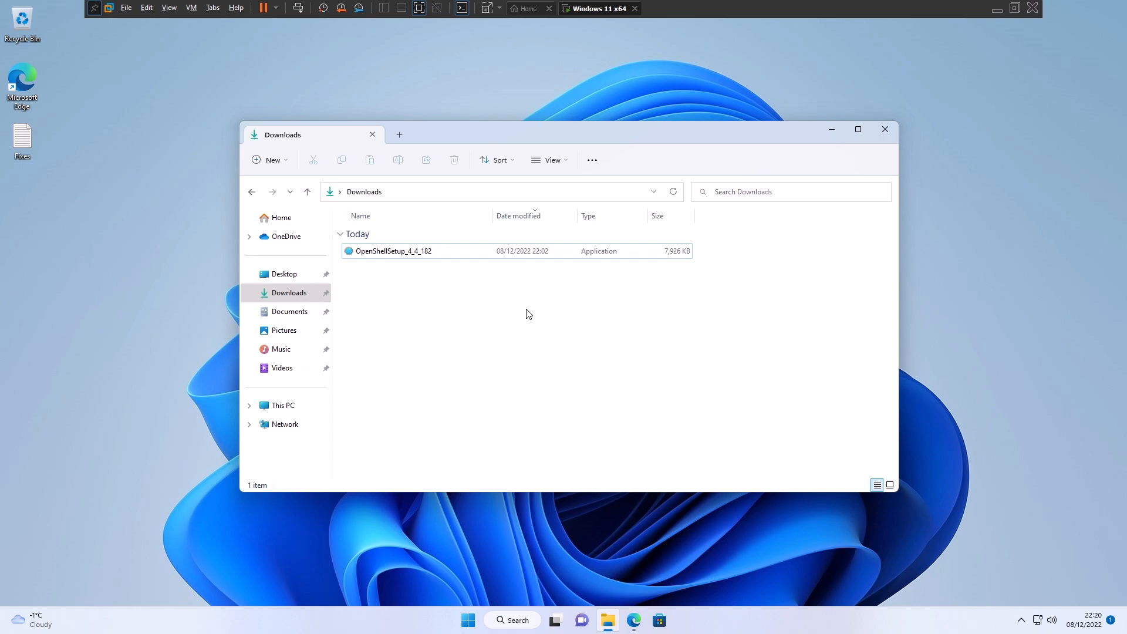
mouse_move(405, 300)
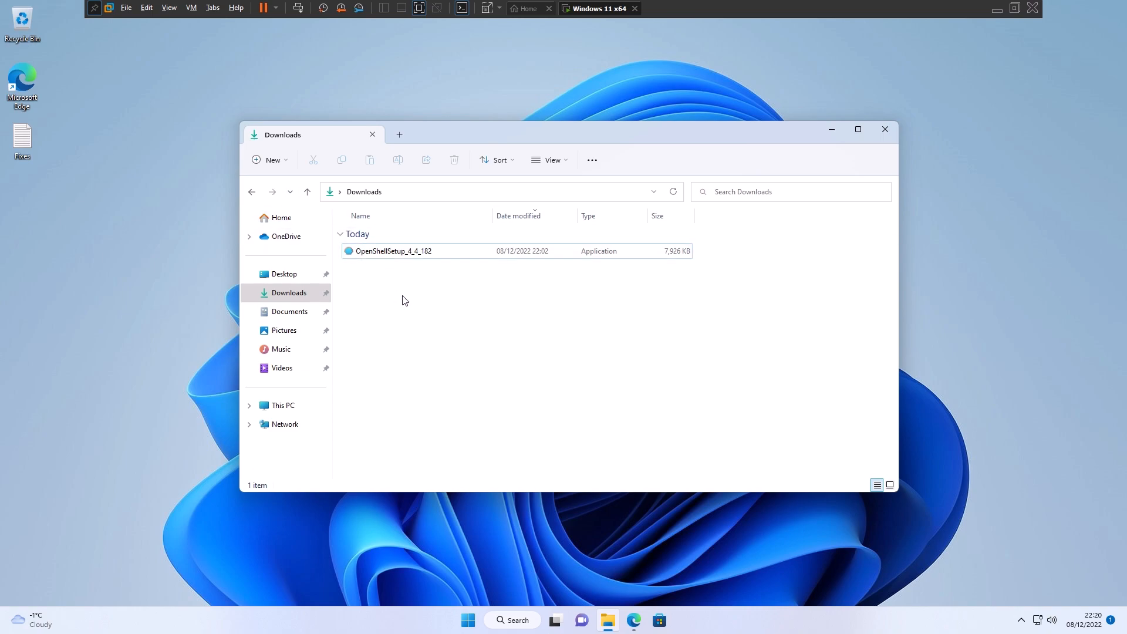
mouse_move(385, 256)
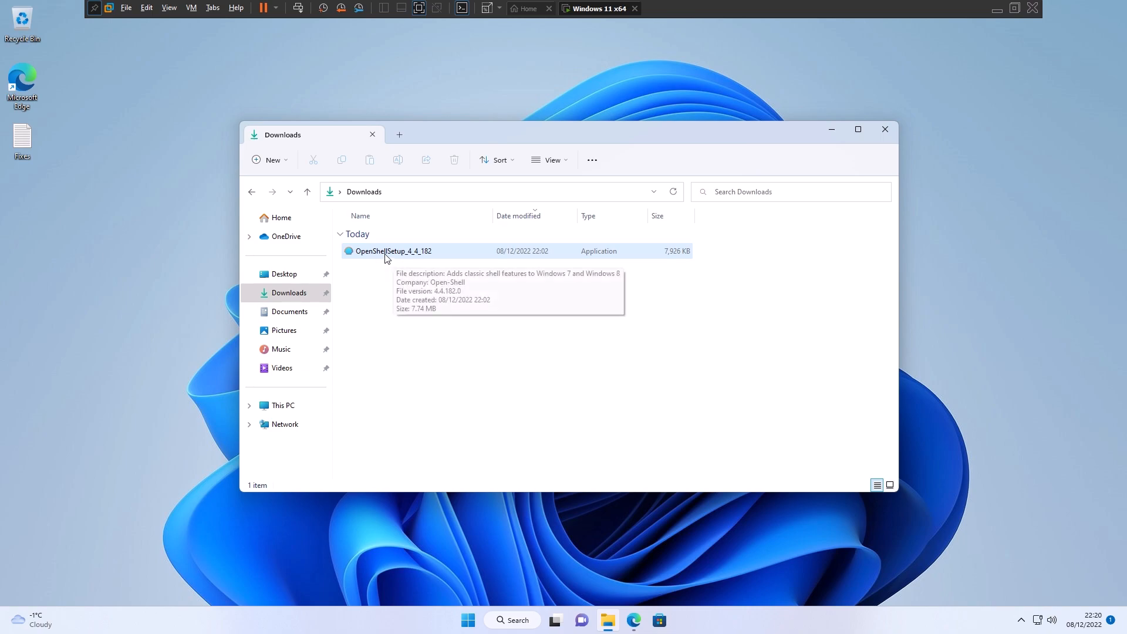
mouse_move(596, 470)
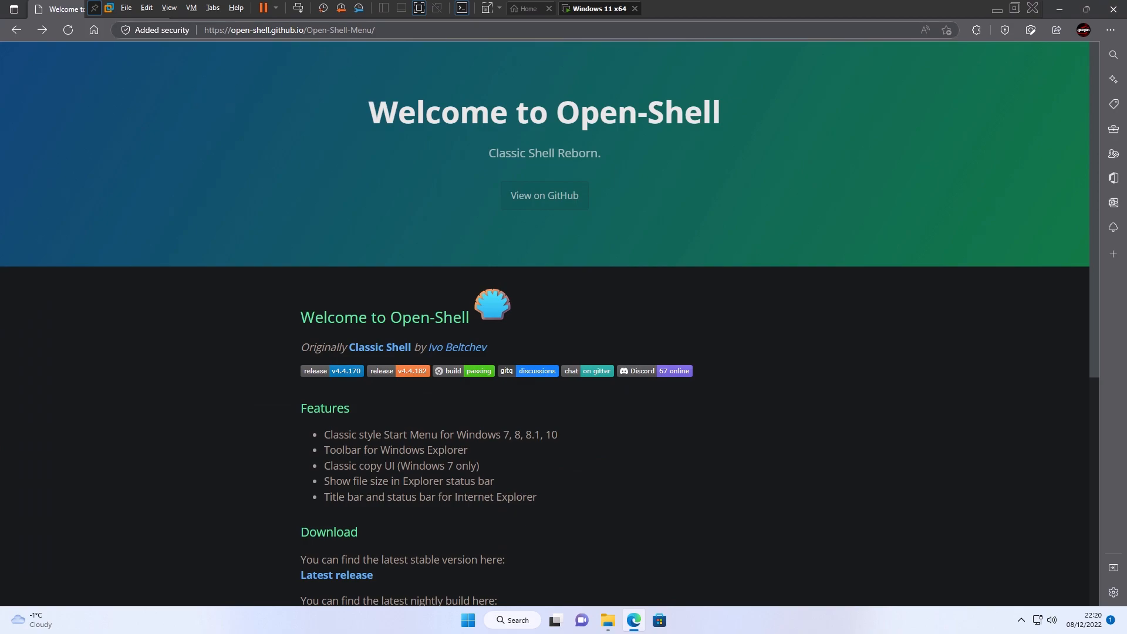
- Scroll the Open-Shell website down to its Latest release and Nightly builds links
click(293, 30)
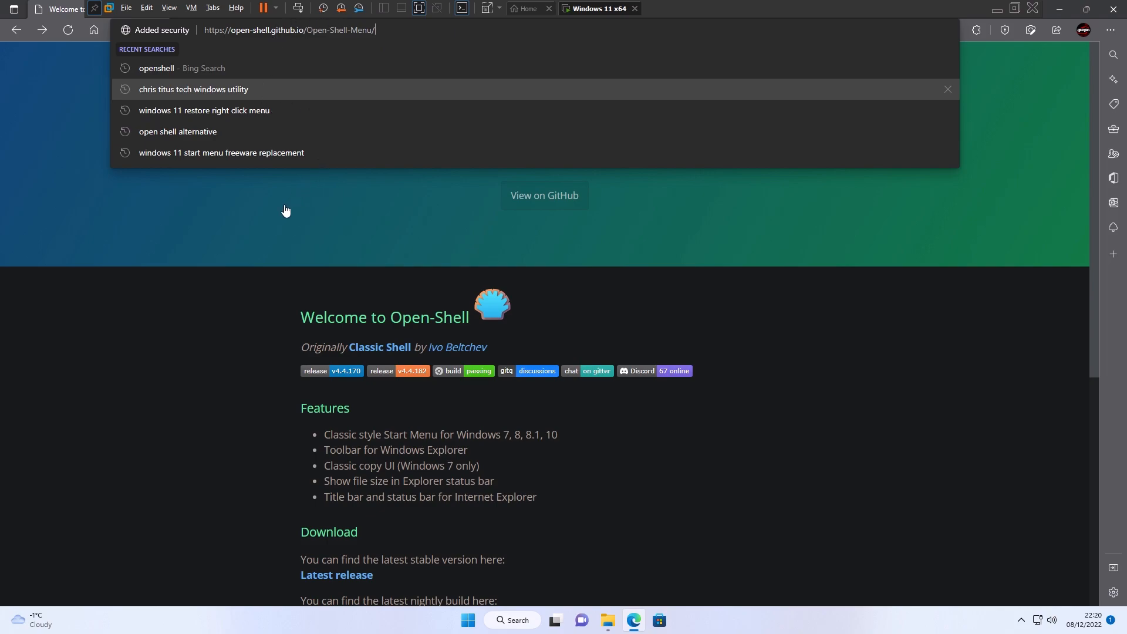
mouse_move(429, 275)
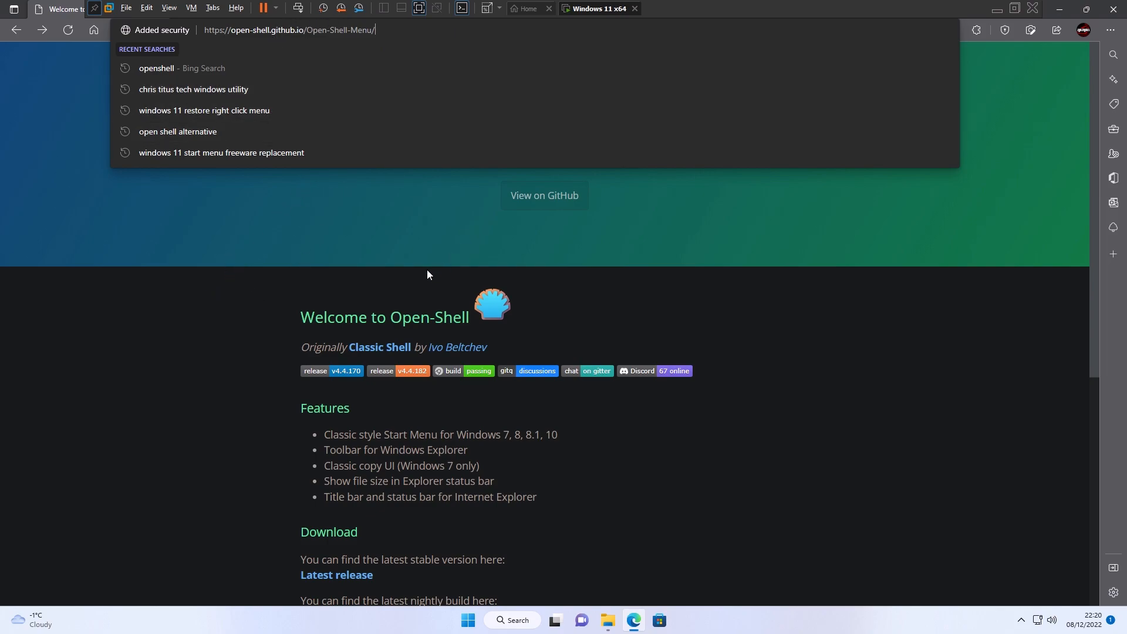
scroll(down, 3)
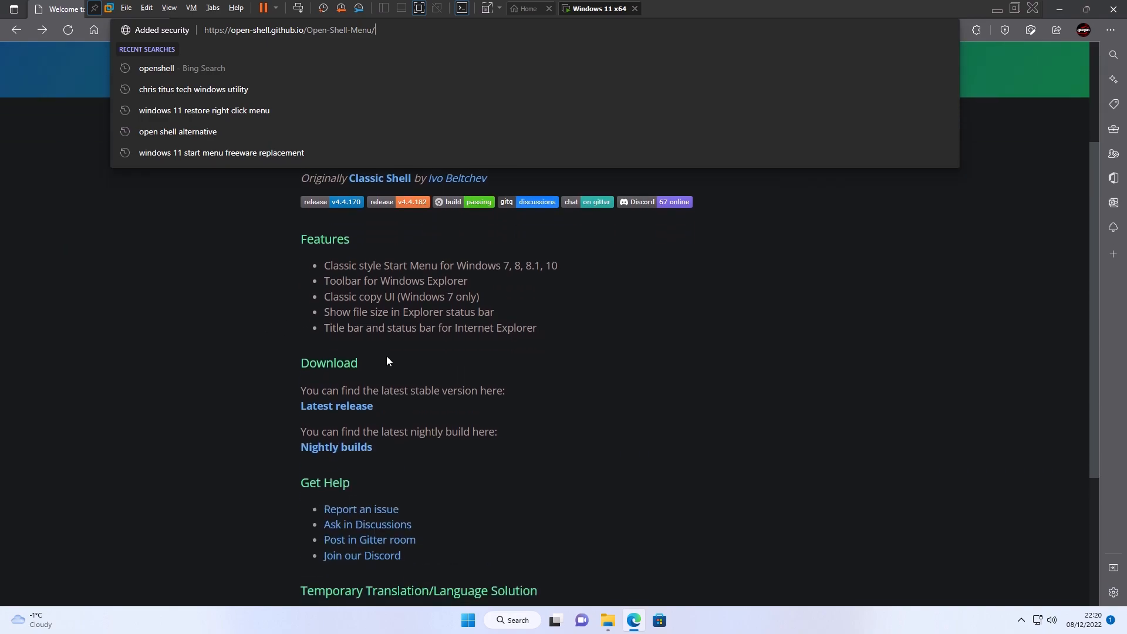
scroll(down, 3)
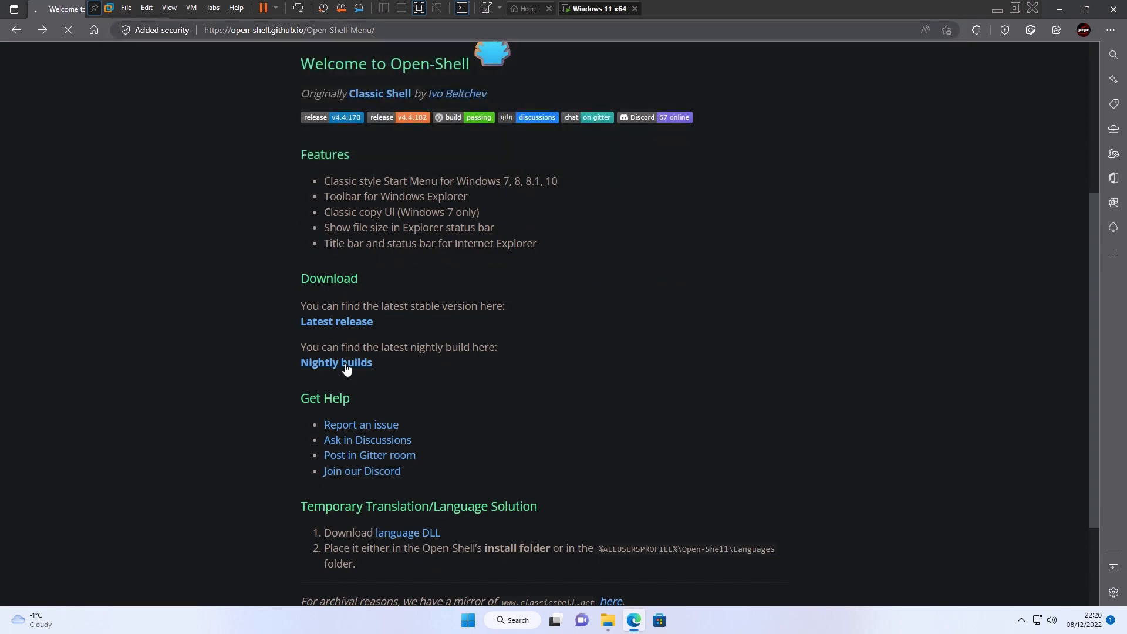
- Open Nightly builds and expand 4.4.182's Assets to reveal OpenShellSetup_4_4_182.exe
click(335, 362)
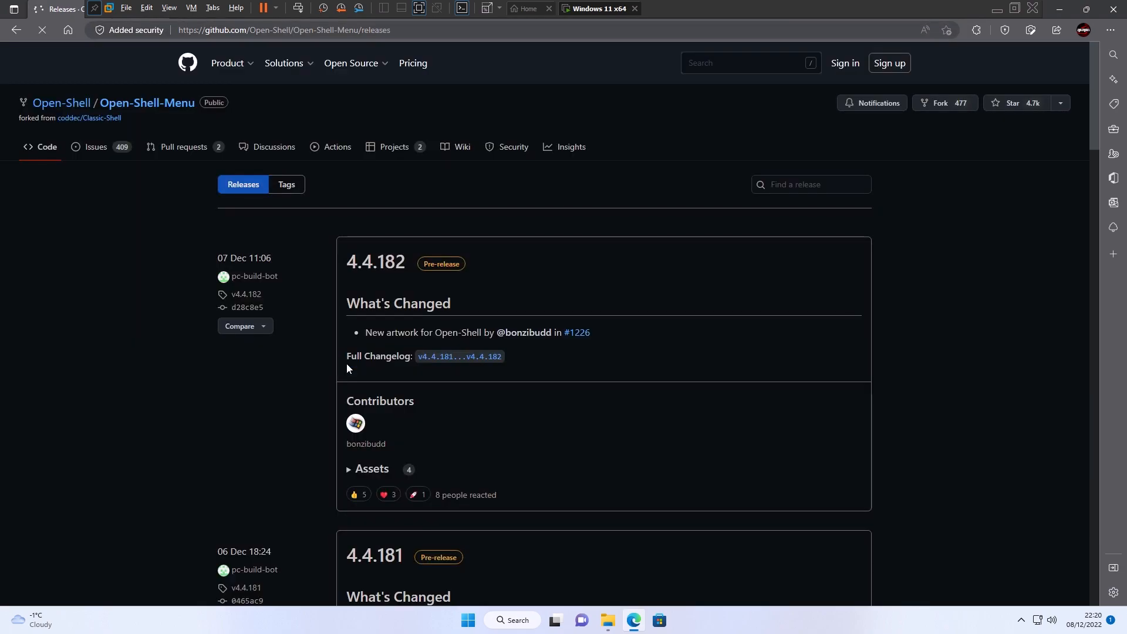
scroll(down, 3)
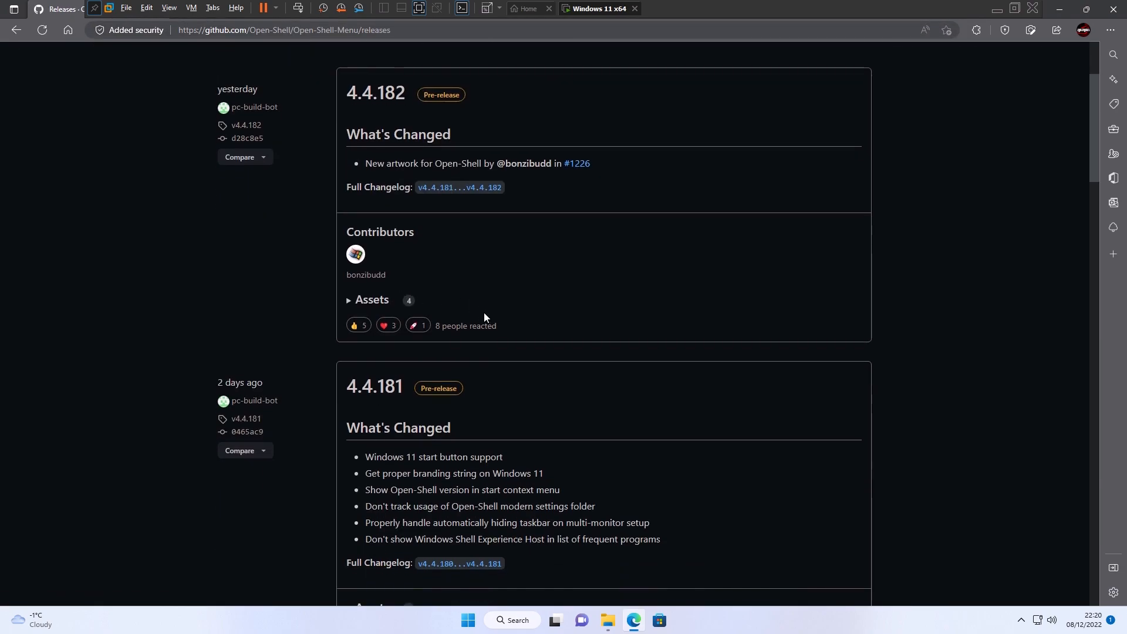
mouse_move(375, 393)
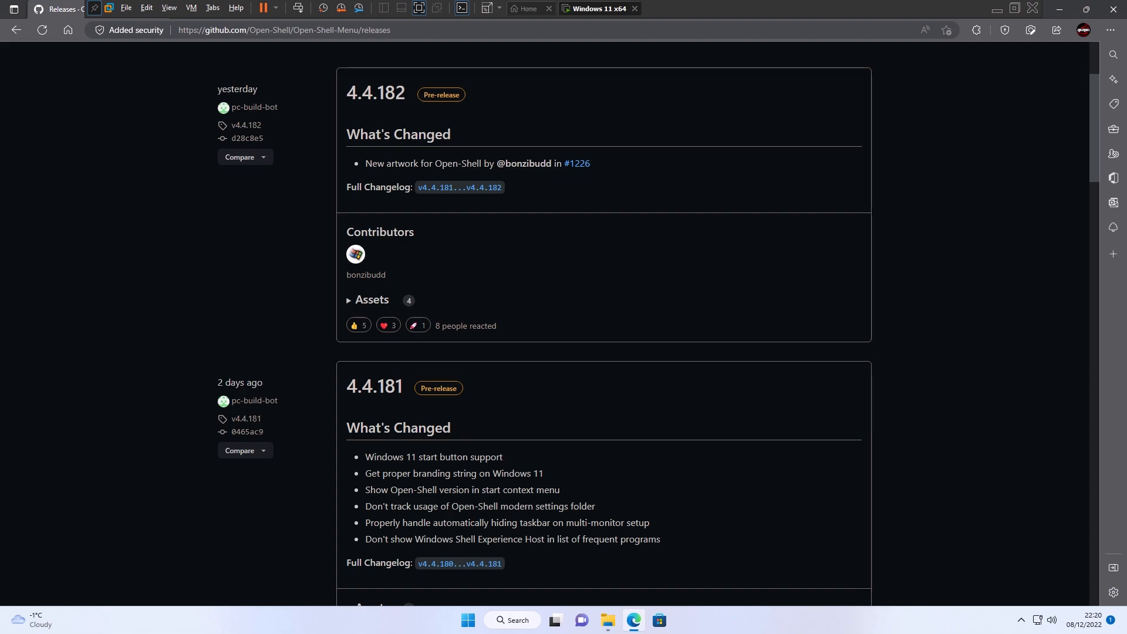
drag(365, 457, 464, 457)
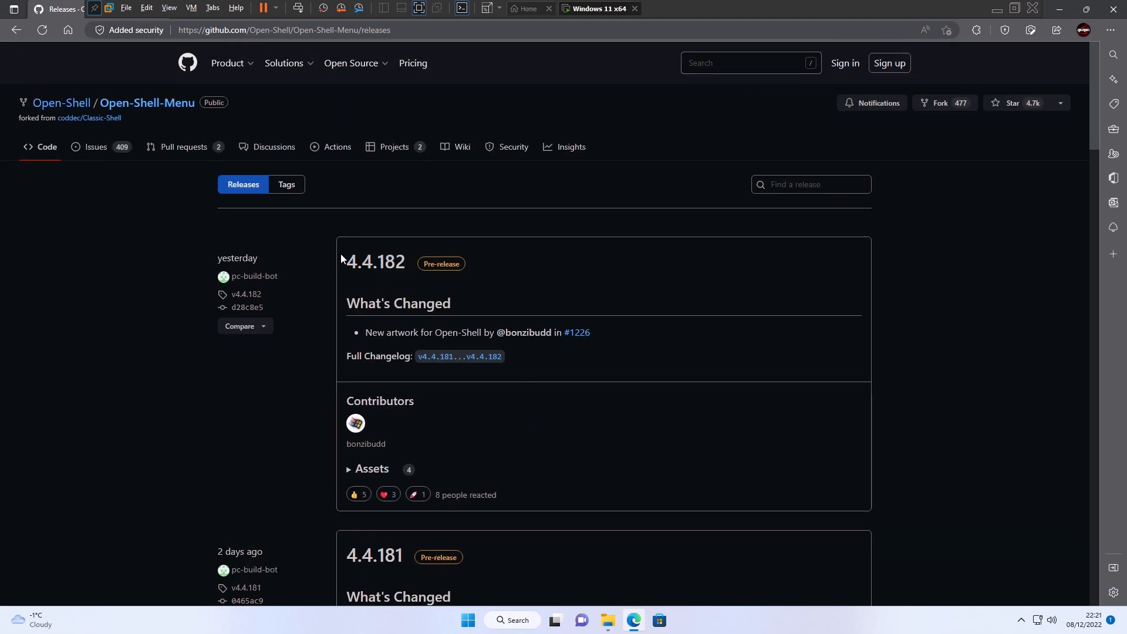
mouse_move(431, 390)
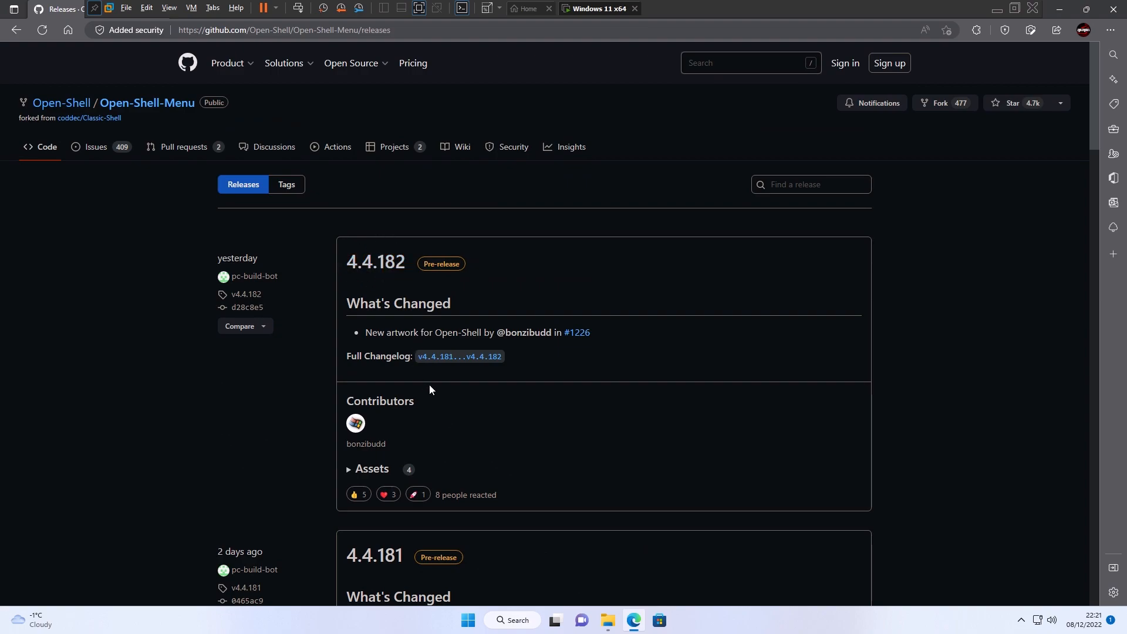
click(371, 468)
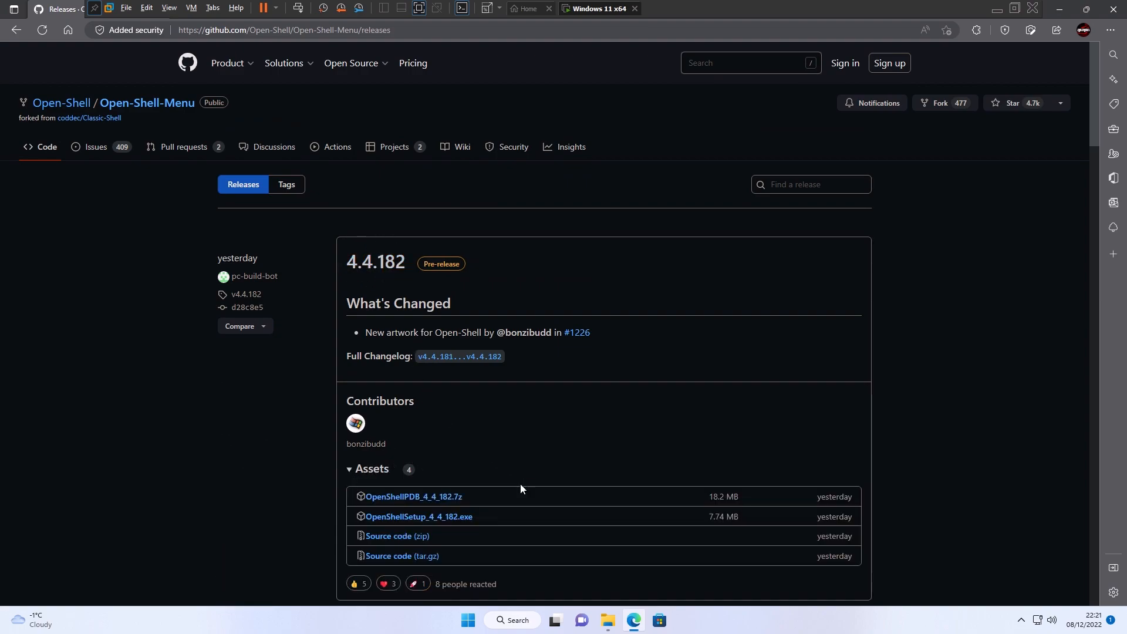
mouse_move(448, 524)
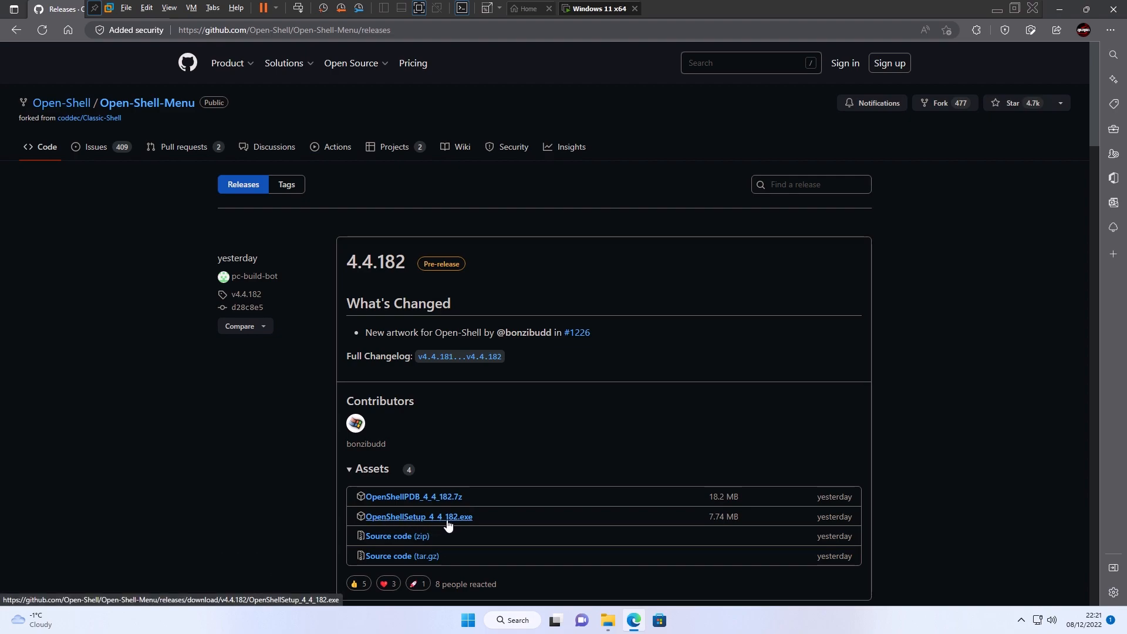
mouse_move(857, 220)
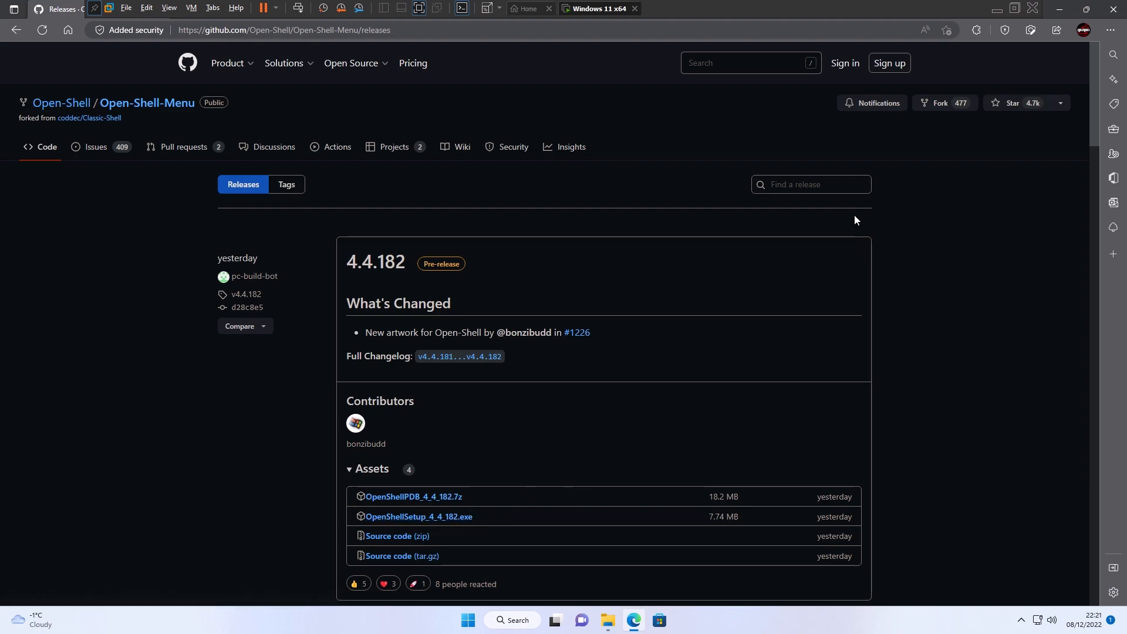
mouse_move(709, 611)
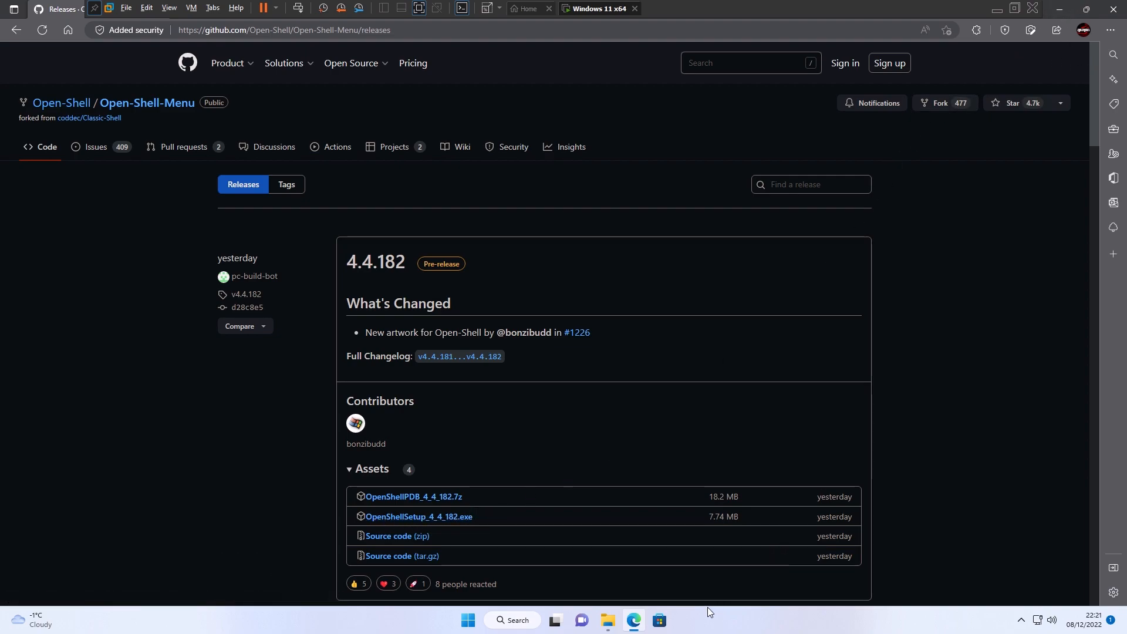
mouse_move(1037, 53)
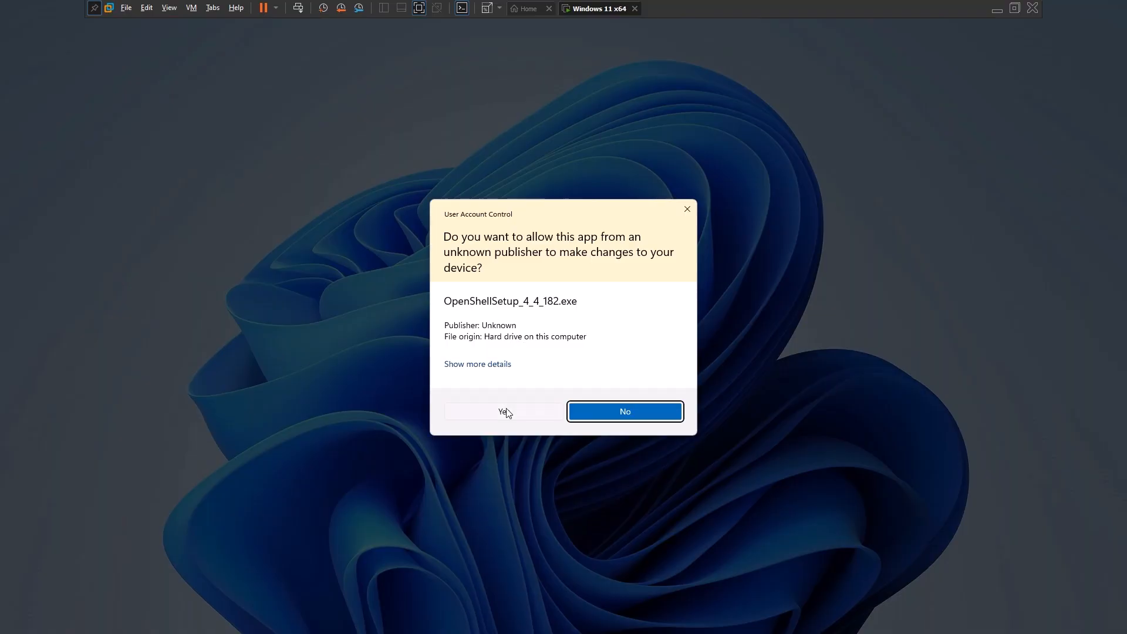
- Approve UAC and run Open-Shell Setup with licence accepted and all features through to Finish
click(503, 412)
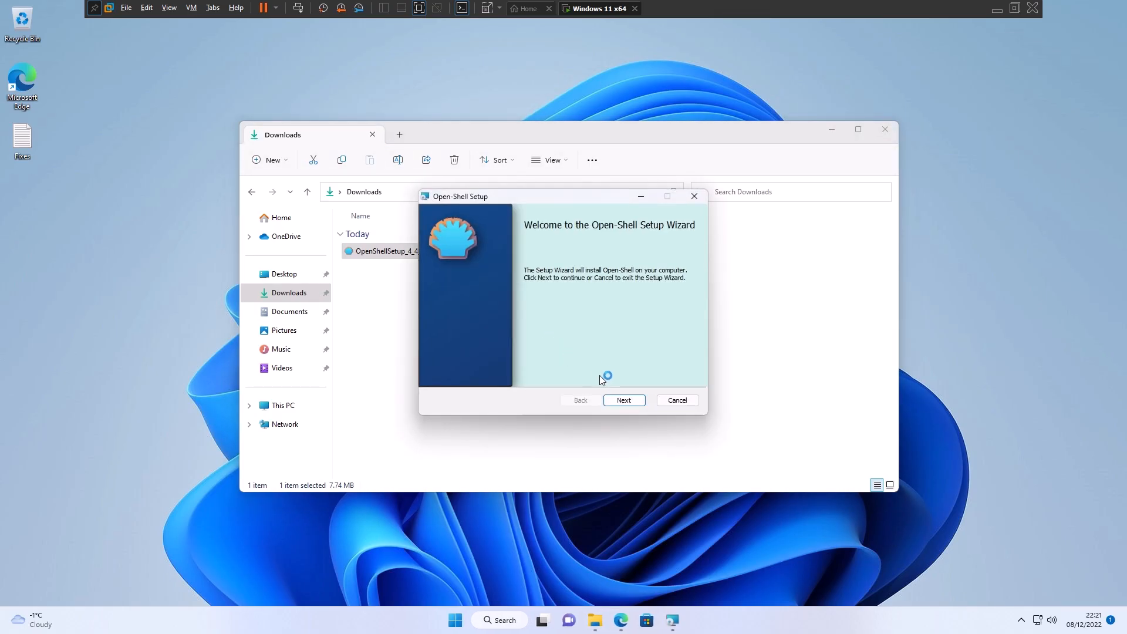
click(624, 400)
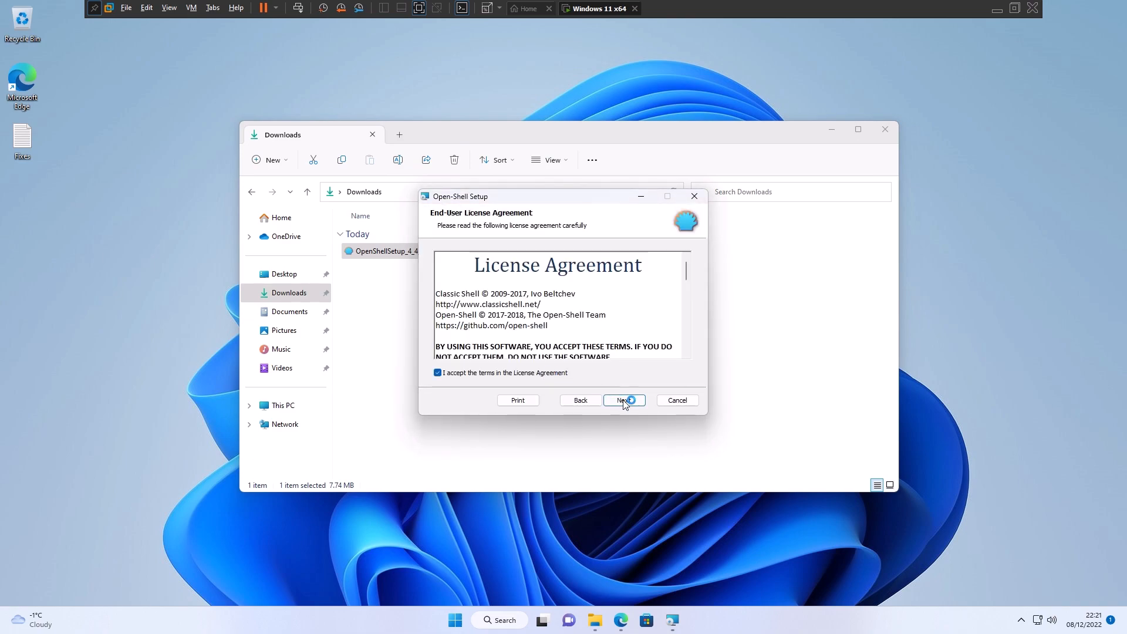
click(624, 400)
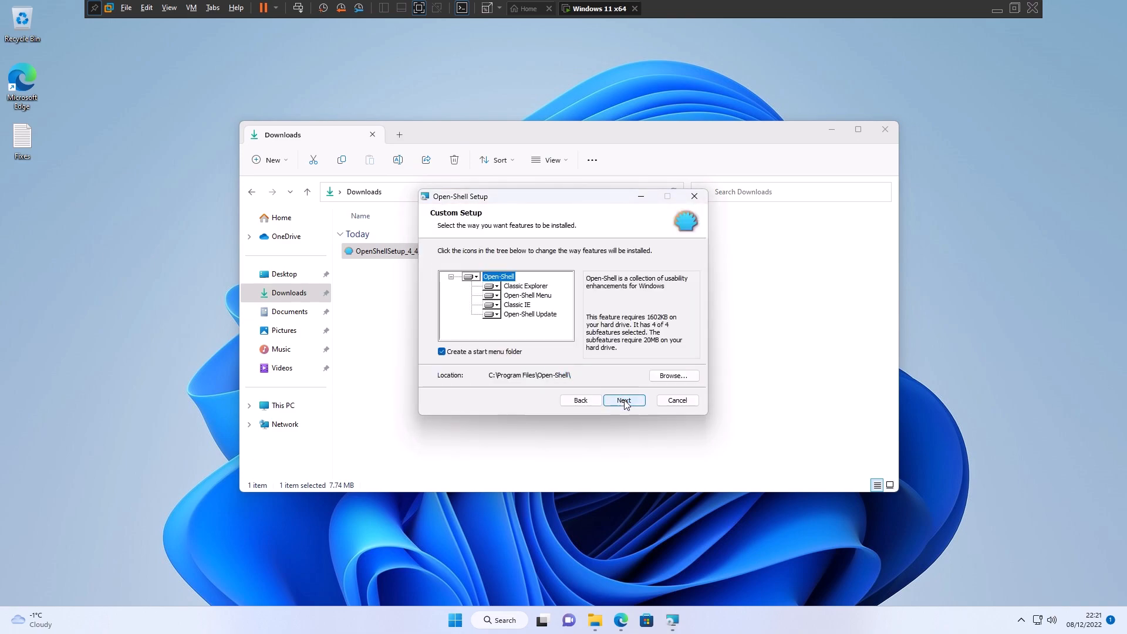
click(624, 400)
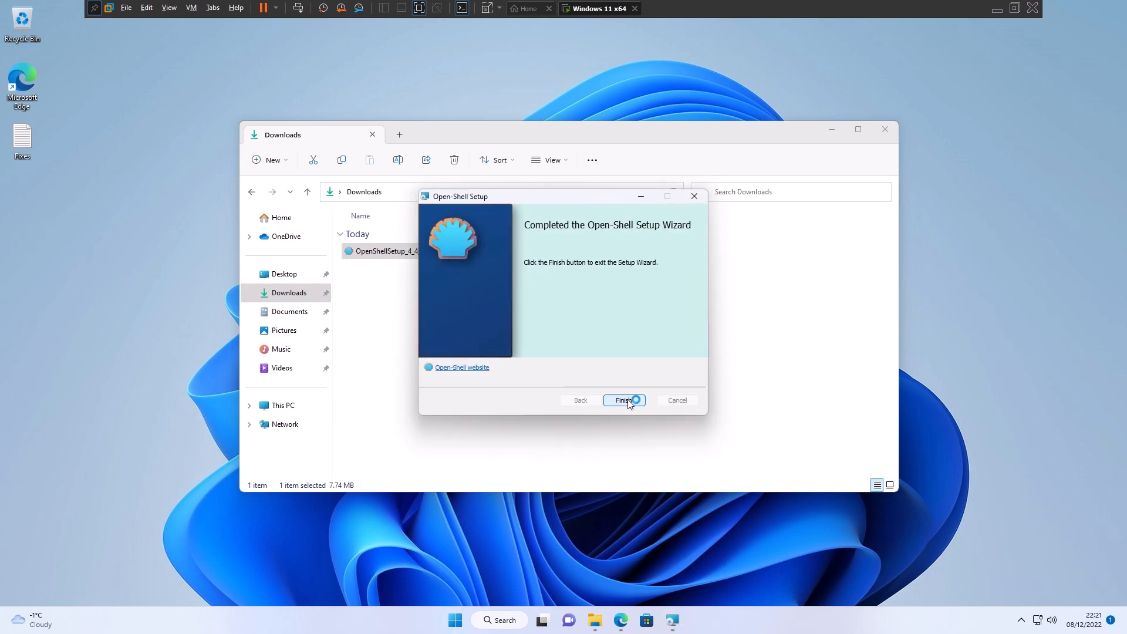
click(624, 400)
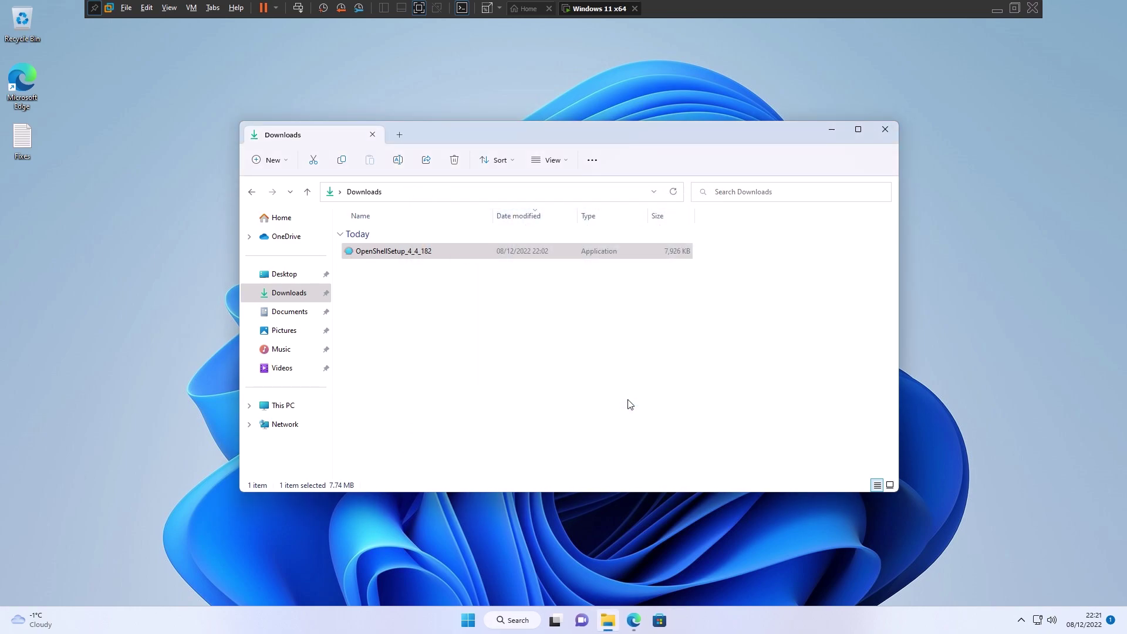
mouse_move(640, 327)
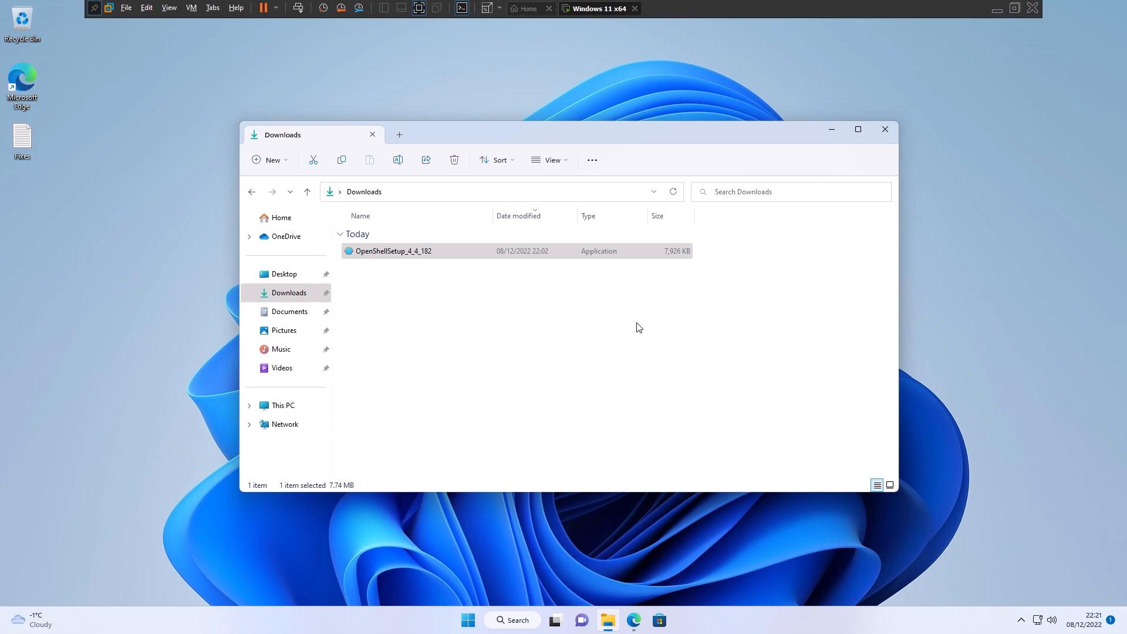
mouse_move(745, 319)
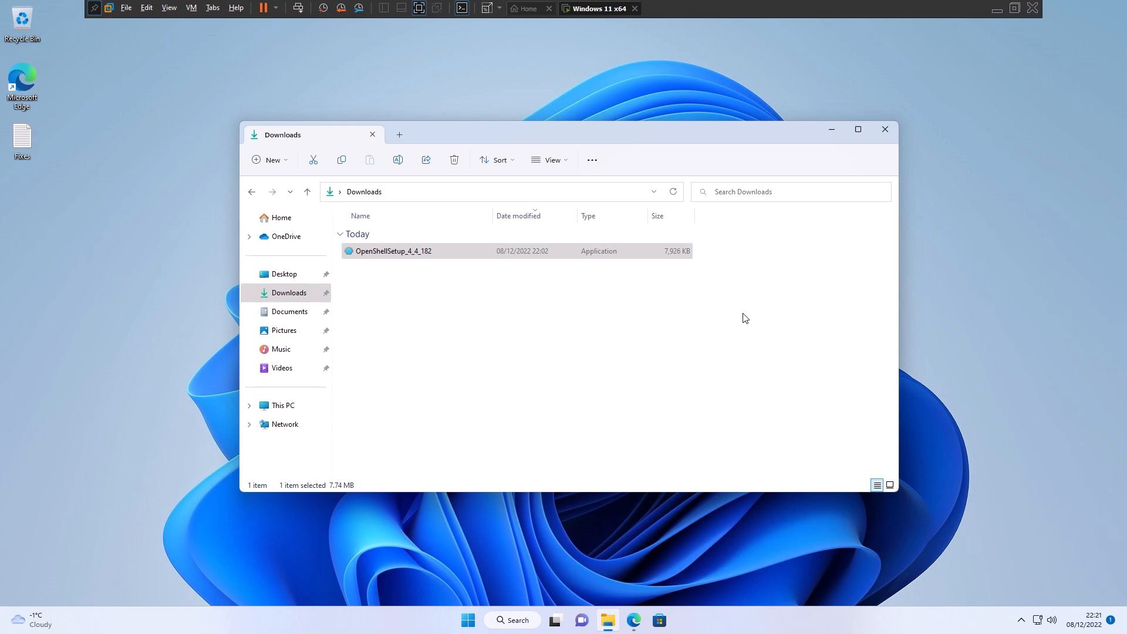
- Close the Downloads window and open the Start menu for the first time
click(886, 129)
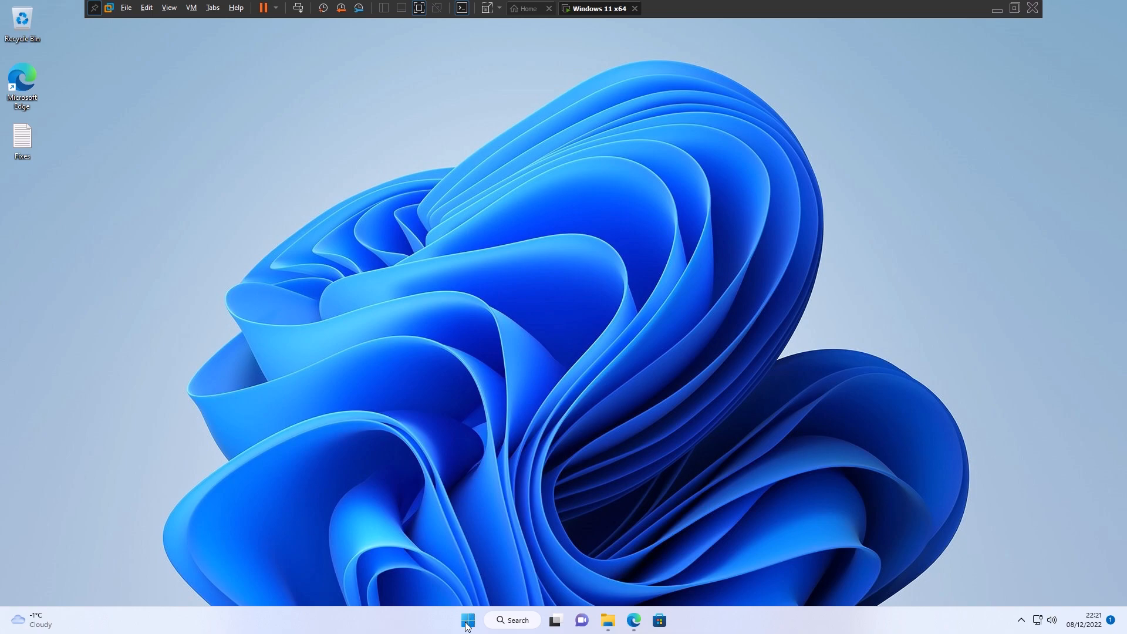
click(468, 620)
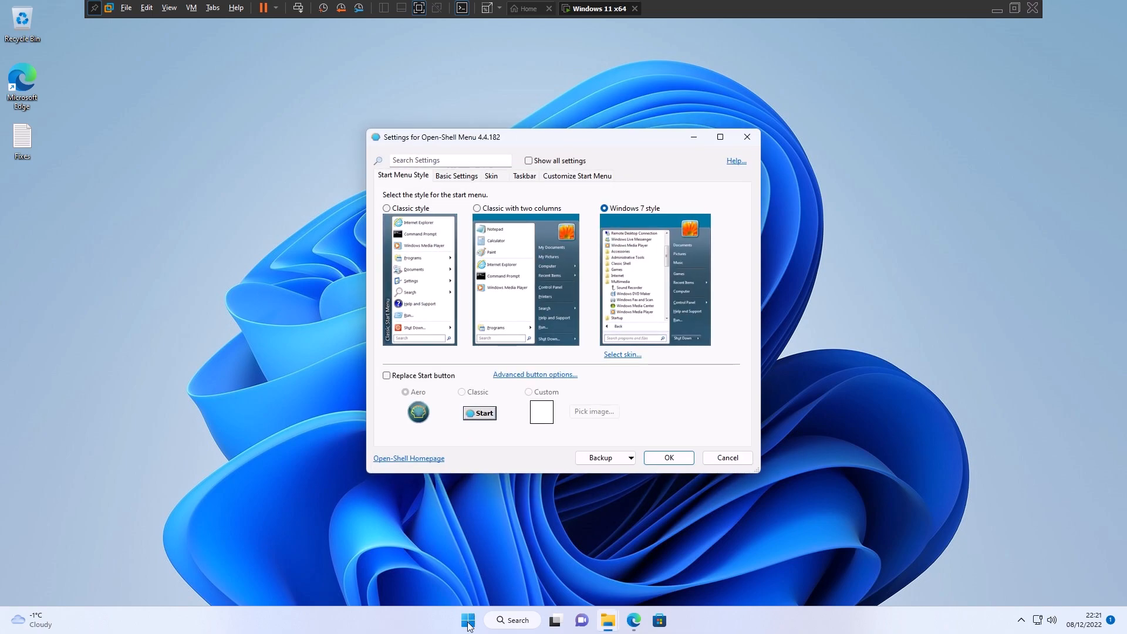
mouse_move(583, 341)
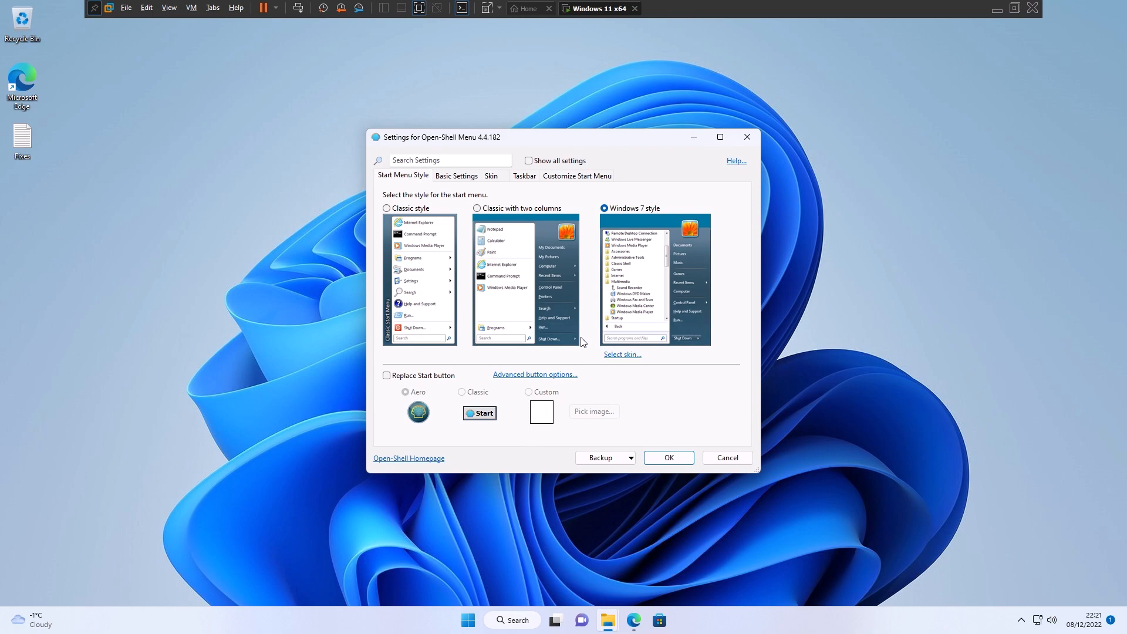
mouse_move(496, 561)
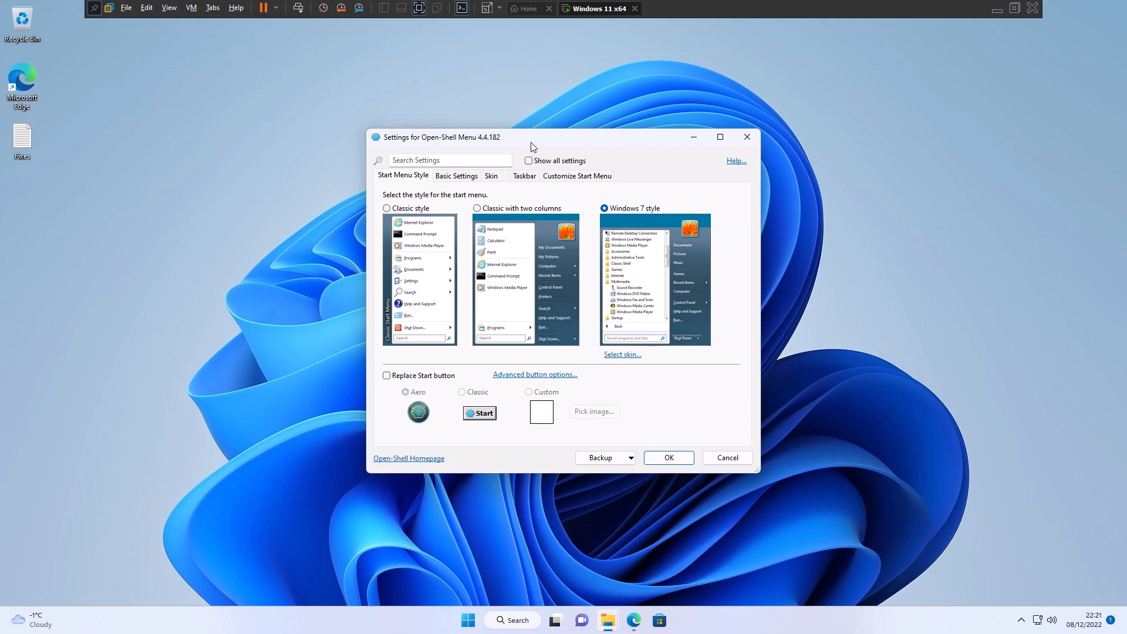
mouse_move(535, 144)
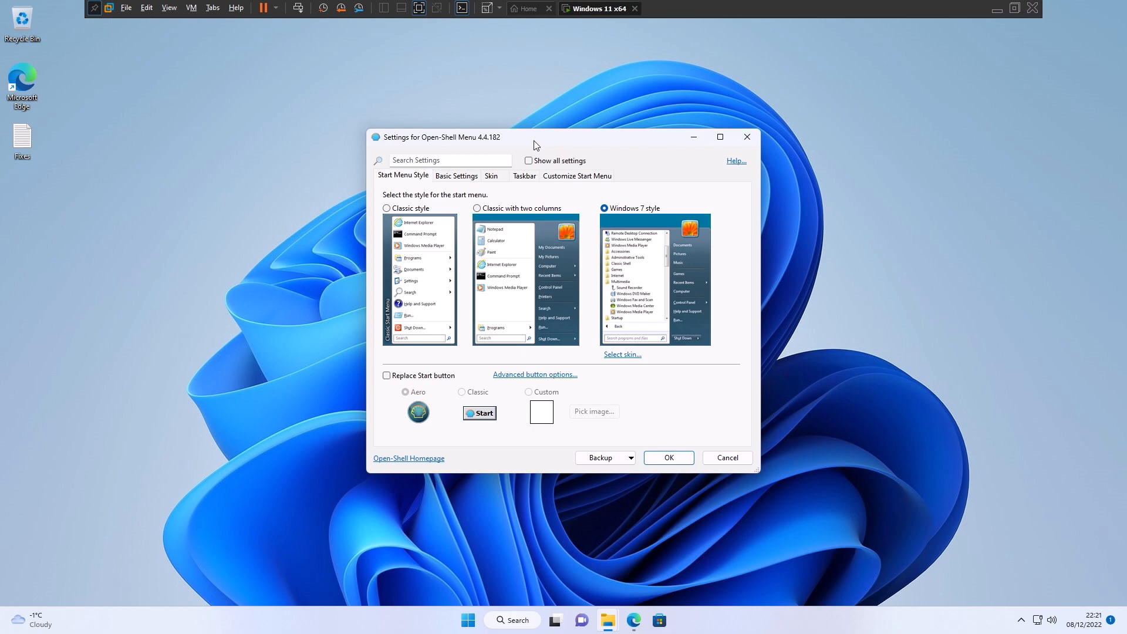
mouse_move(568, 234)
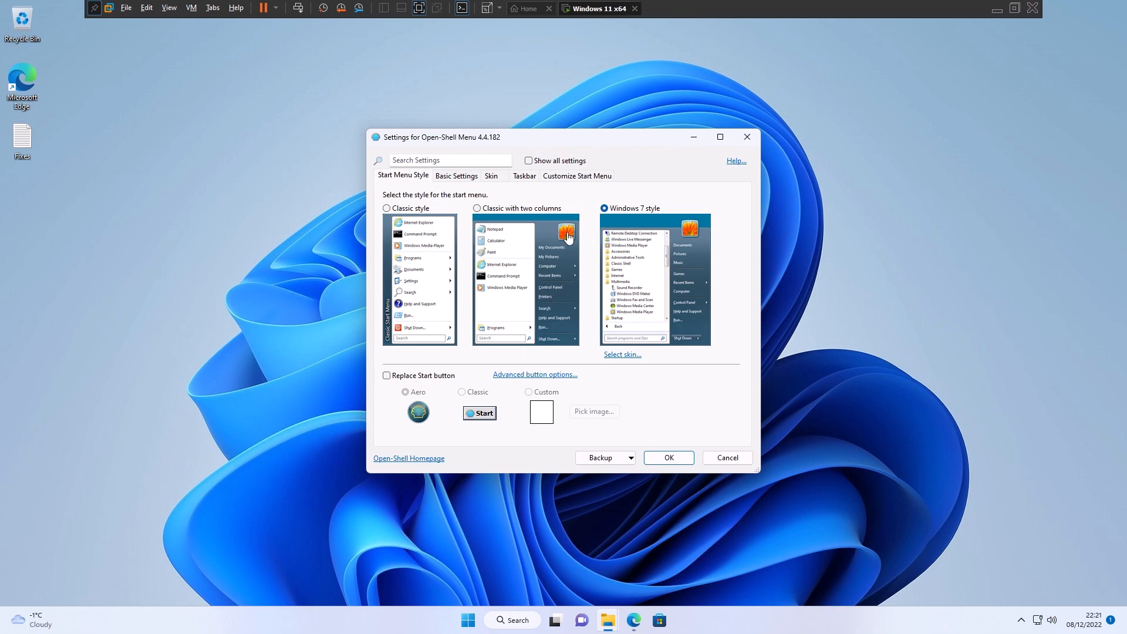
mouse_move(494, 277)
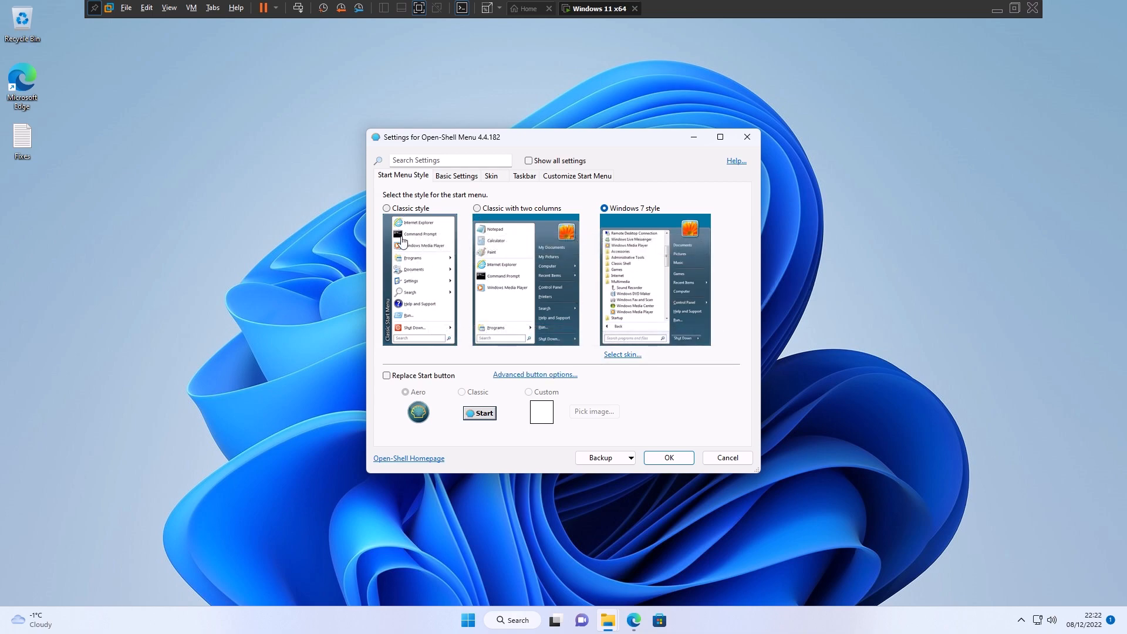
mouse_move(417, 268)
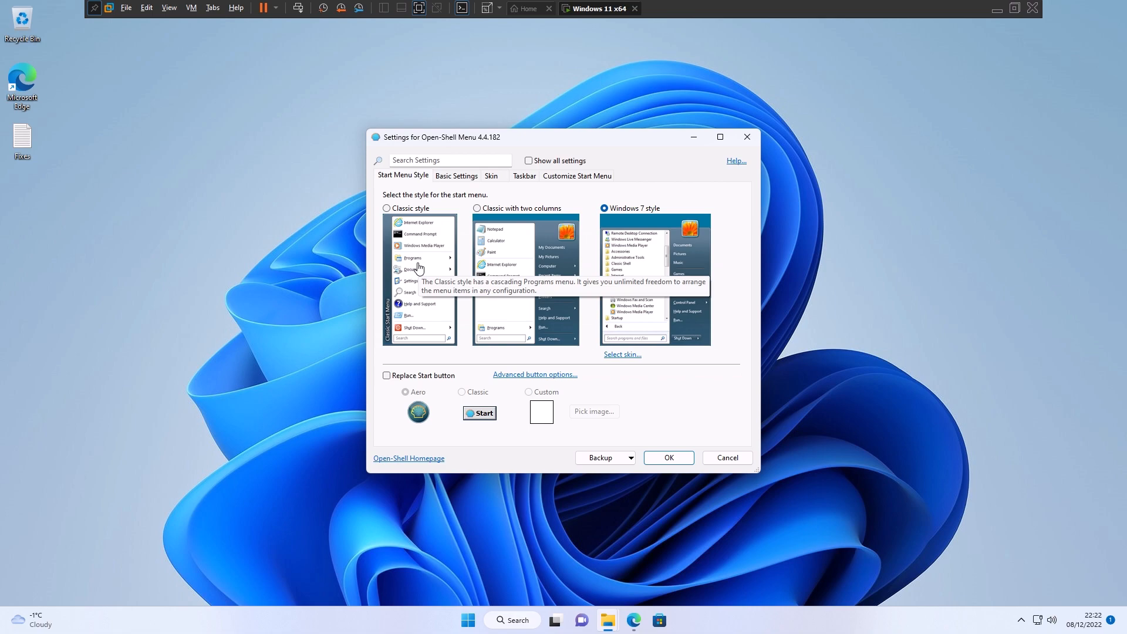
mouse_move(421, 281)
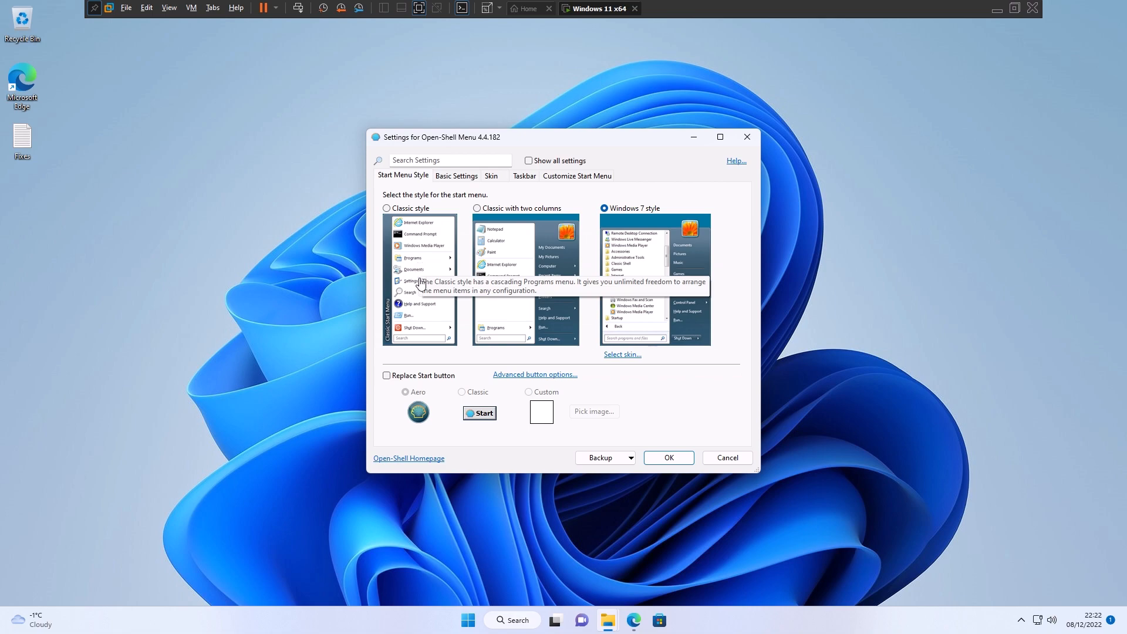
mouse_move(454, 260)
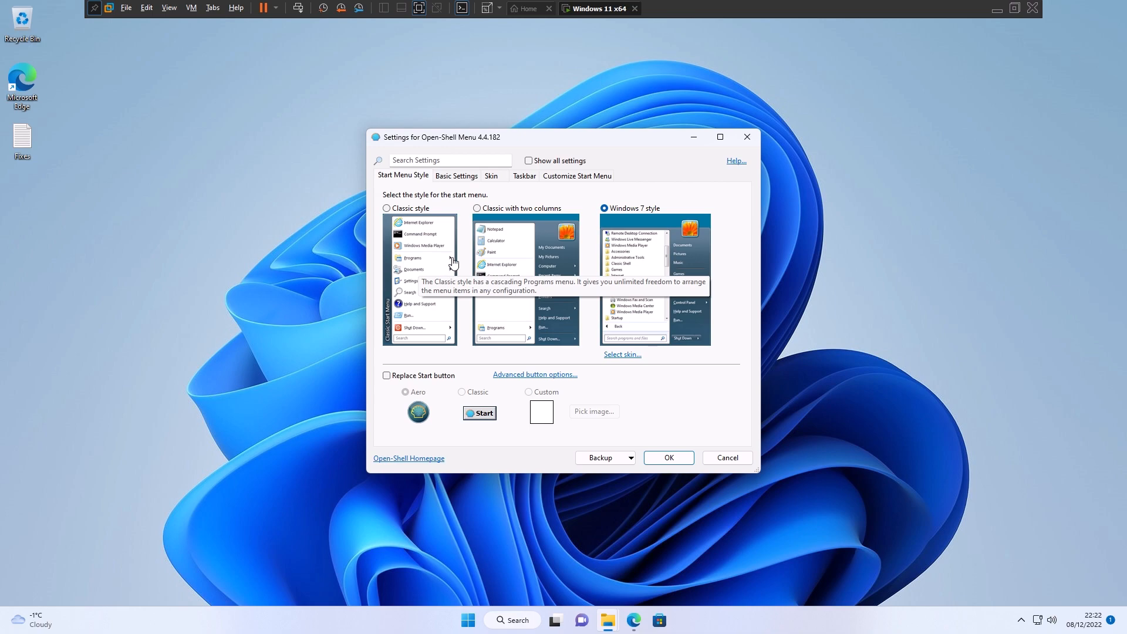
mouse_move(444, 265)
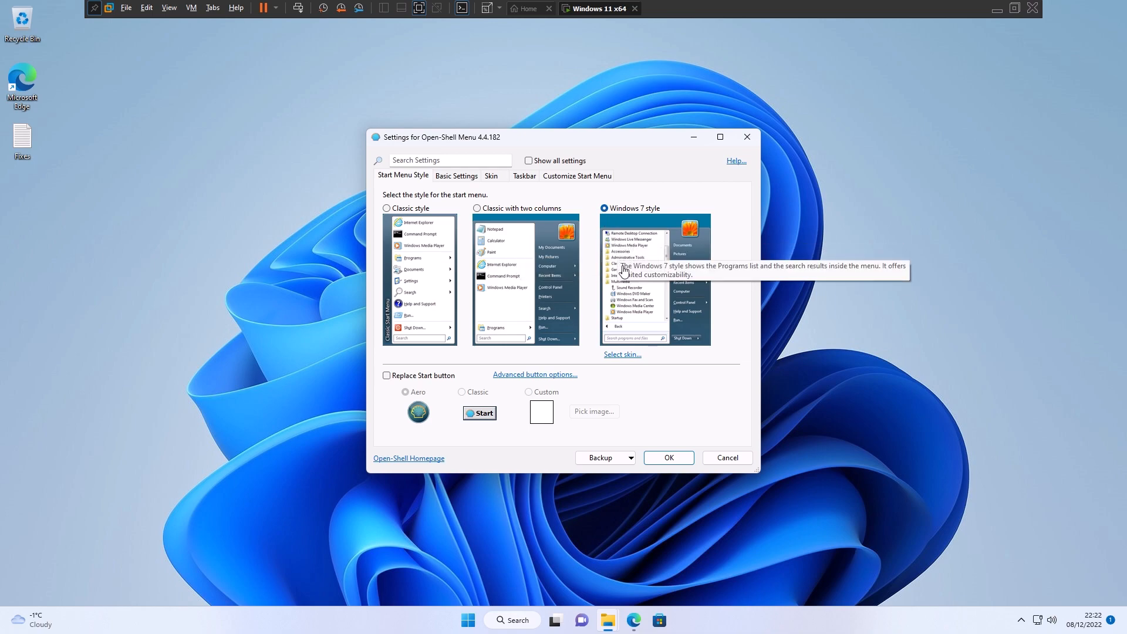
mouse_move(627, 262)
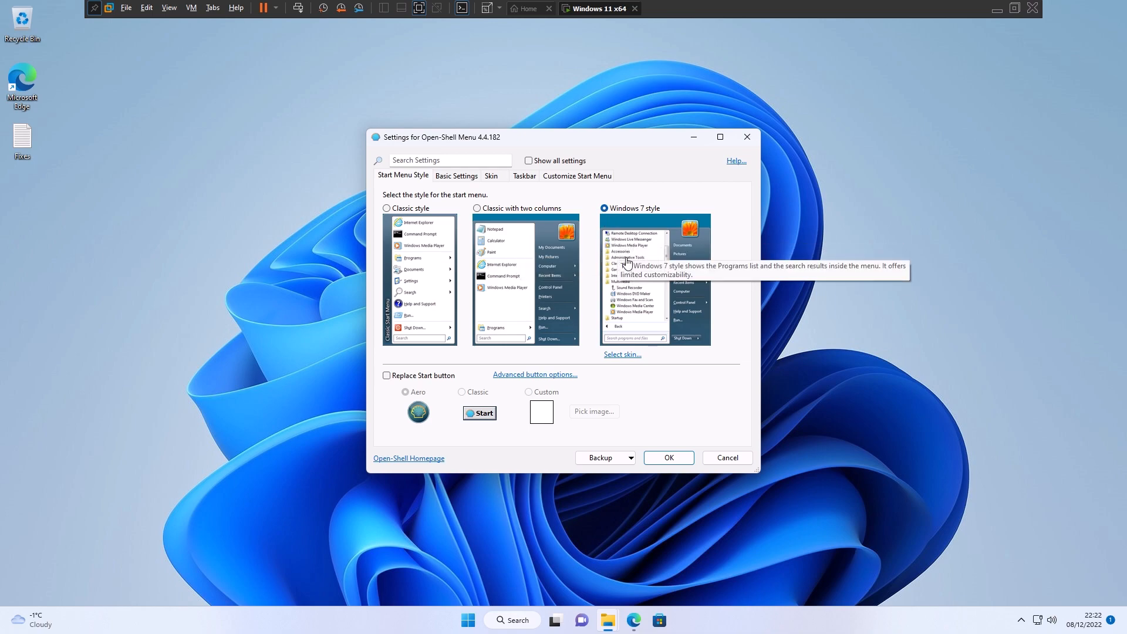
mouse_move(633, 282)
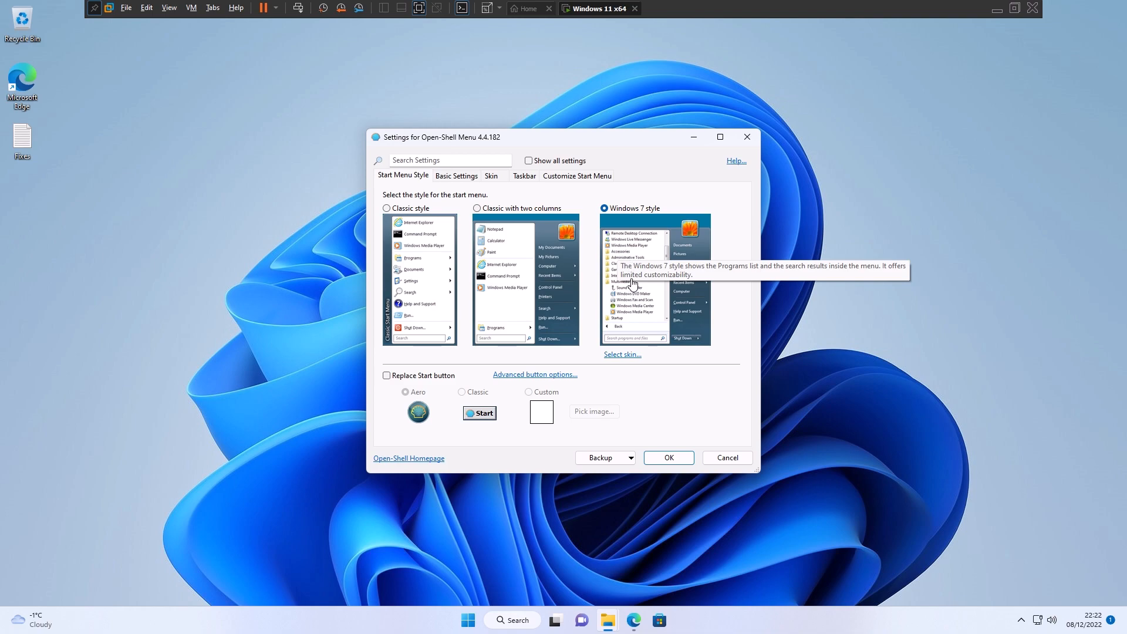
mouse_move(643, 267)
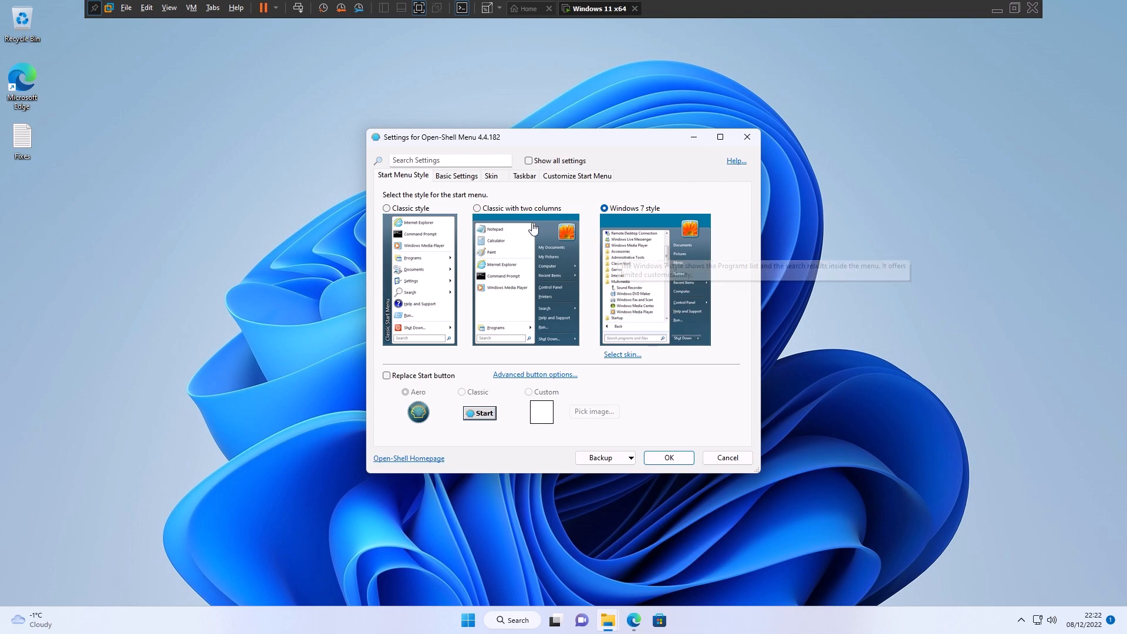
- Select Windows 7 style, review Basic Settings, Skin, Taskbar and Customize Start Menu tabs, then OK
click(603, 208)
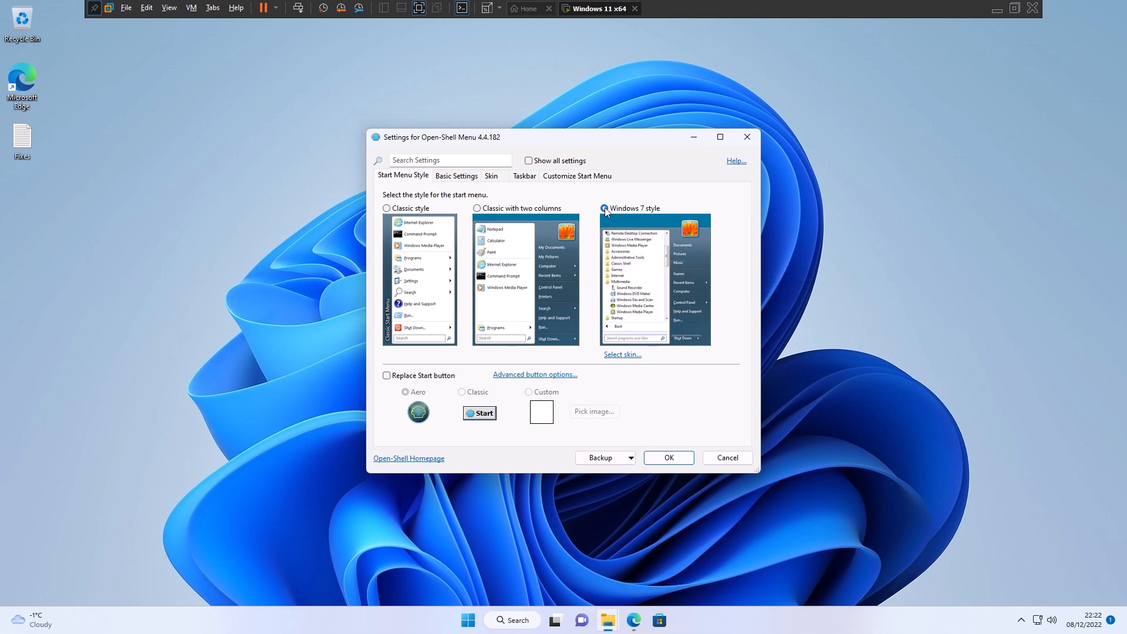
click(456, 176)
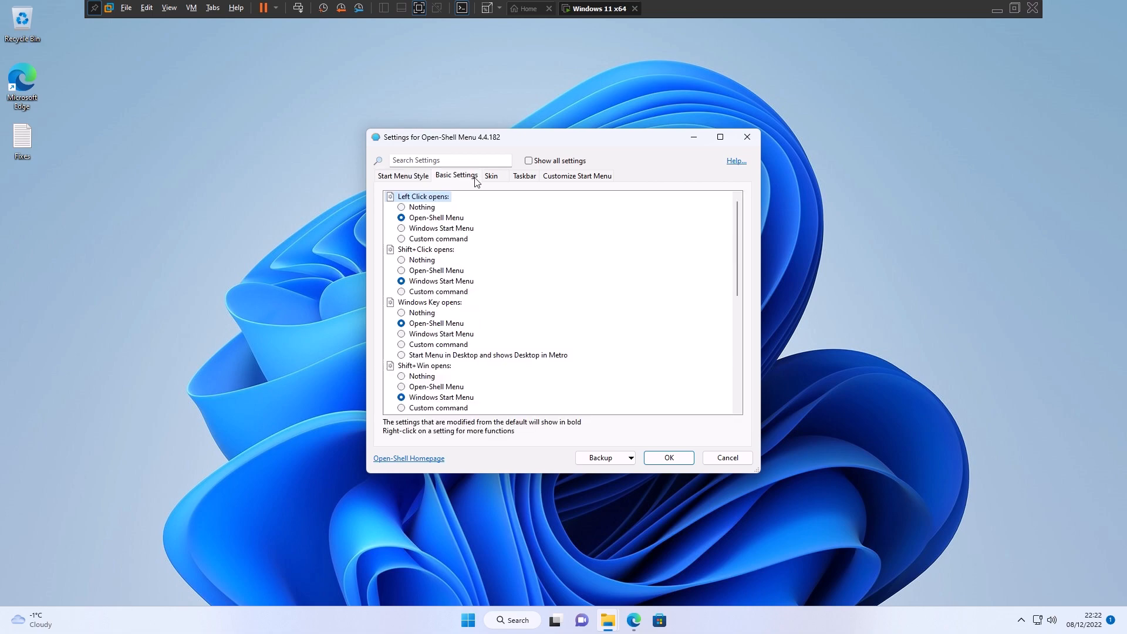
click(492, 176)
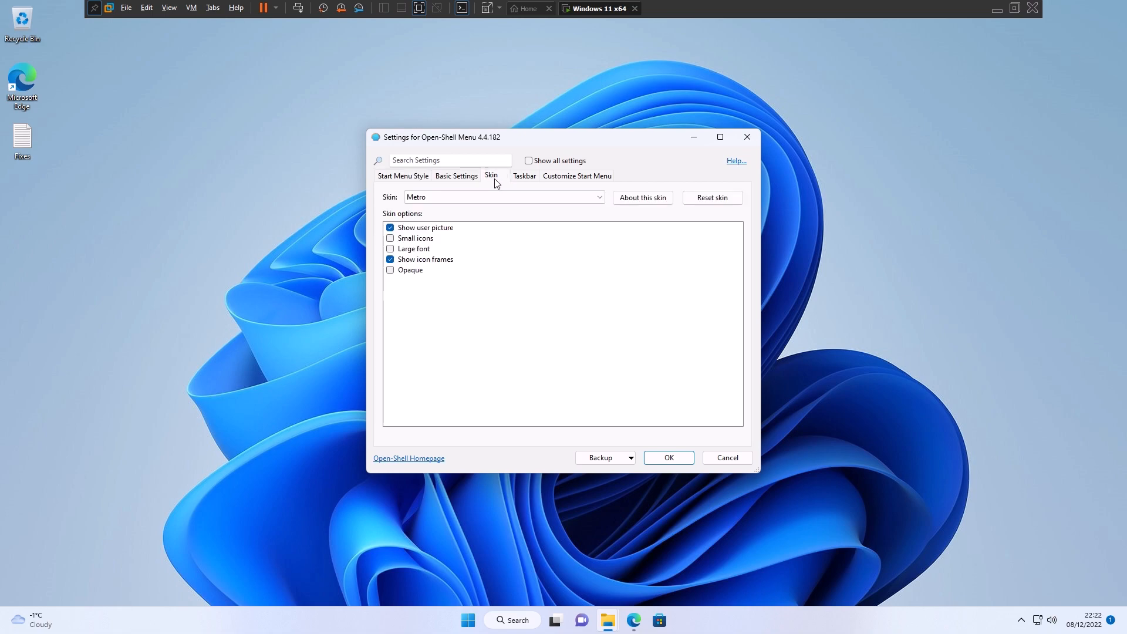
click(524, 176)
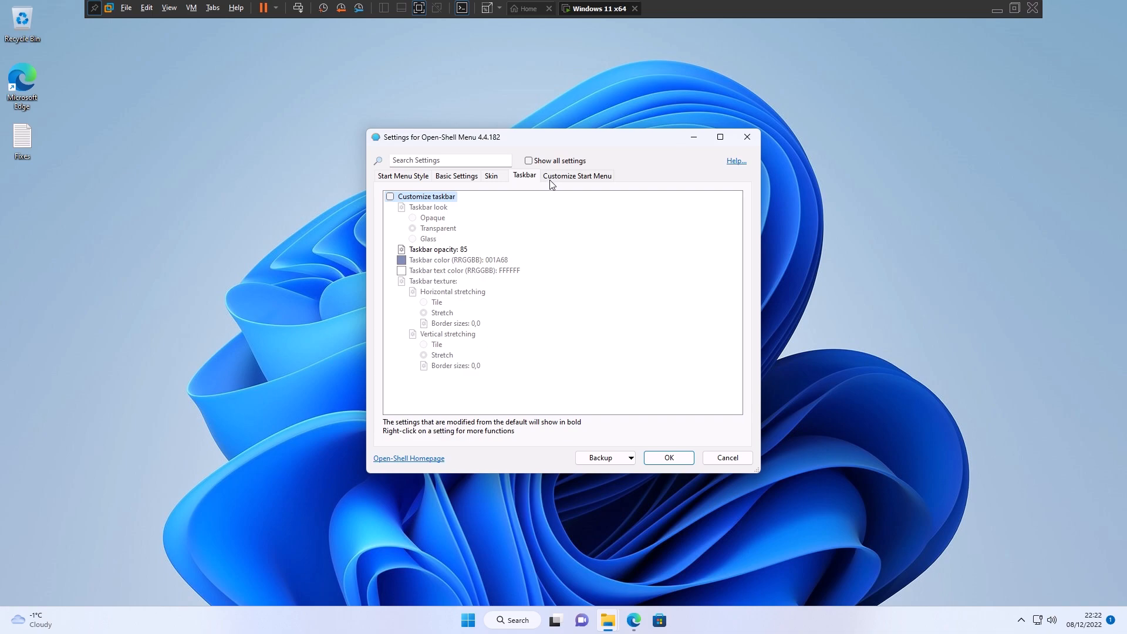
mouse_move(557, 183)
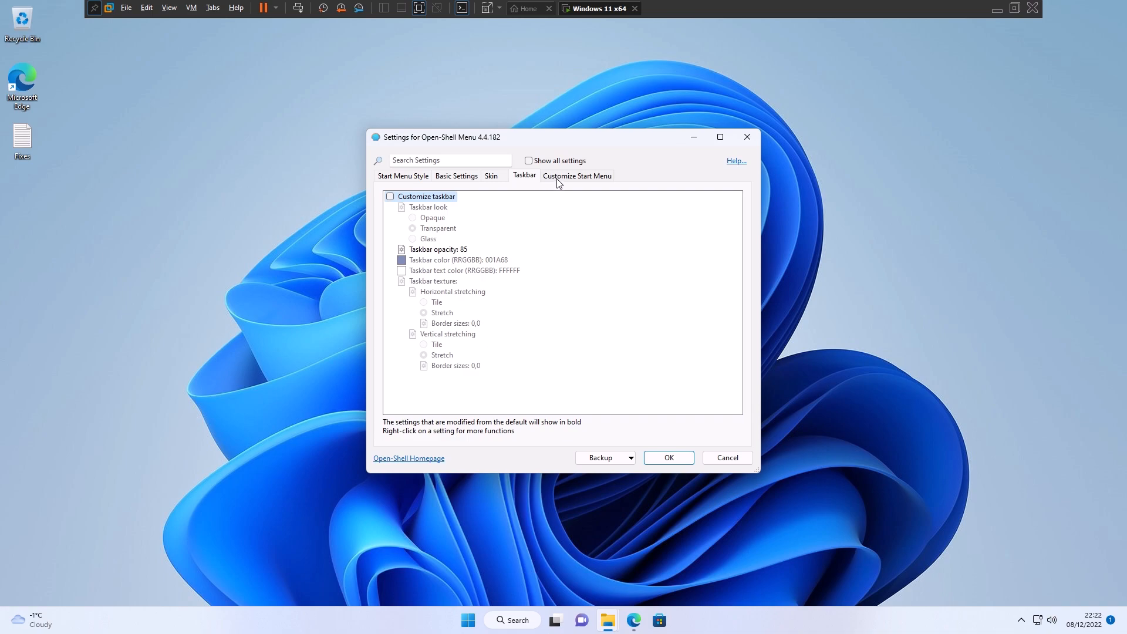
click(578, 176)
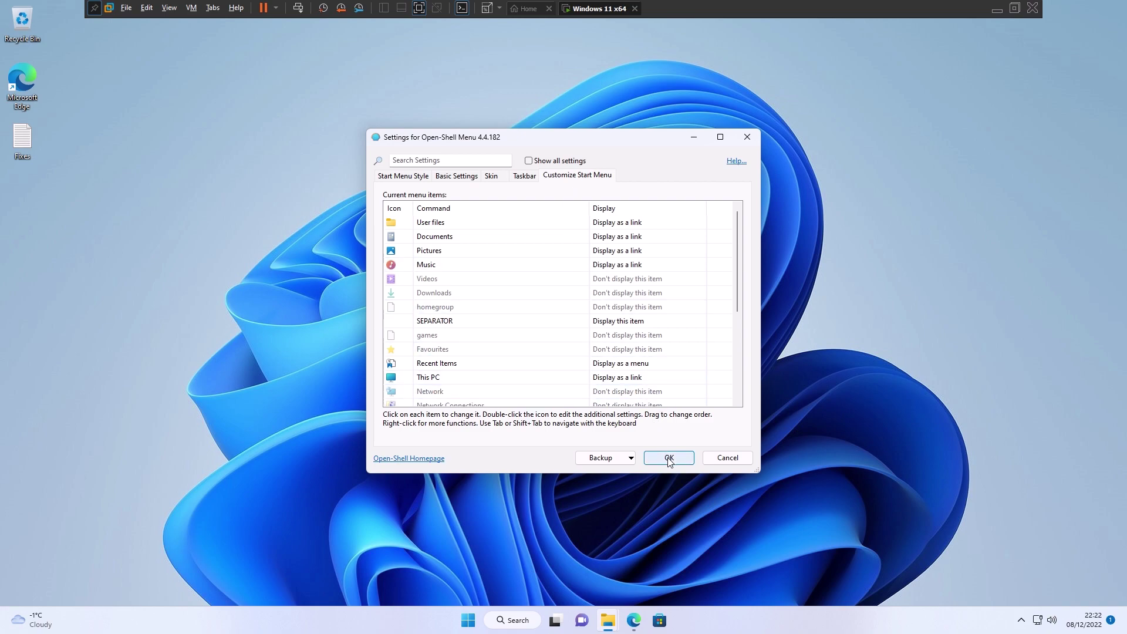
click(669, 458)
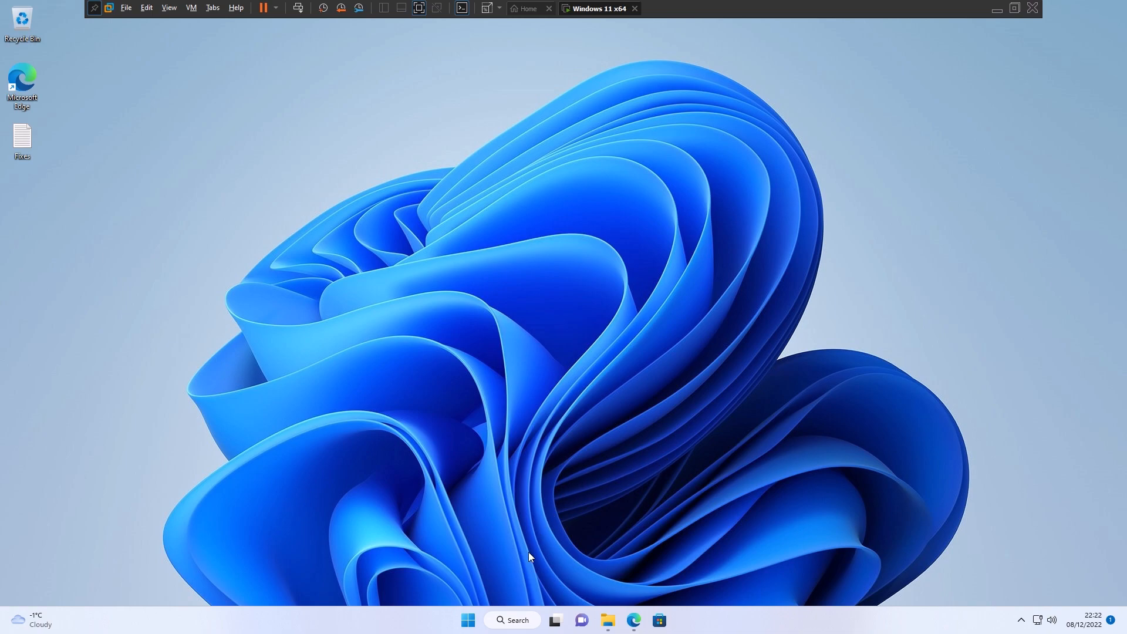
click(467, 620)
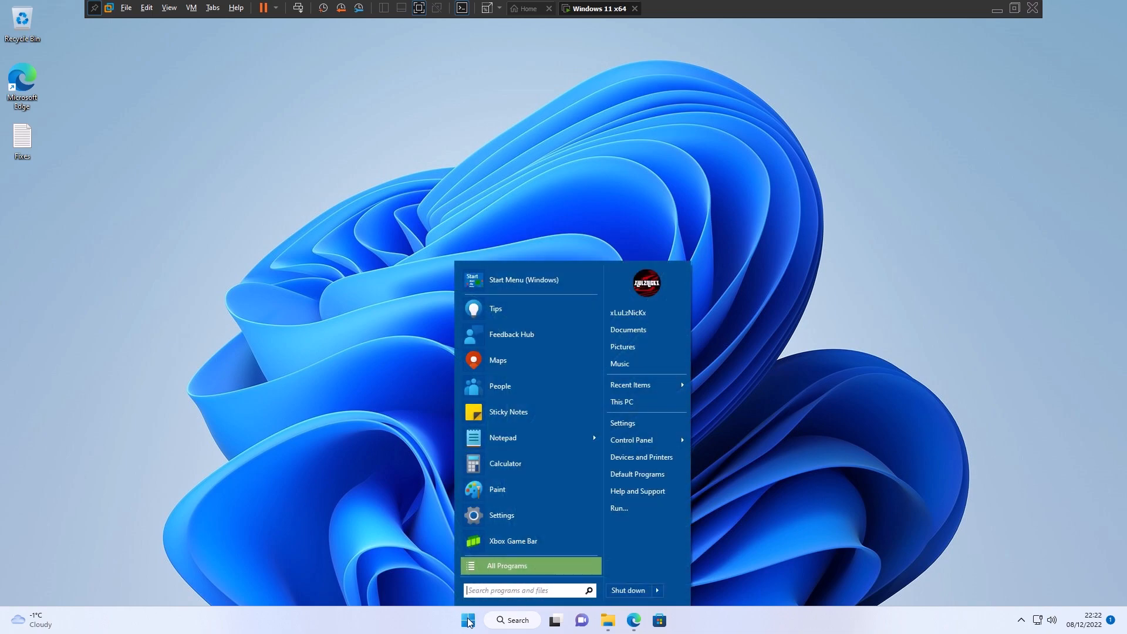
click(507, 565)
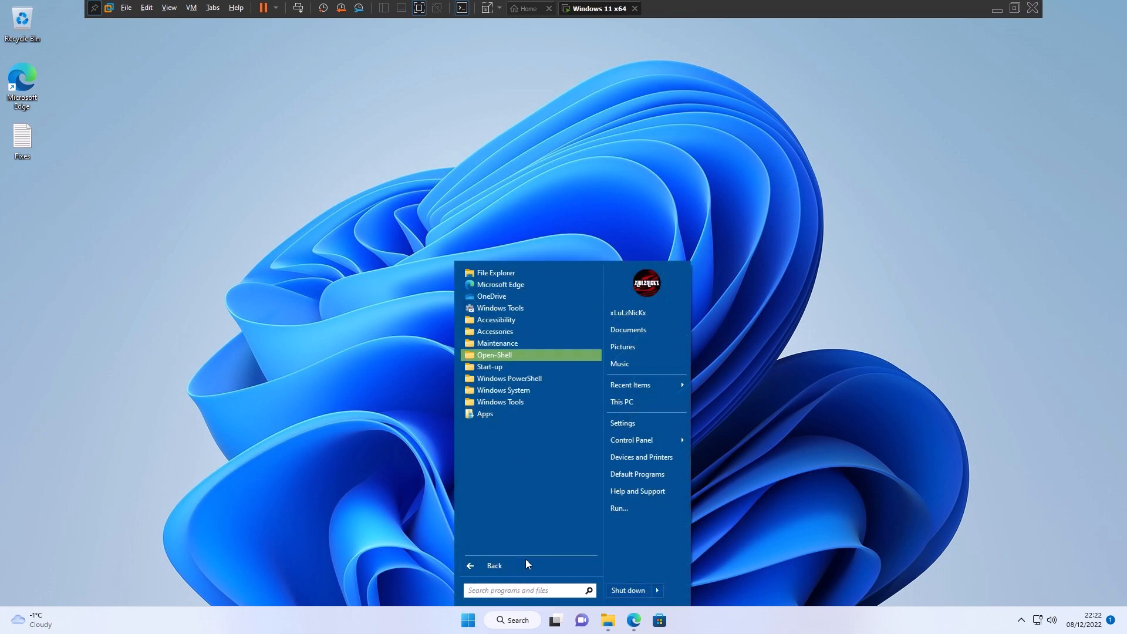
click(493, 565)
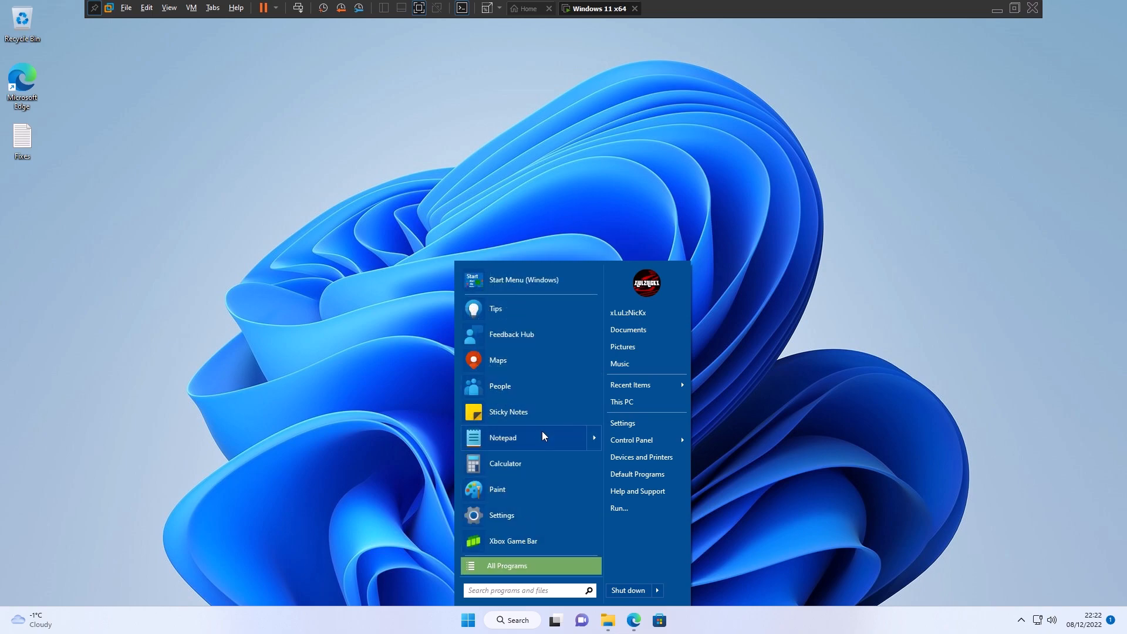
click(506, 565)
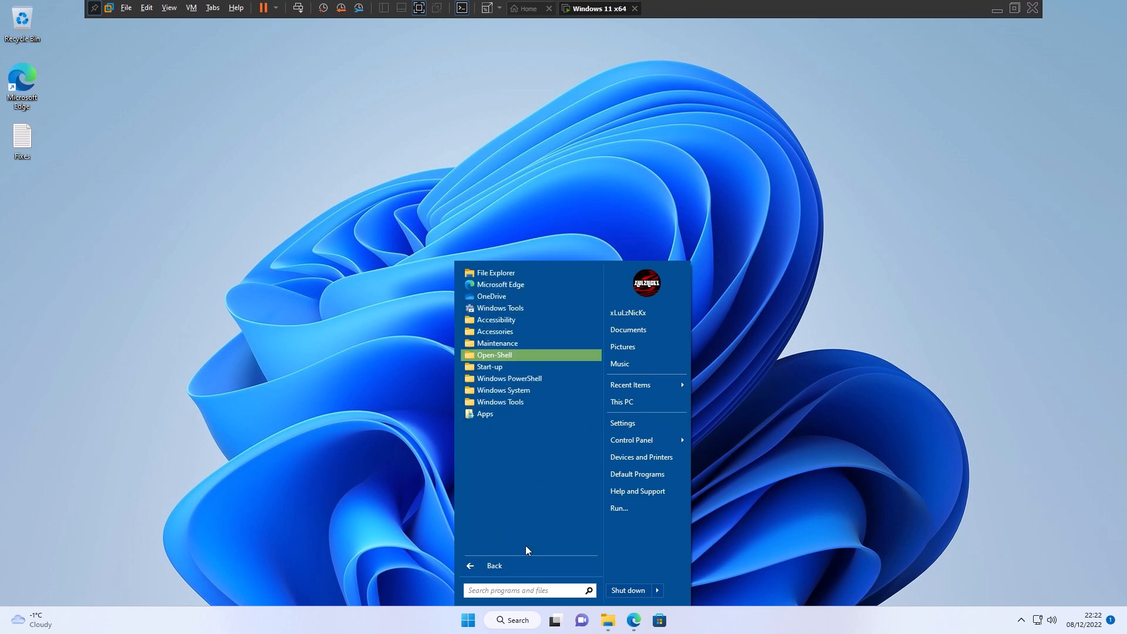
click(493, 565)
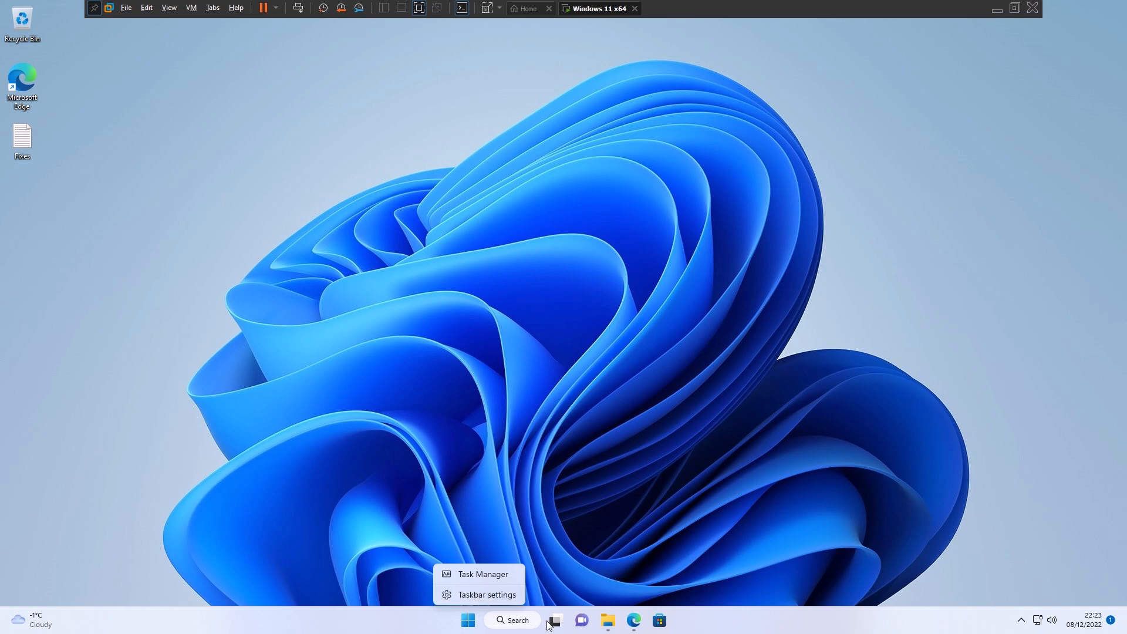
- In taskbar settings, set Taskbar alignment under Taskbar behaviours to Left
click(487, 595)
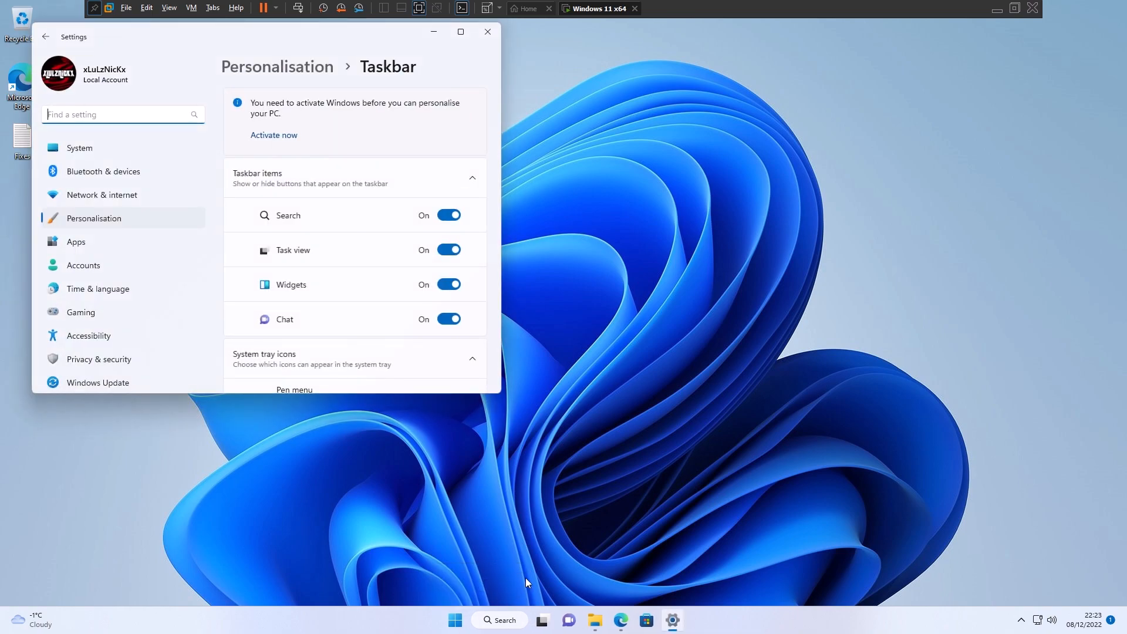
scroll(down, 3)
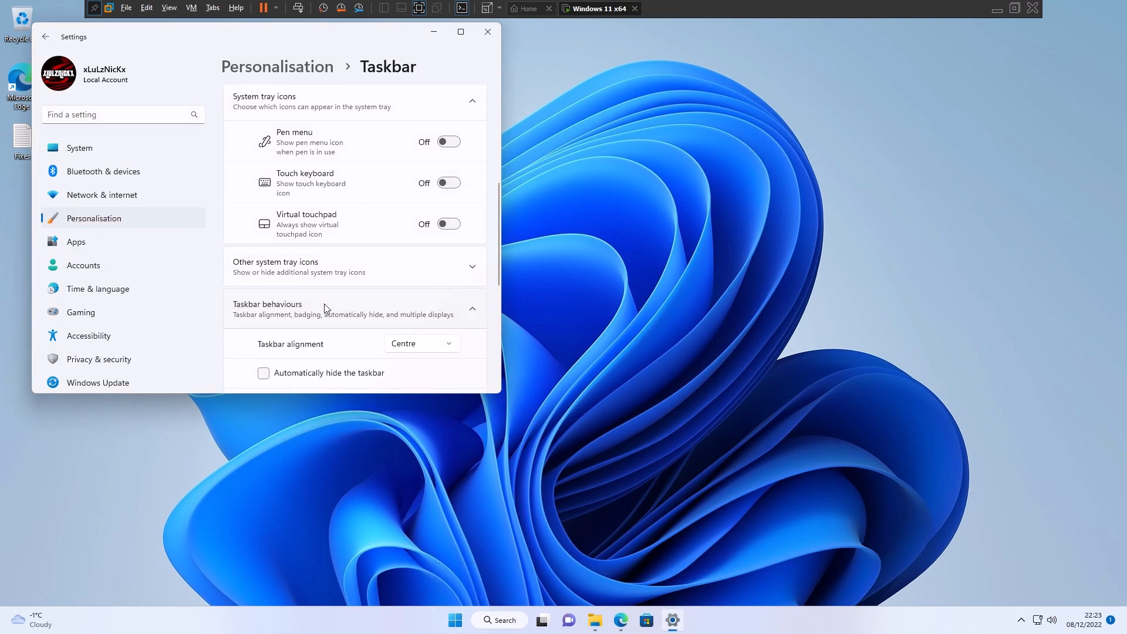
scroll(down, 3)
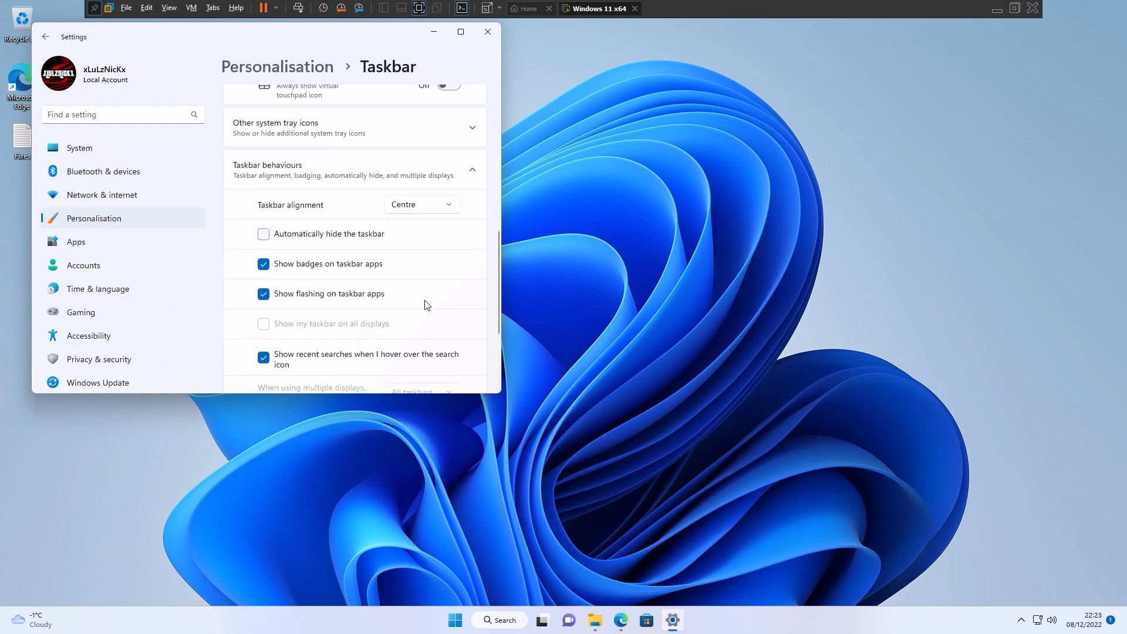
click(422, 205)
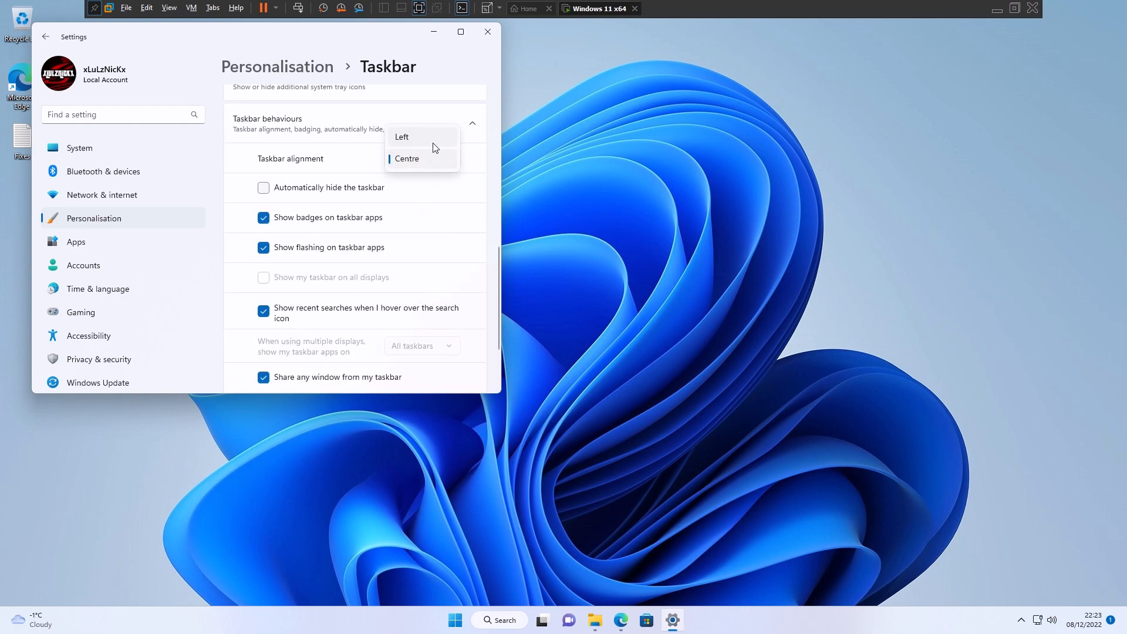
click(401, 137)
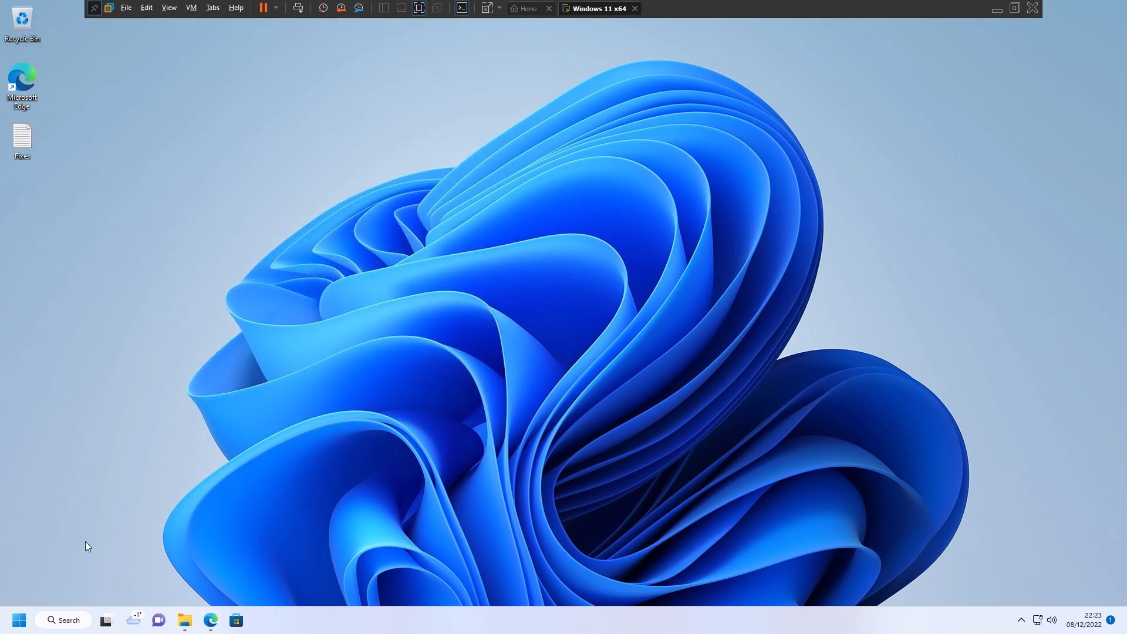
- Open the classic Start menu's All Programs list and expand the Open-Shell folder
click(22, 620)
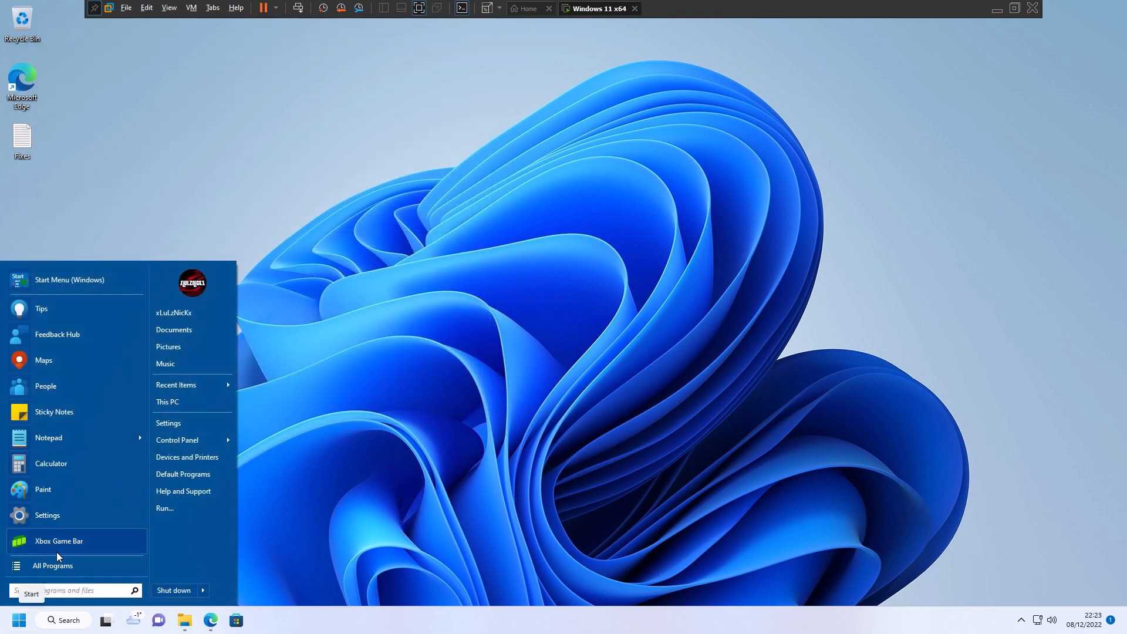
click(52, 565)
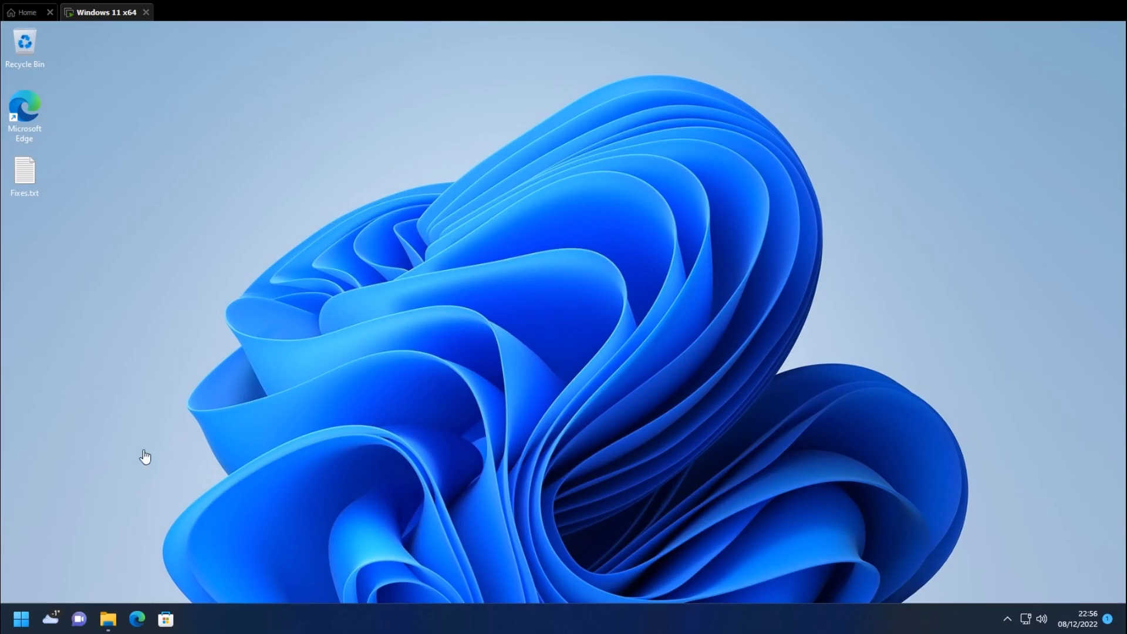
click(23, 615)
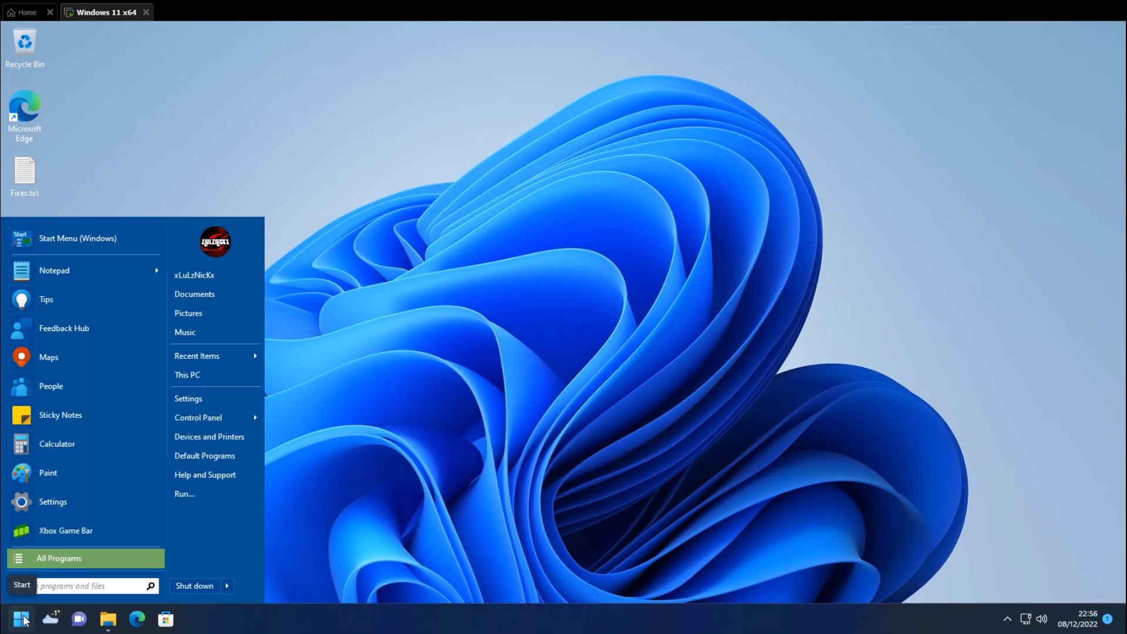
mouse_move(75, 337)
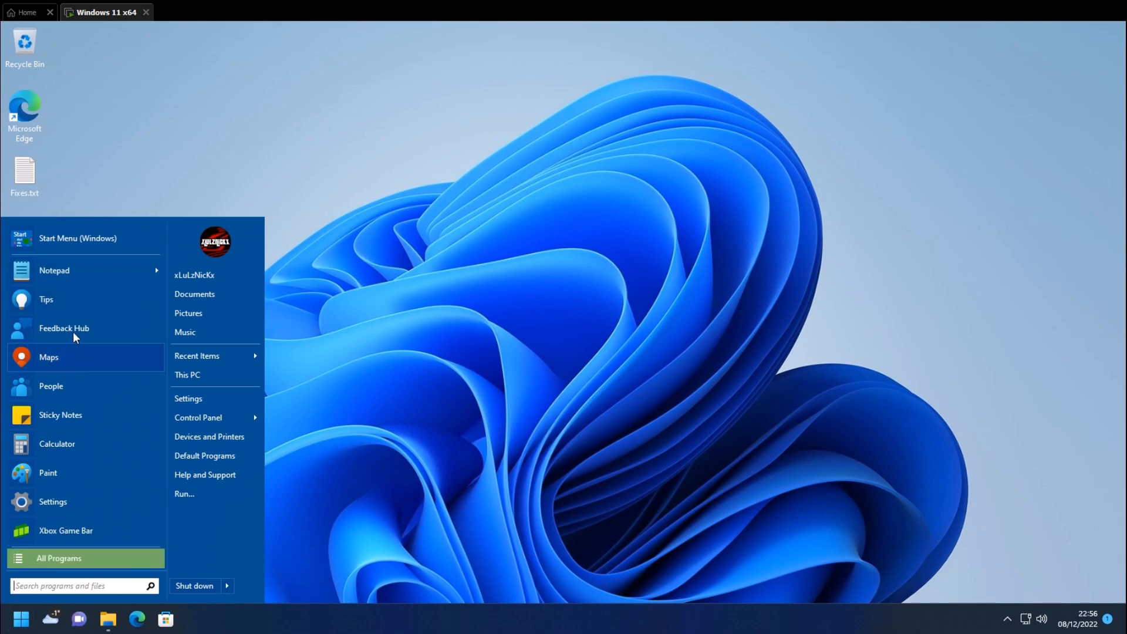
mouse_move(71, 368)
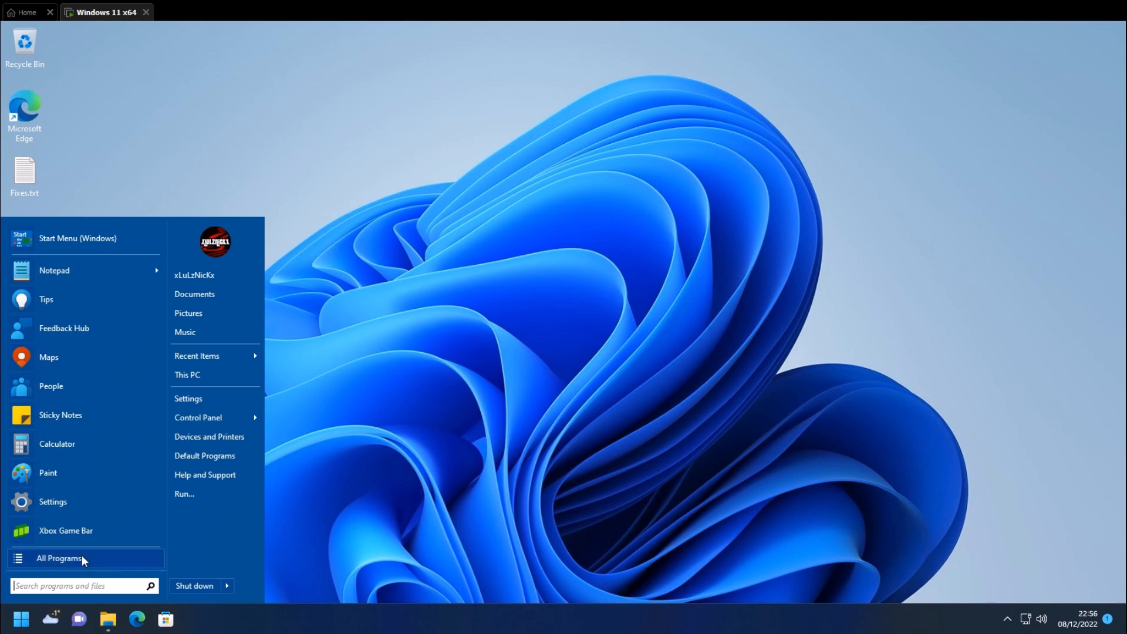
click(77, 558)
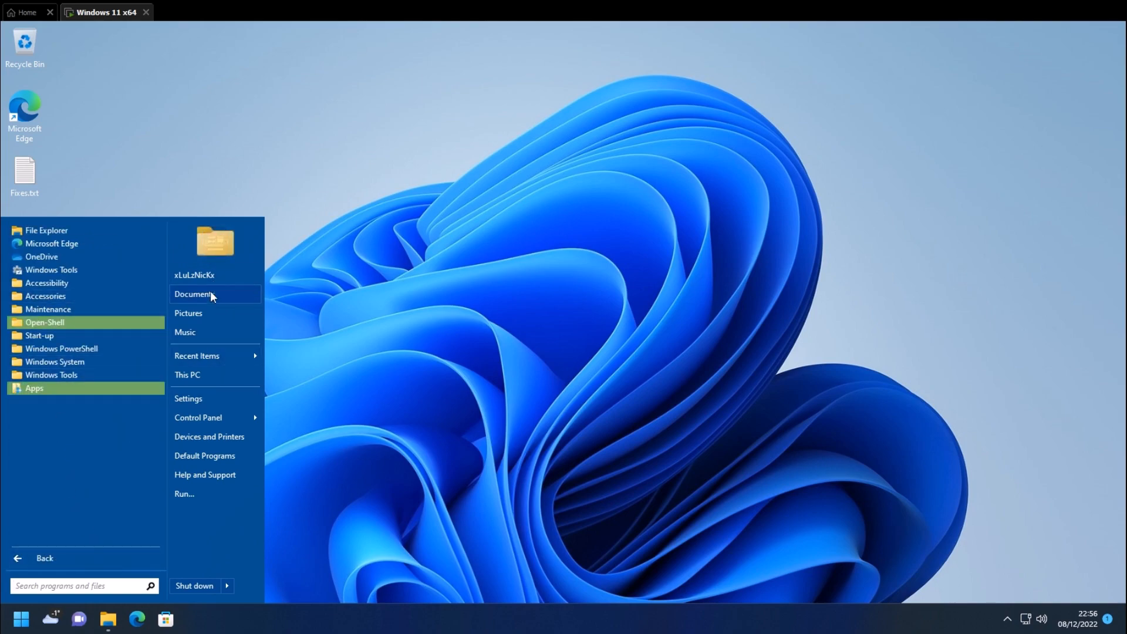
mouse_move(227, 374)
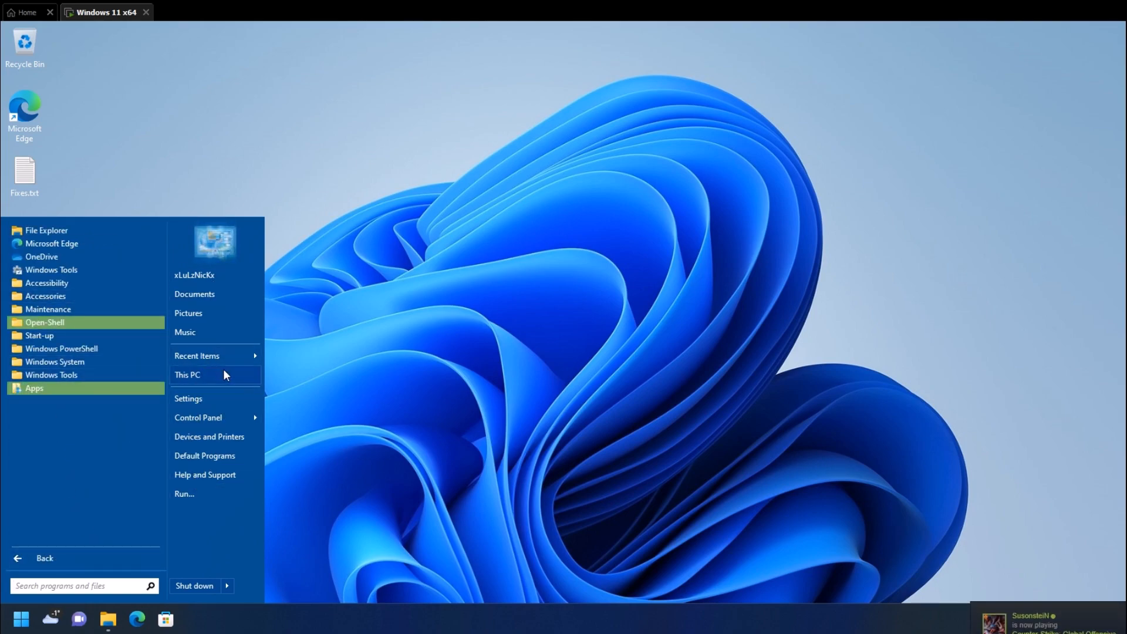
mouse_move(200, 422)
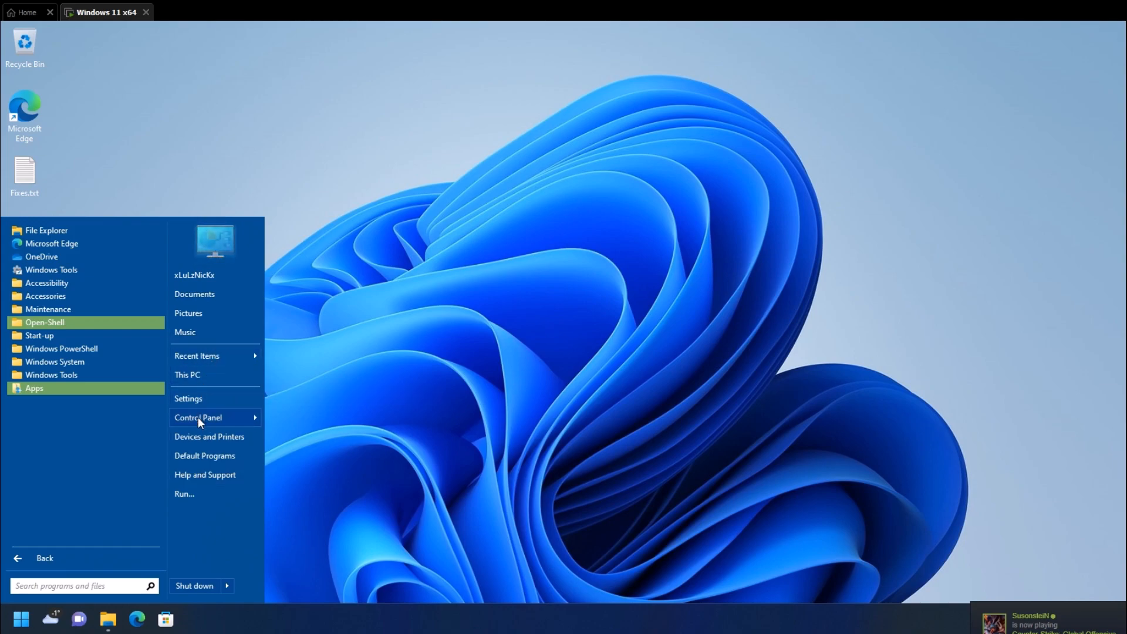
mouse_move(207, 299)
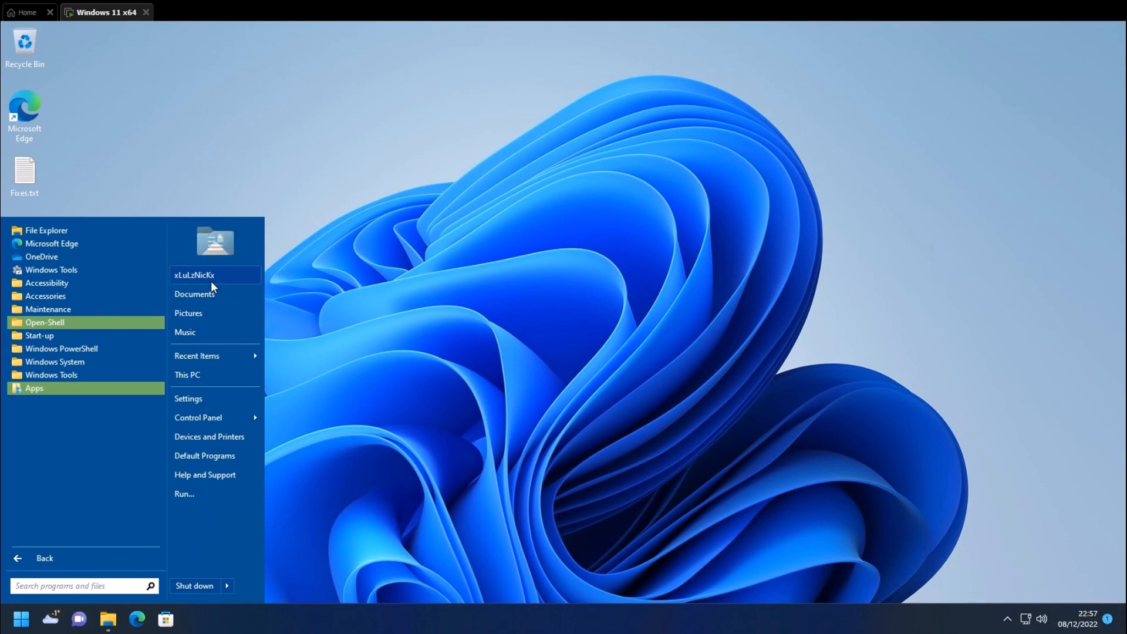
click(42, 322)
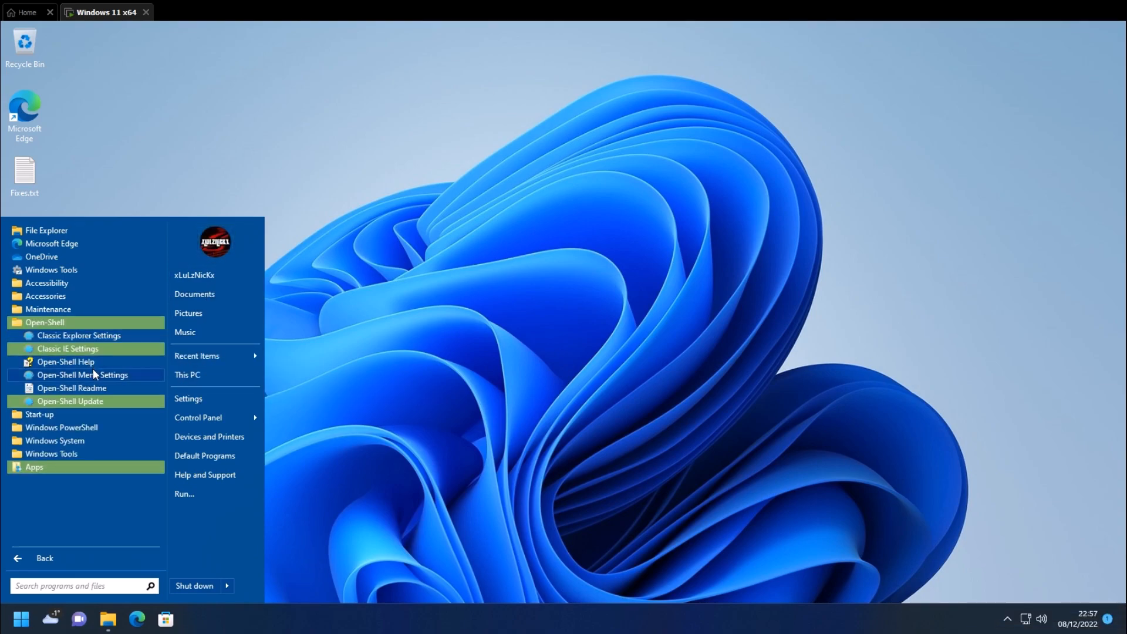
mouse_move(53, 326)
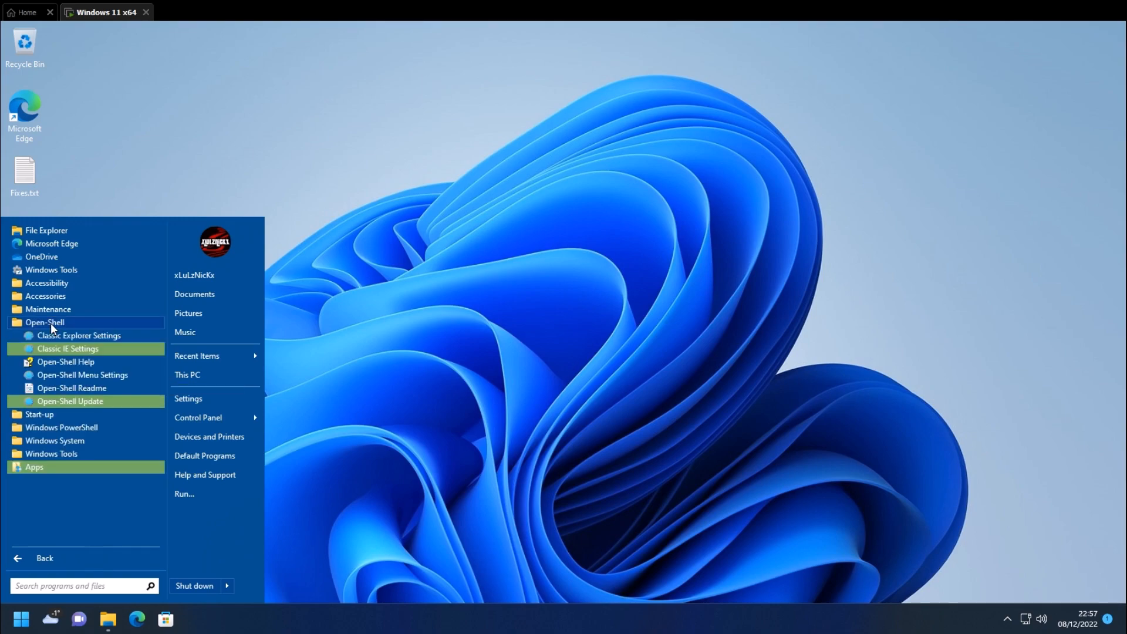
mouse_move(81, 378)
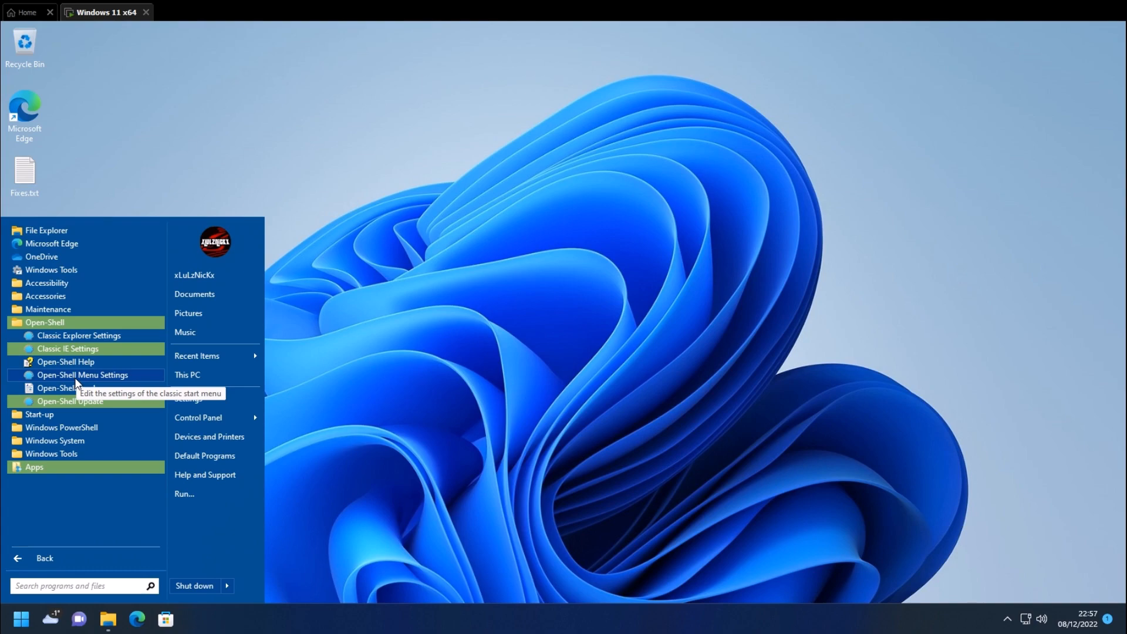
- Launch Open-Shell Menu Settings and scroll Basic Settings to the shutdown and search box options
click(80, 375)
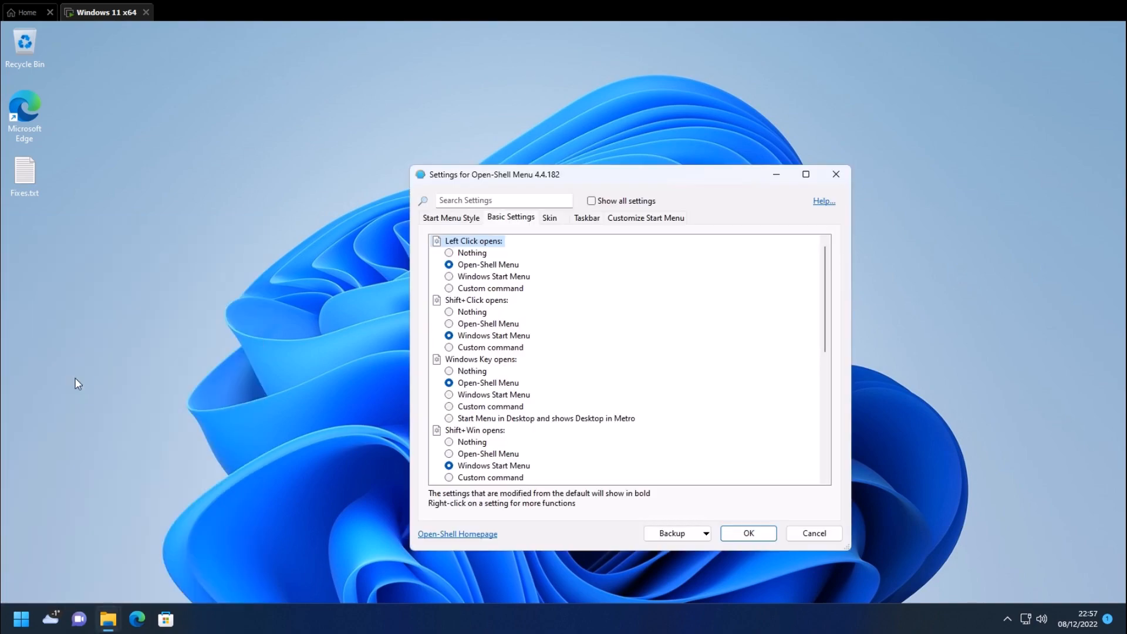
mouse_move(608, 349)
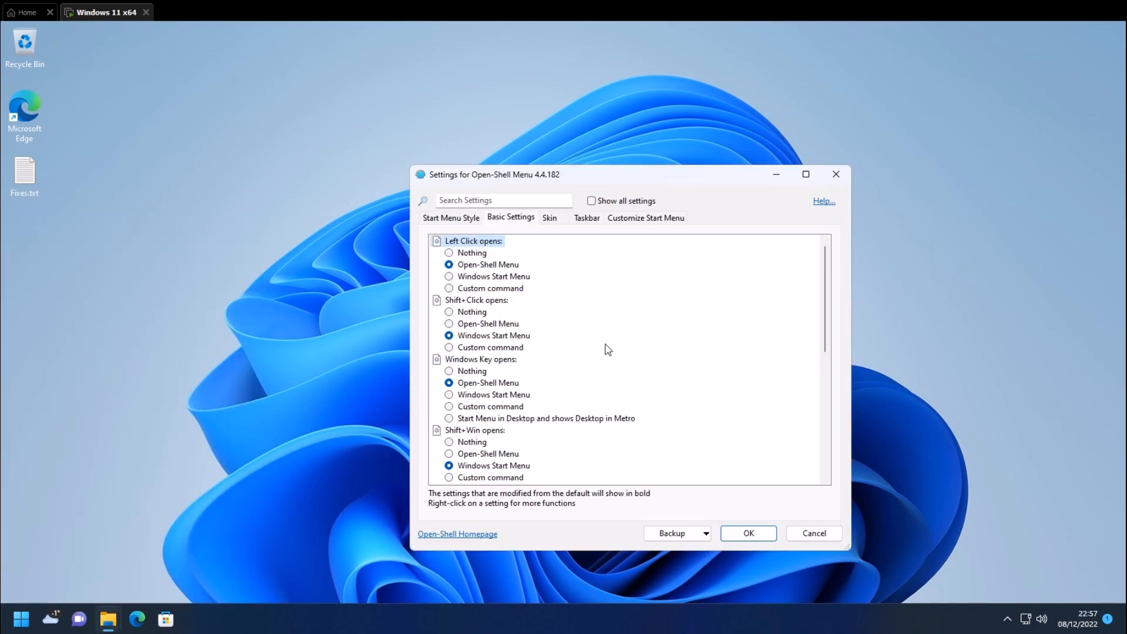
mouse_move(587, 364)
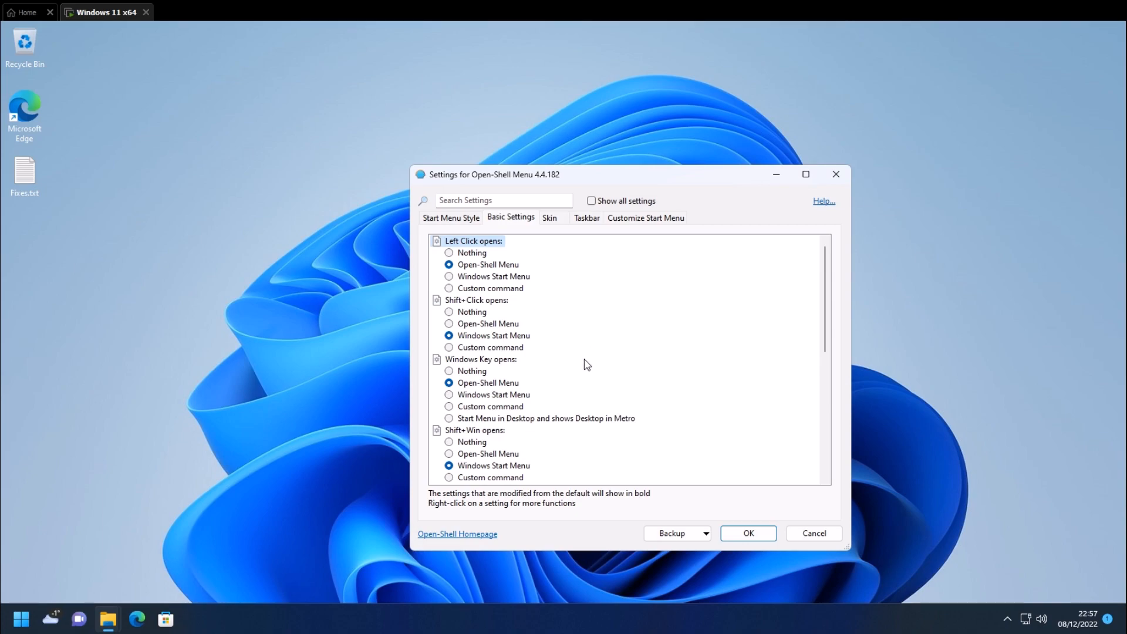
scroll(down, 3)
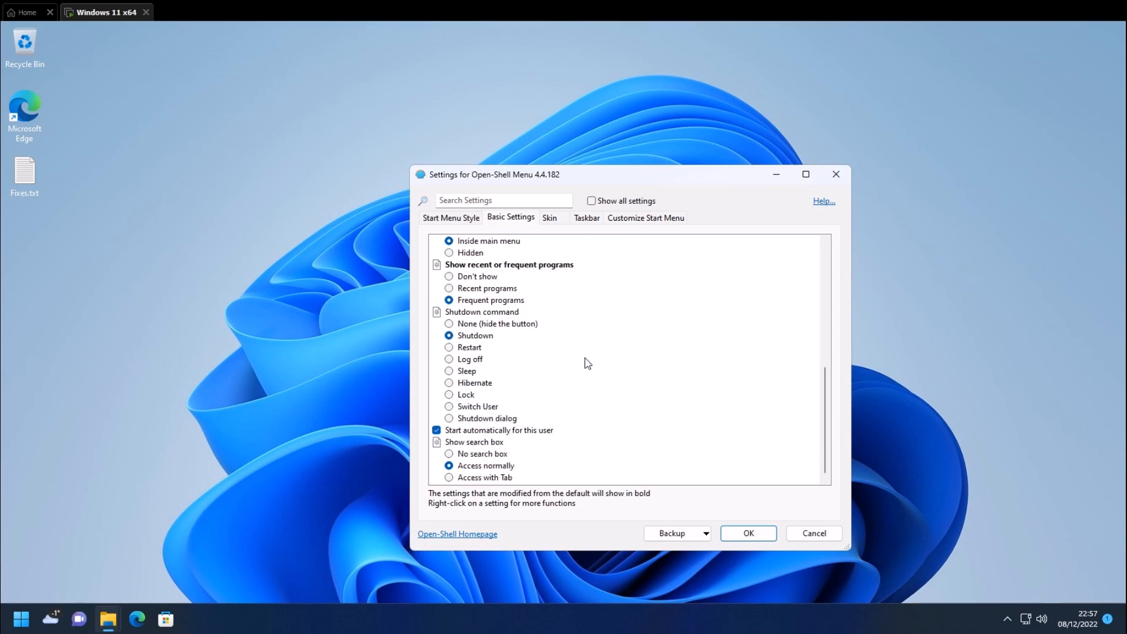
mouse_move(472, 303)
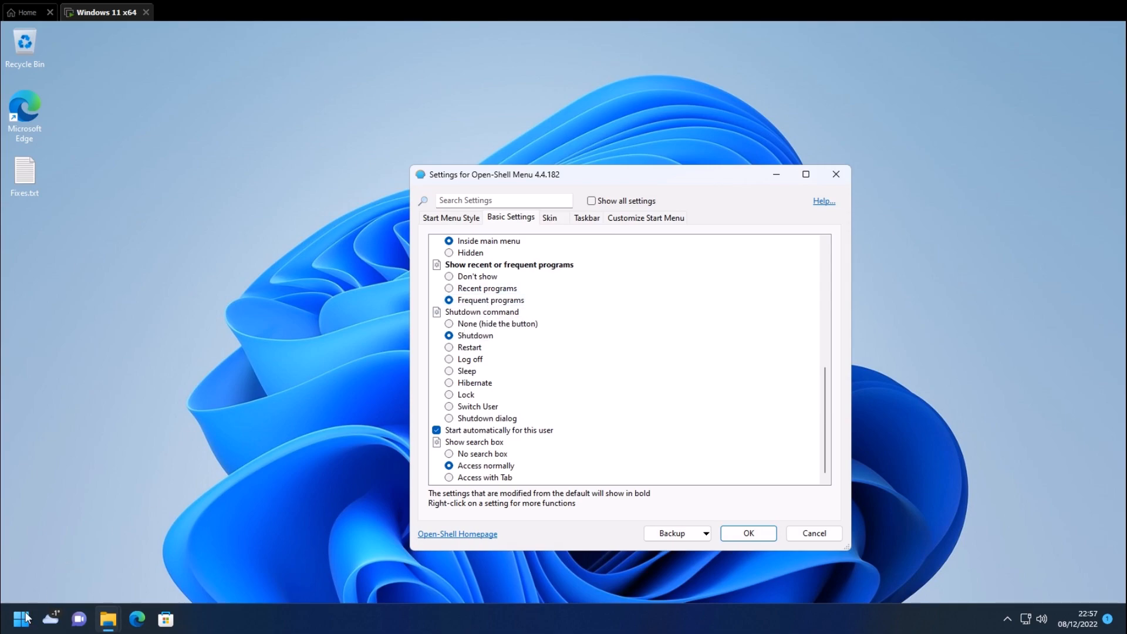
click(22, 616)
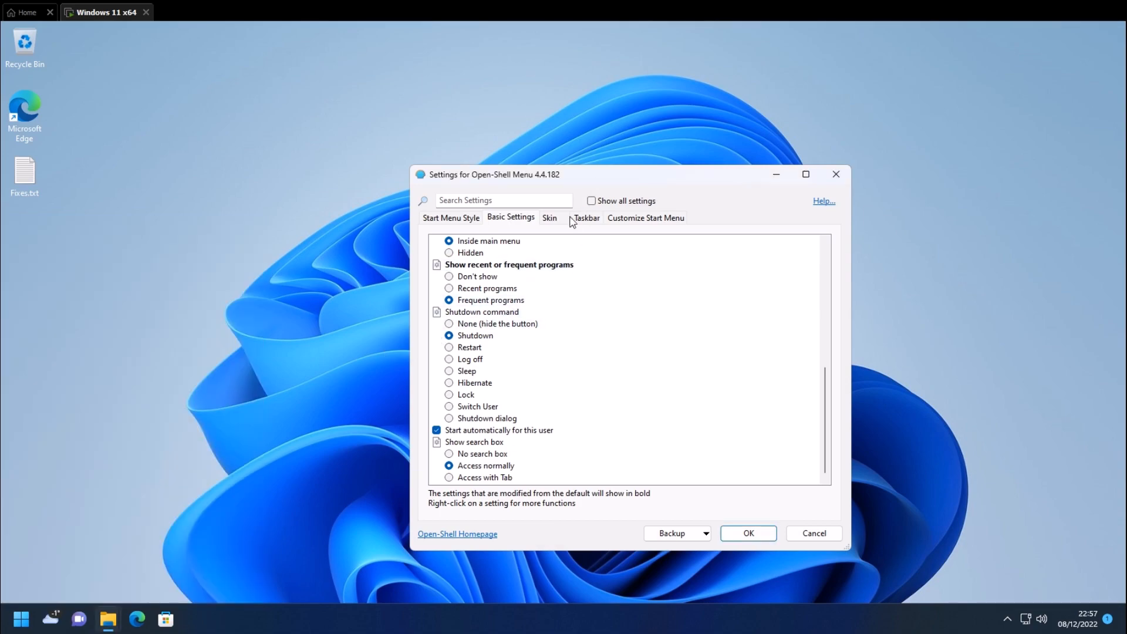
mouse_move(630, 226)
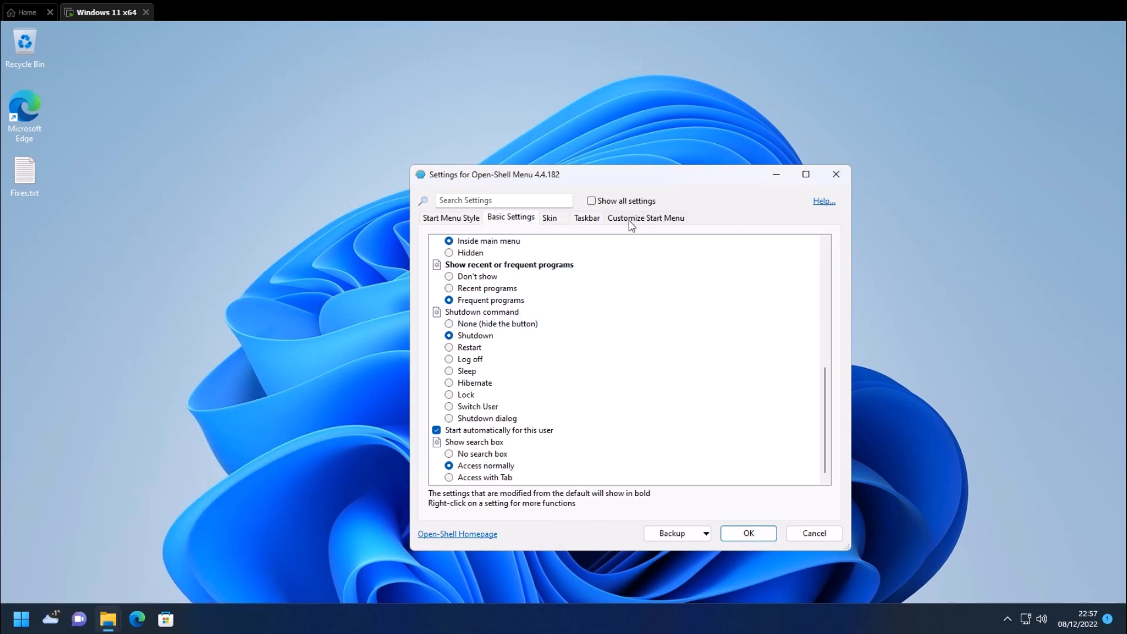
- Change the bottom Control Panel start menu item's command to Custom
click(646, 217)
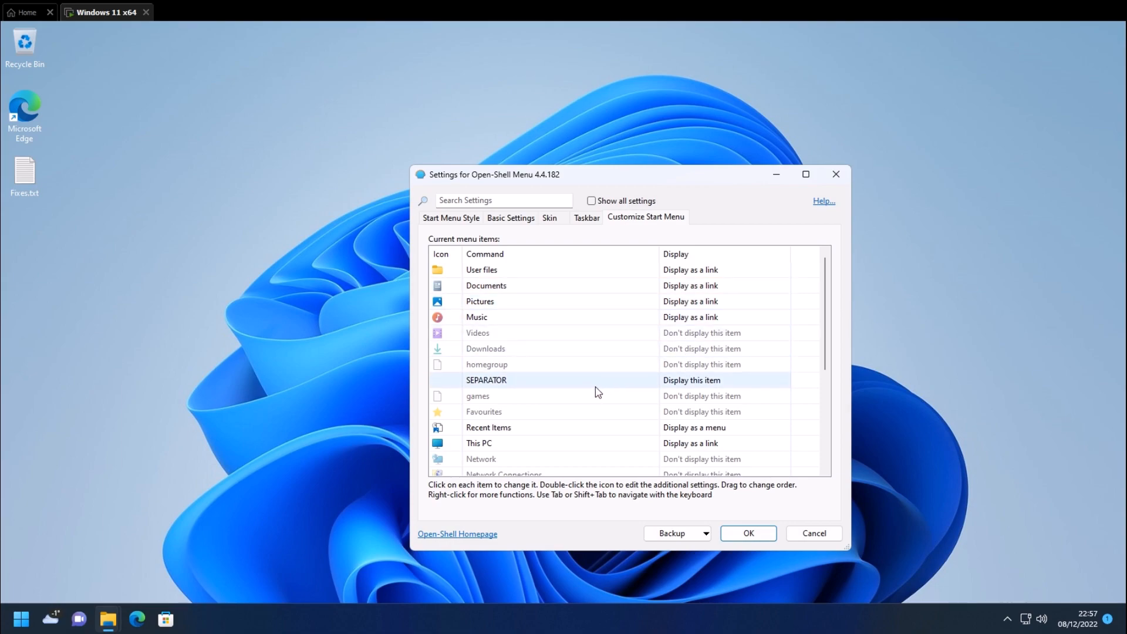
scroll(down, 3)
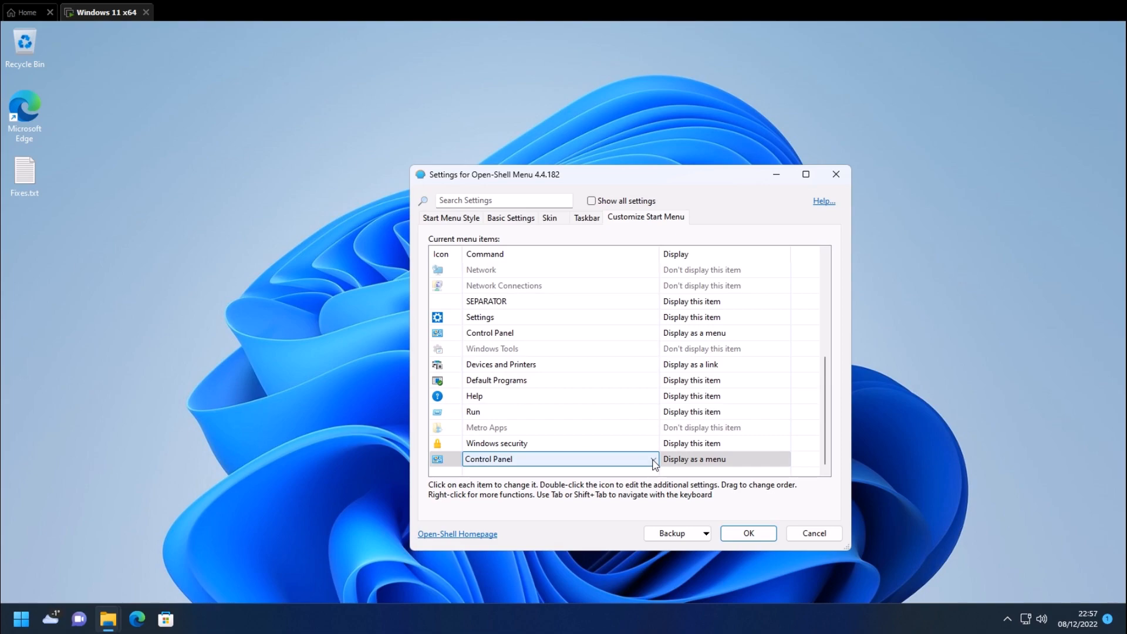
click(653, 459)
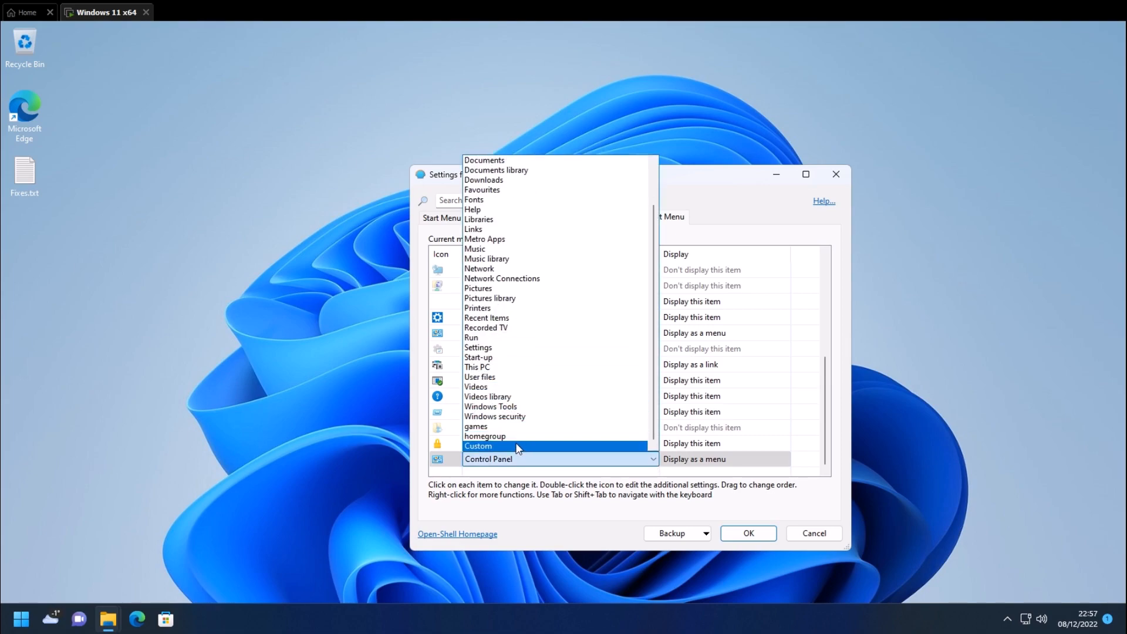
click(501, 446)
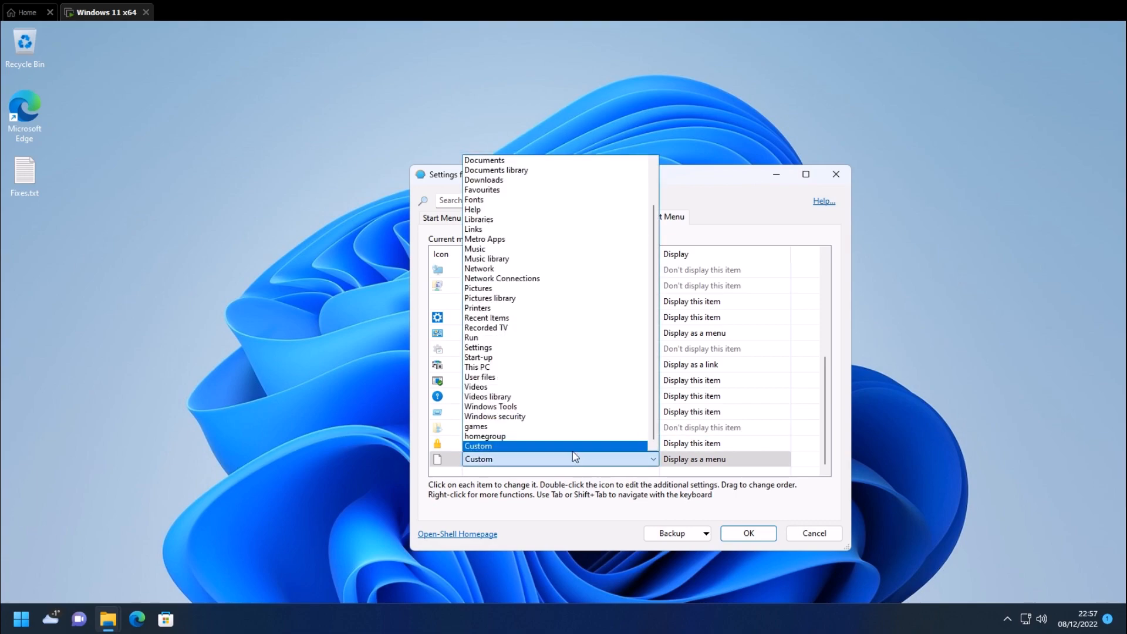
click(478, 446)
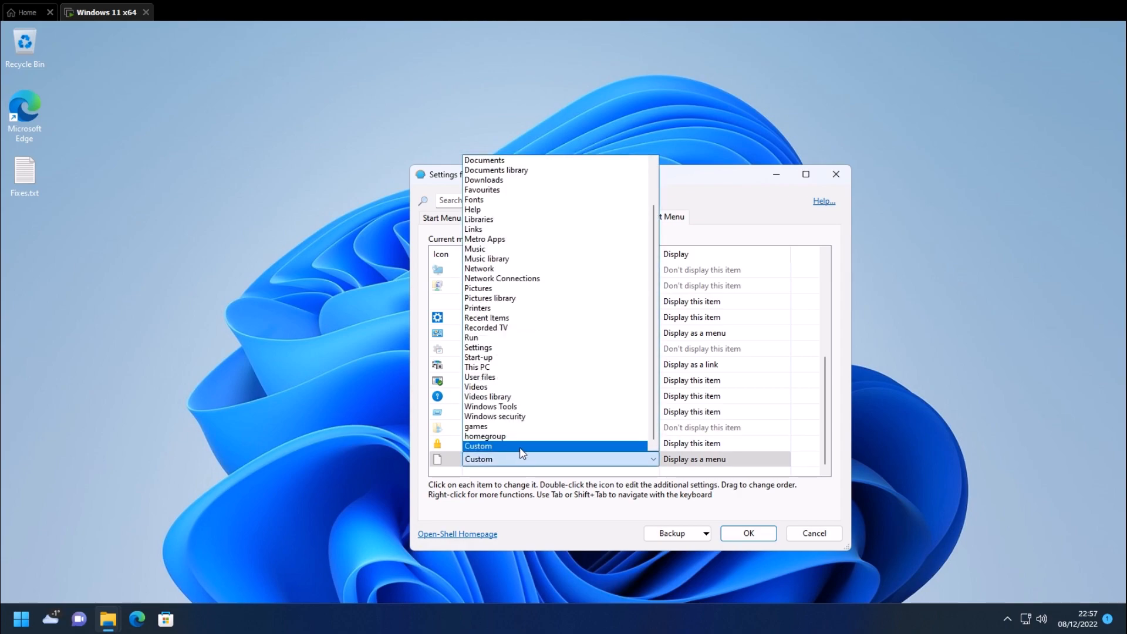
click(518, 446)
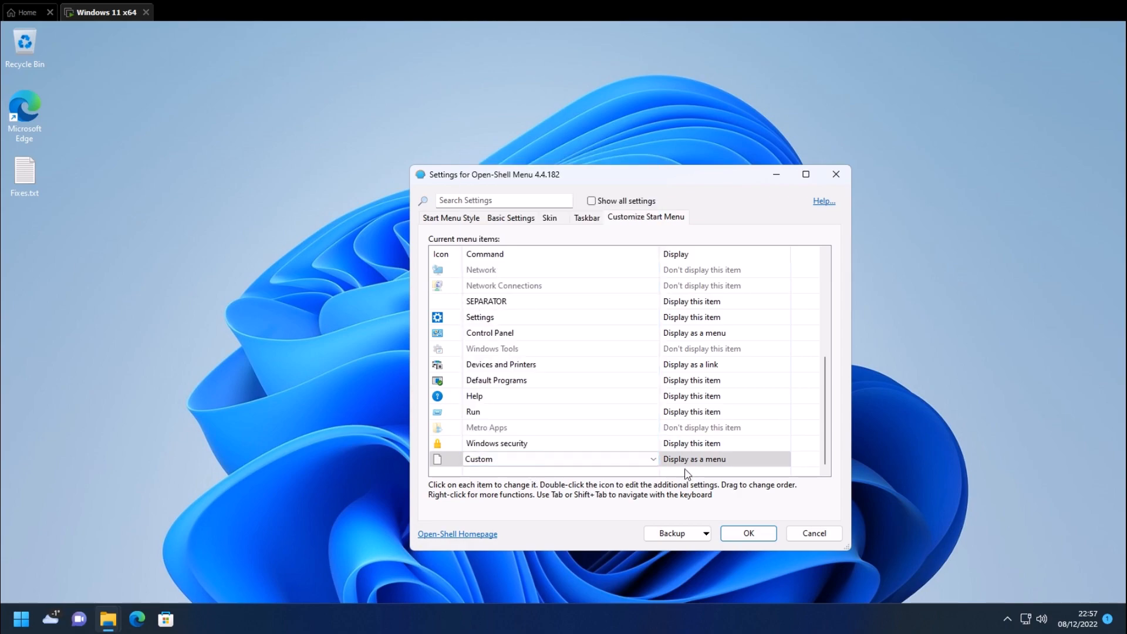
click(724, 459)
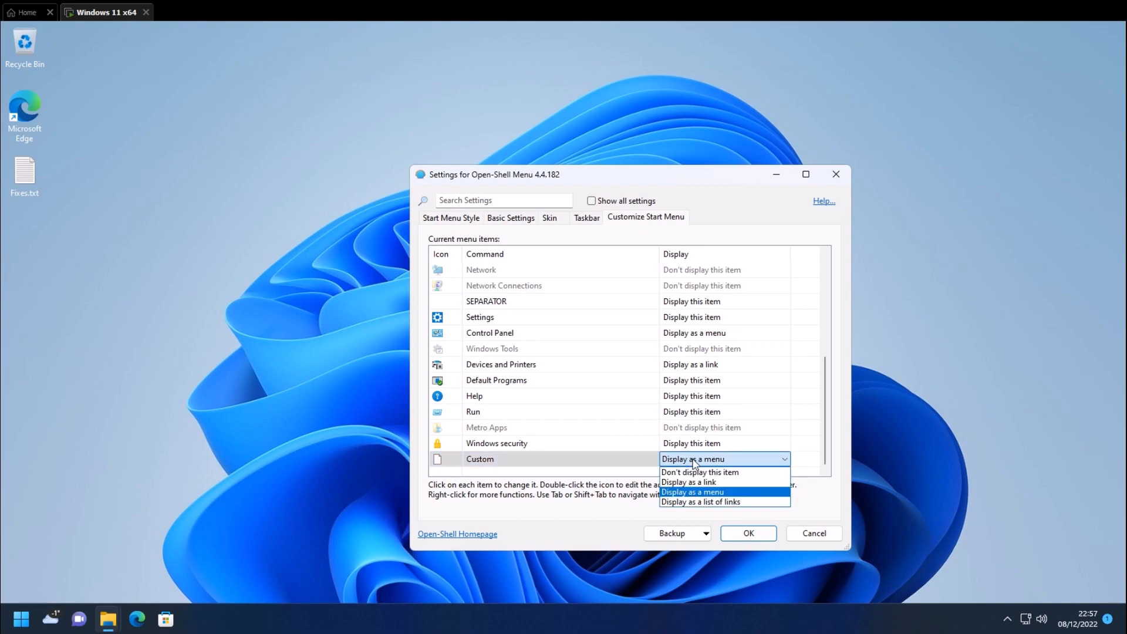
right_click(560, 459)
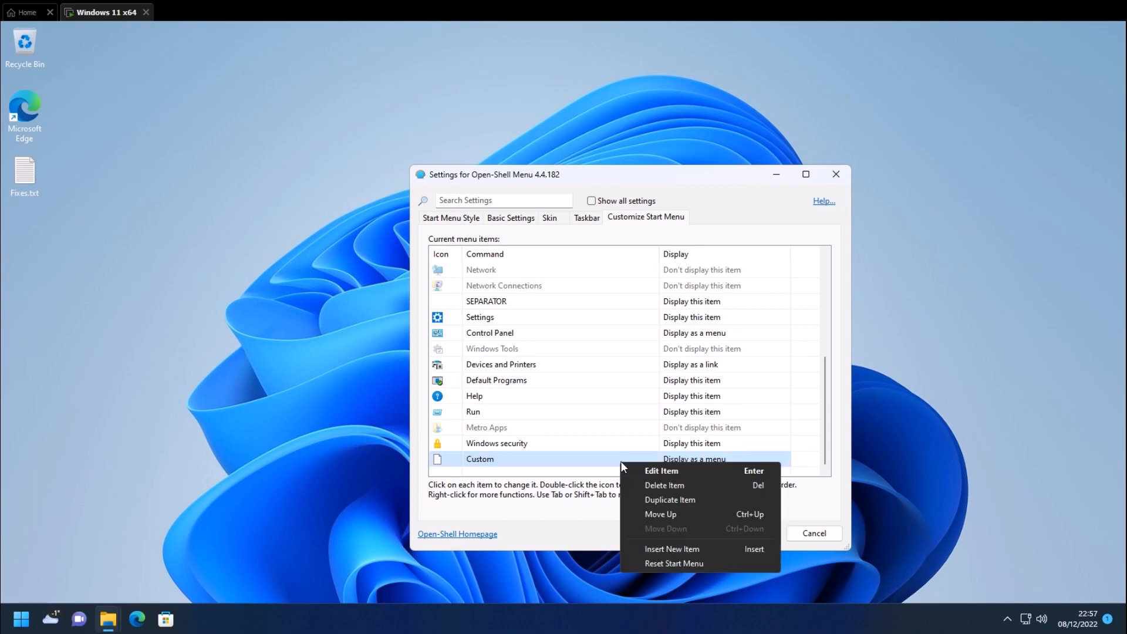
- Edit the Custom item and set its link to C:
click(661, 471)
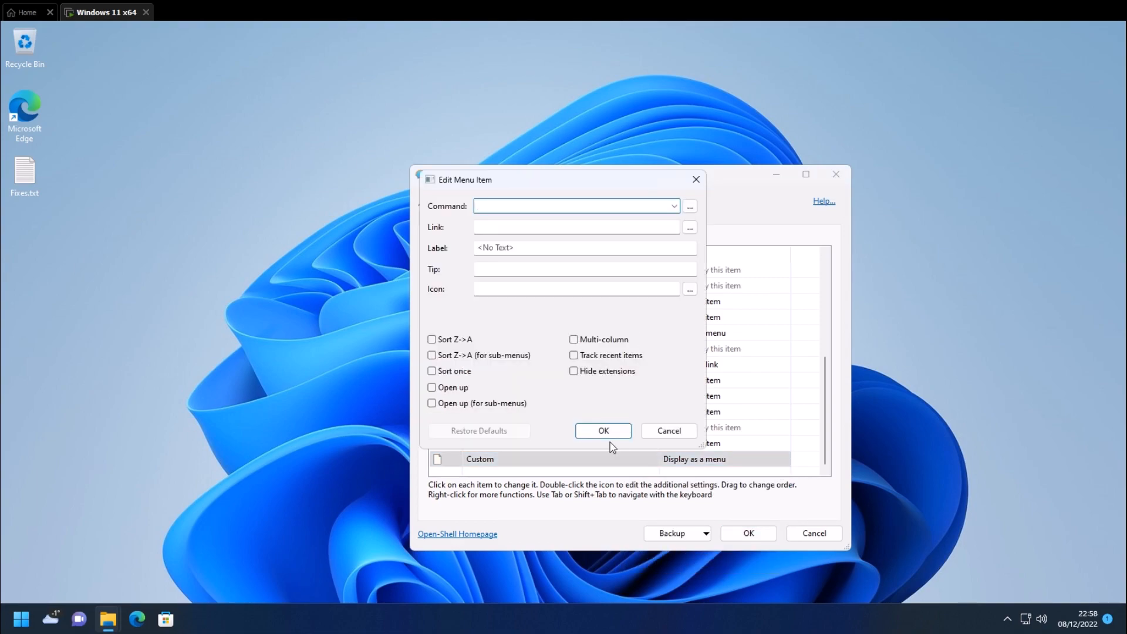
click(571, 206)
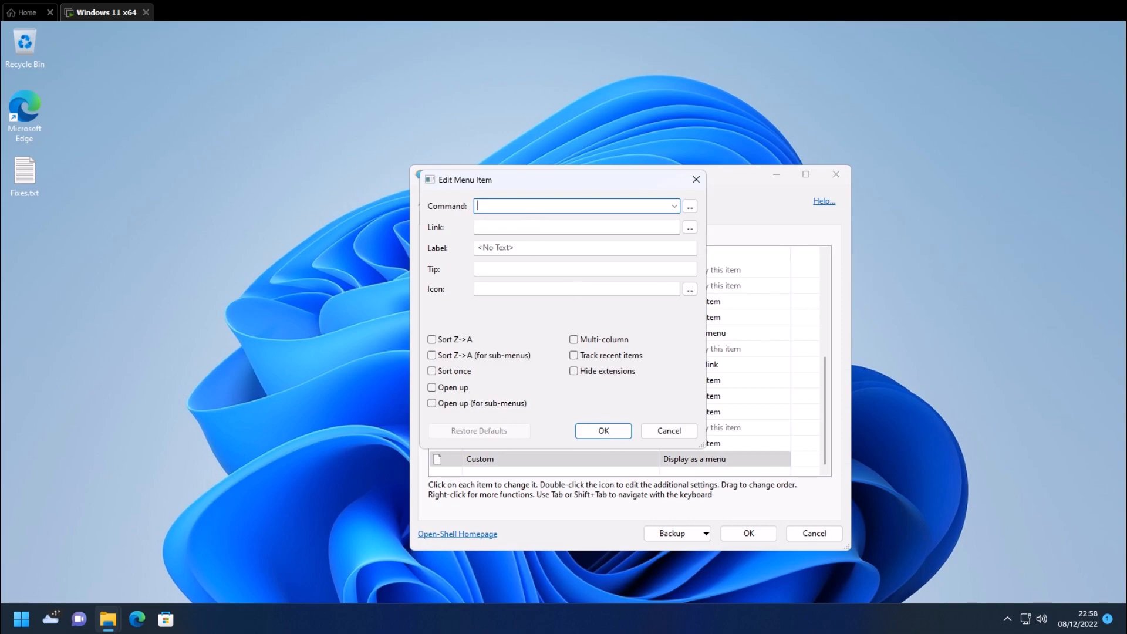
click(574, 227)
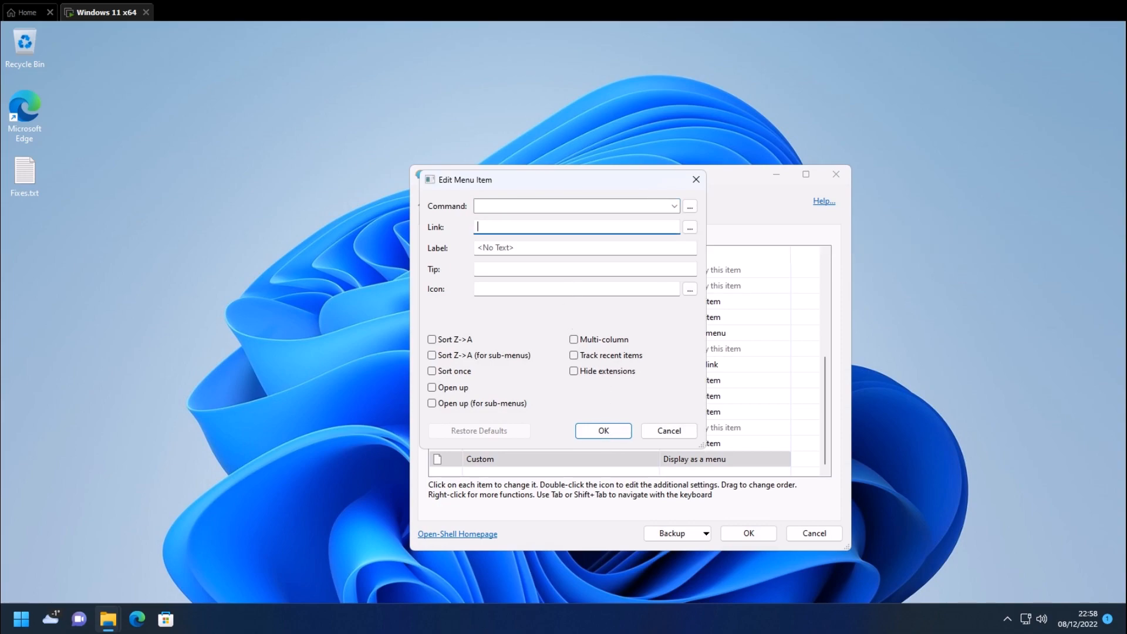
text(C:)
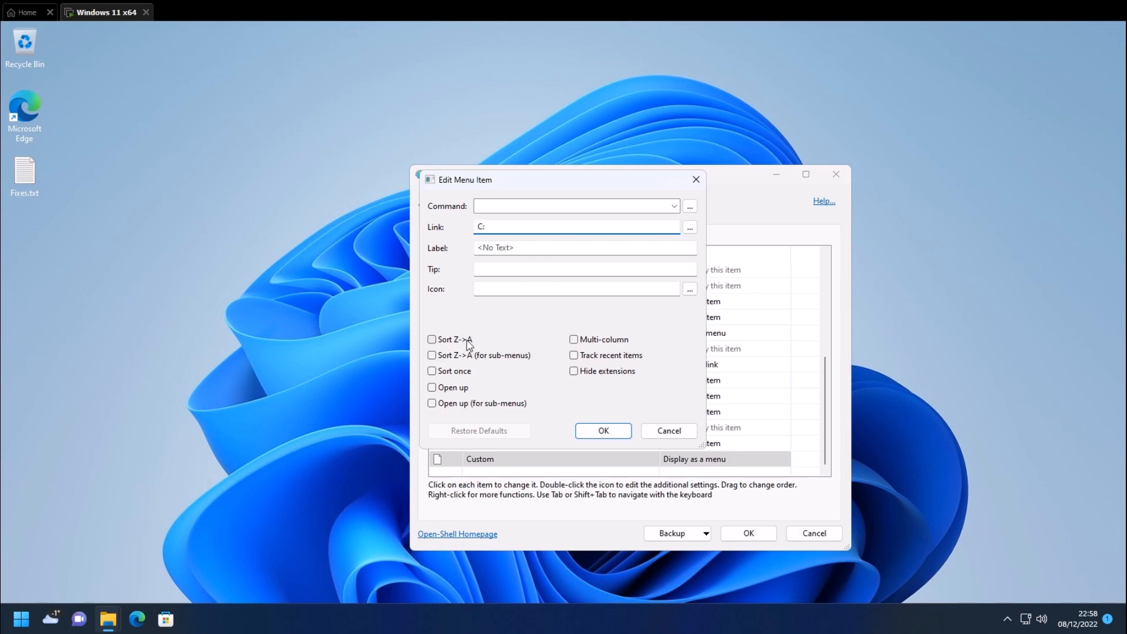
click(602, 430)
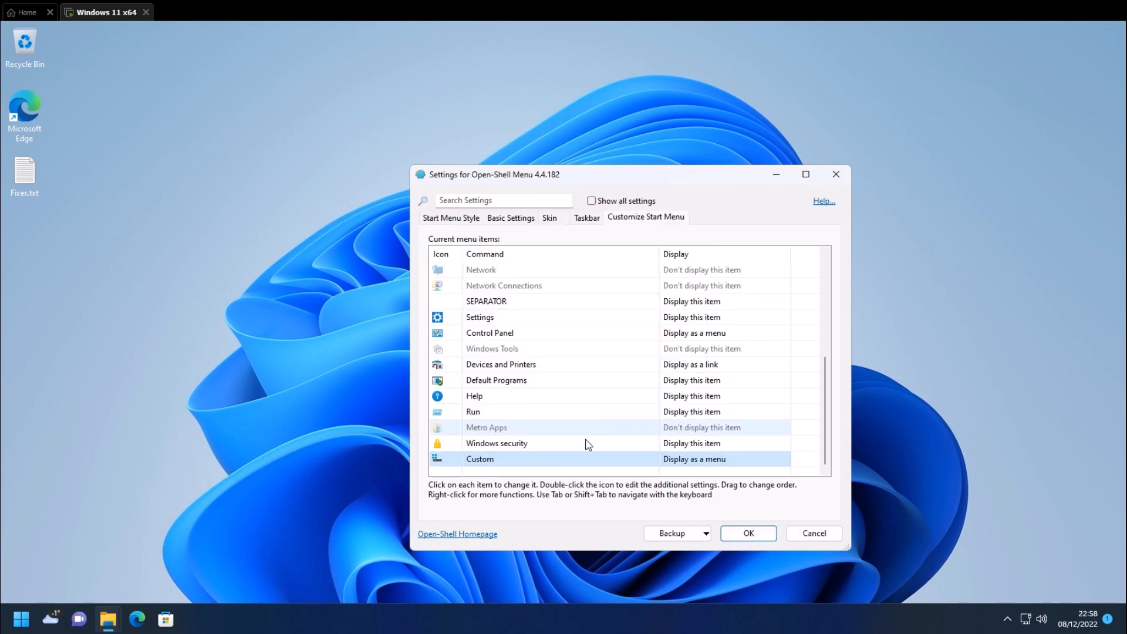
- Label the custom item C: and set it to 'Display as a link'
right_click(502, 459)
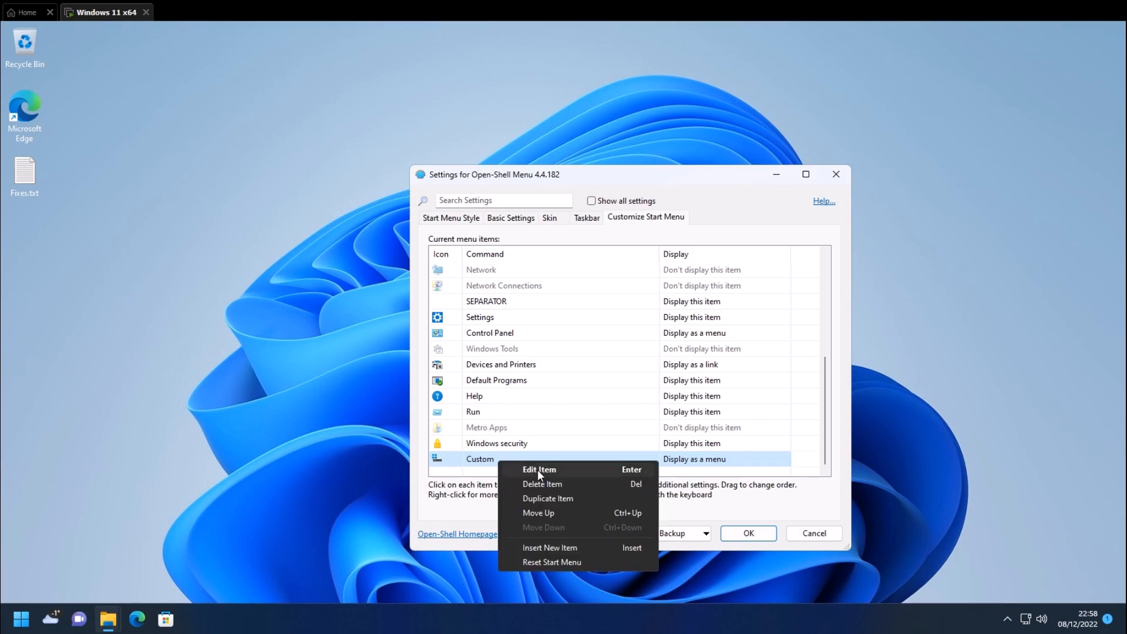
click(539, 470)
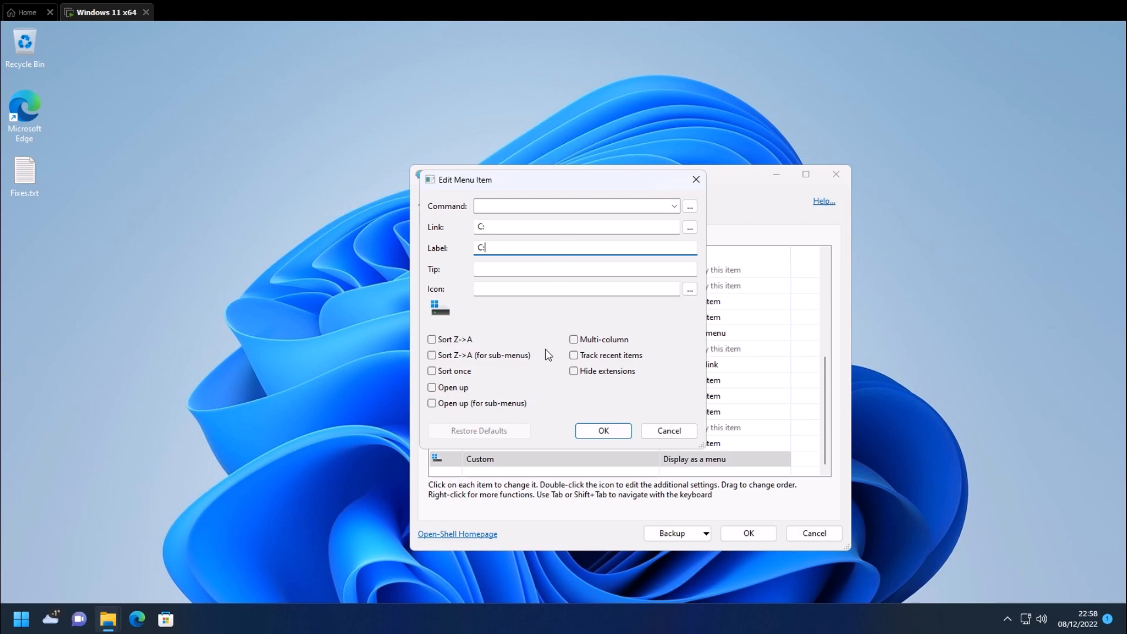
click(603, 431)
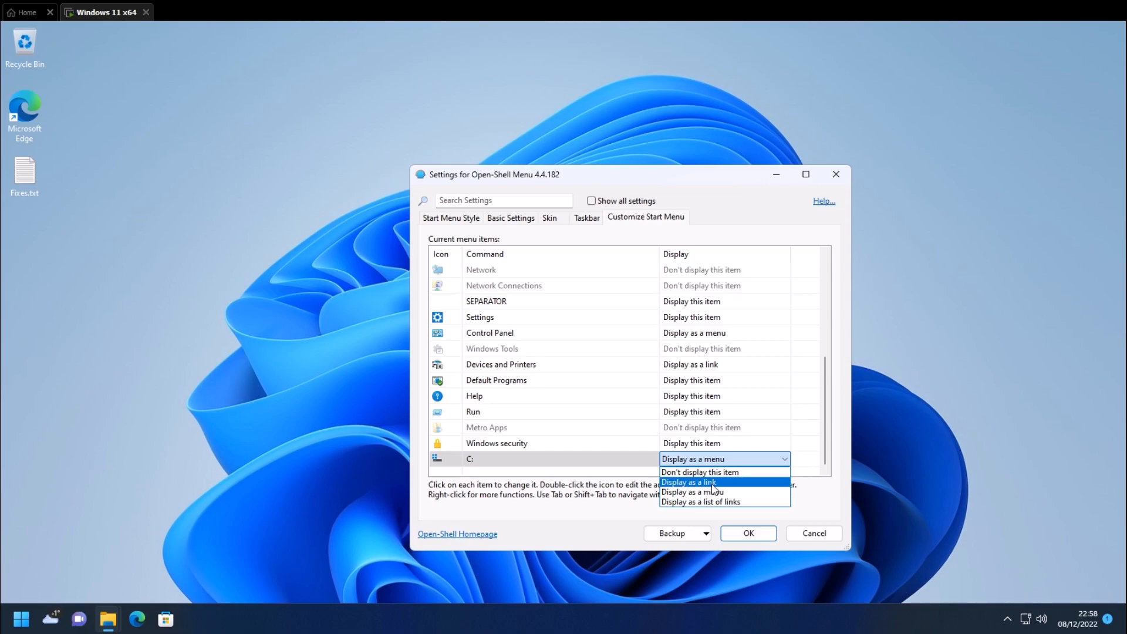
click(689, 482)
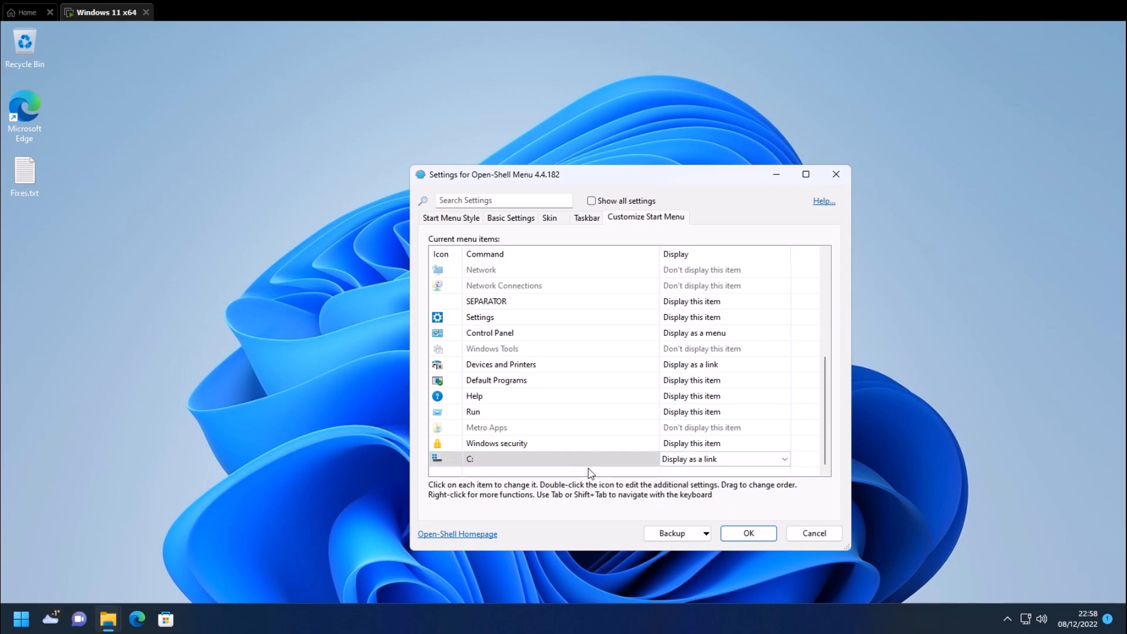
- Apply the menu settings, then expand the Open-Shell folder under All Programs
click(749, 533)
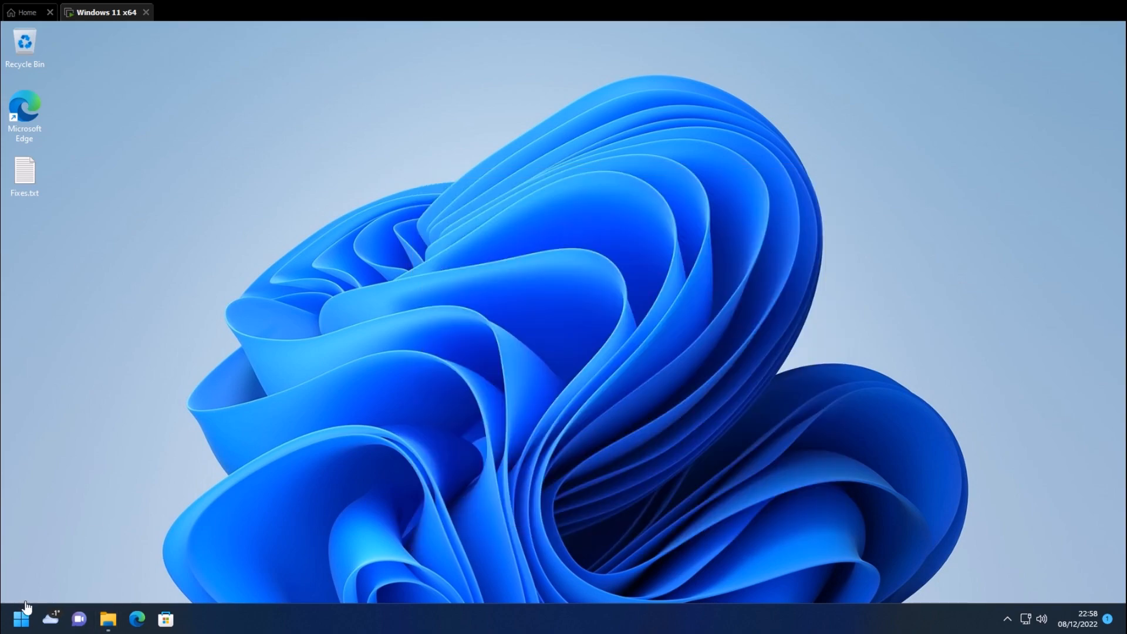
click(21, 615)
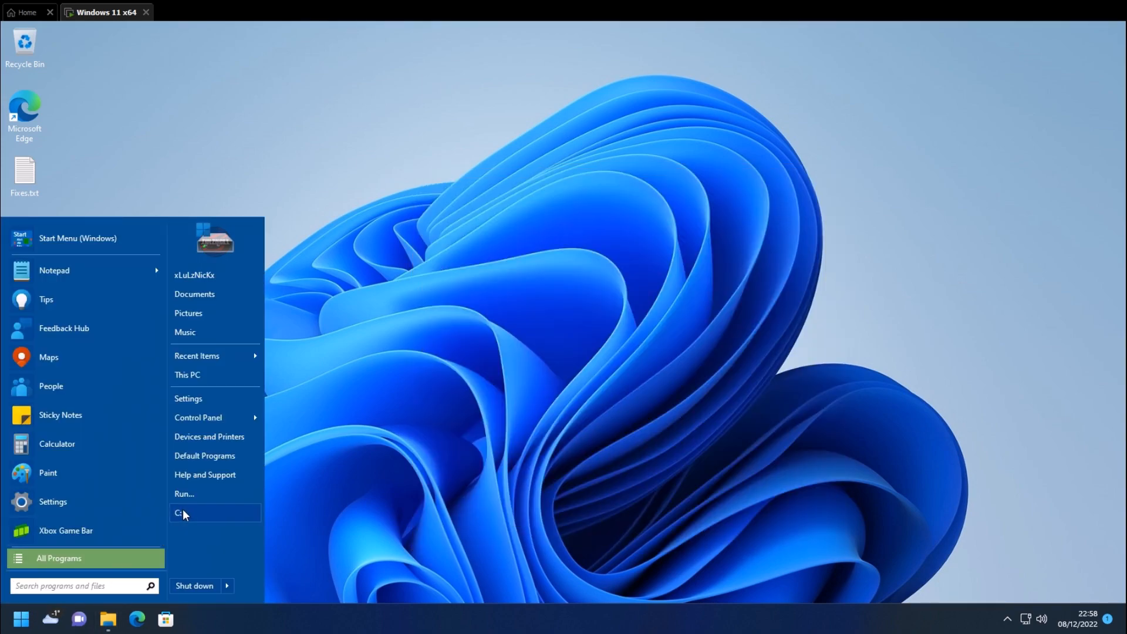
click(184, 513)
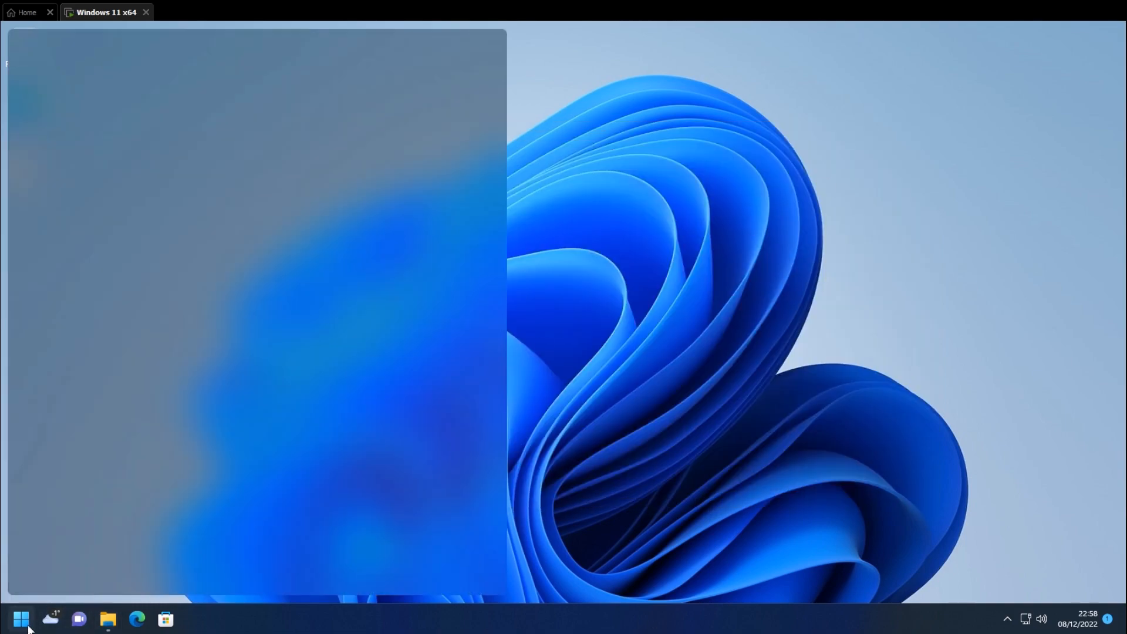
click(23, 616)
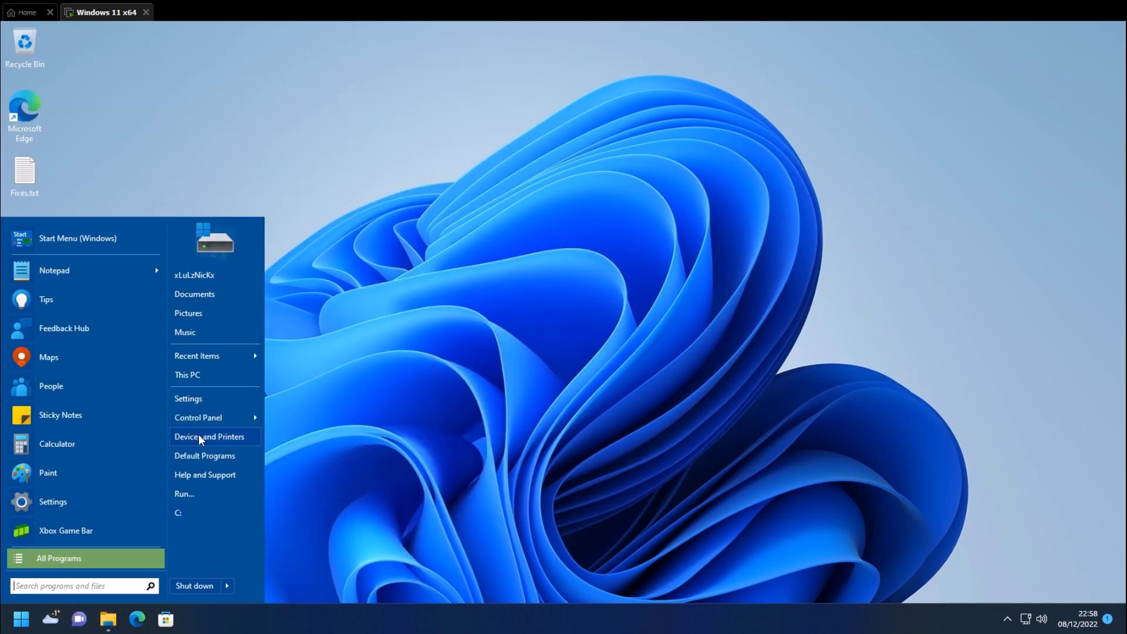
mouse_move(165, 513)
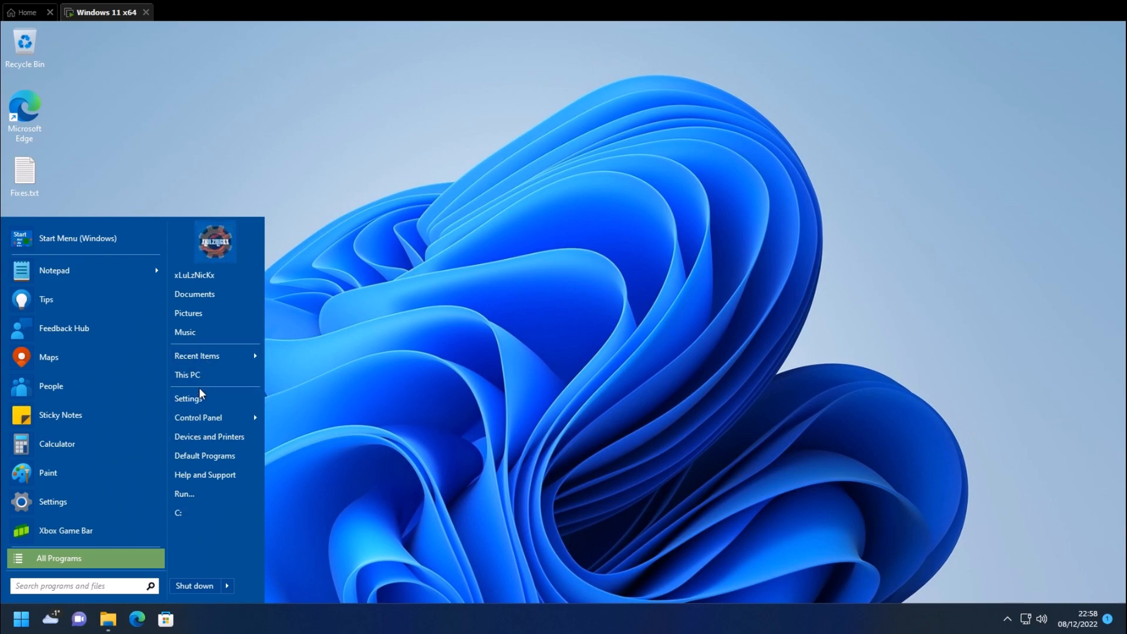
mouse_move(103, 294)
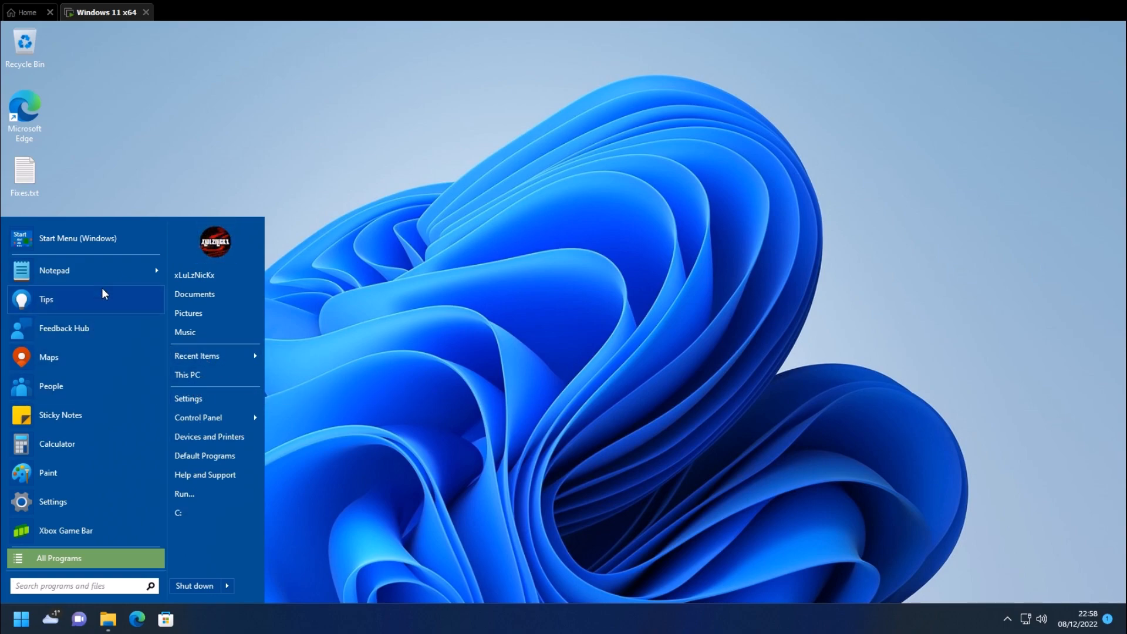
click(57, 558)
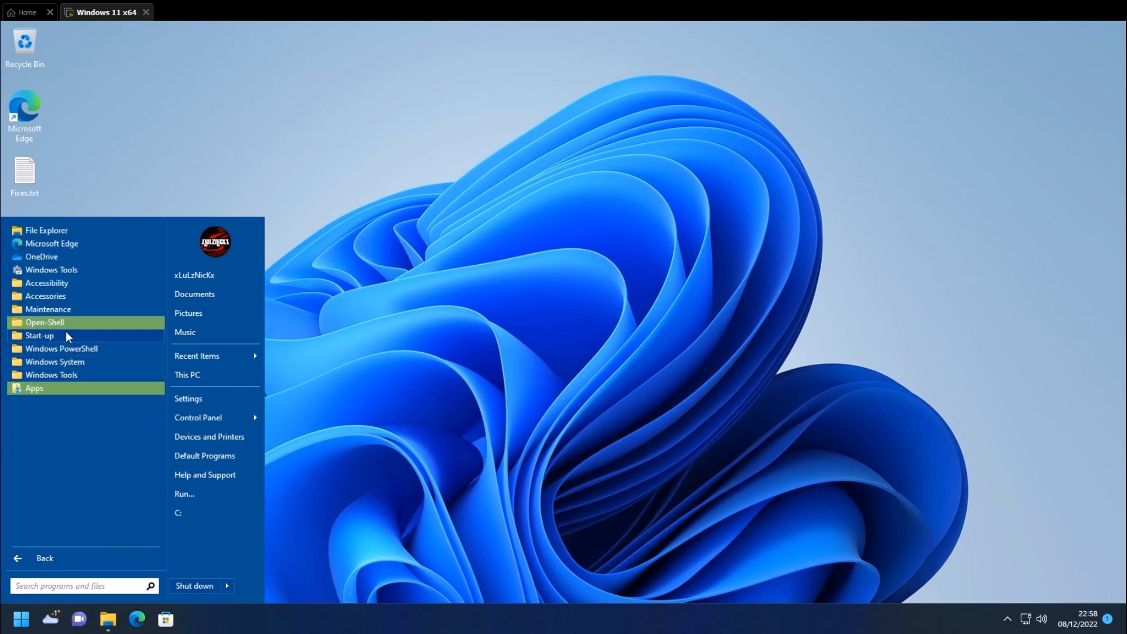
click(44, 322)
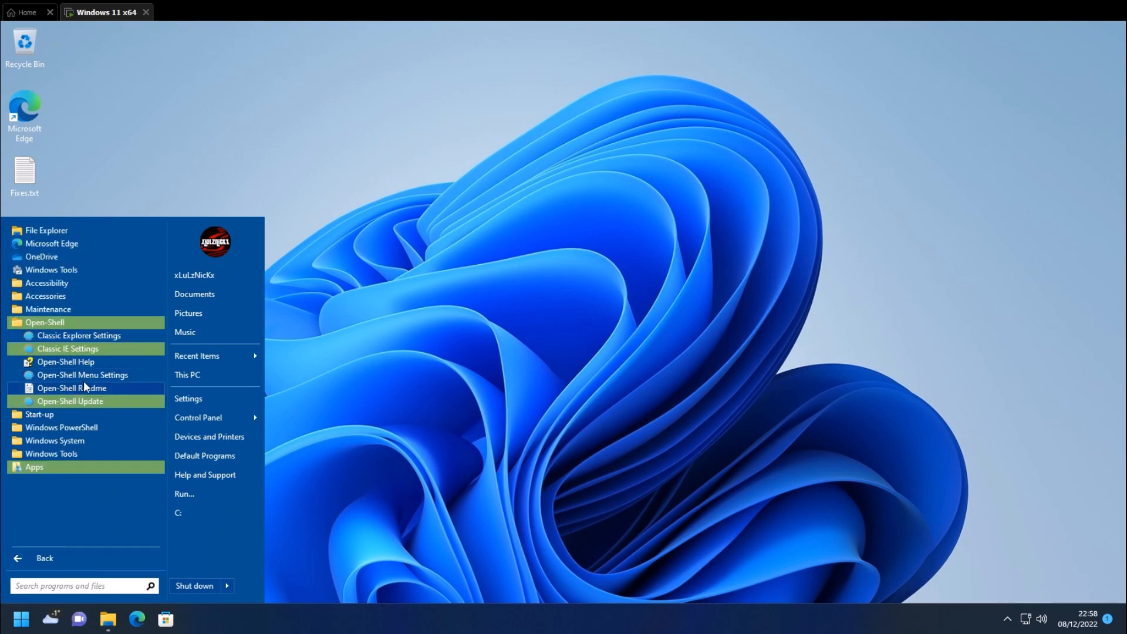
mouse_move(84, 378)
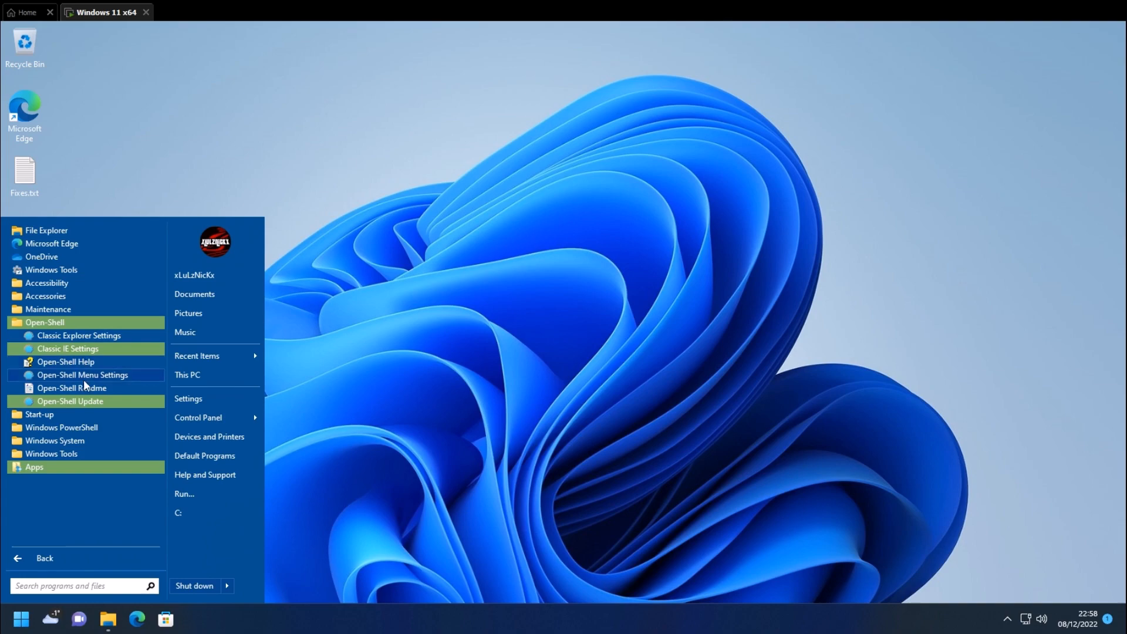
- Move the C: item up to sit below This PC and apply the settings
click(80, 375)
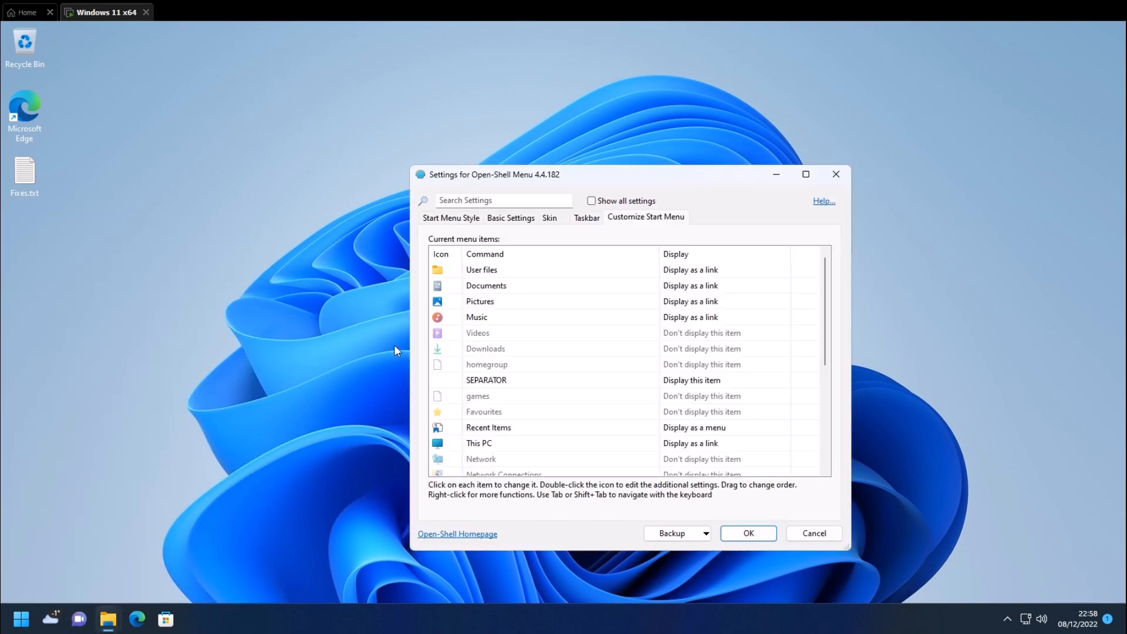
scroll(down, 3)
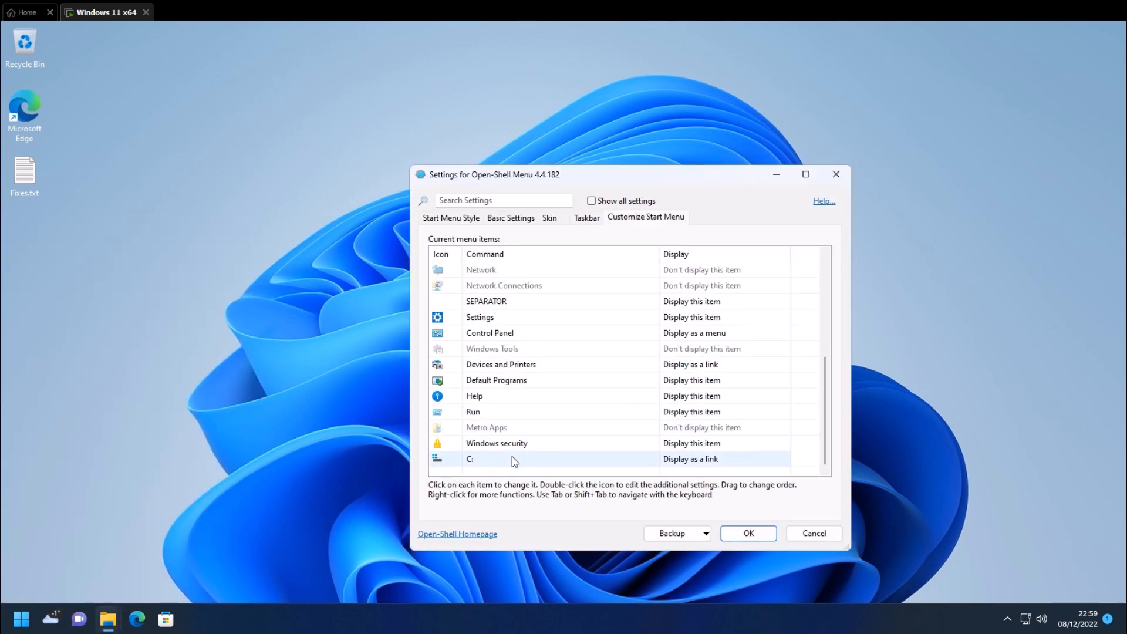
right_click(515, 459)
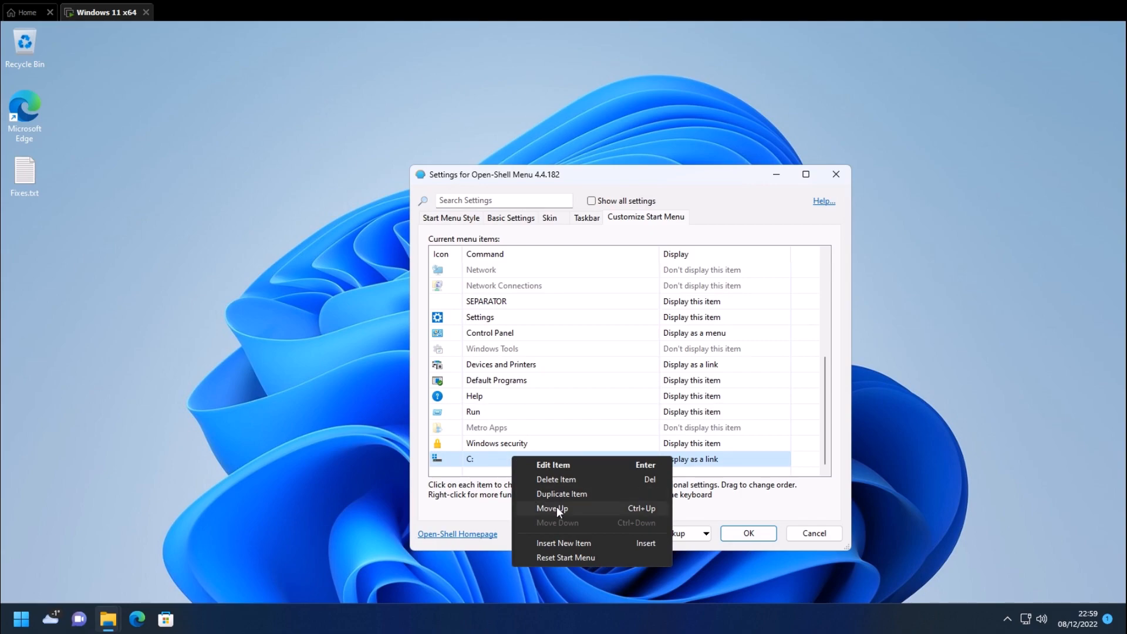
click(552, 508)
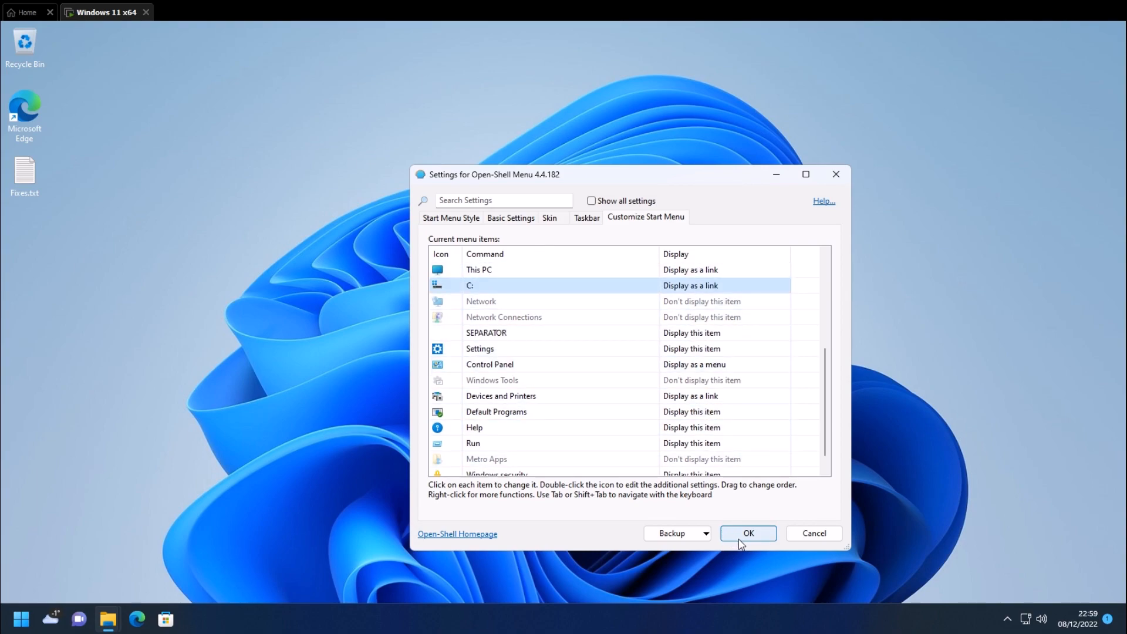
click(748, 533)
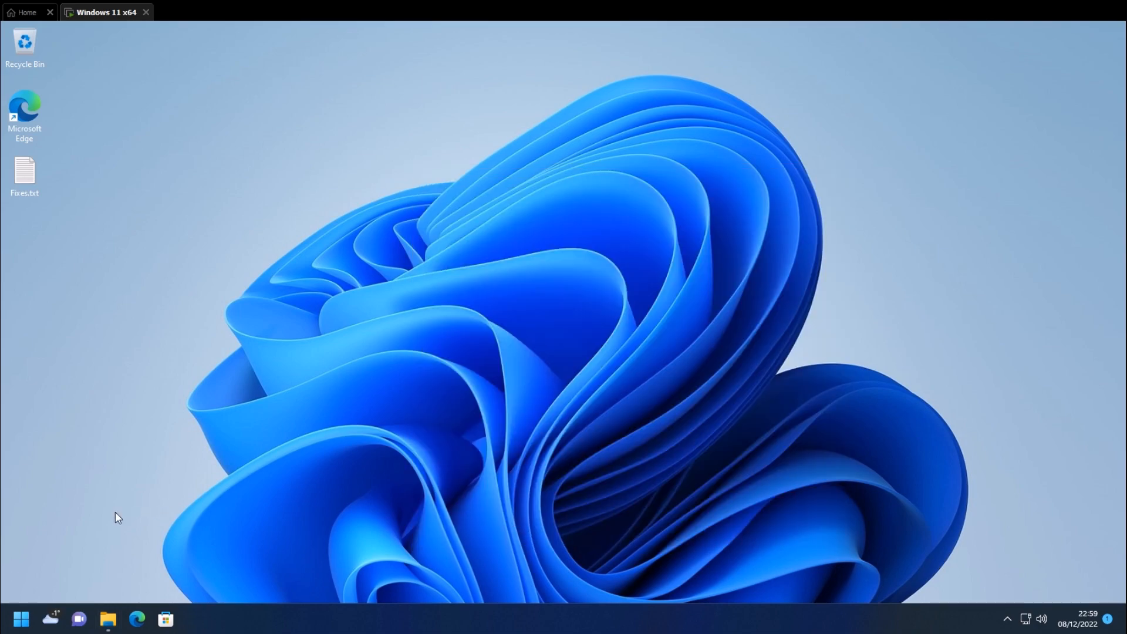
- Test This PC from the classic start menu and check C: listed beneath it
click(22, 616)
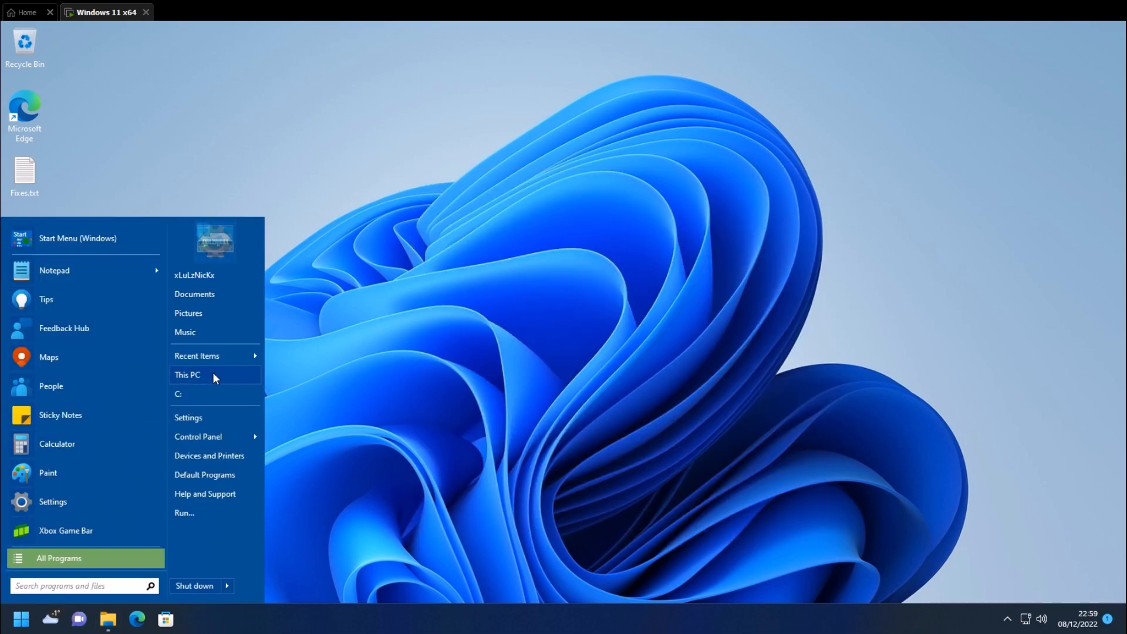
click(187, 375)
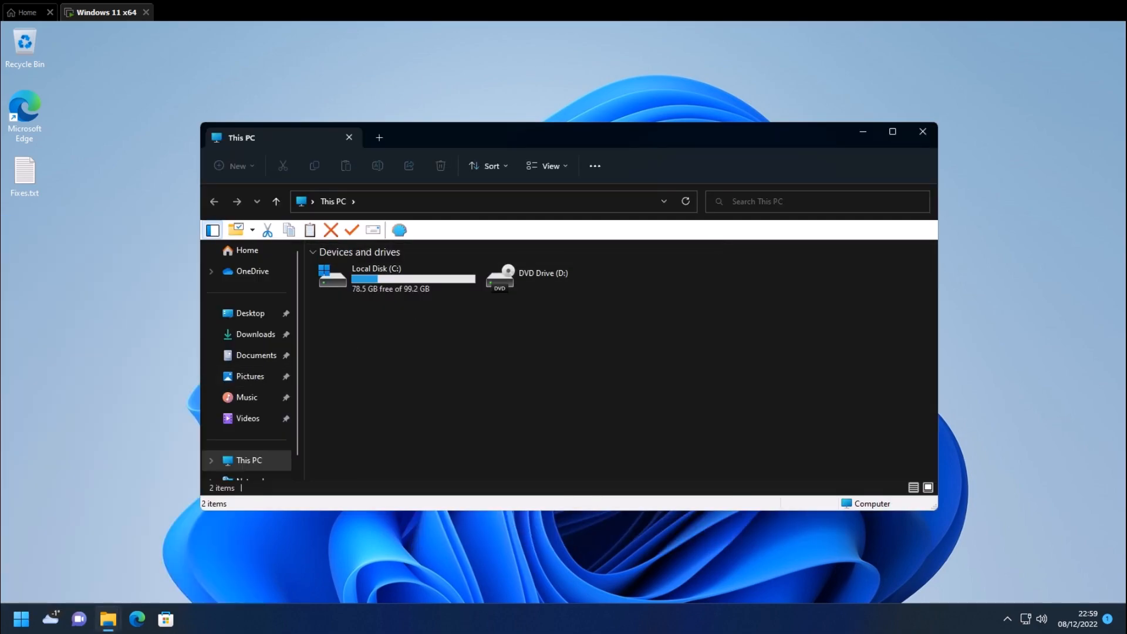
click(22, 614)
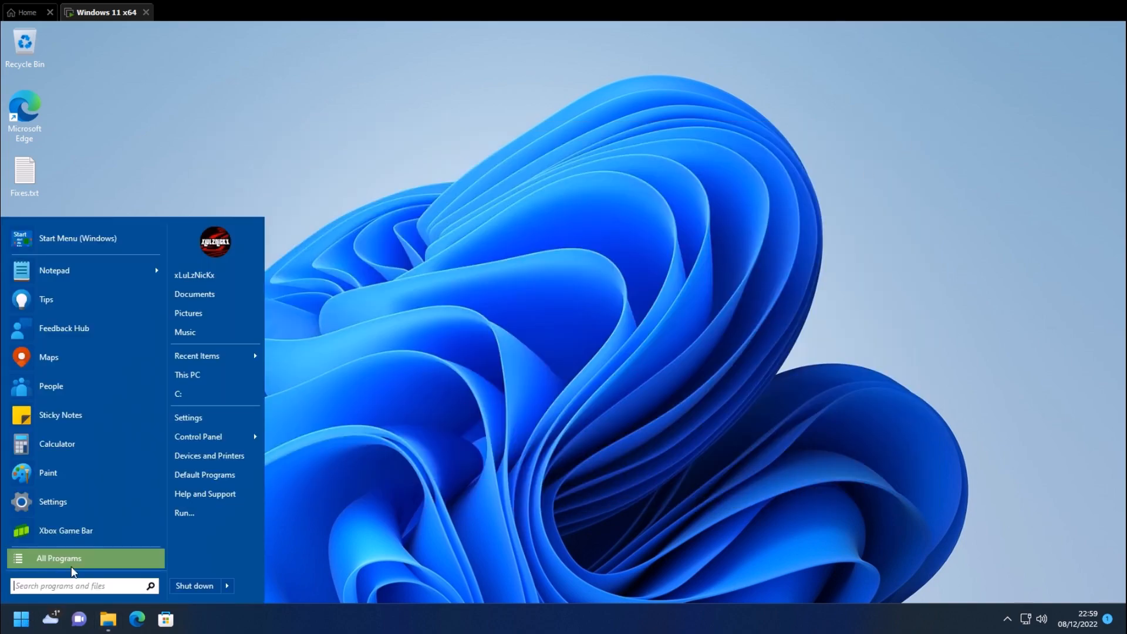
mouse_move(207, 538)
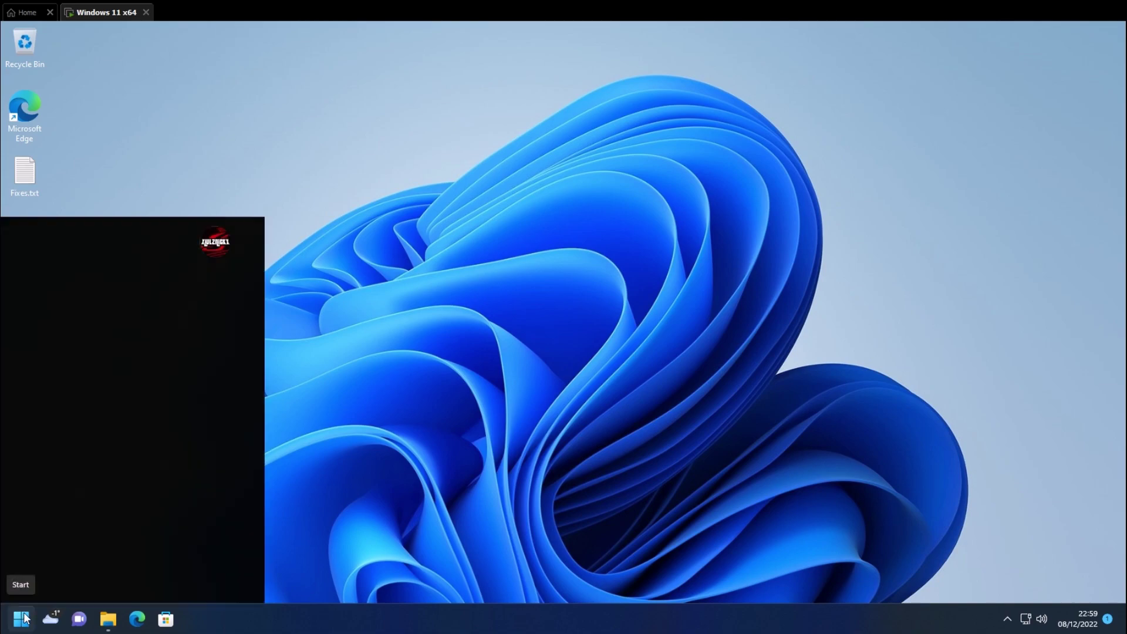
click(22, 619)
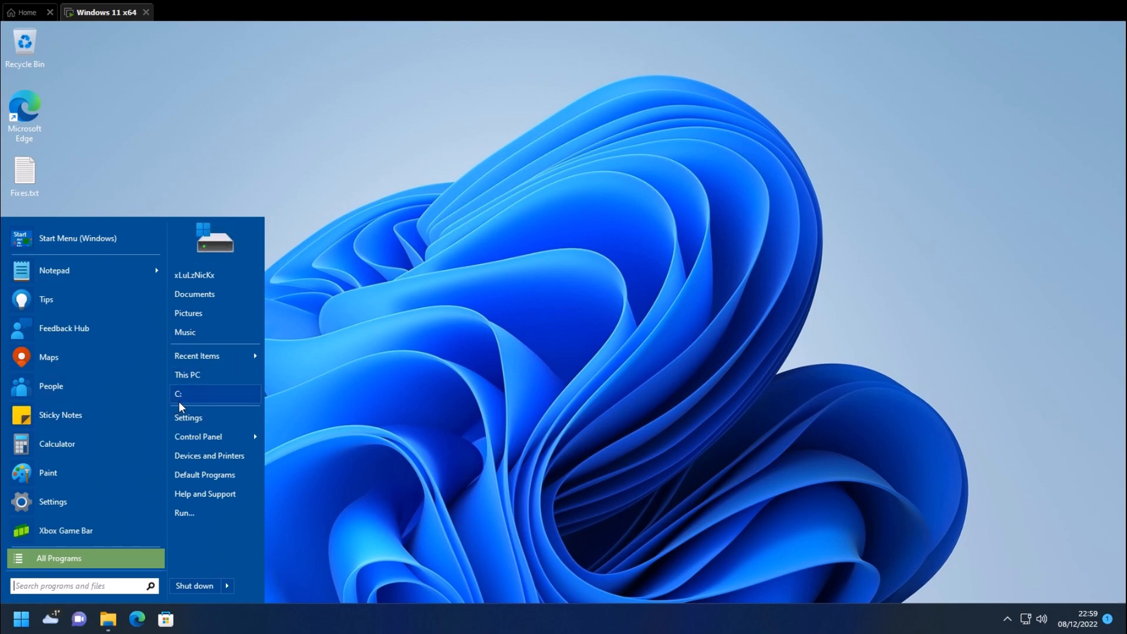
mouse_move(183, 407)
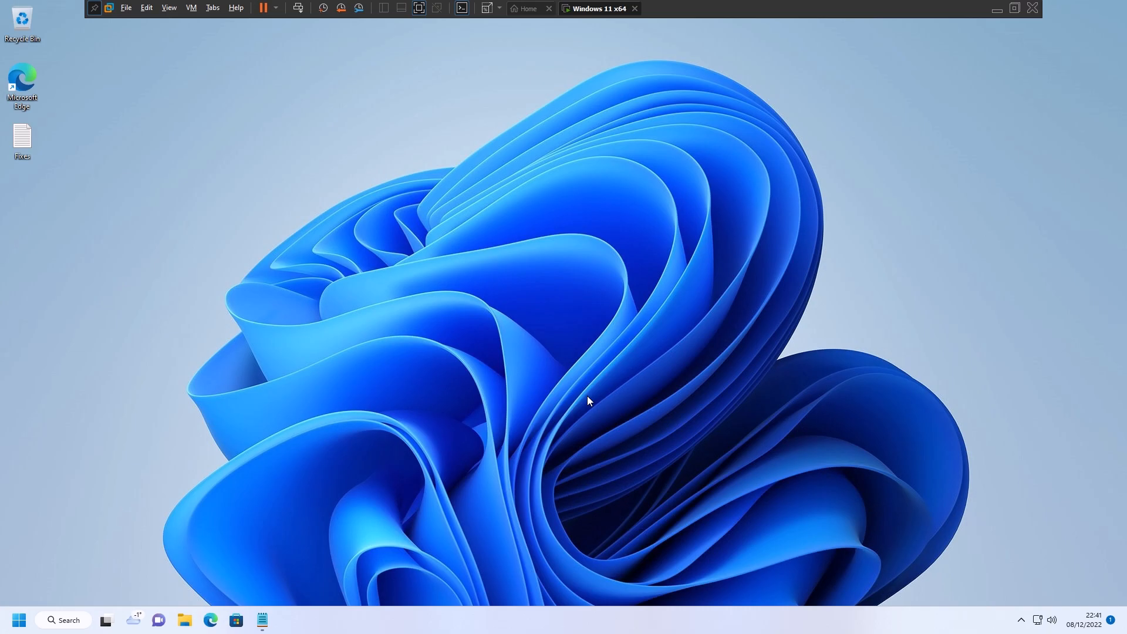
mouse_move(476, 396)
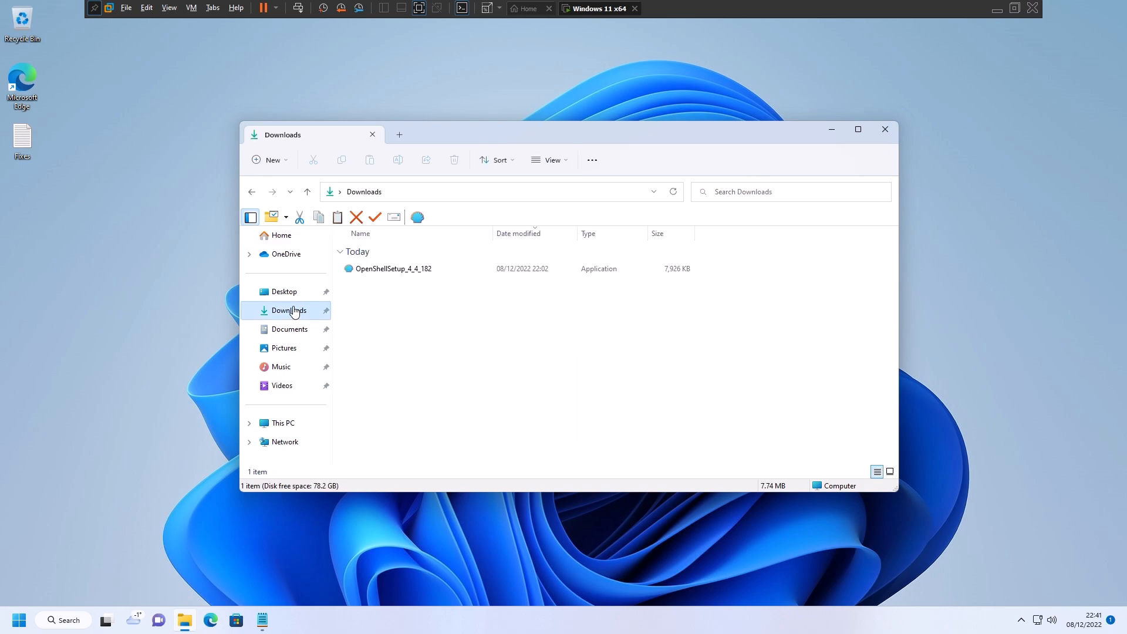
- View OpenShellSetup_4_4_182's full classic context menu, dismiss it, and close Downloads
right_click(394, 268)
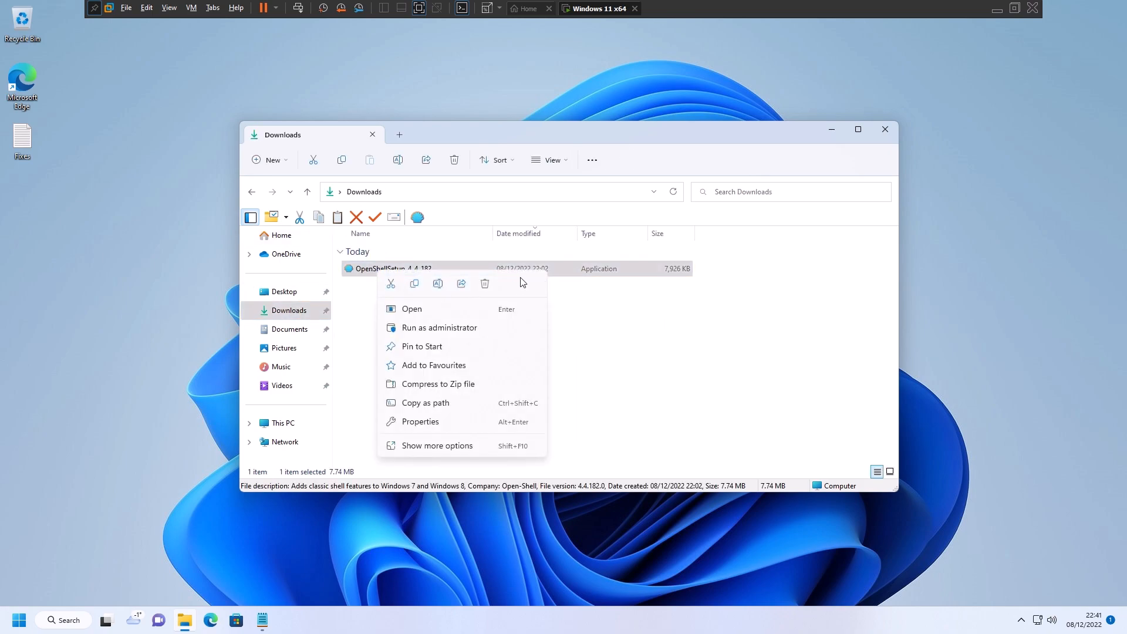
mouse_move(429, 378)
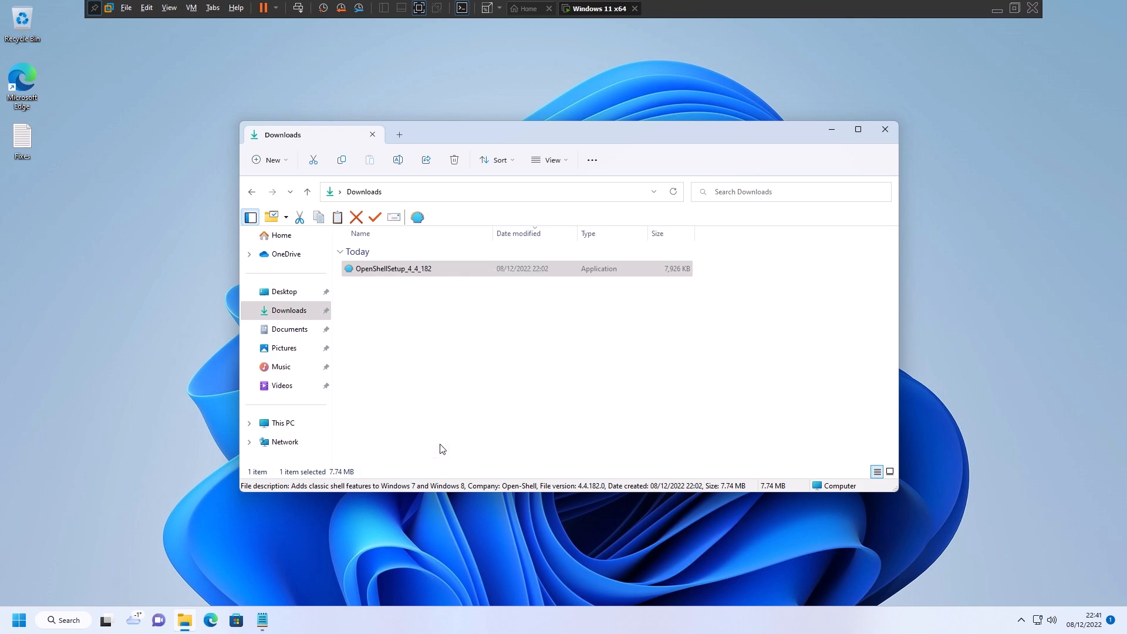
right_click(393, 269)
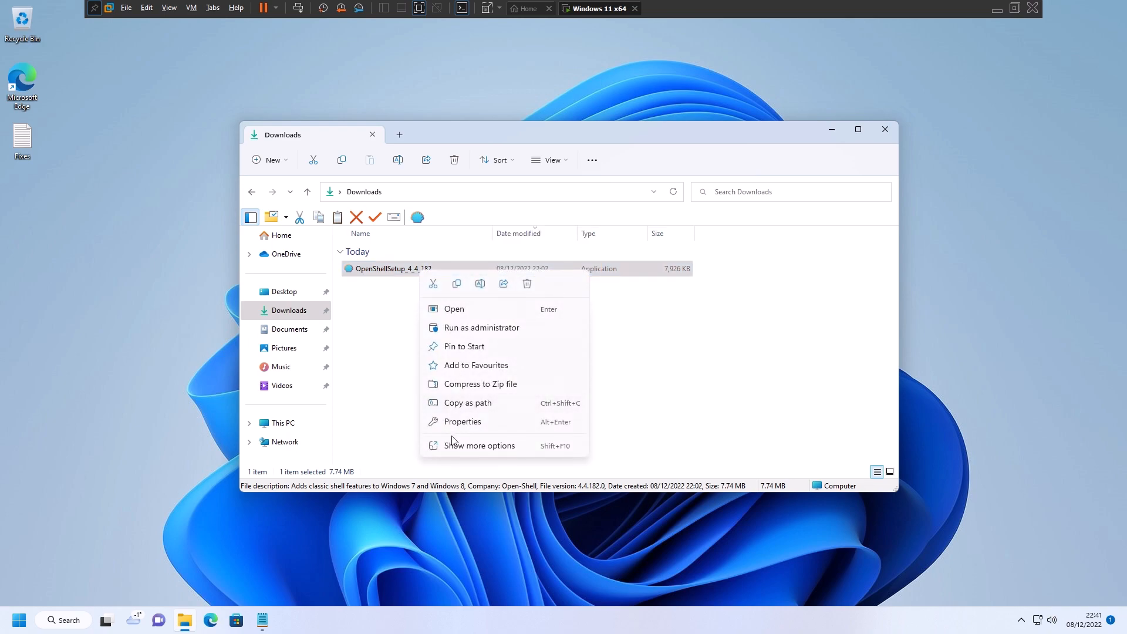
click(479, 446)
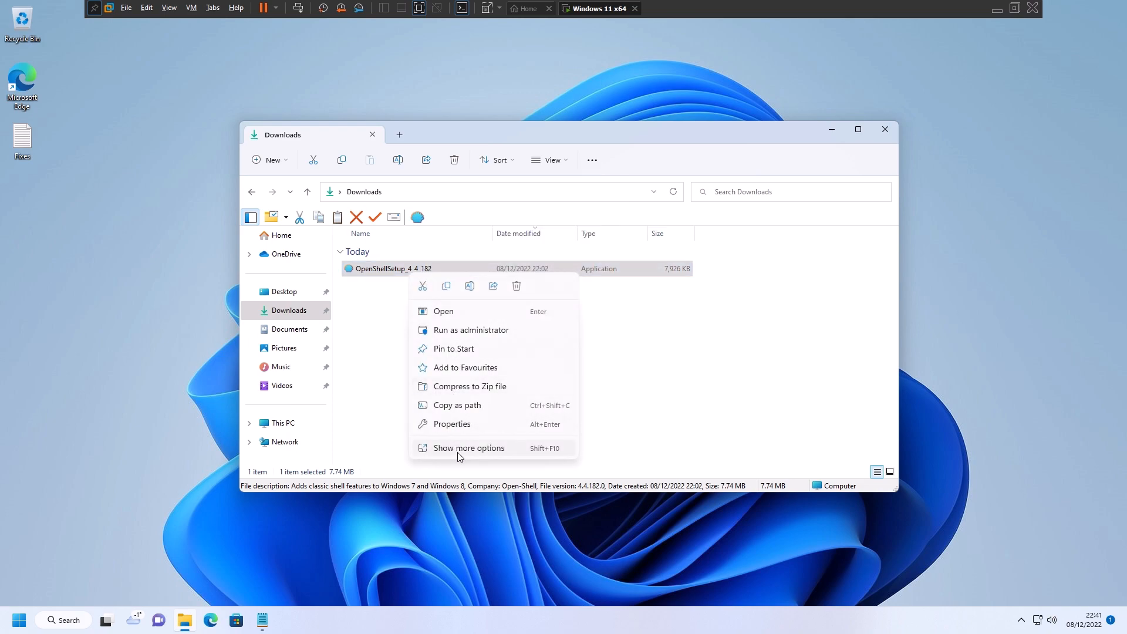
click(468, 448)
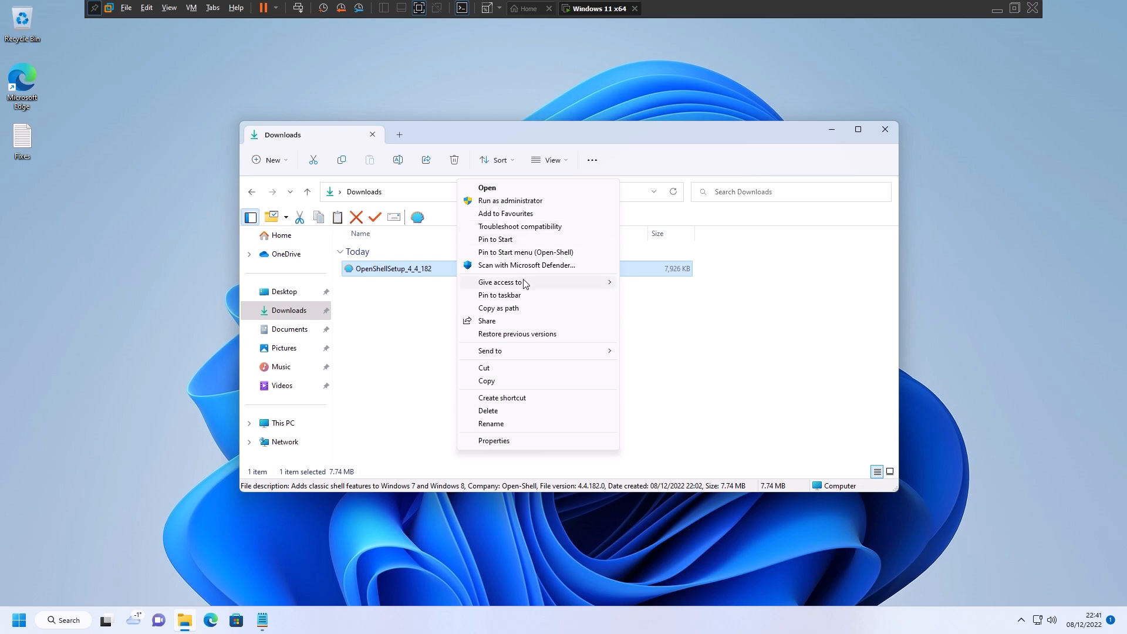
mouse_move(418, 332)
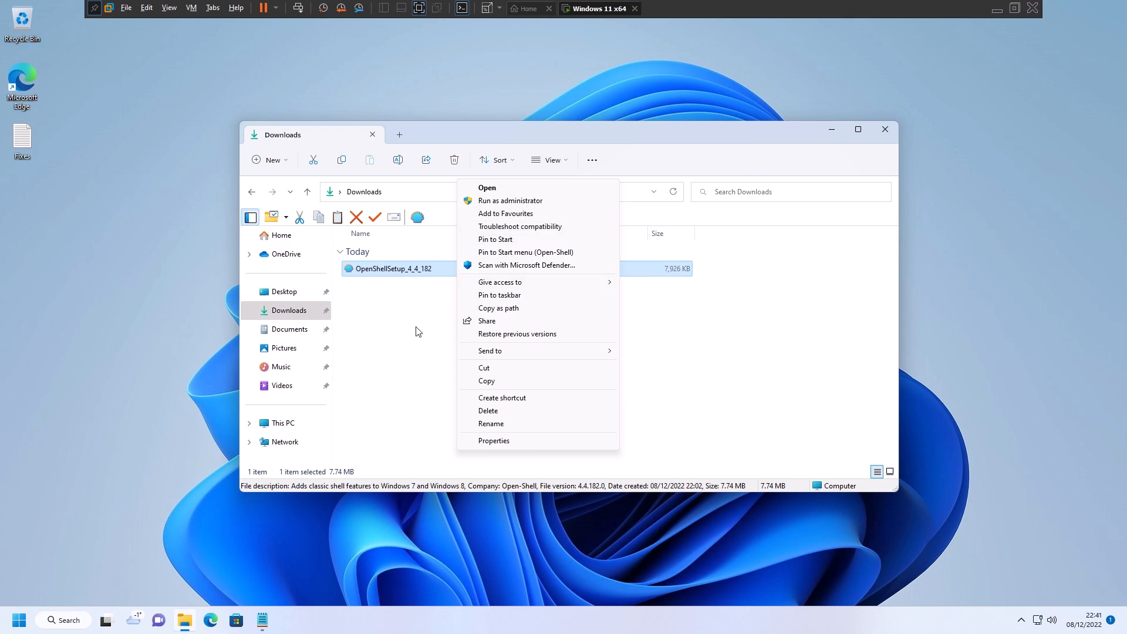
click(597, 287)
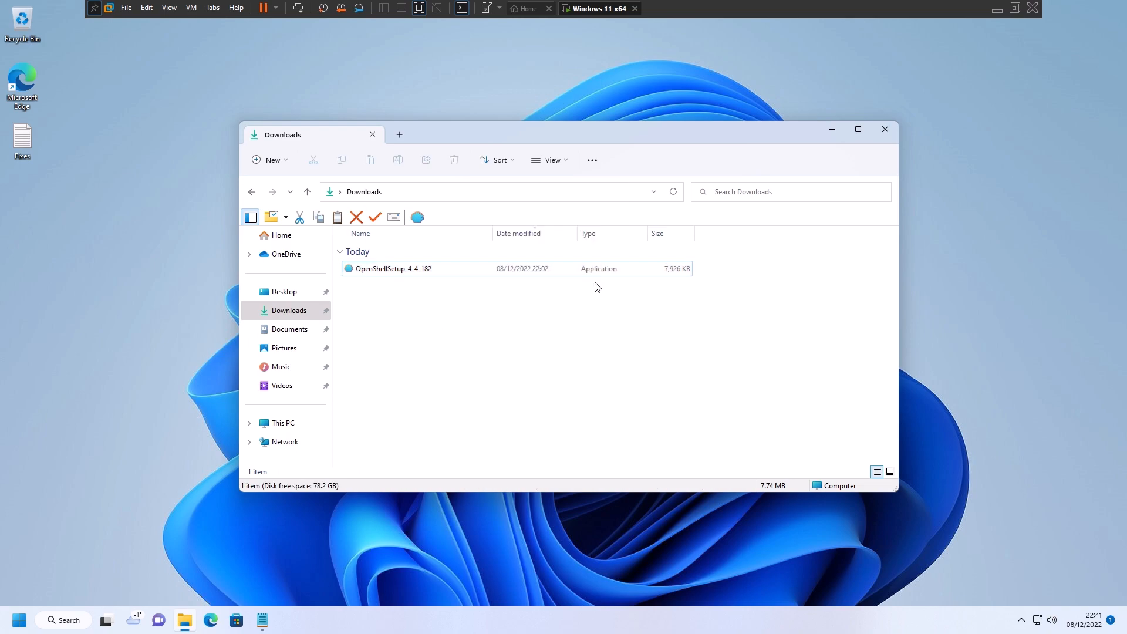
click(885, 129)
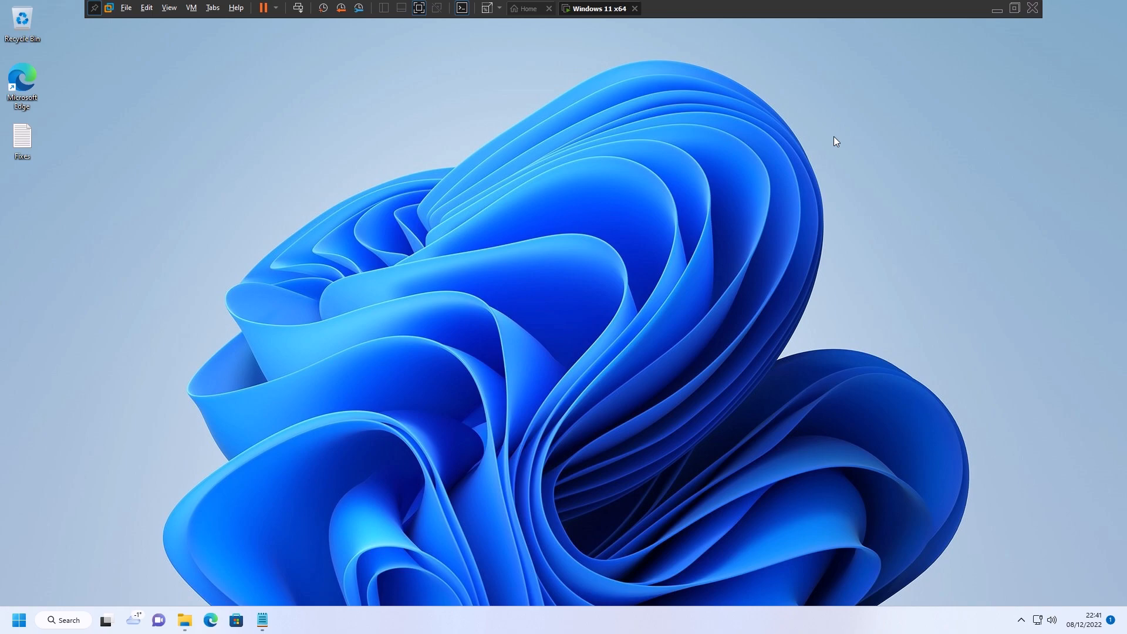
mouse_move(69, 204)
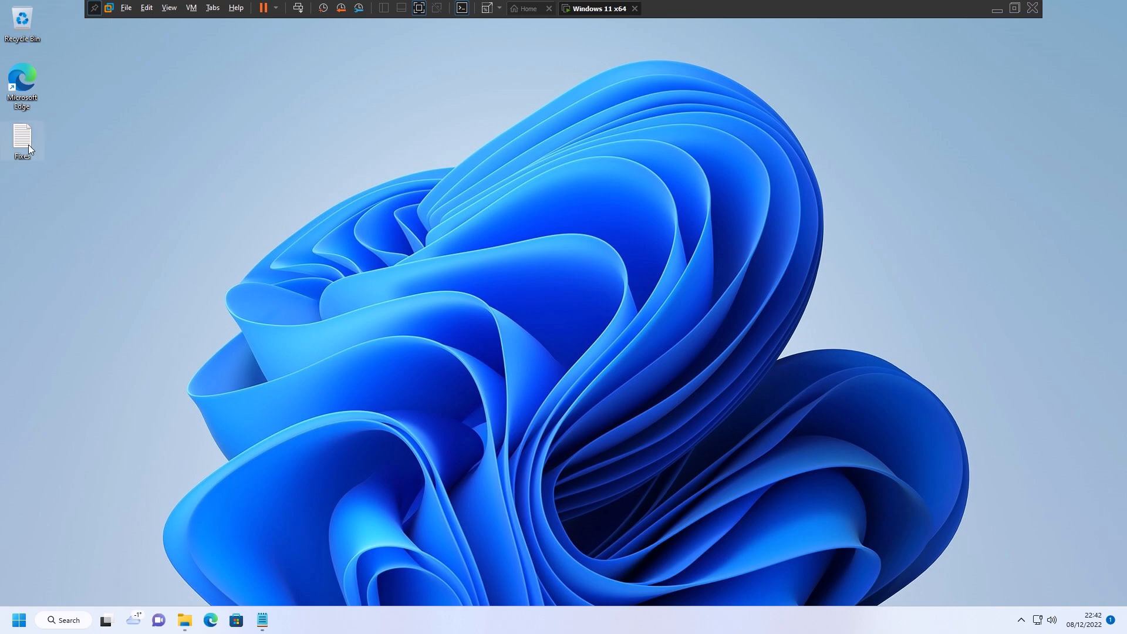
- Open Fixes.txt and copy the irm christitus.com/win | iex command
double_click(22, 136)
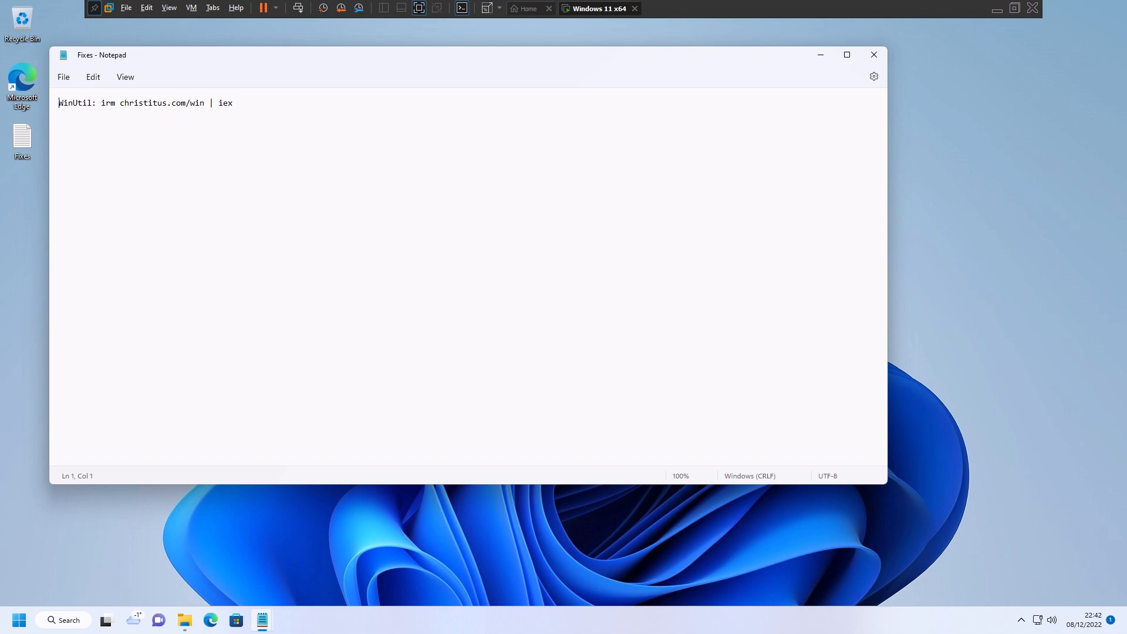
right_click(222, 104)
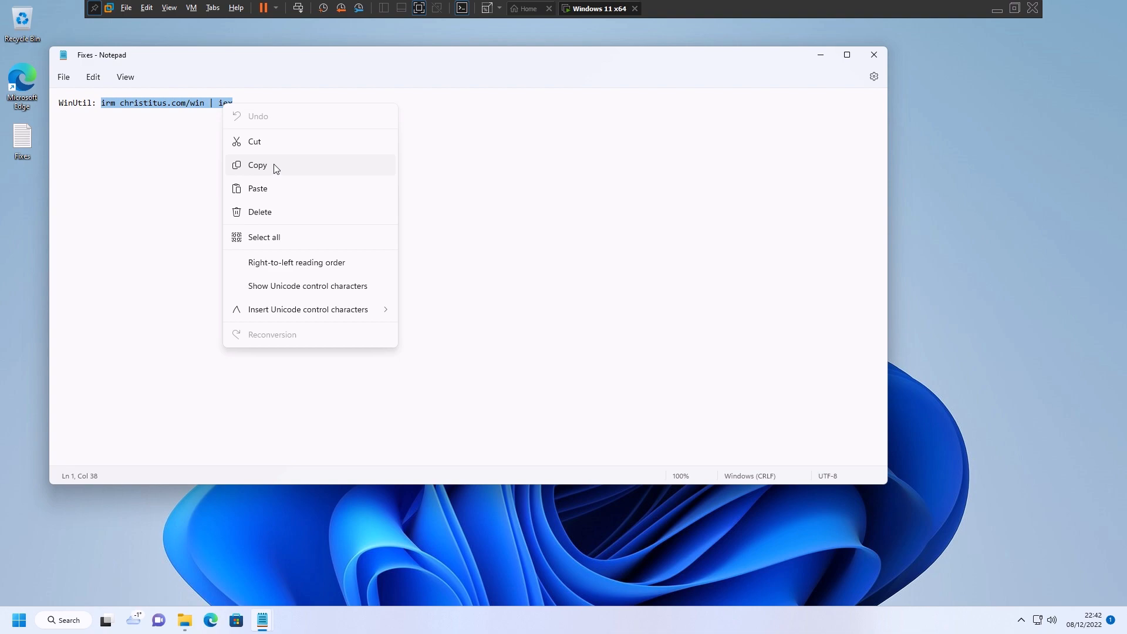
mouse_move(256, 172)
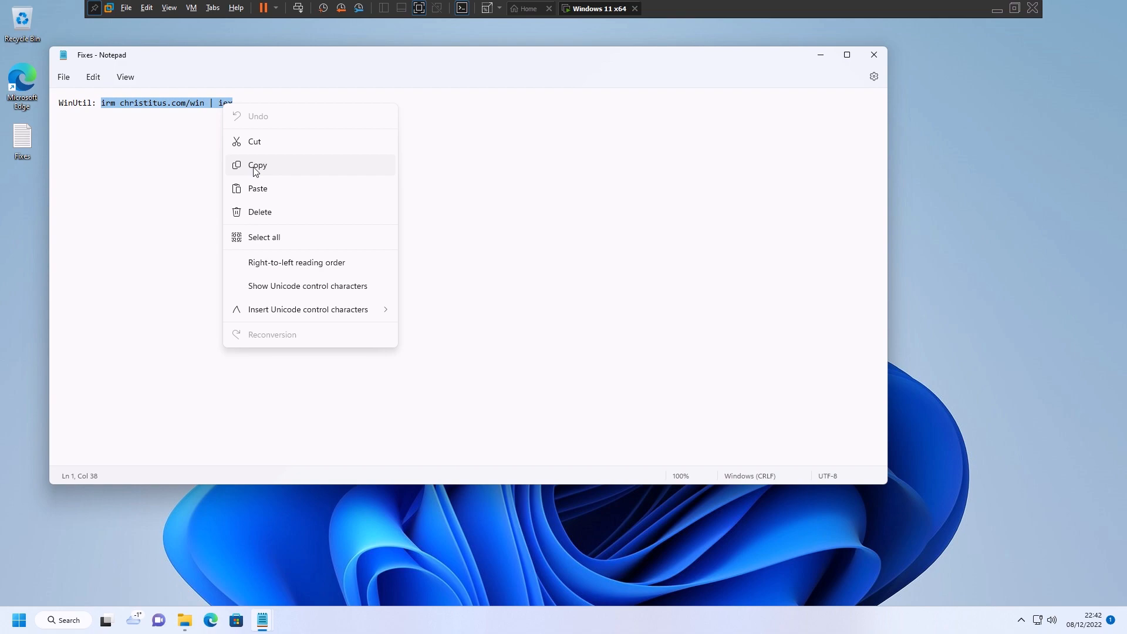
mouse_move(255, 171)
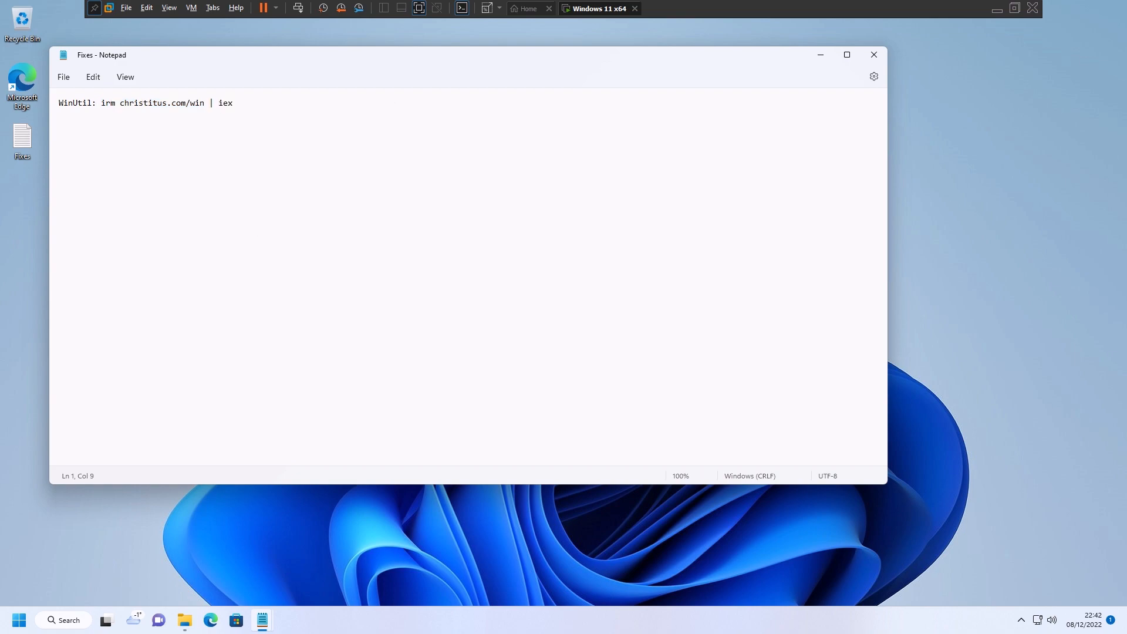
drag(102, 103, 211, 103)
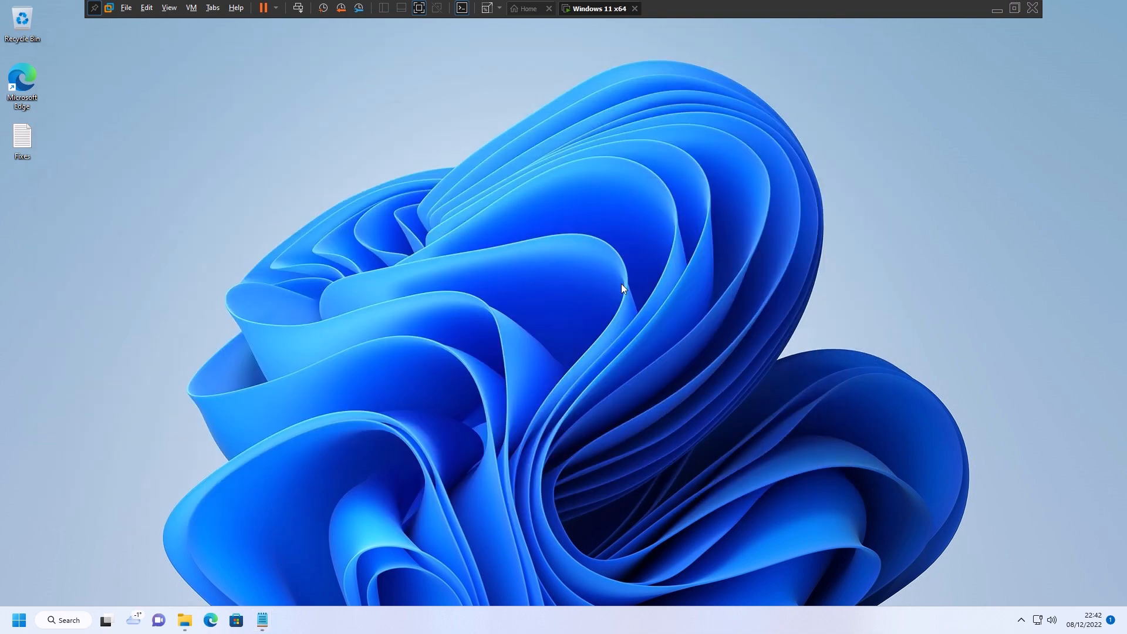
- Run Windows PowerShell as administrator and enter irm christitus.com/win | iex
click(22, 619)
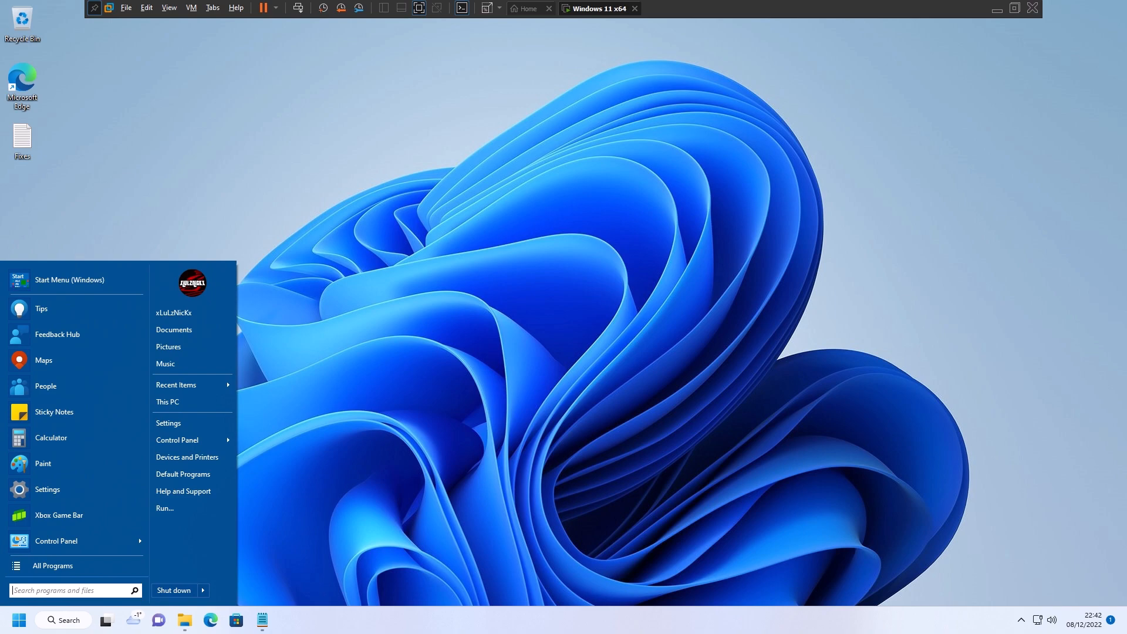
text(powershell)
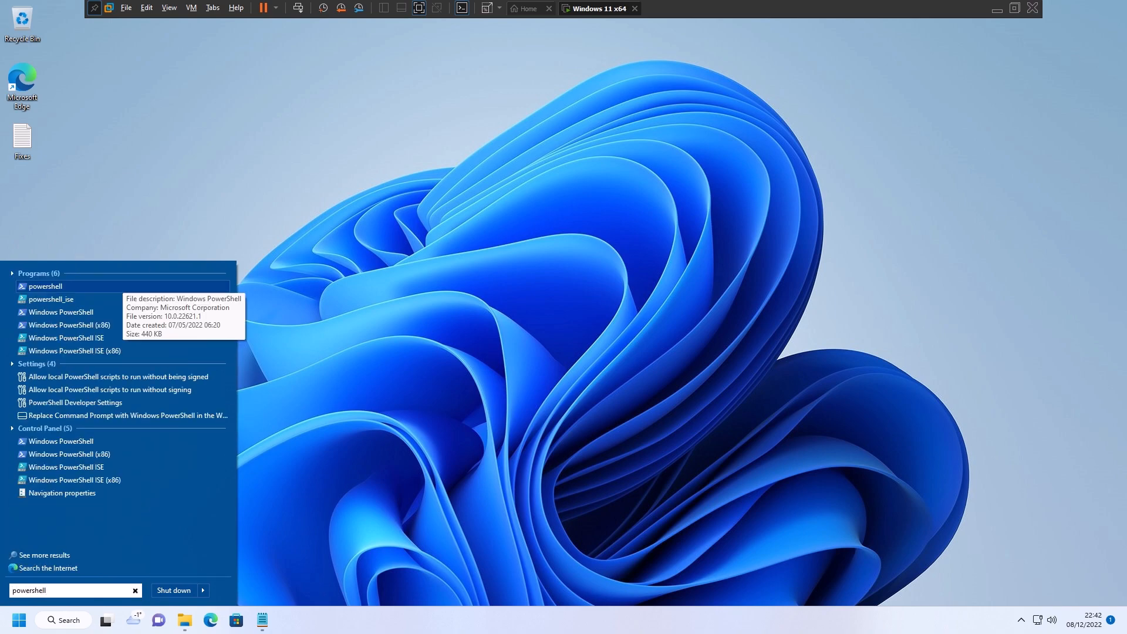
mouse_move(60, 312)
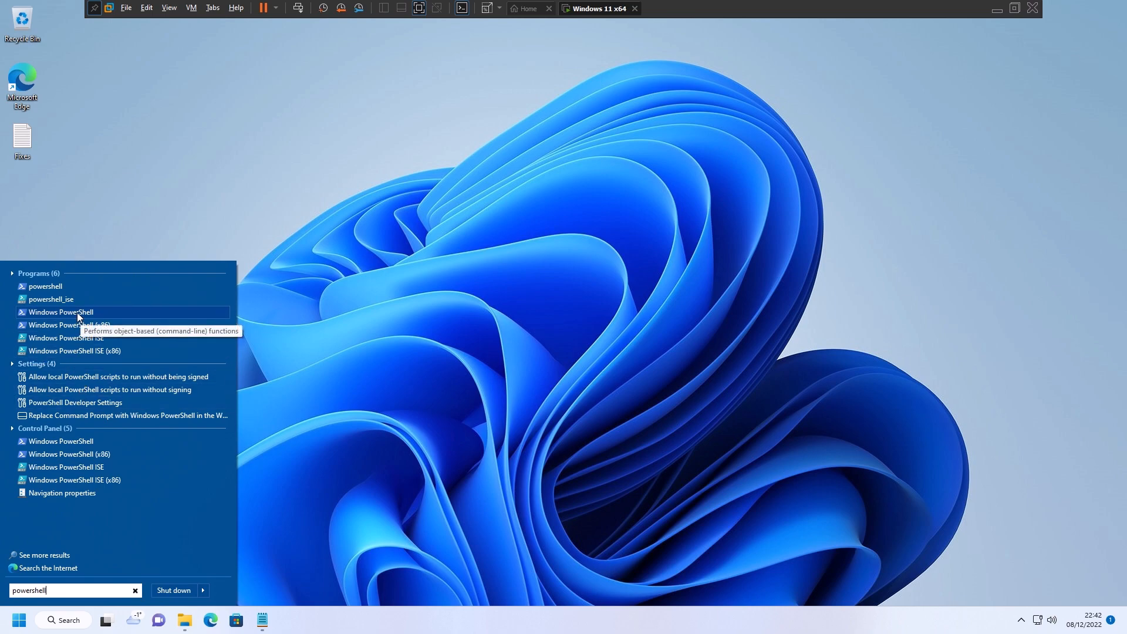
right_click(61, 312)
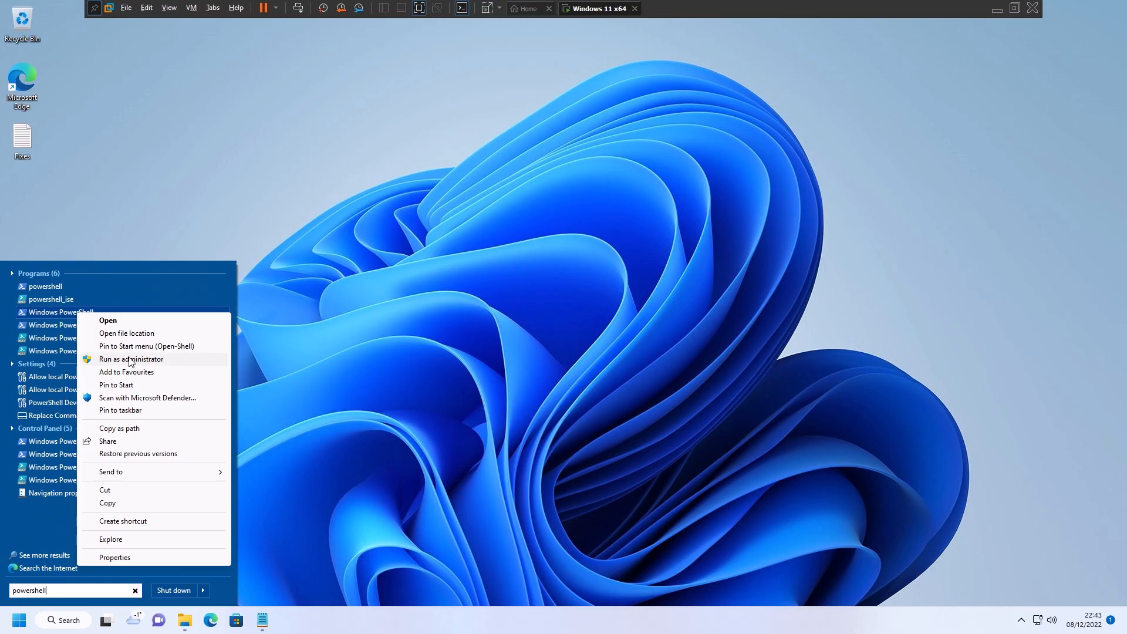
click(131, 359)
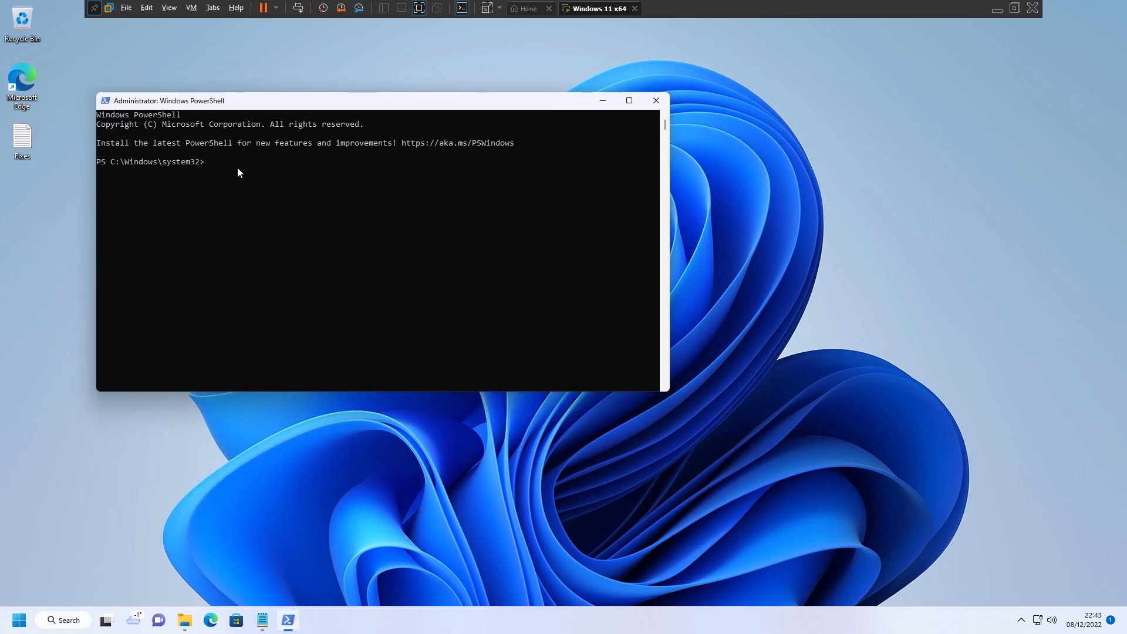
text(irm christitus.com/win | iex)
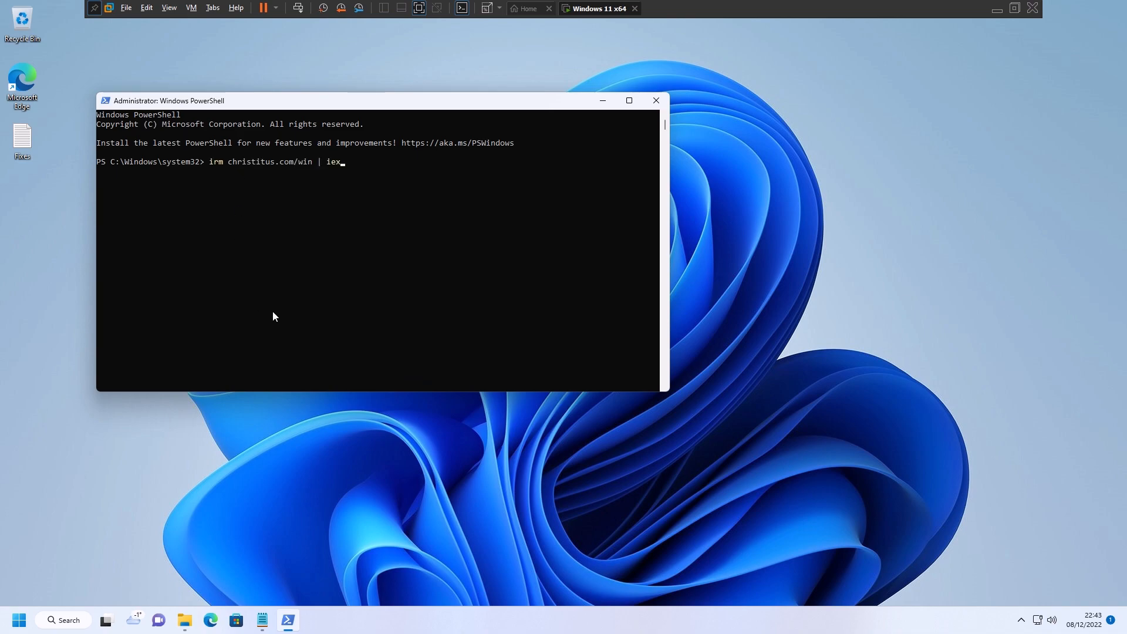
mouse_move(330, 314)
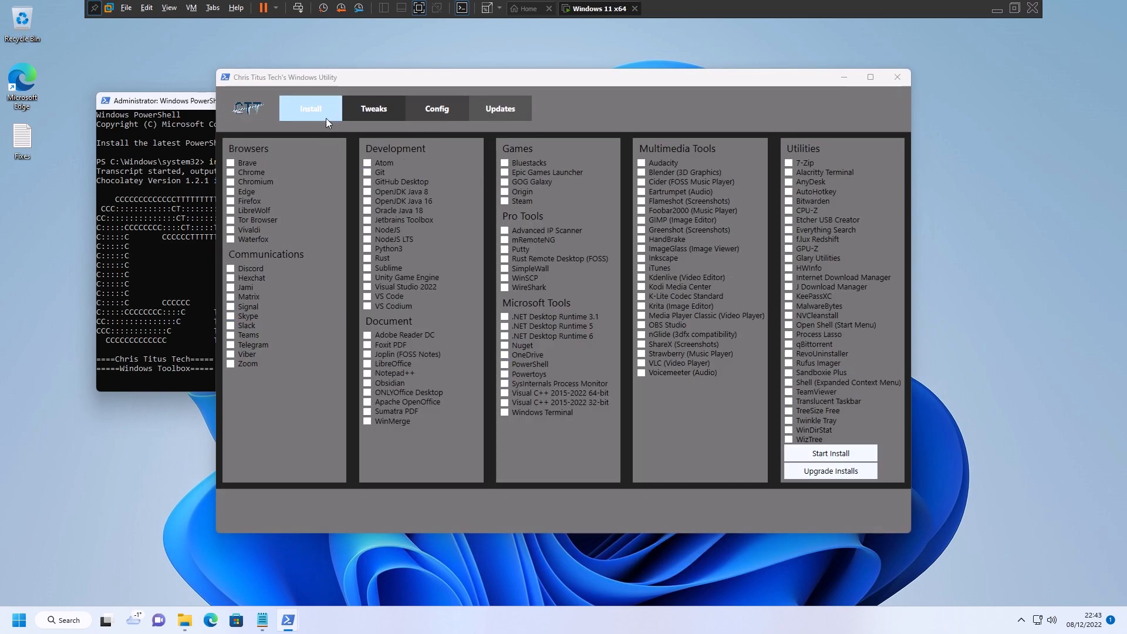
- On the Tweaks tab, turn Dark Theme on and add the Ultimate Performance profile
click(373, 108)
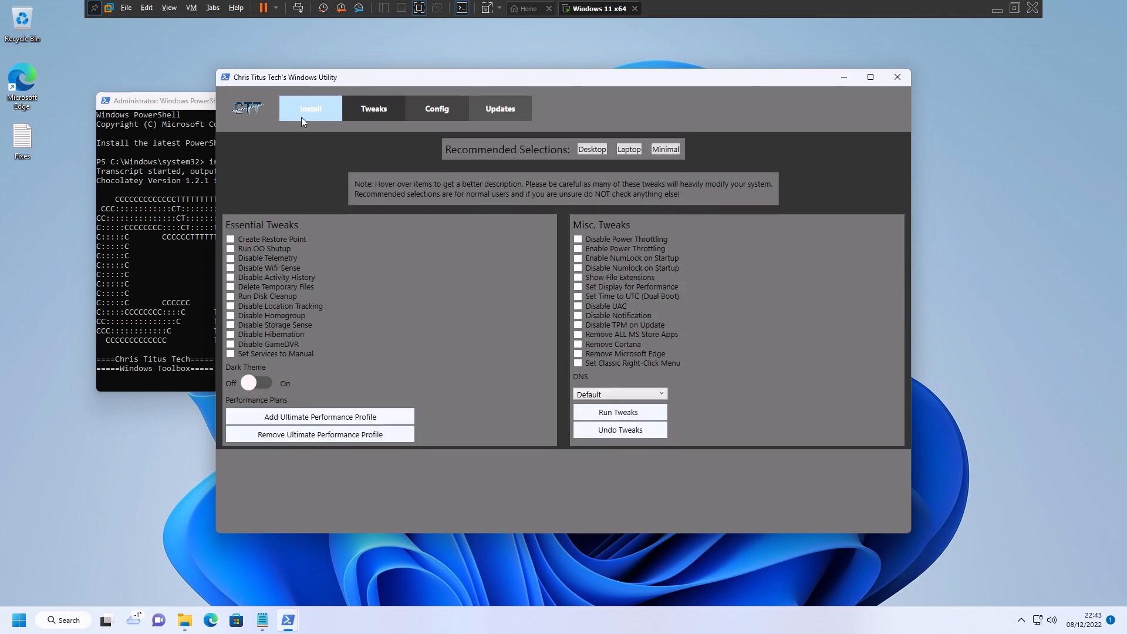
click(310, 108)
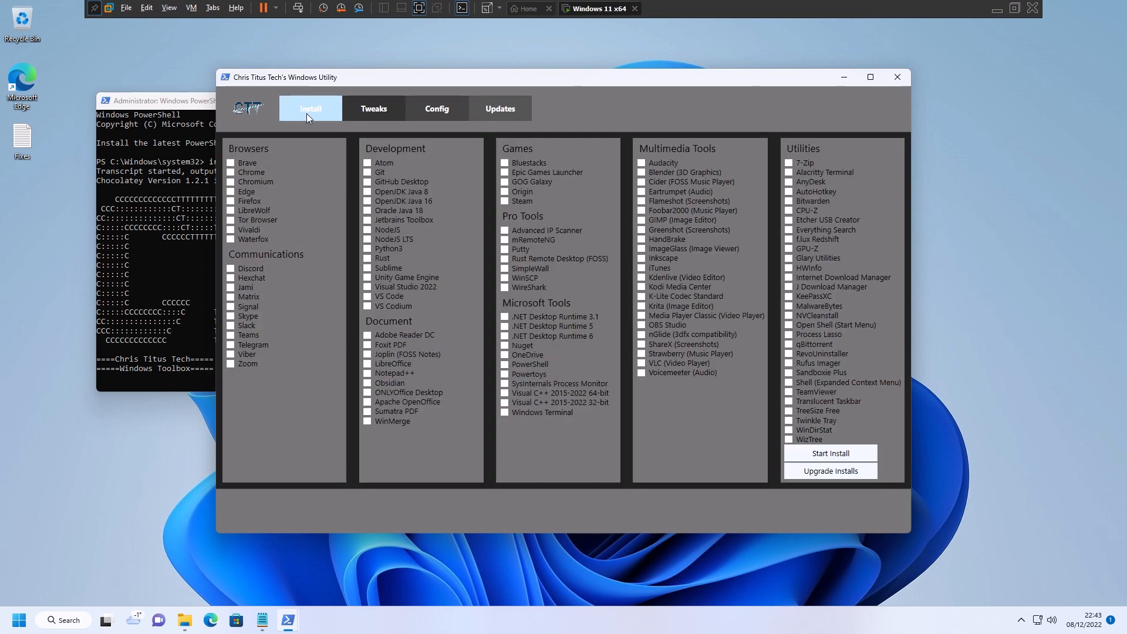
mouse_move(463, 232)
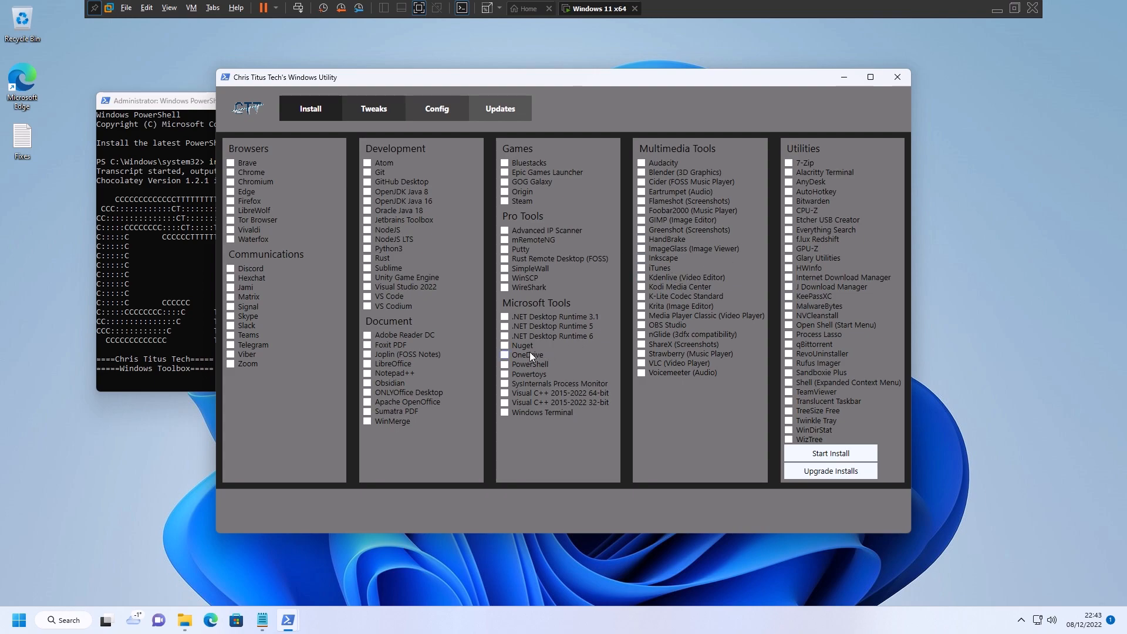
click(373, 108)
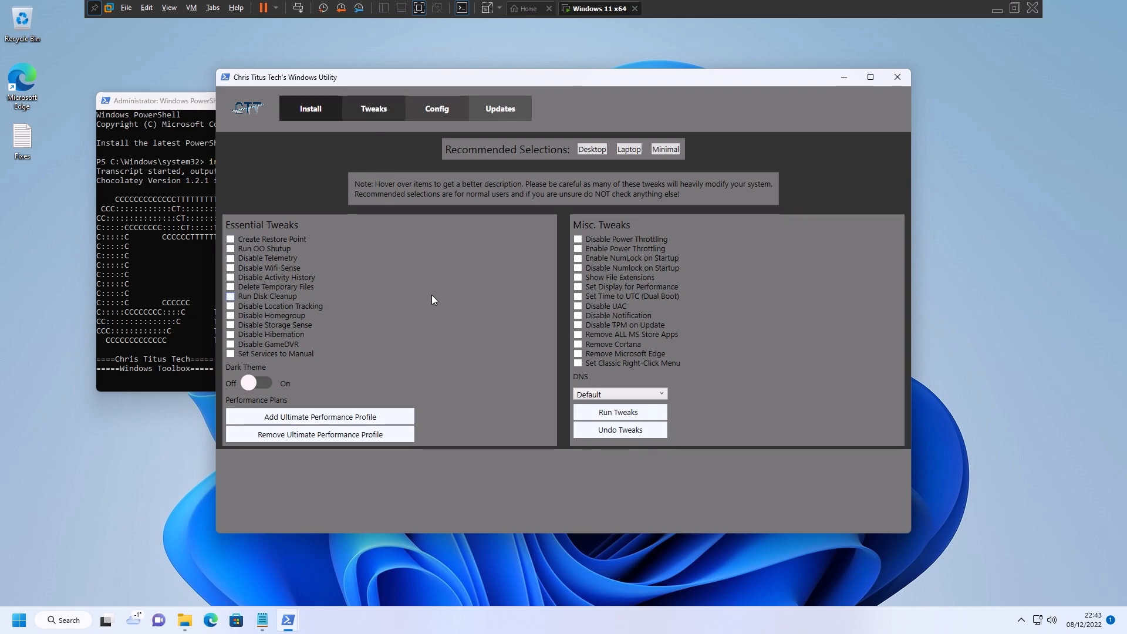
mouse_move(232, 418)
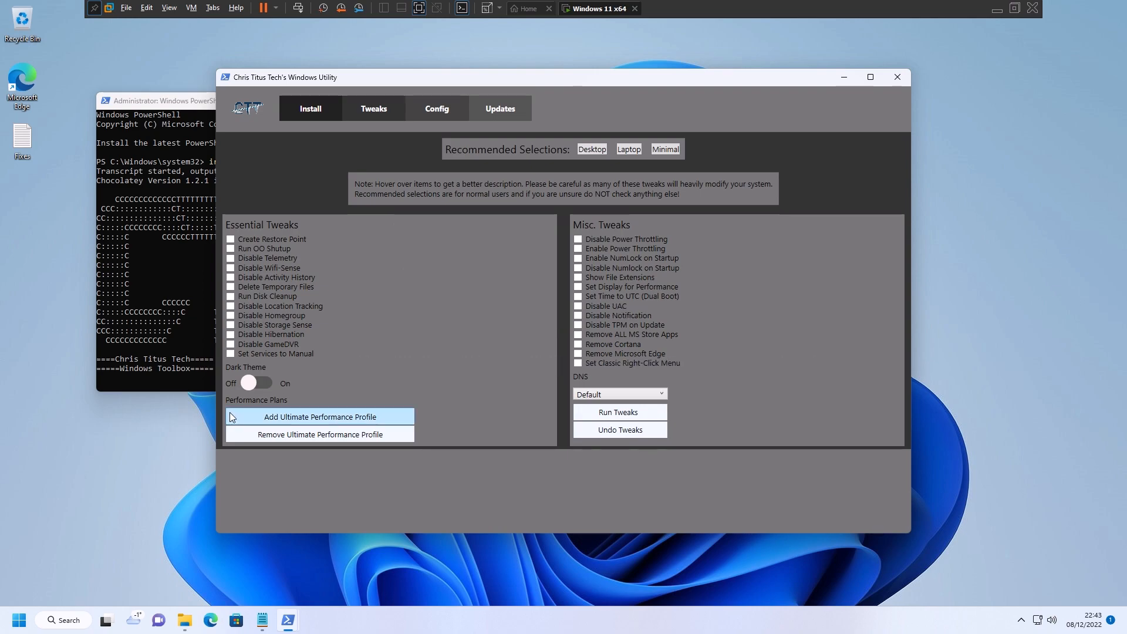
click(257, 383)
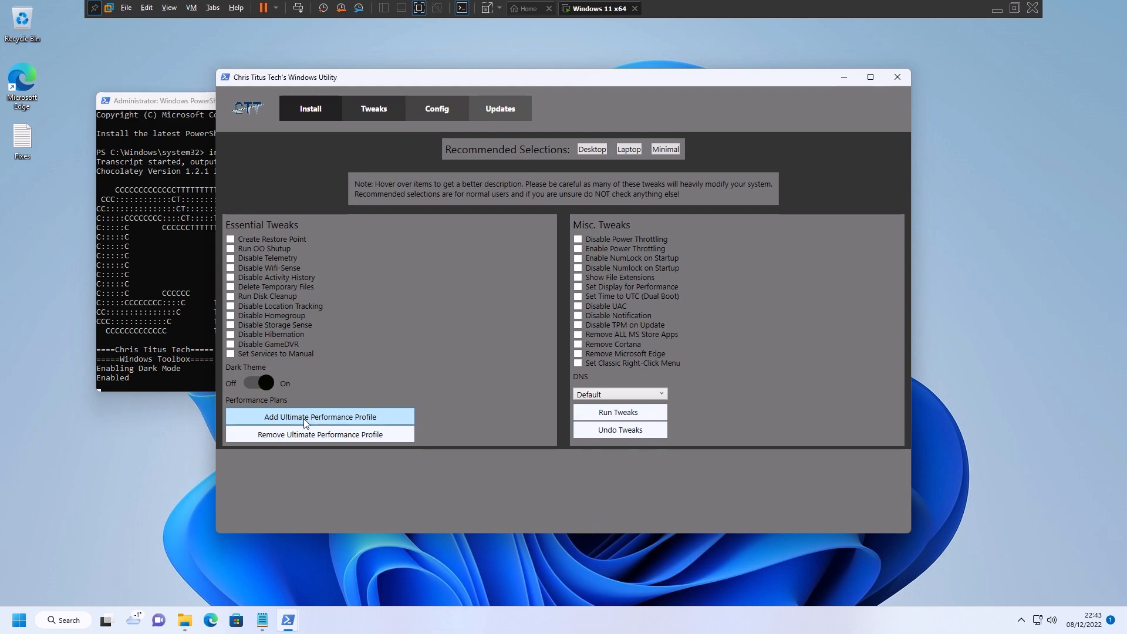
click(310, 417)
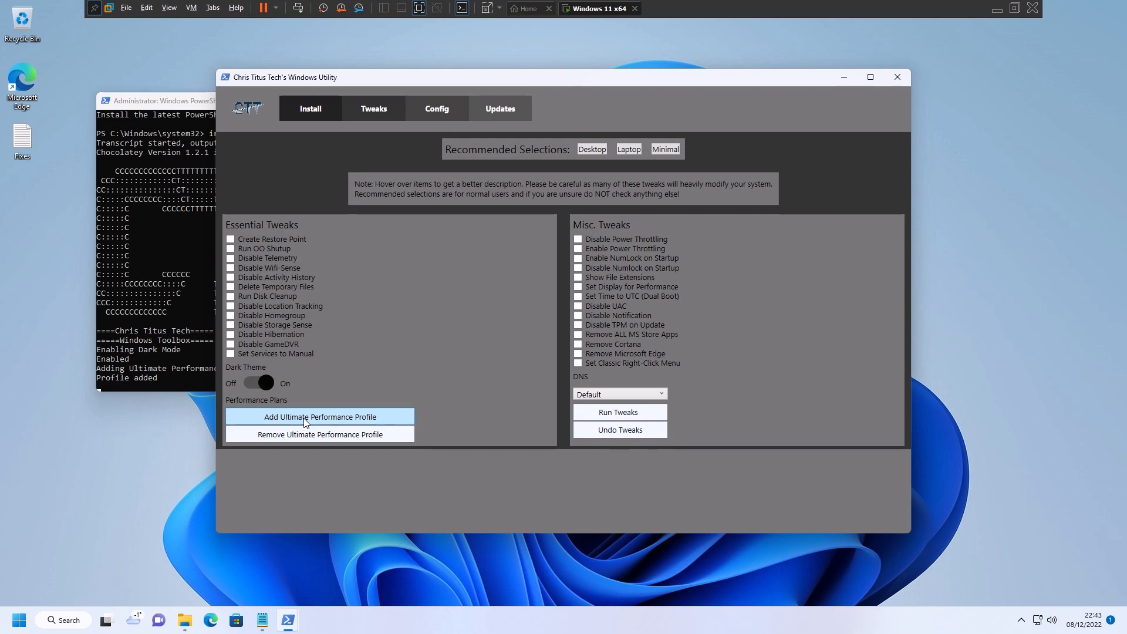
mouse_move(310, 422)
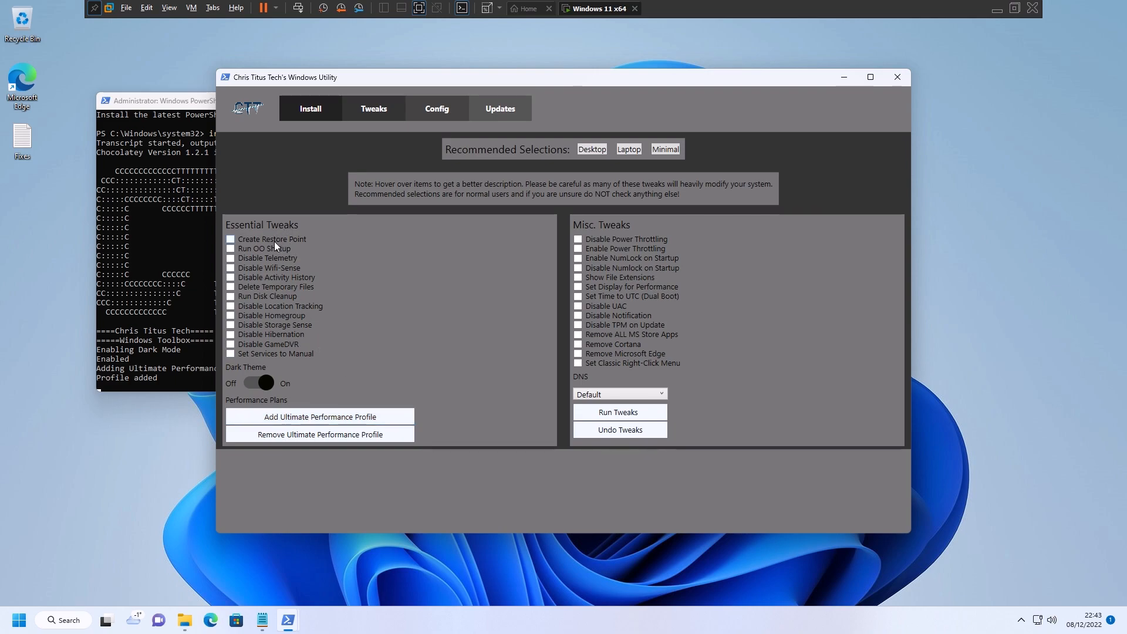
mouse_move(266, 273)
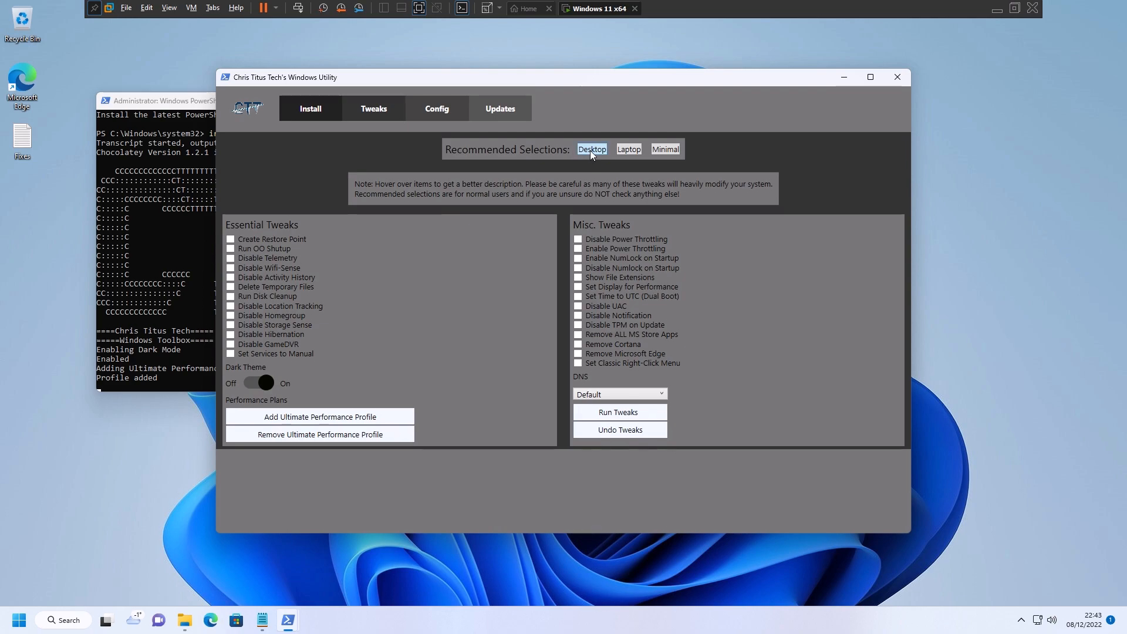
mouse_move(594, 154)
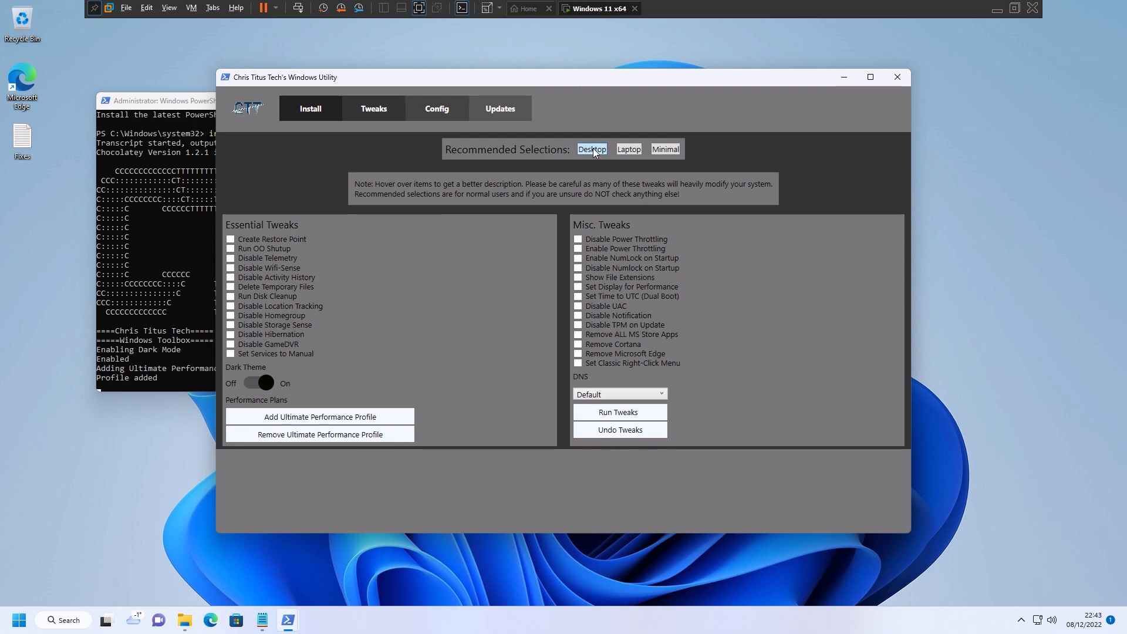
- Select the Desktop recommended tweaks and untick Create Restore Point
click(592, 149)
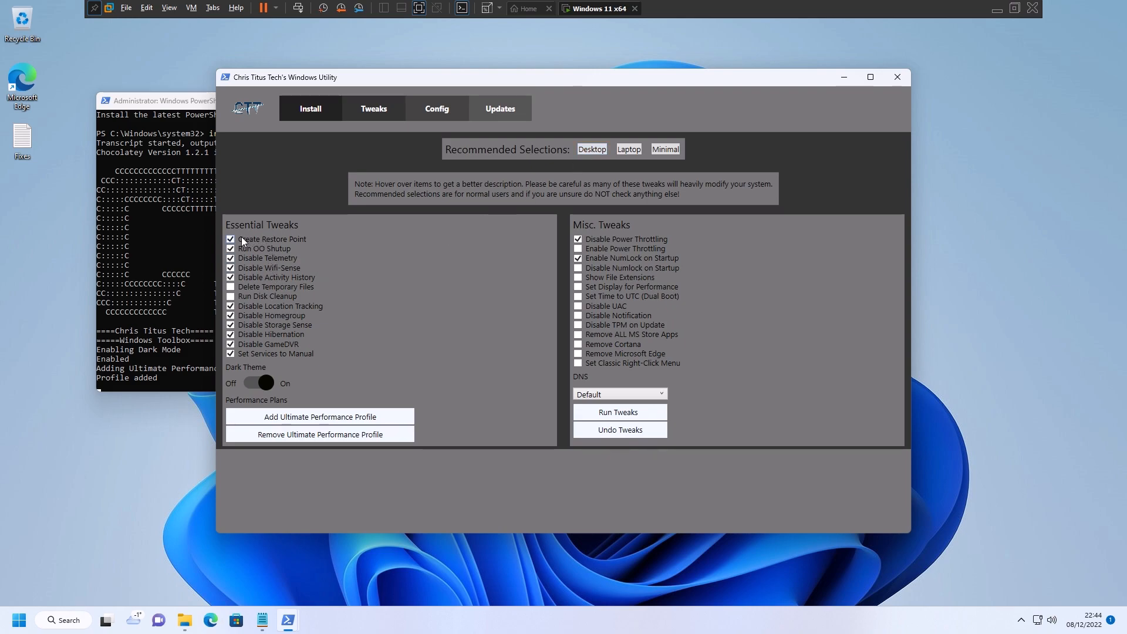
click(230, 239)
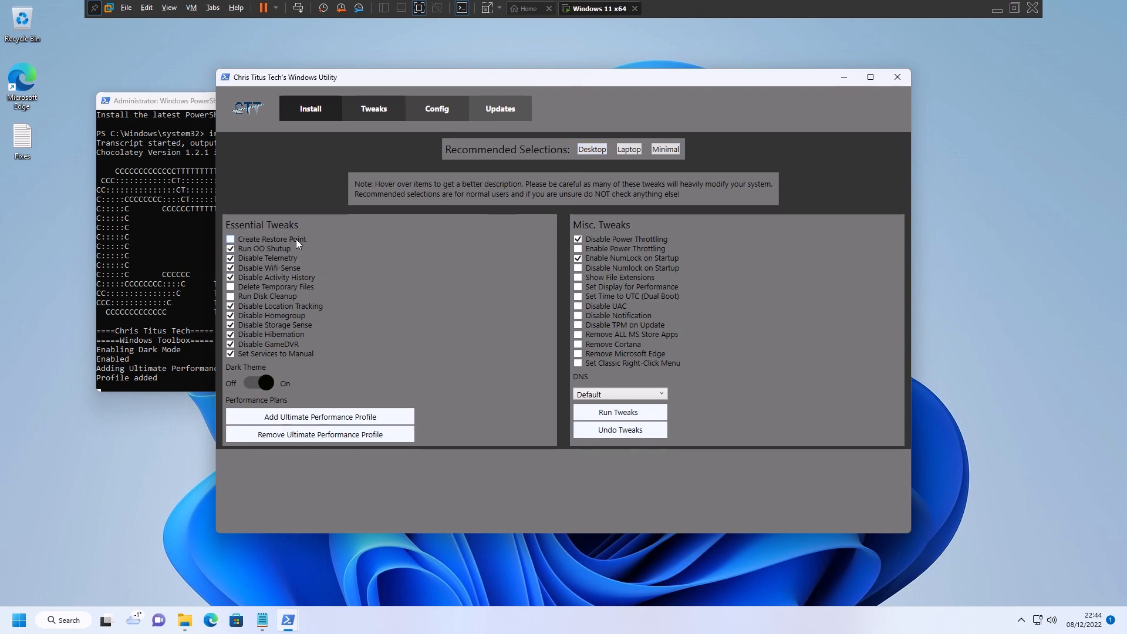
mouse_move(249, 252)
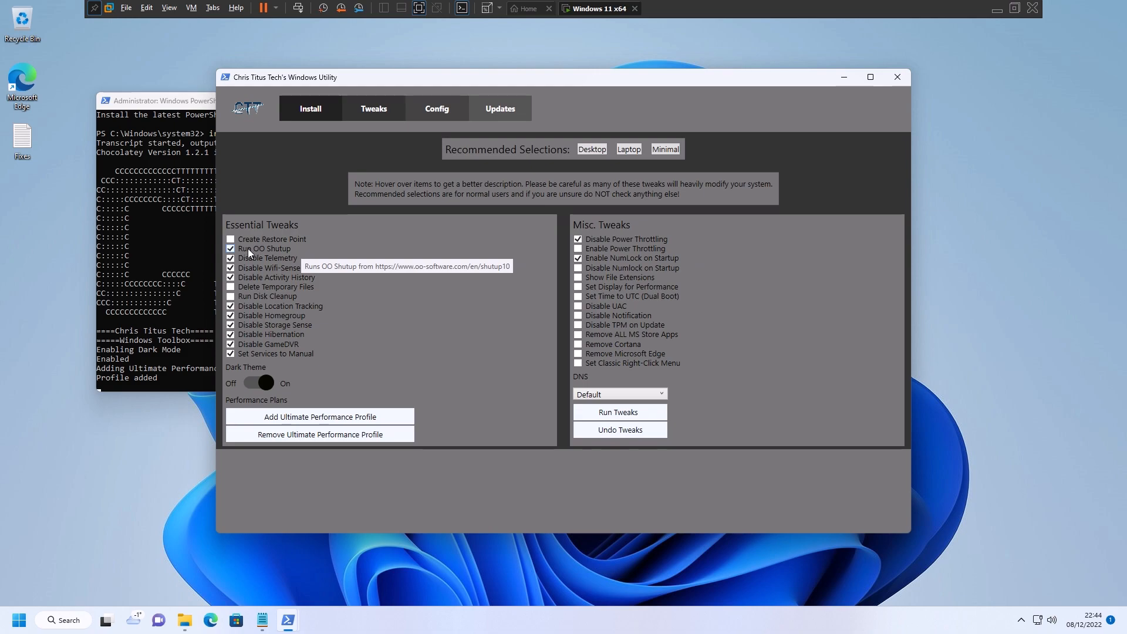
mouse_move(294, 251)
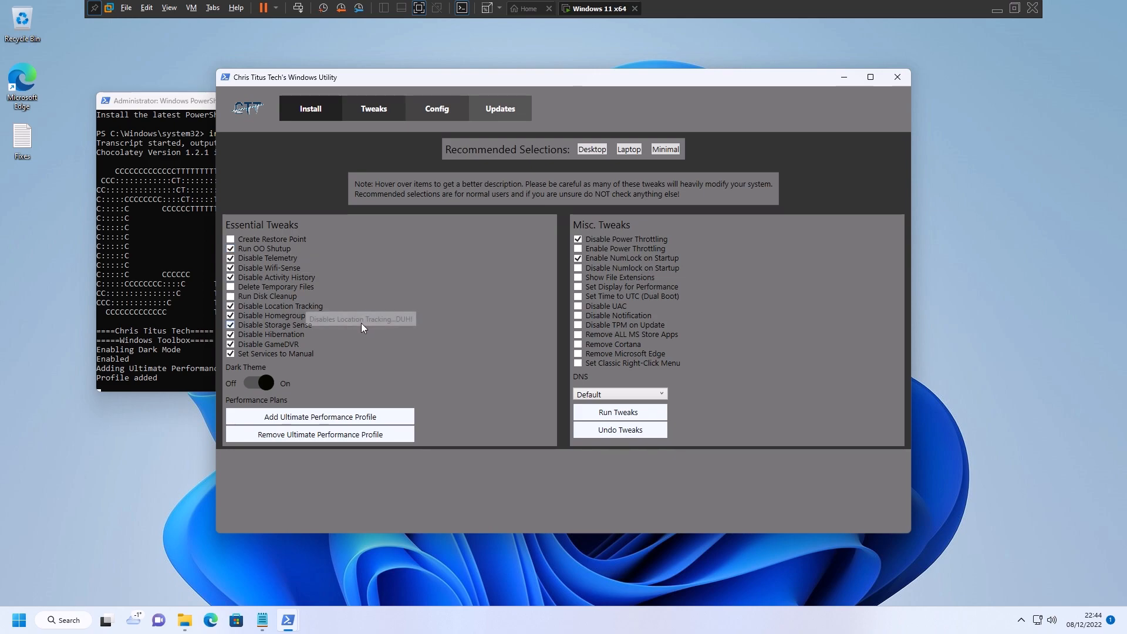
mouse_move(278, 251)
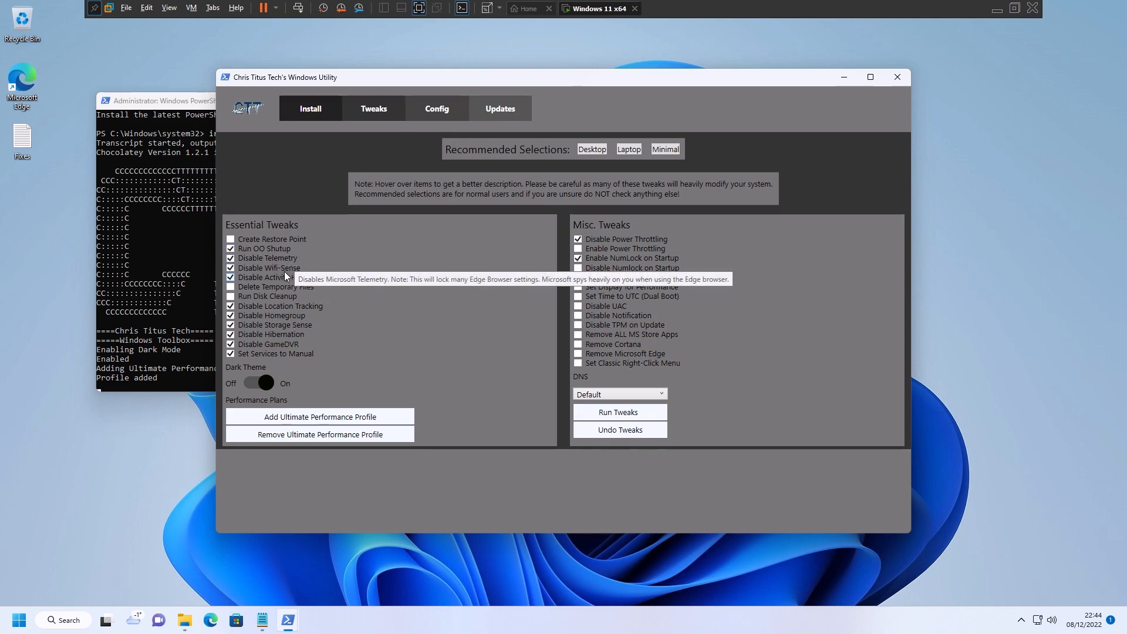
mouse_move(255, 247)
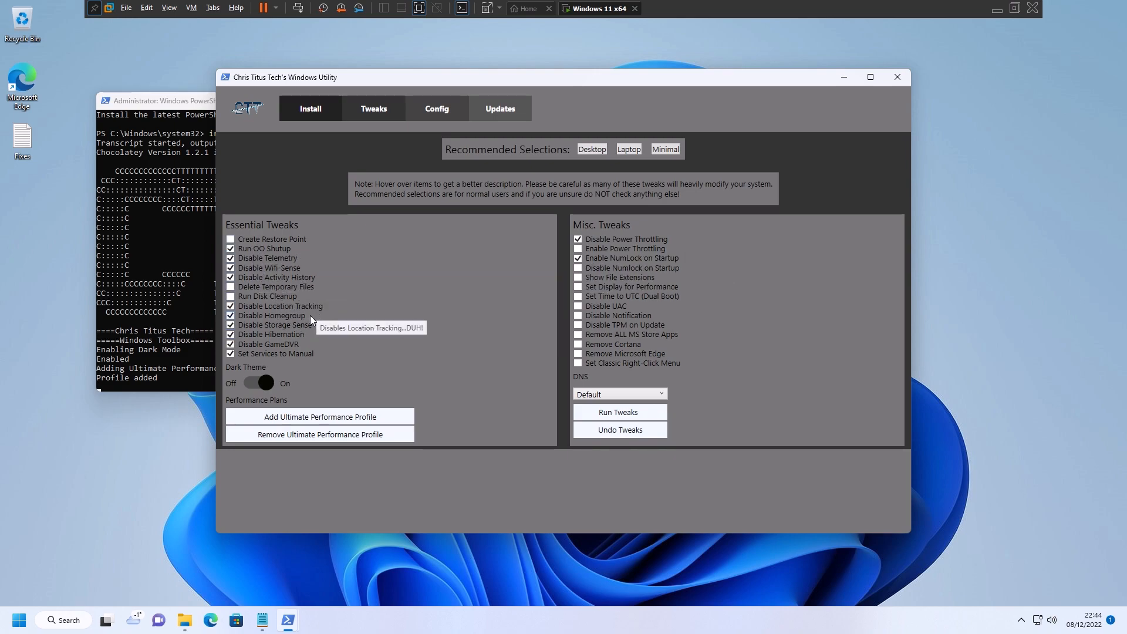
mouse_move(288, 334)
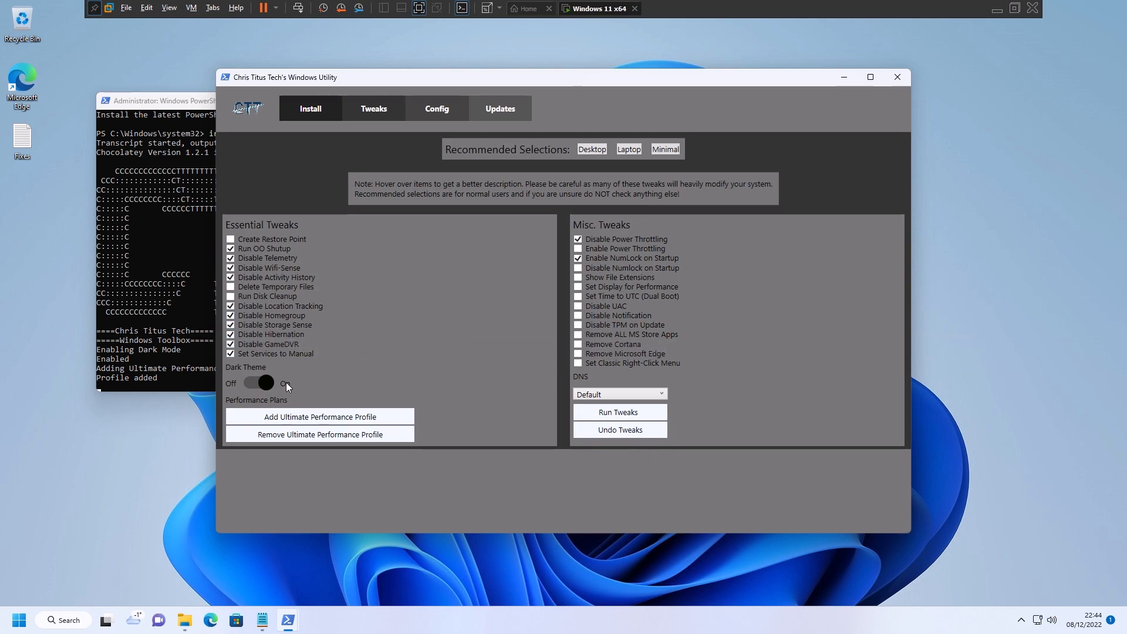
click(258, 382)
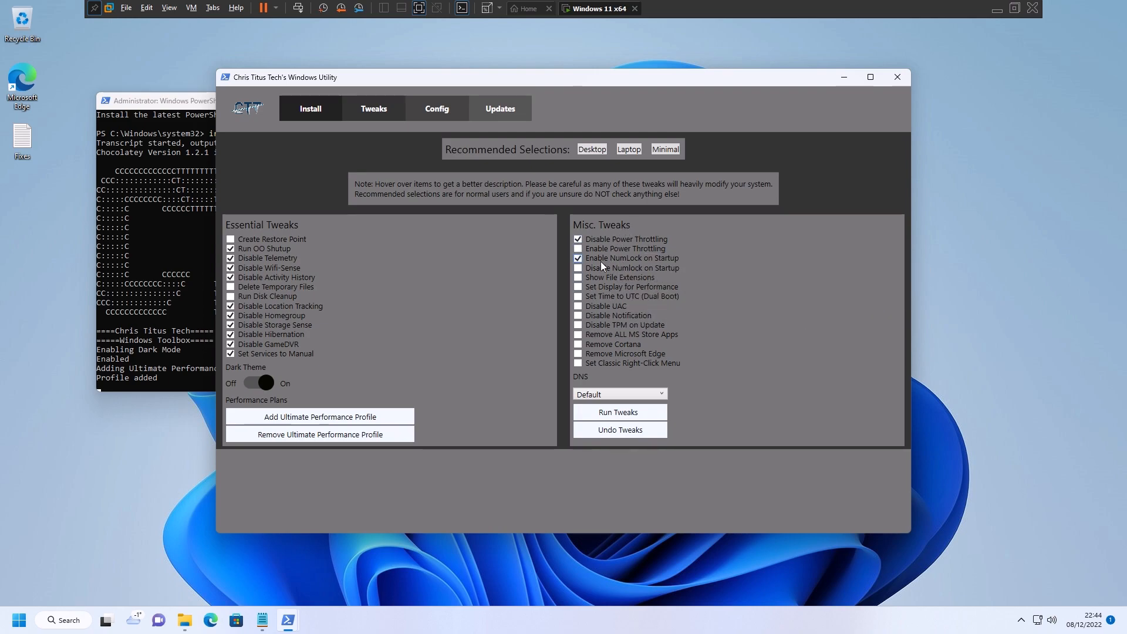
- Tick Show File Extensions, Set Display for Performance and Set Classic Right-Click Menu in Misc. Tweaks
click(578, 277)
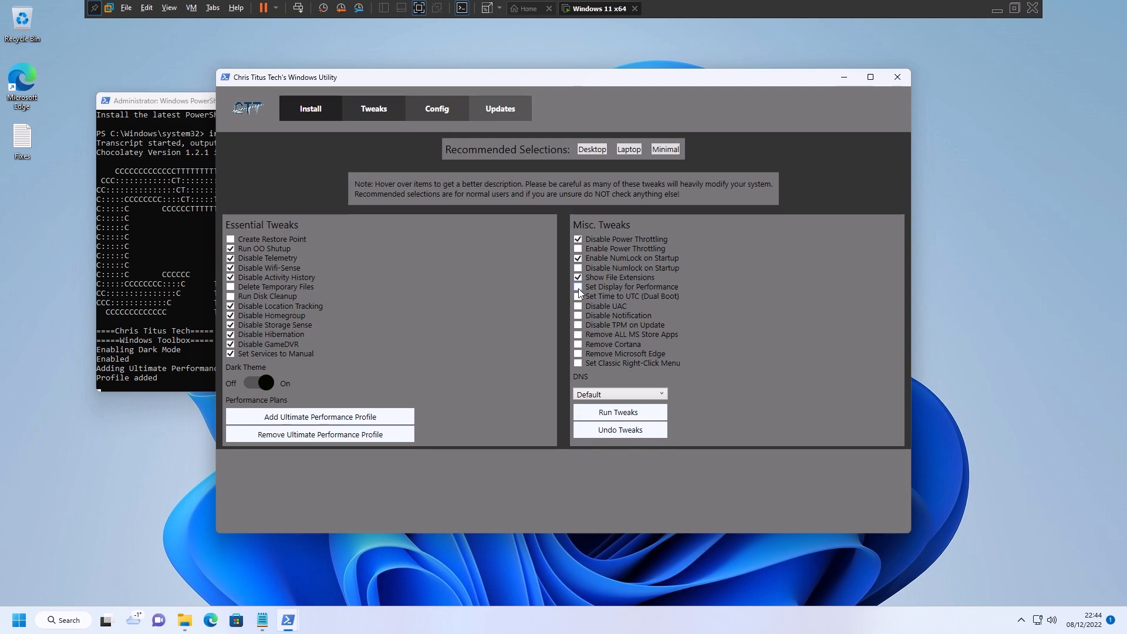
click(579, 286)
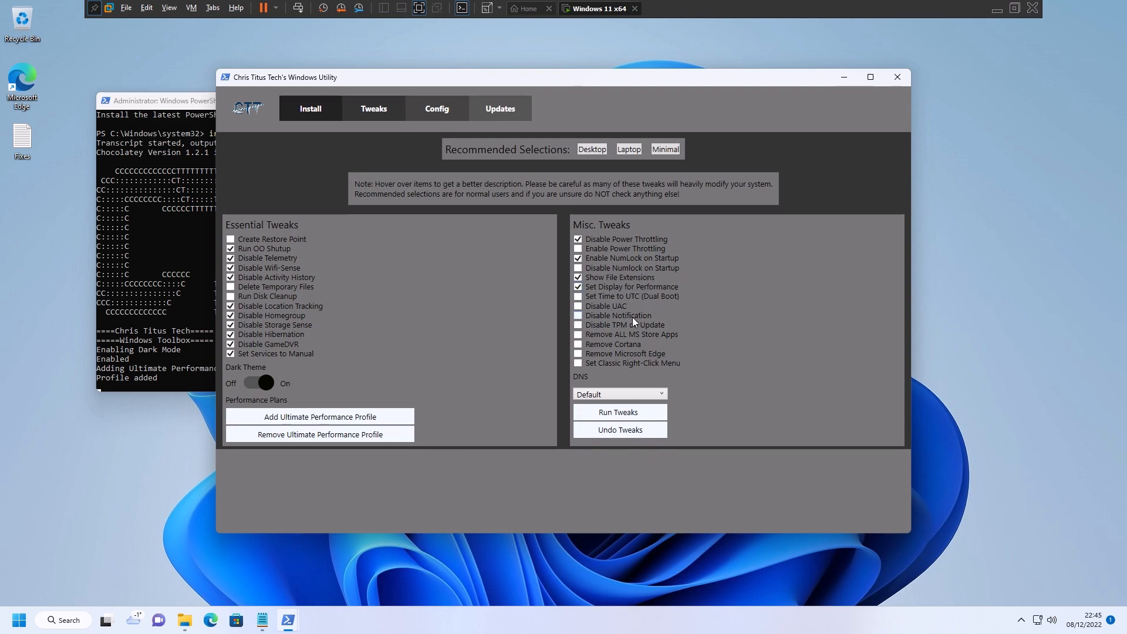
mouse_move(615, 349)
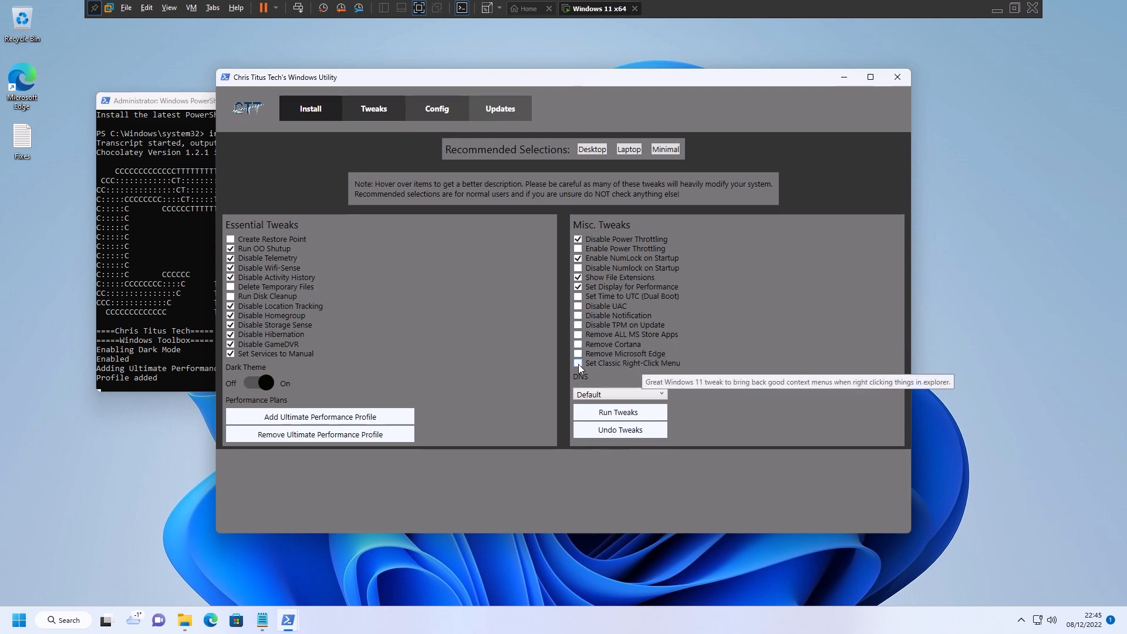
click(577, 363)
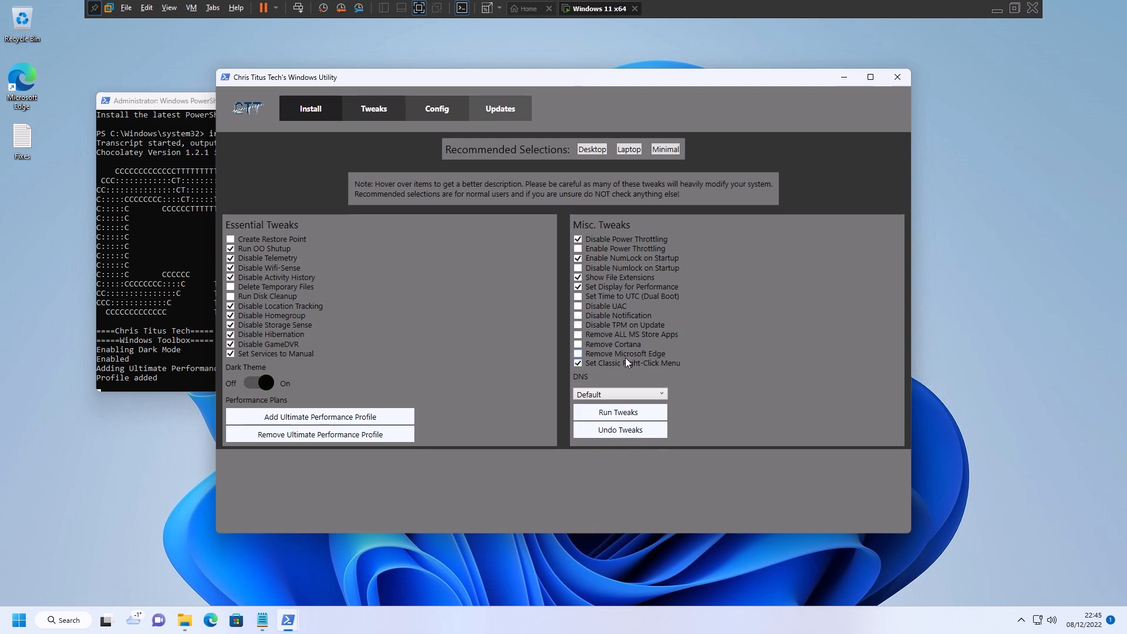
mouse_move(643, 363)
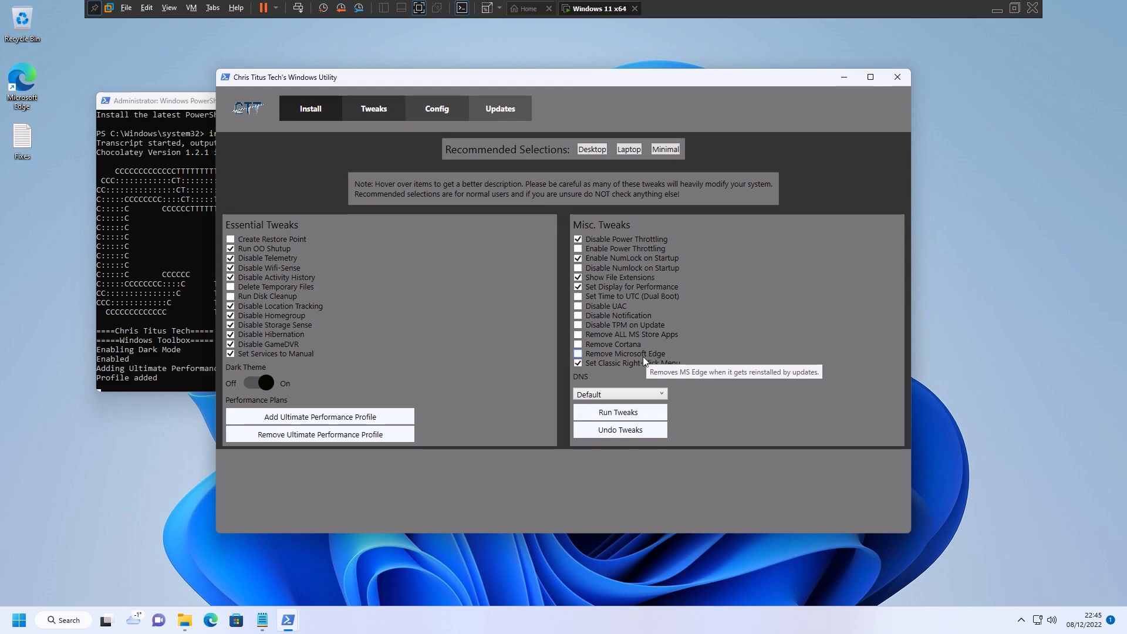
mouse_move(626, 347)
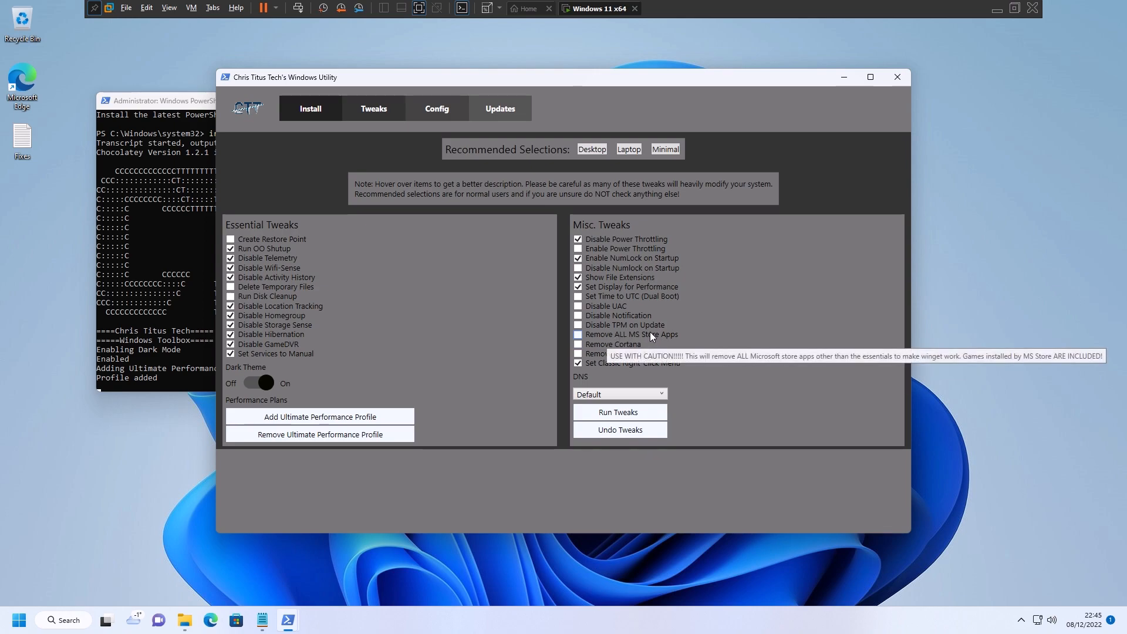
mouse_move(607, 313)
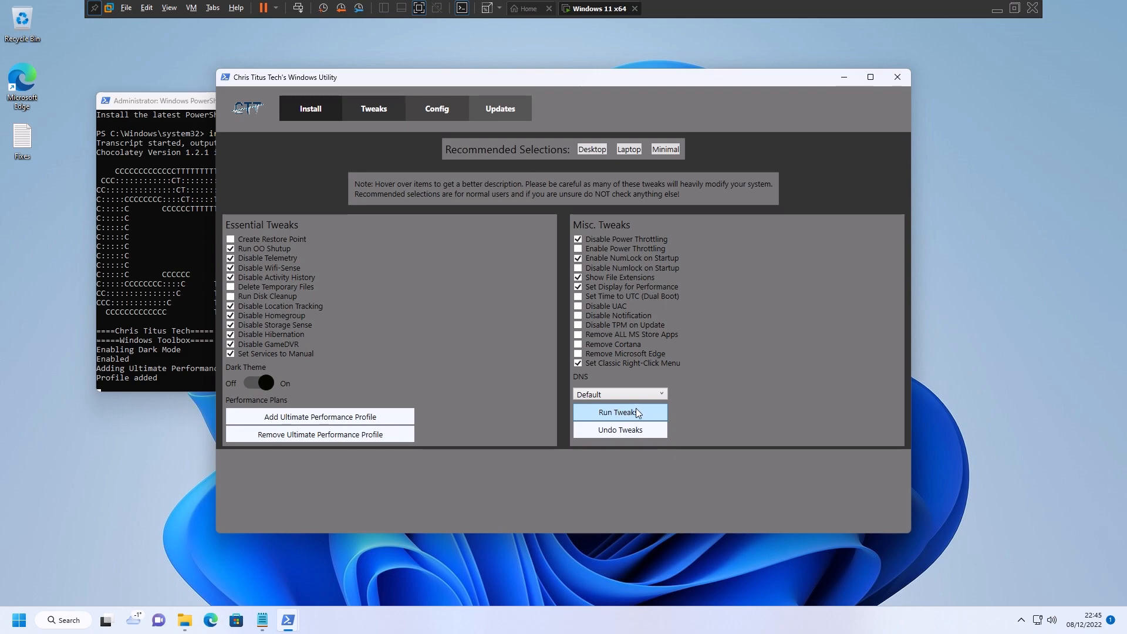
- Run the selected tweaks and close the PowerShell window once 'Tweaks are Finished' appears
click(619, 412)
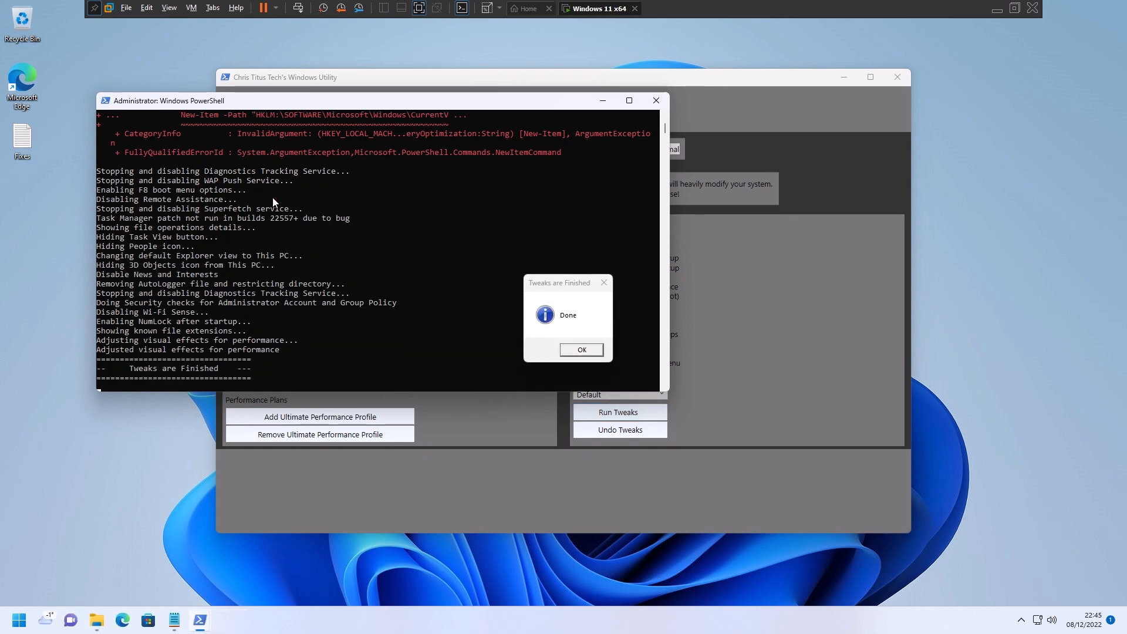
click(581, 350)
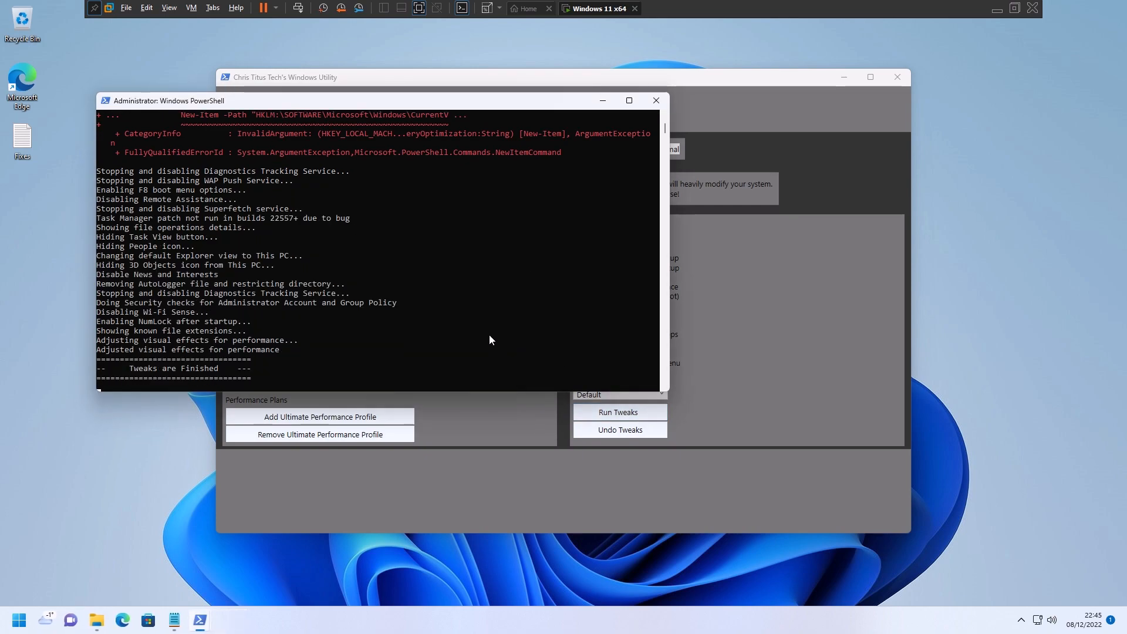
mouse_move(655, 100)
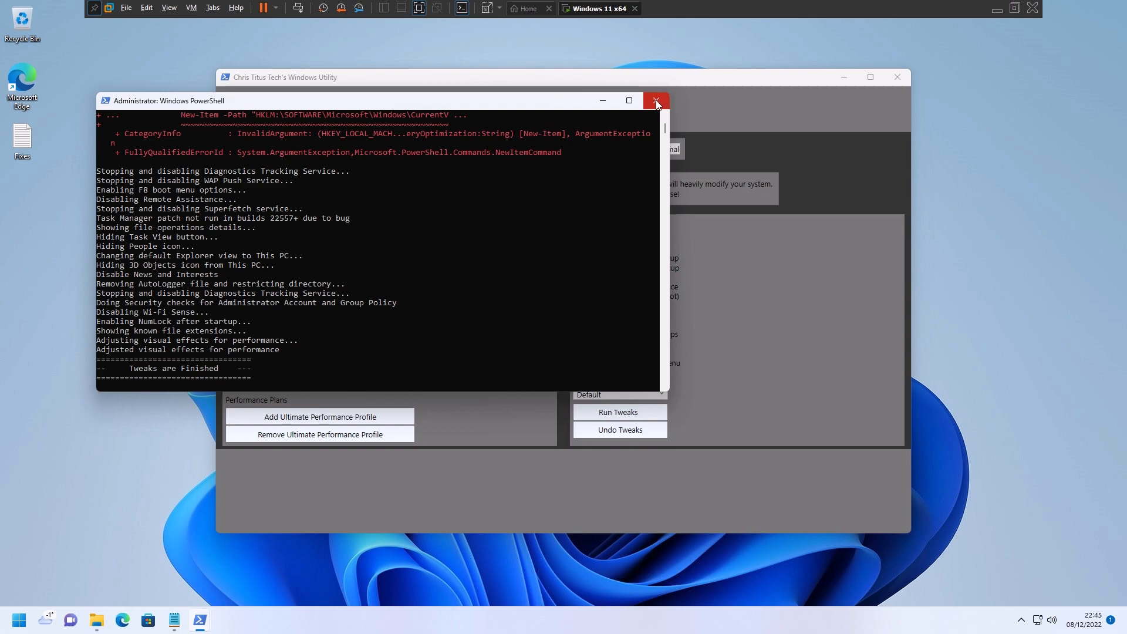
click(656, 100)
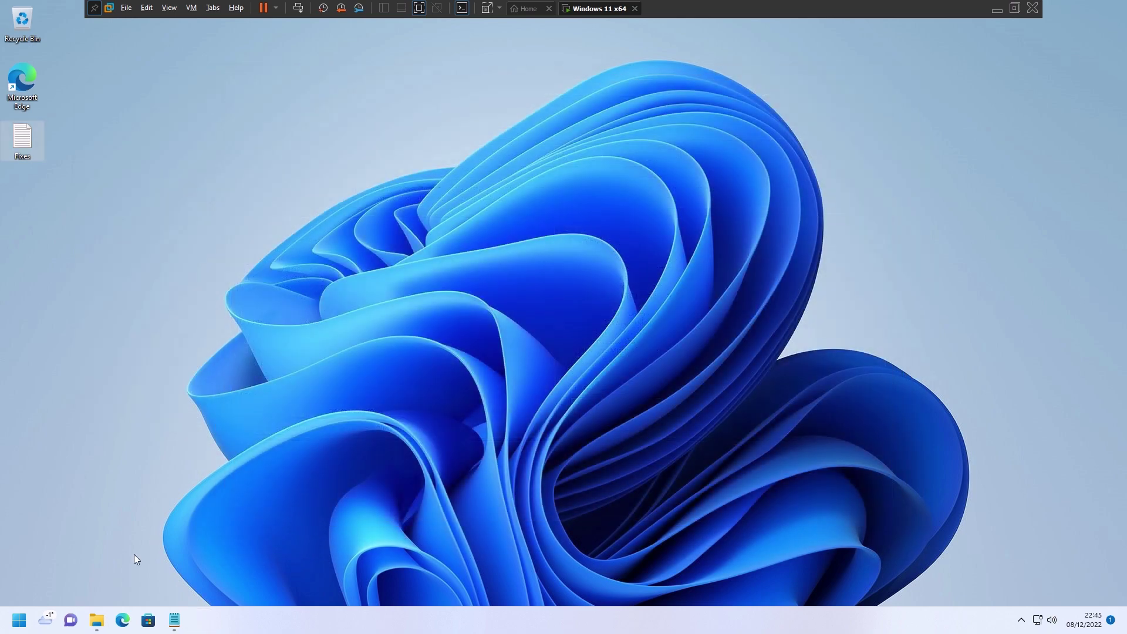
click(98, 620)
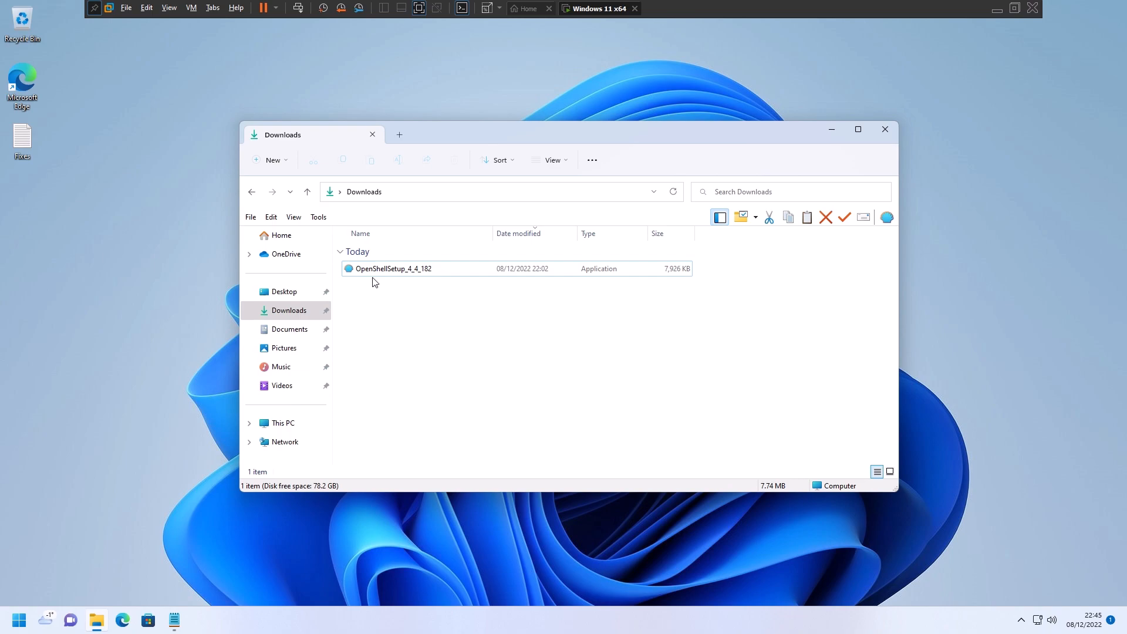
right_click(392, 268)
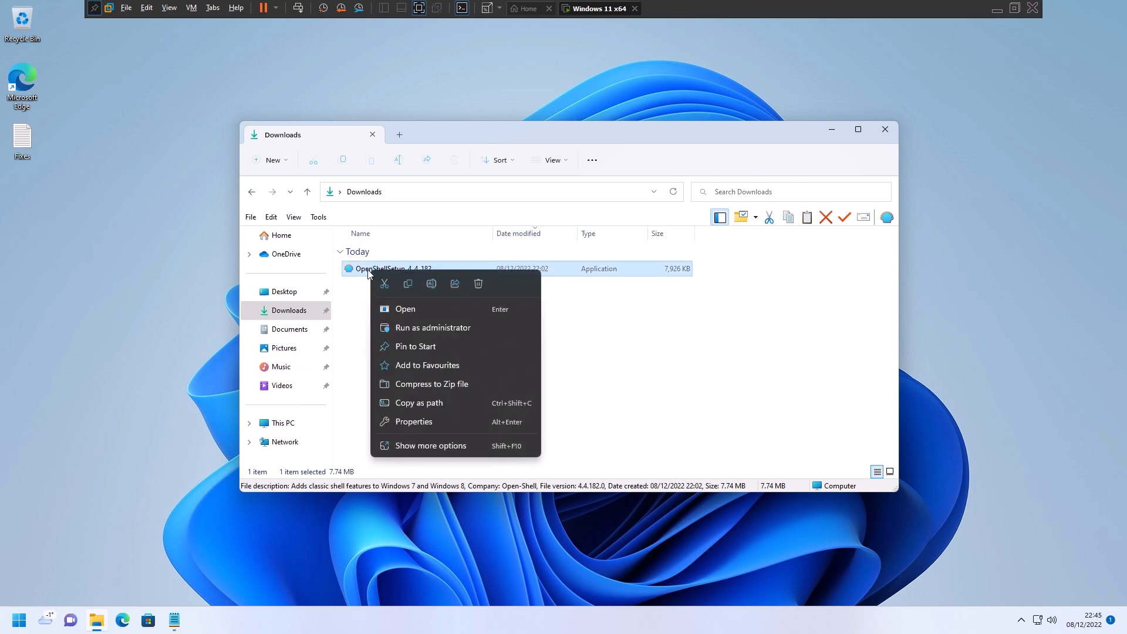
click(23, 619)
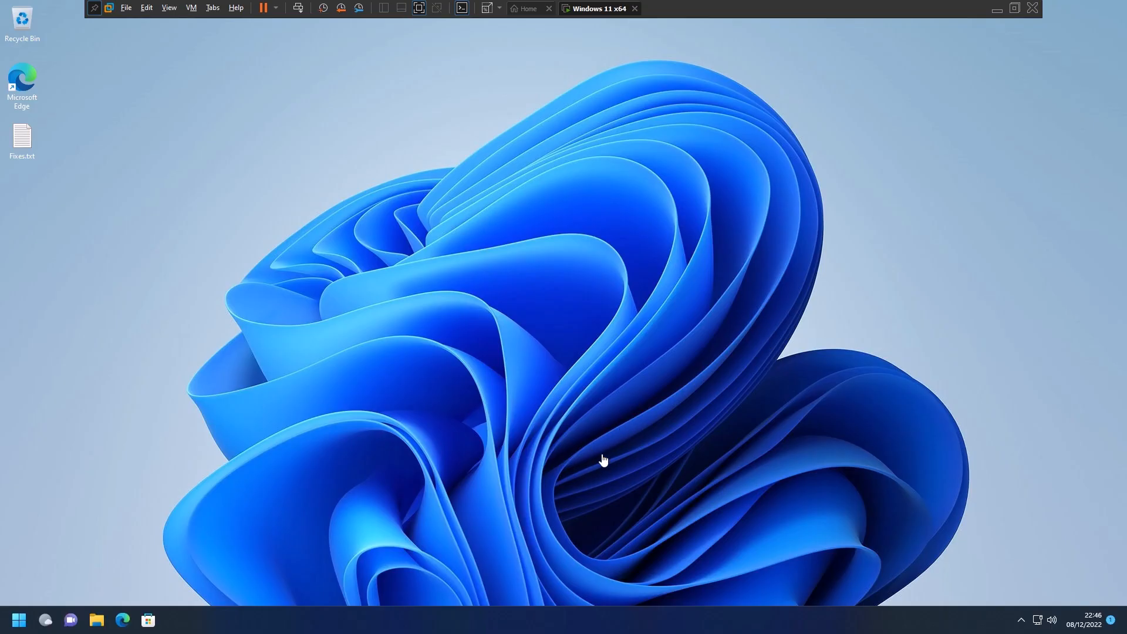
mouse_move(98, 620)
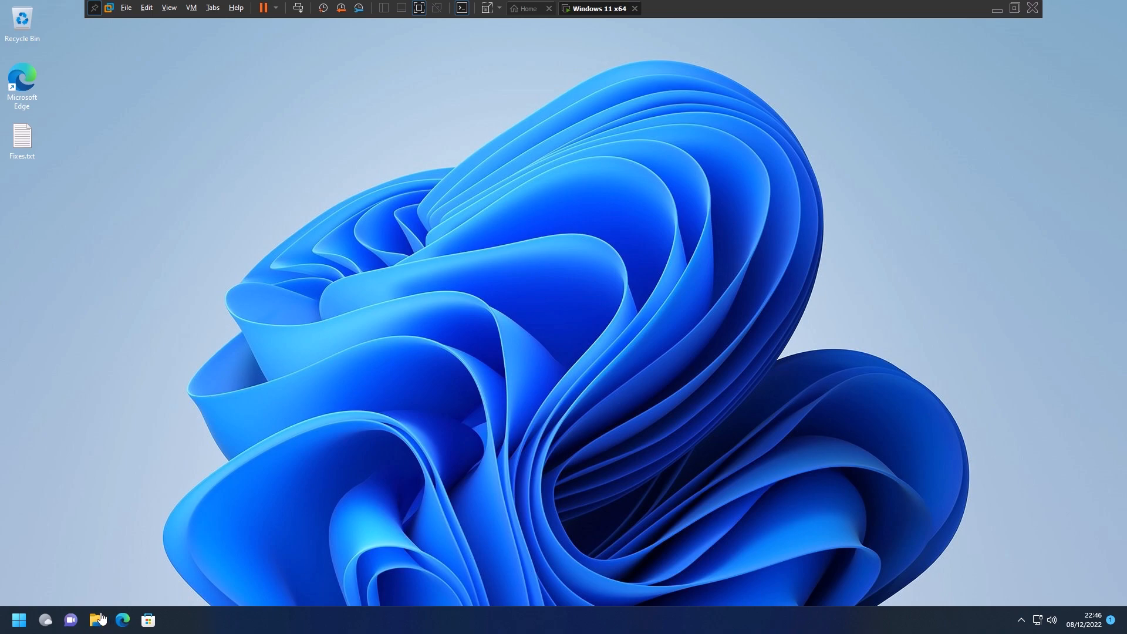
mouse_move(99, 618)
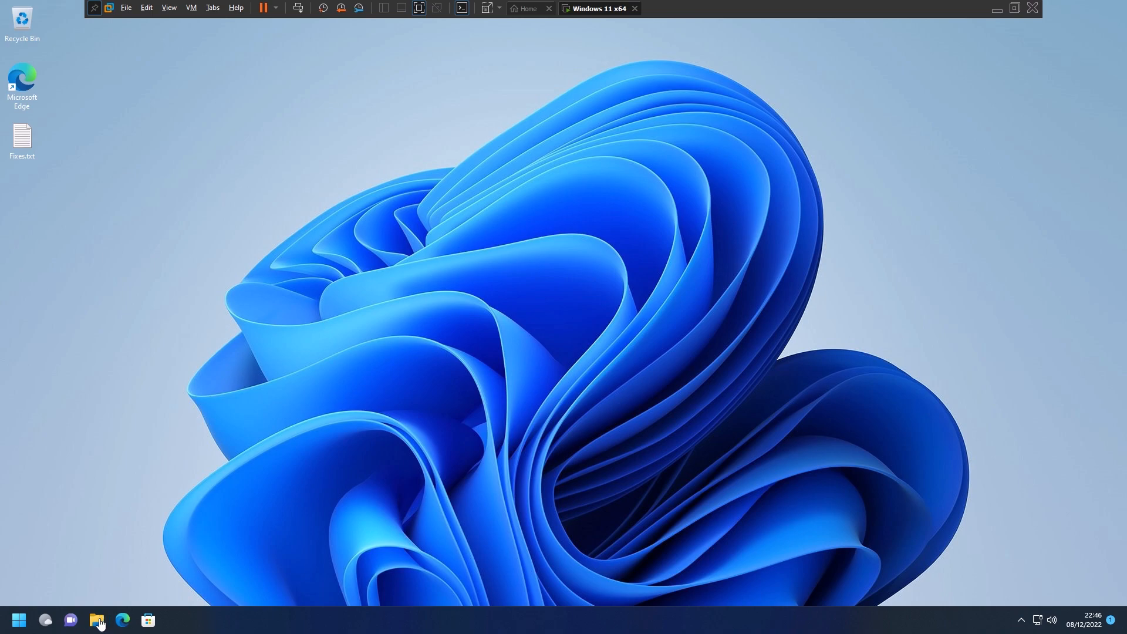
mouse_move(191, 535)
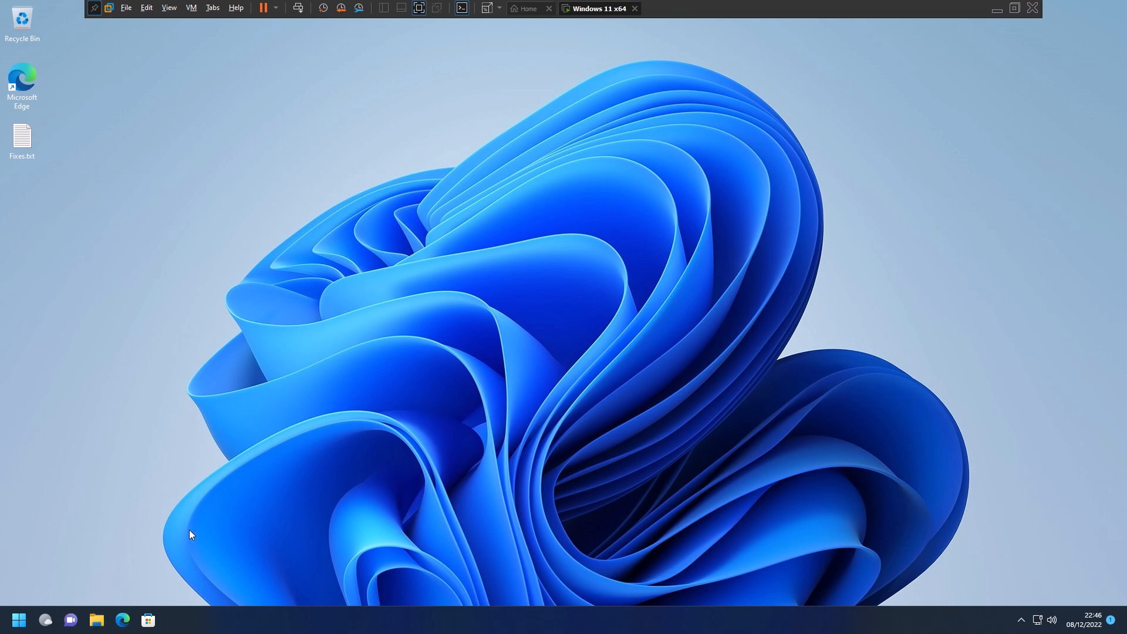
- Open Downloads in File Explorer and show OpenShellSetup_4_4_182.exe's classic right-click menu
click(95, 619)
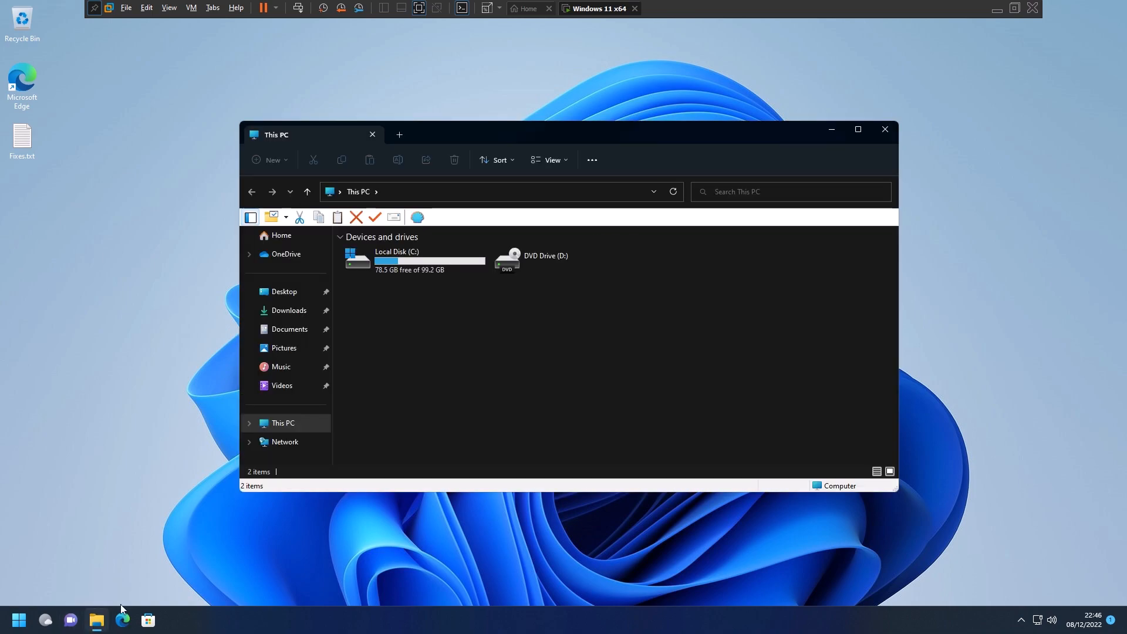
click(288, 310)
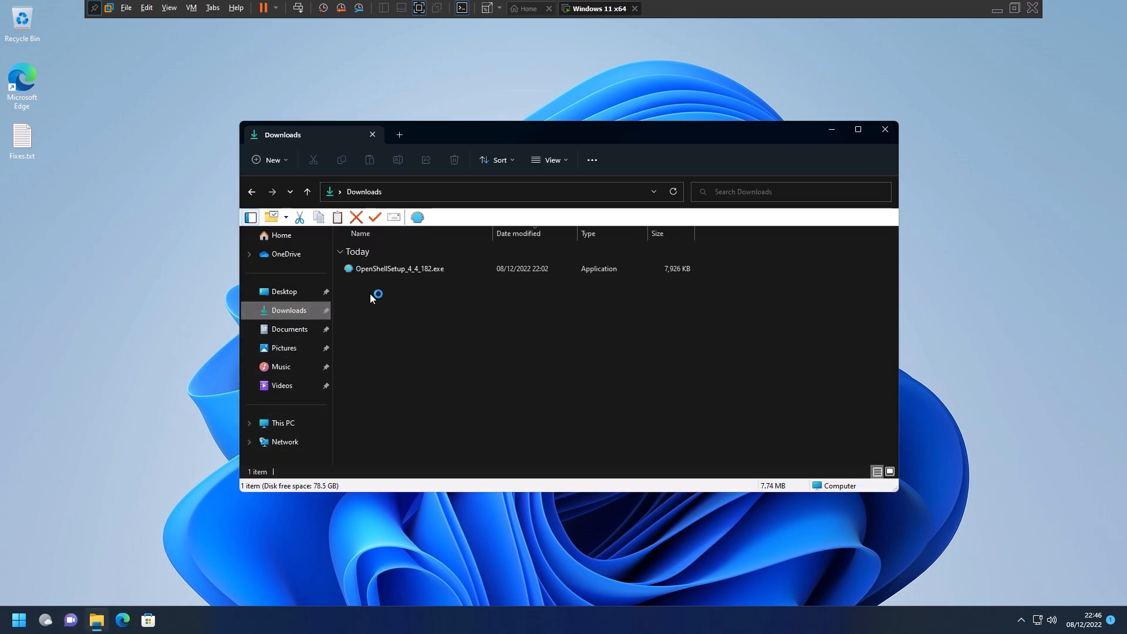
right_click(399, 268)
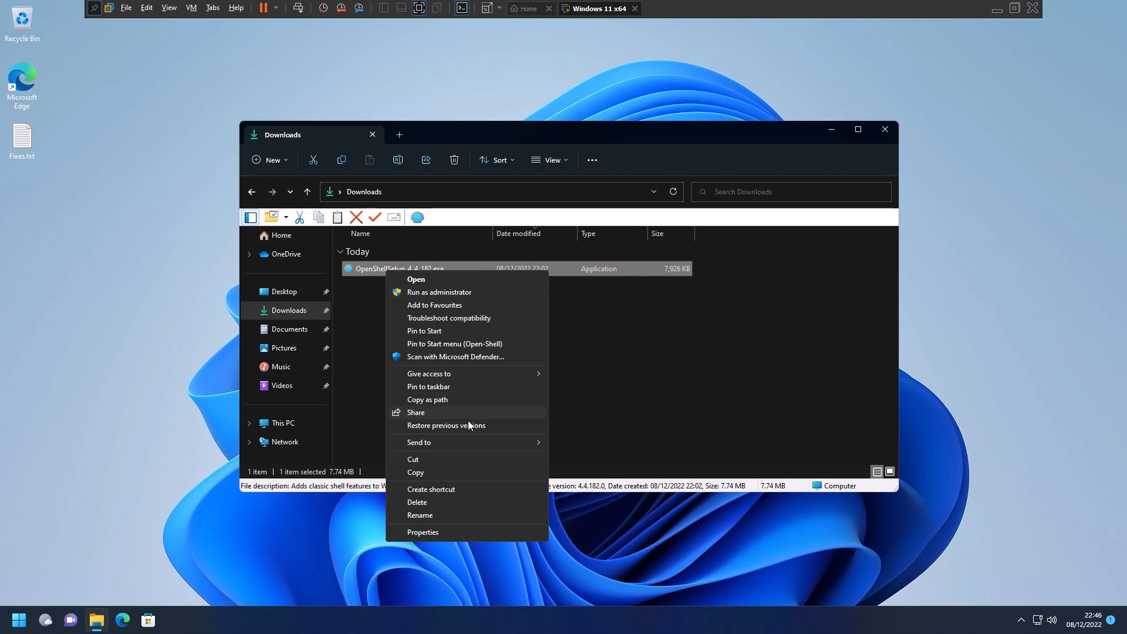
mouse_move(472, 419)
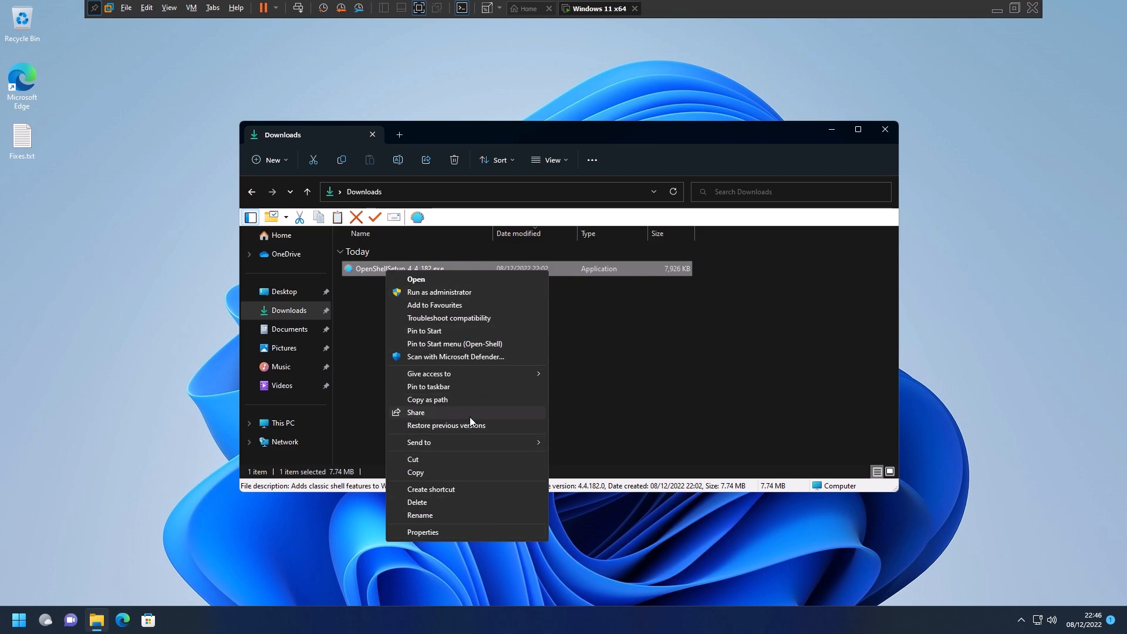
click(11, 617)
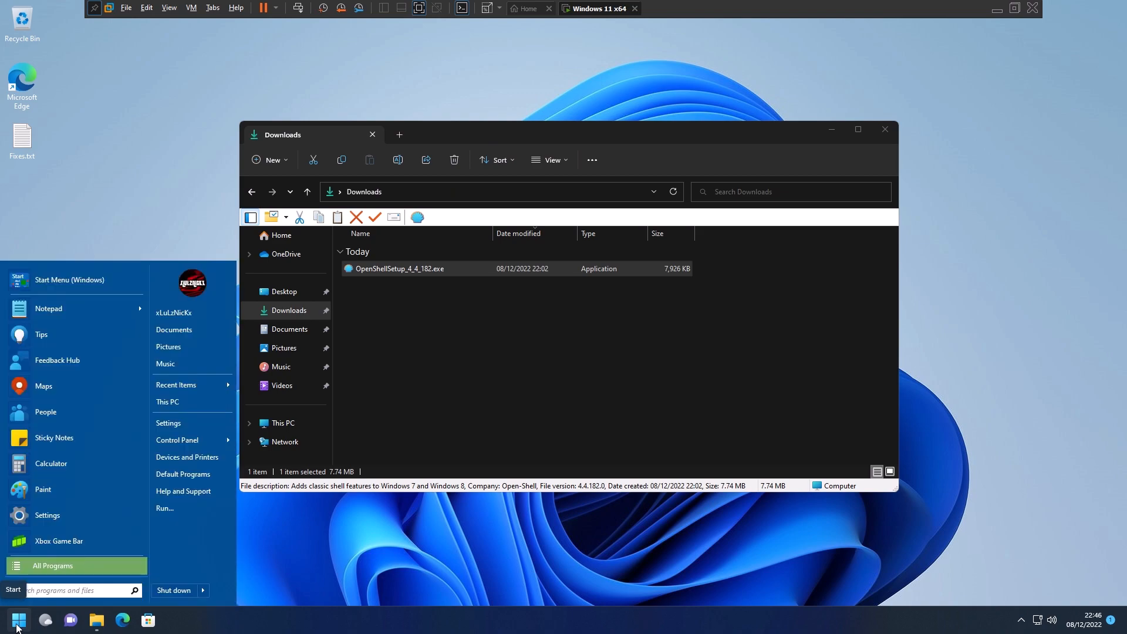
right_click(399, 268)
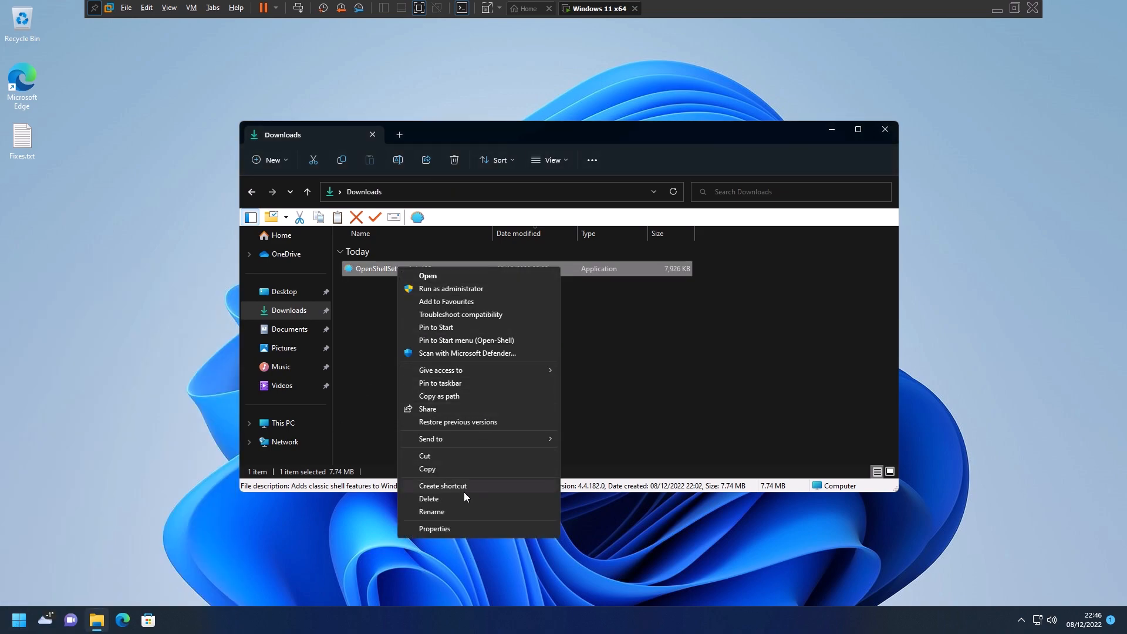
mouse_move(513, 374)
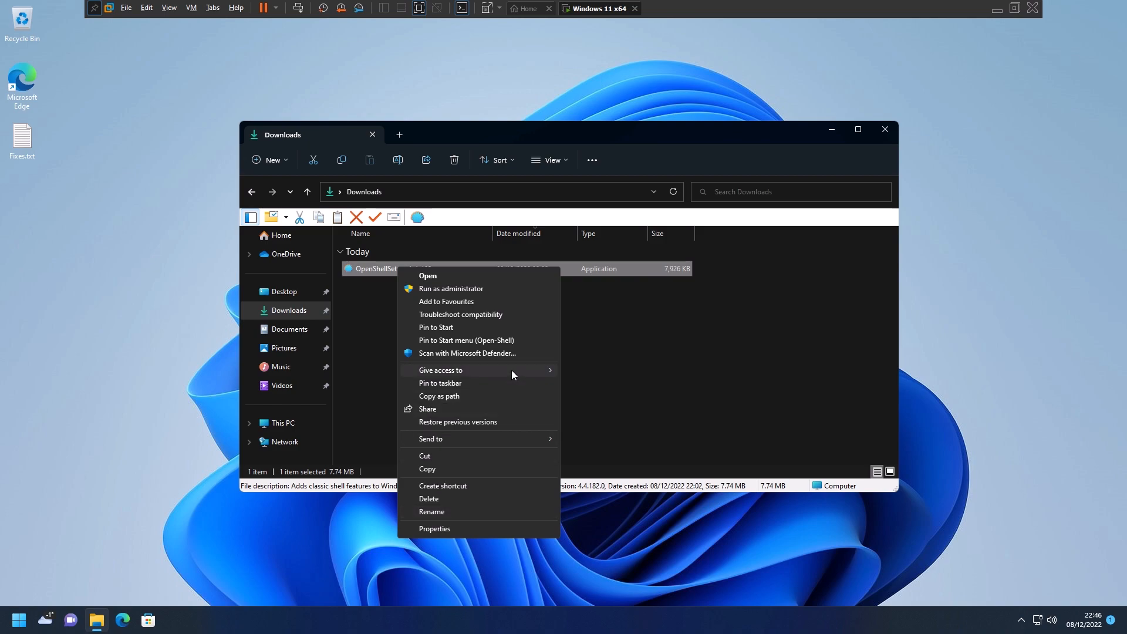
mouse_move(490, 327)
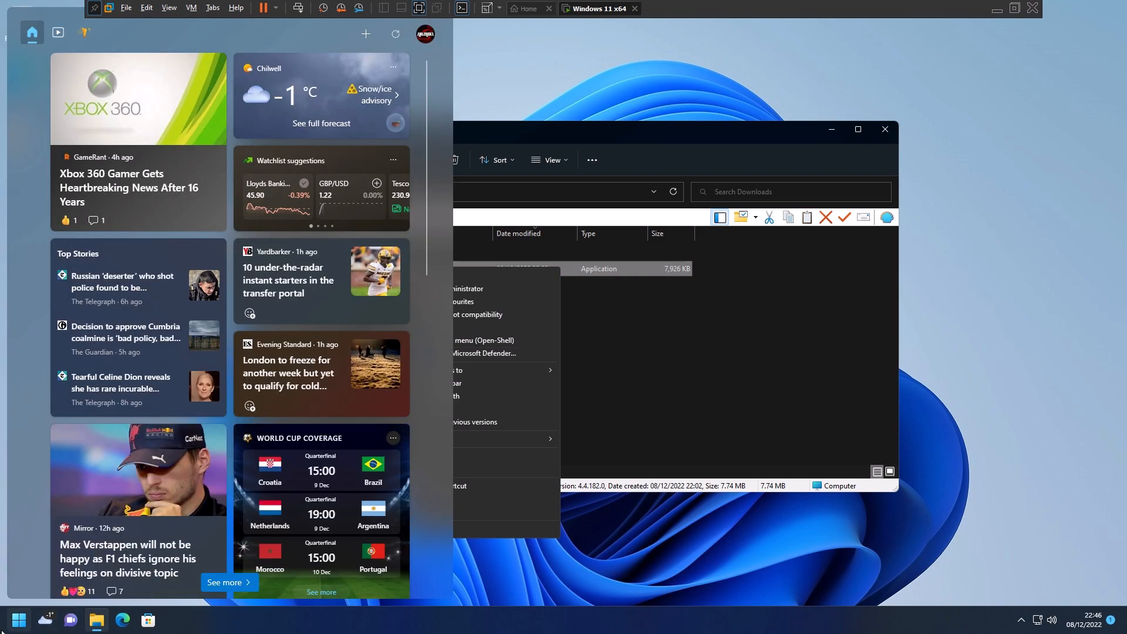
- Browse the classic Start menu's All Programs list, dismiss it, and close the Downloads window
click(21, 618)
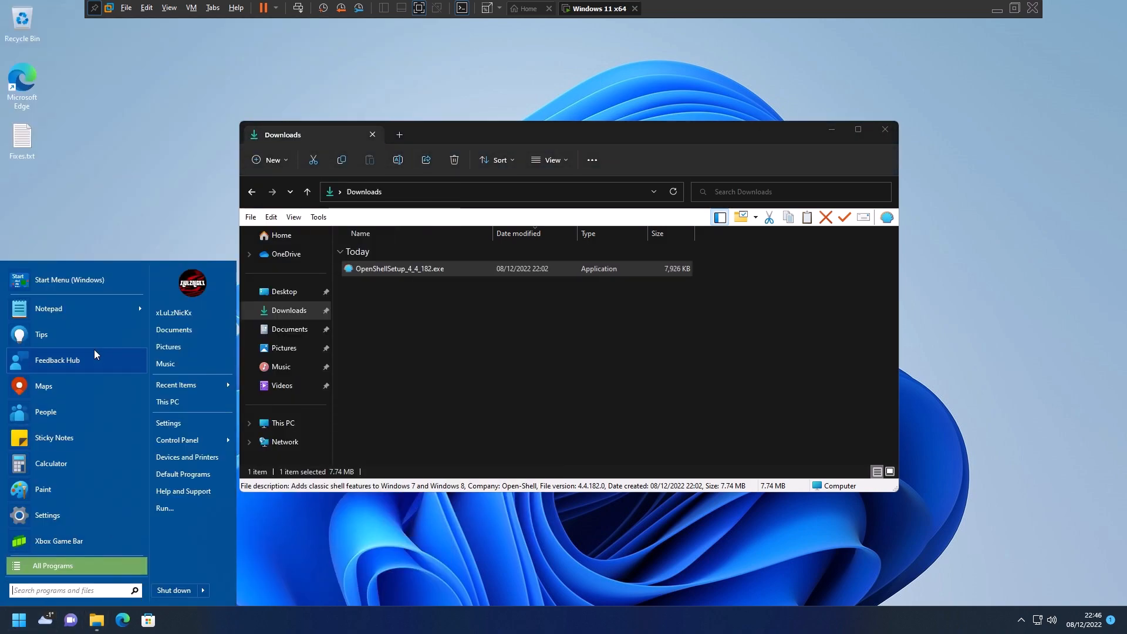
mouse_move(68, 404)
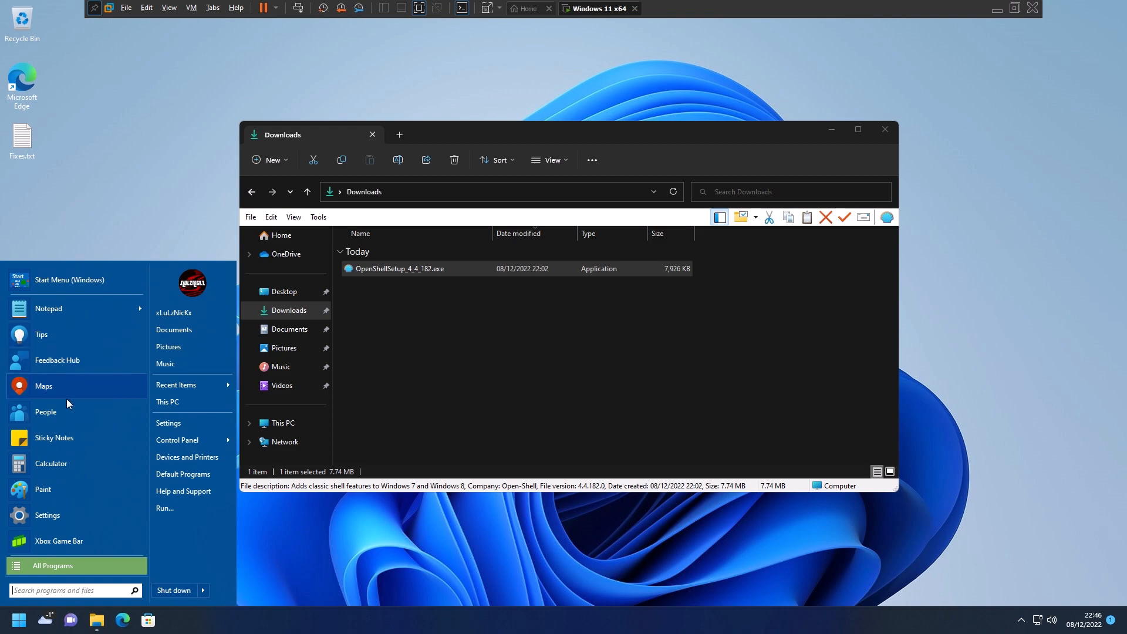
mouse_move(69, 410)
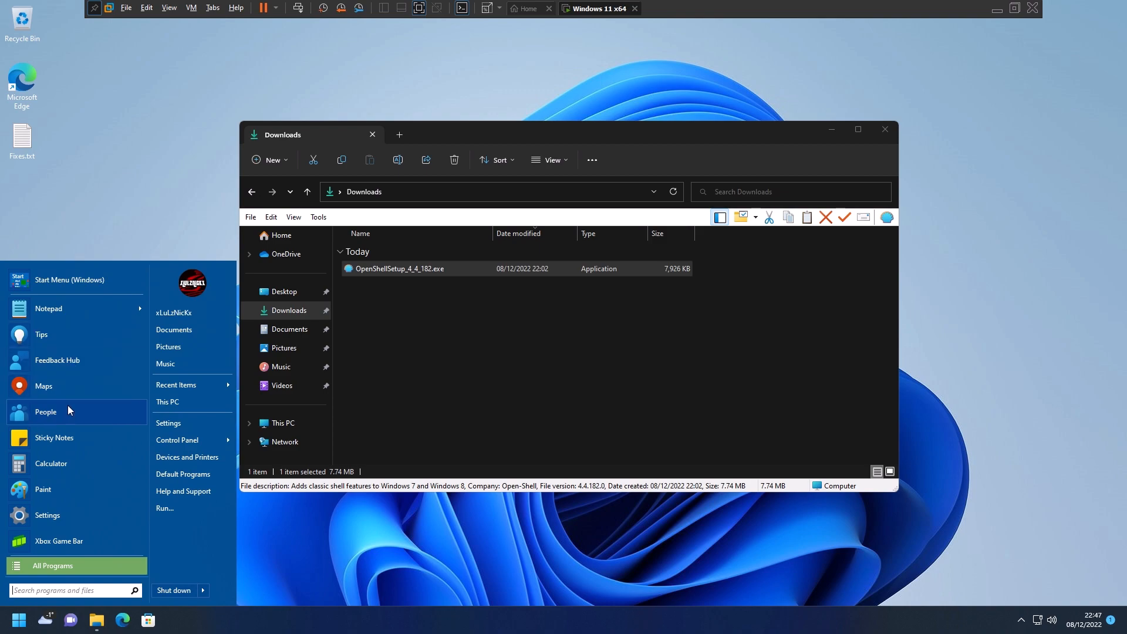
mouse_move(65, 552)
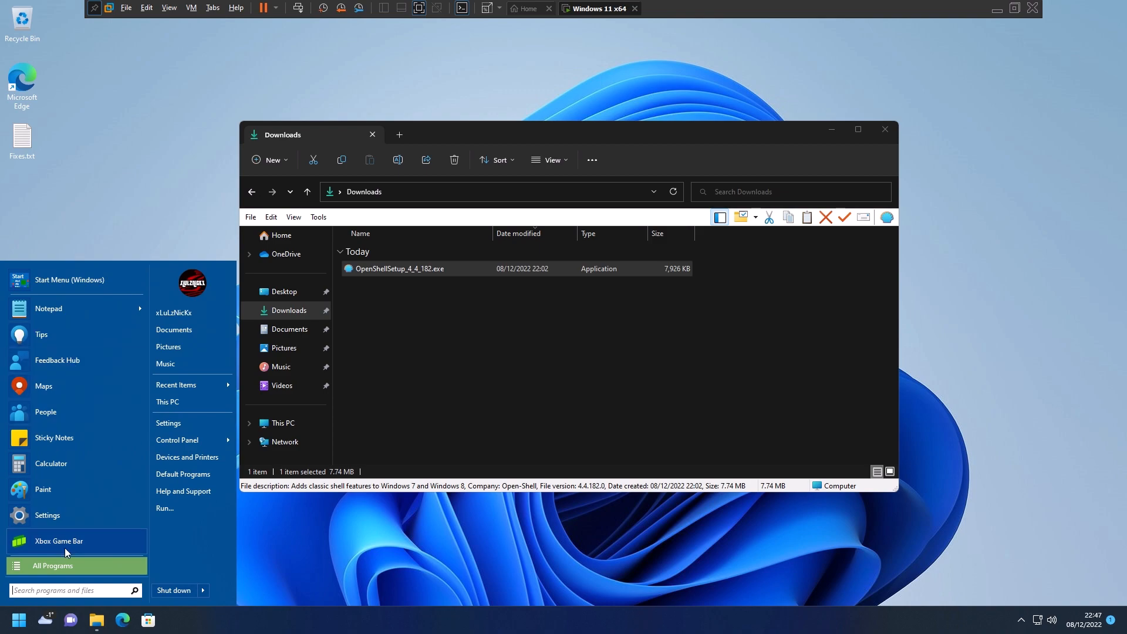
click(65, 566)
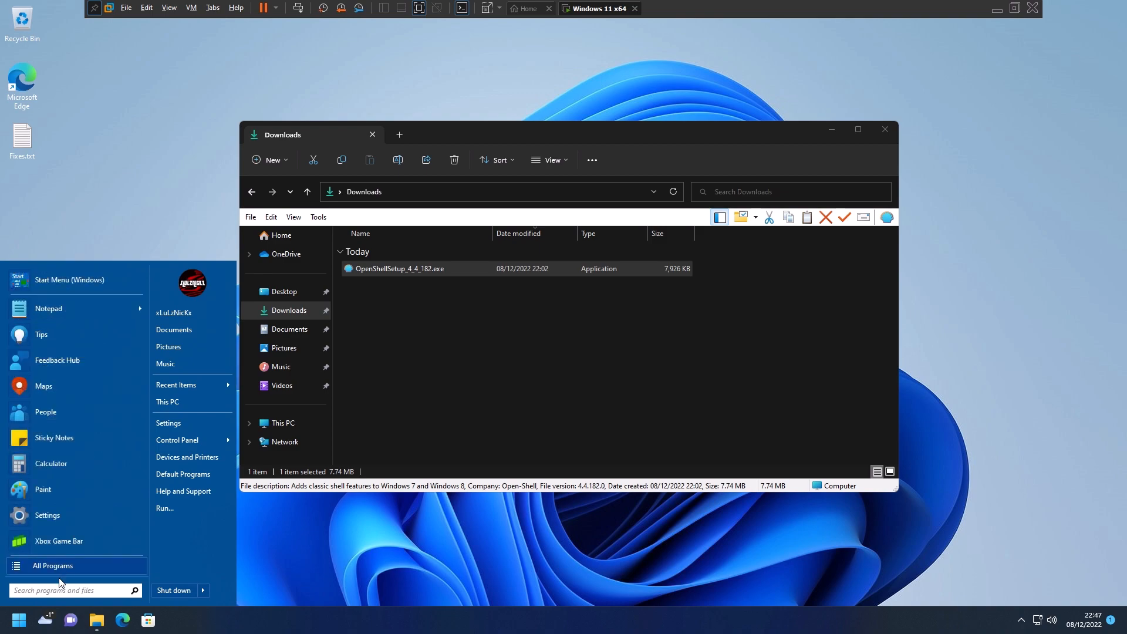
click(59, 566)
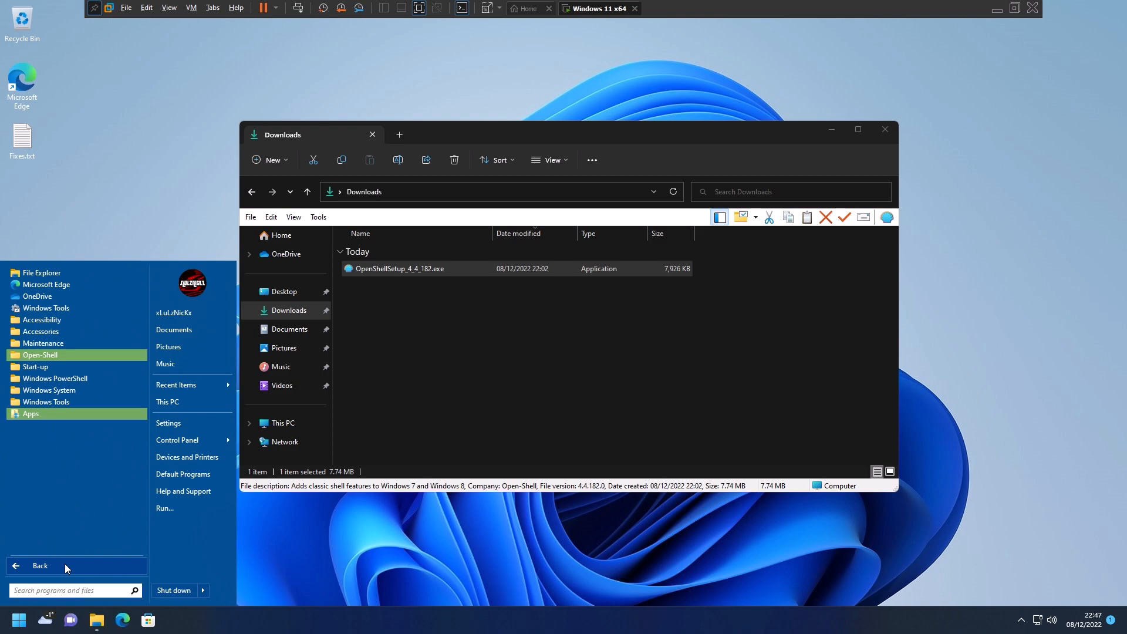
click(40, 566)
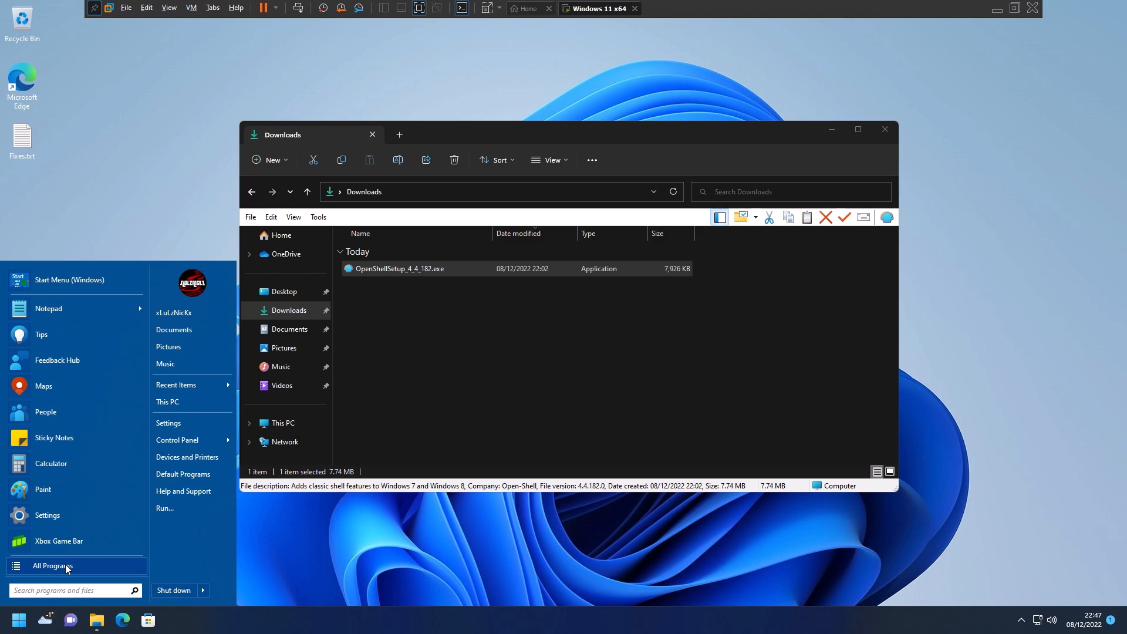
click(104, 182)
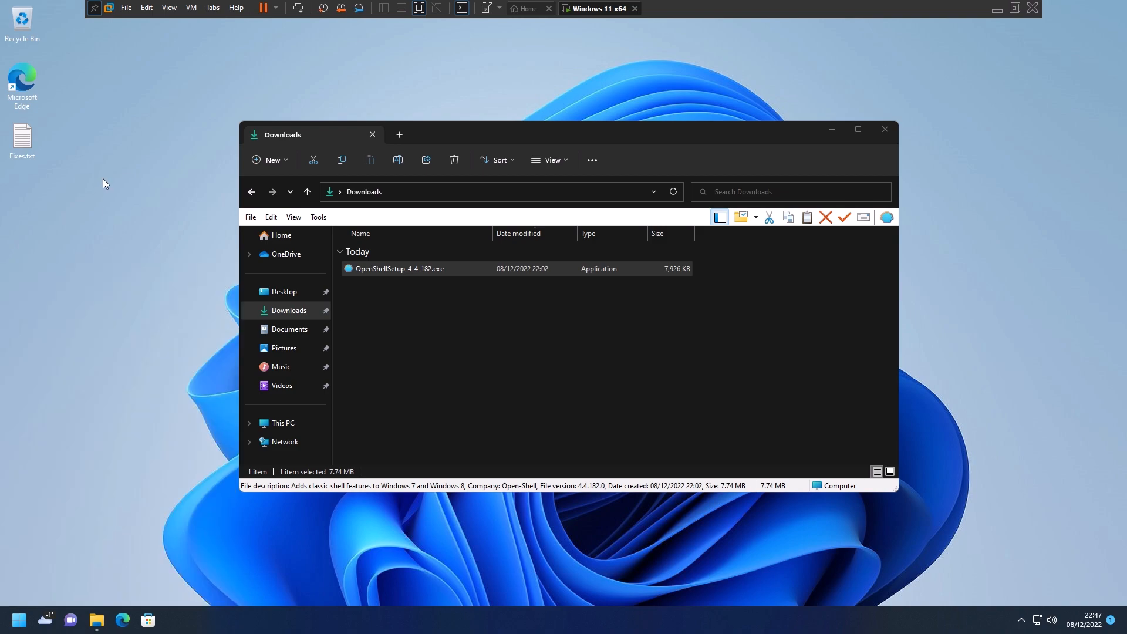
click(885, 130)
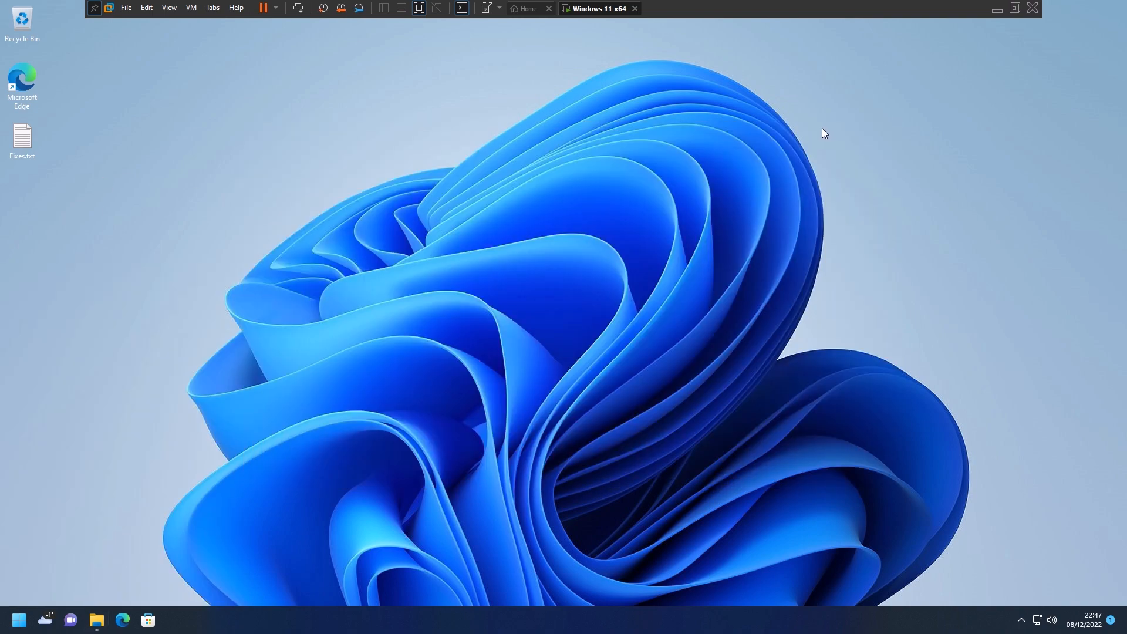